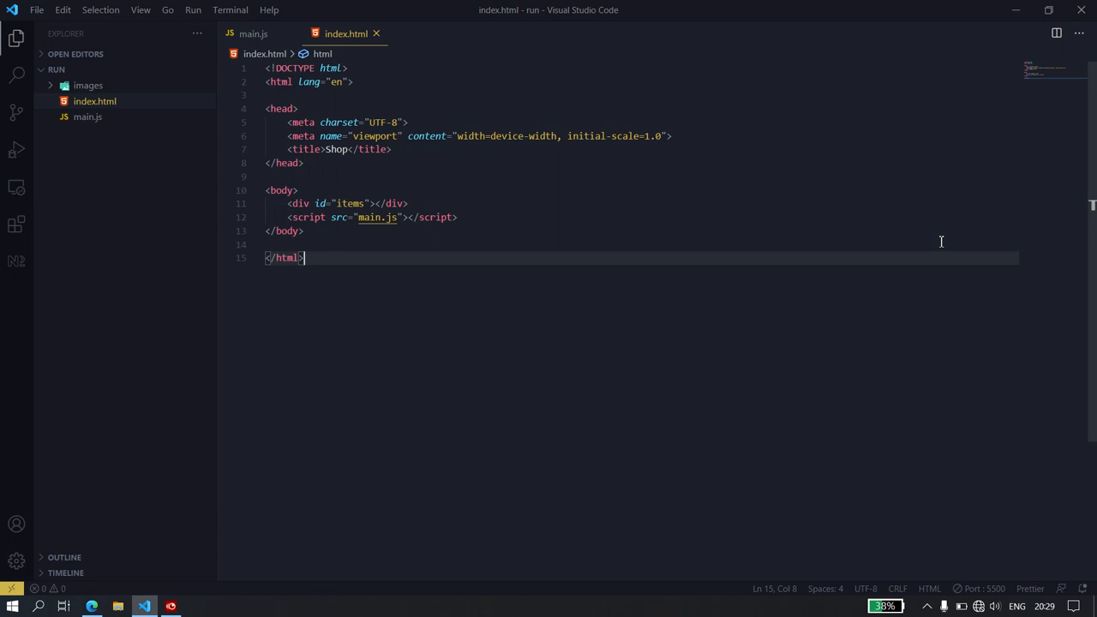
{"action": "mouse_move", "coordinate": [411, 302]}
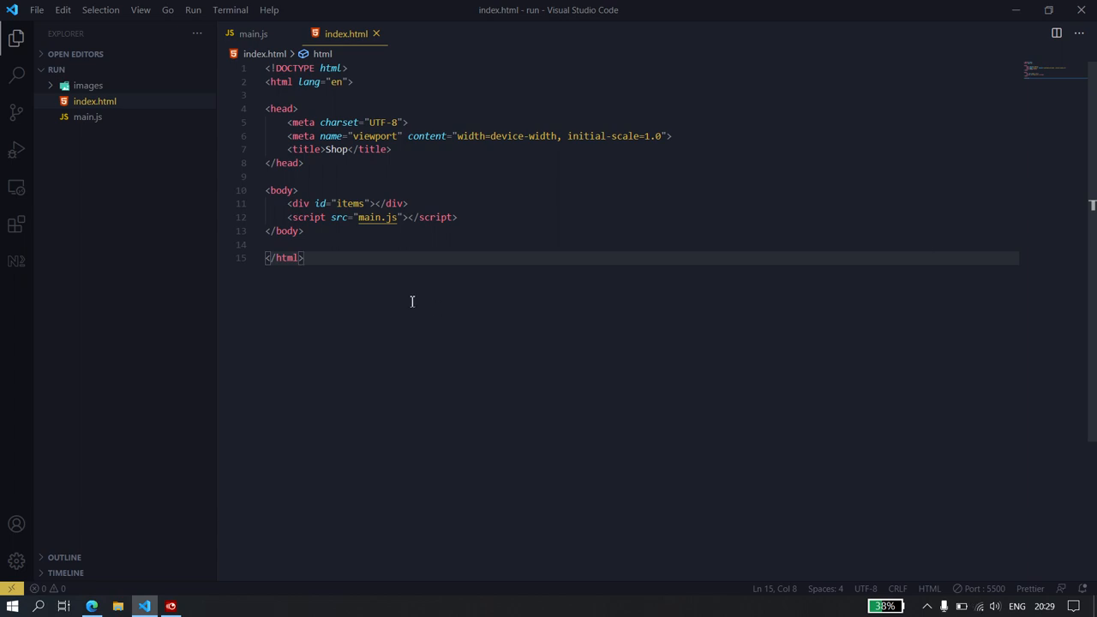
Begin main.js with a let products array declaration
{"action": "key", "text": "ctrl+a"}
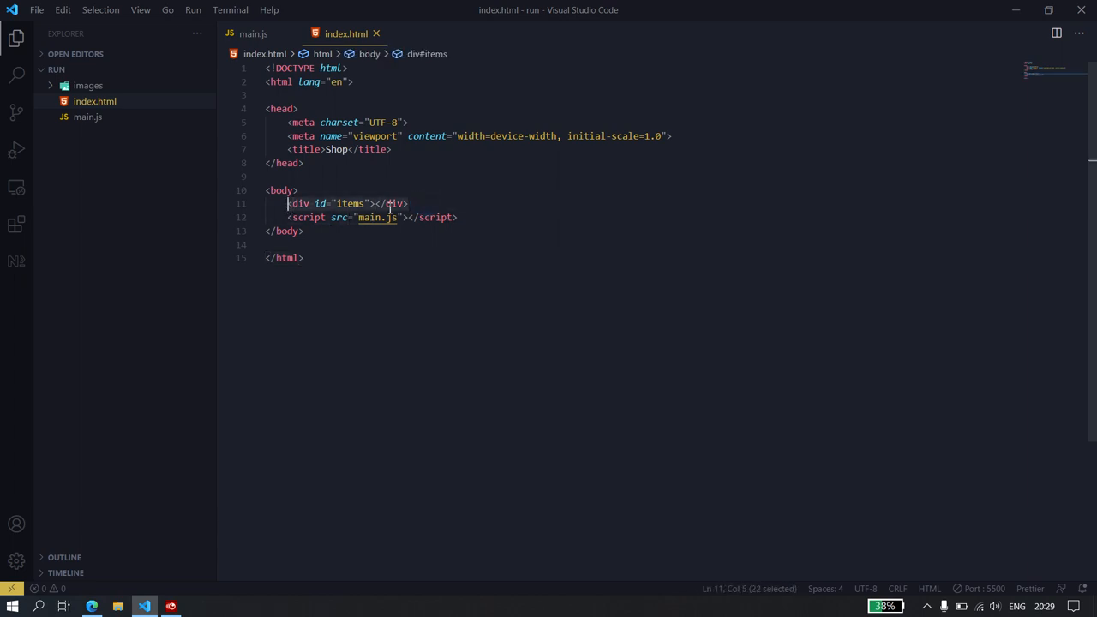
{"action": "left_click", "coordinate": [292, 217]}
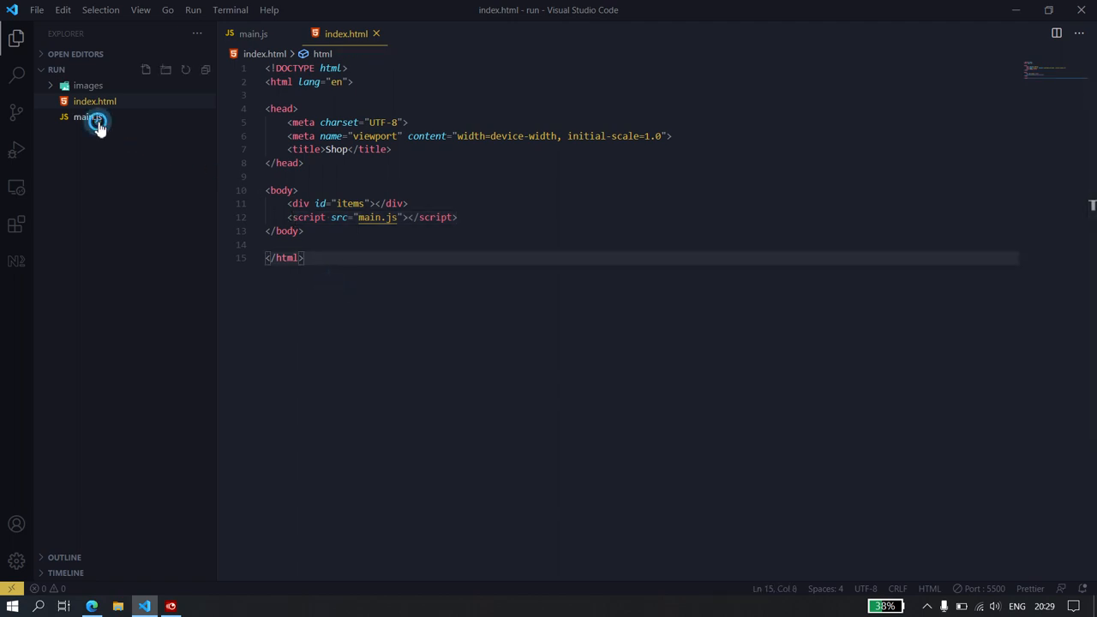
{"action": "mouse_move", "coordinate": [420, 313]}
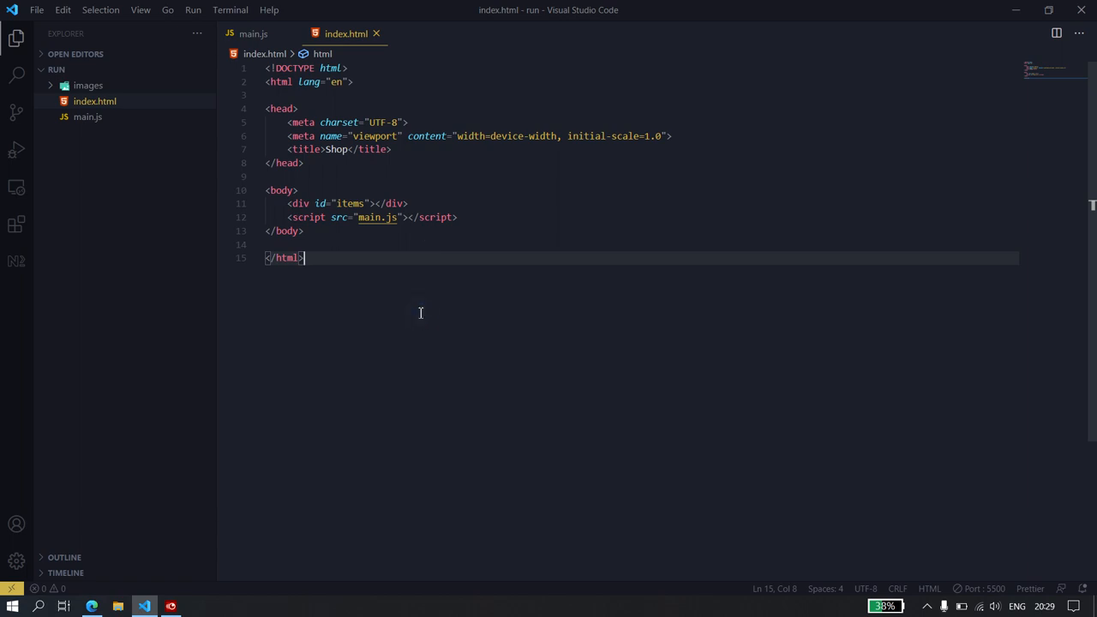
{"action": "mouse_move", "coordinate": [297, 81]}
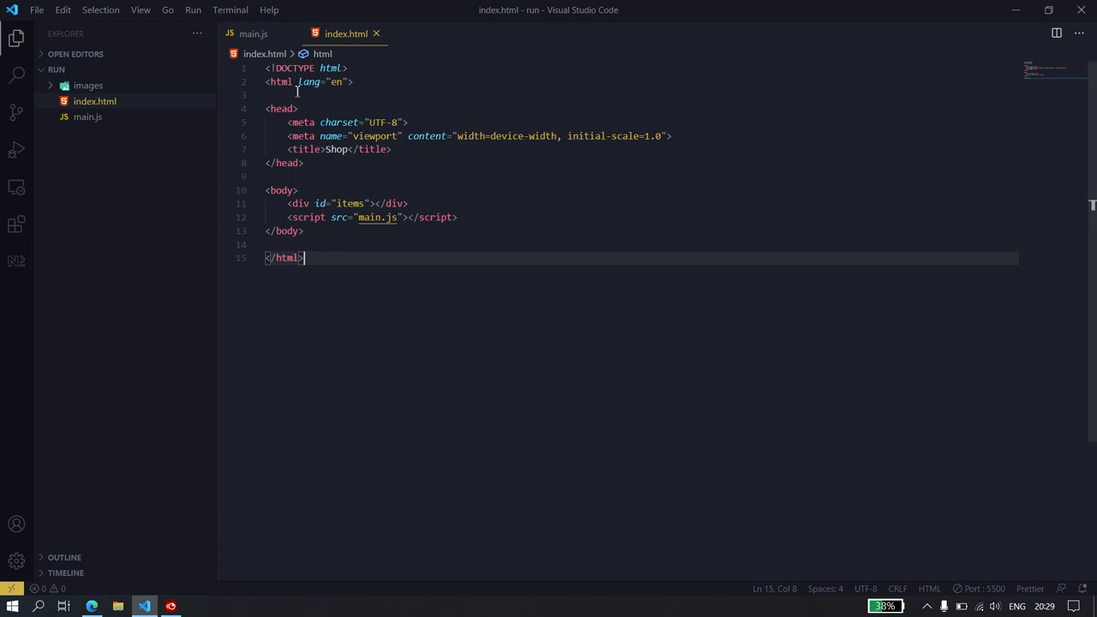
{"action": "mouse_move", "coordinate": [449, 215]}
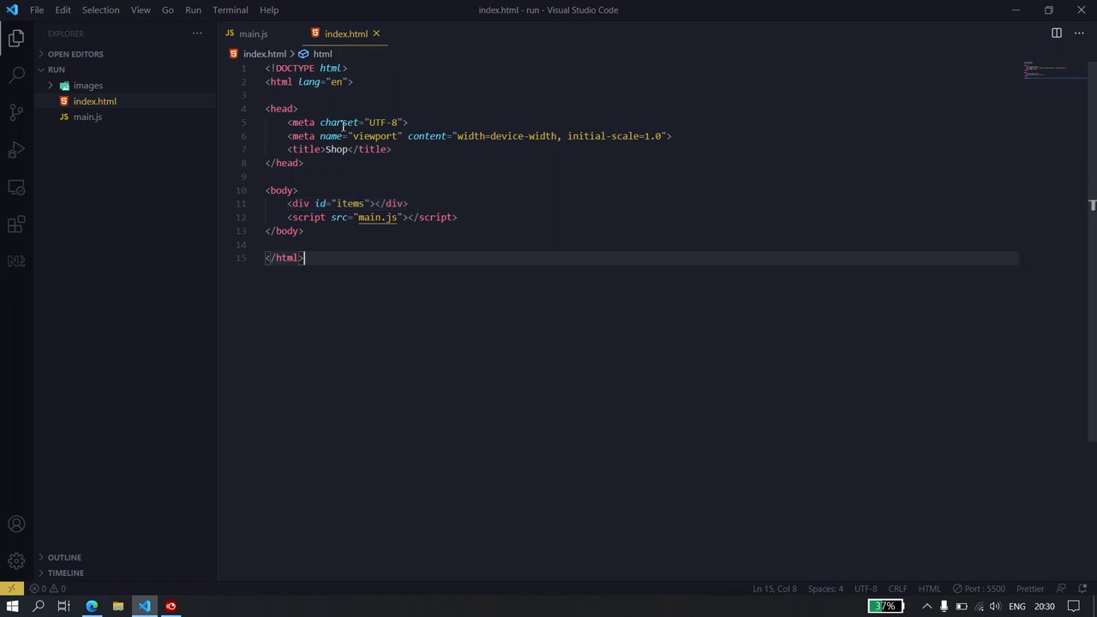
{"action": "mouse_move", "coordinate": [253, 33]}
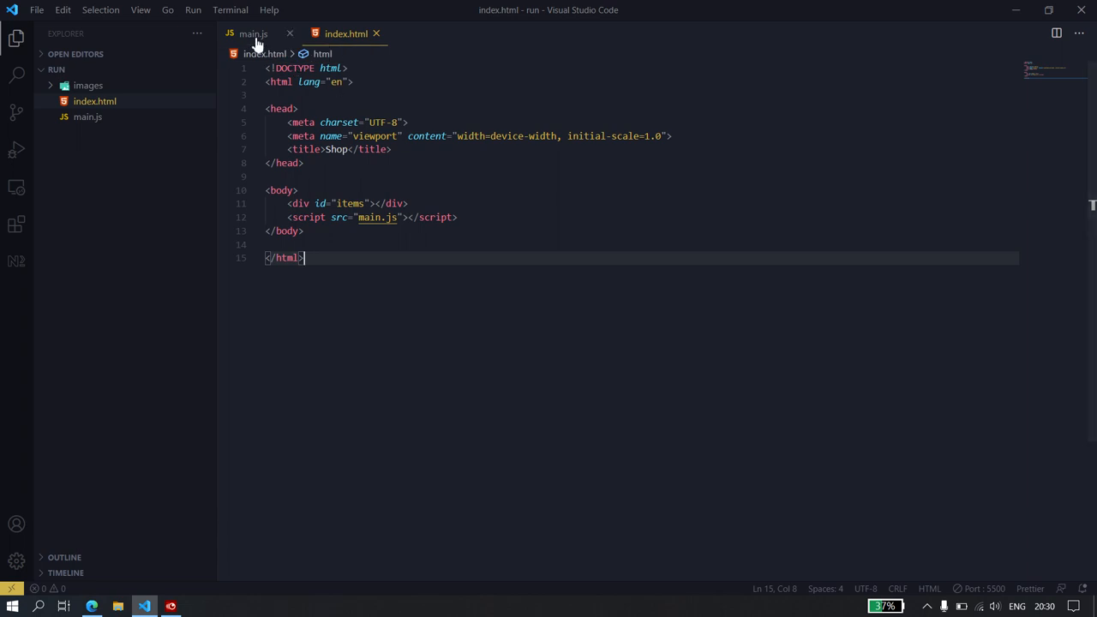
{"action": "left_click", "coordinate": [253, 34]}
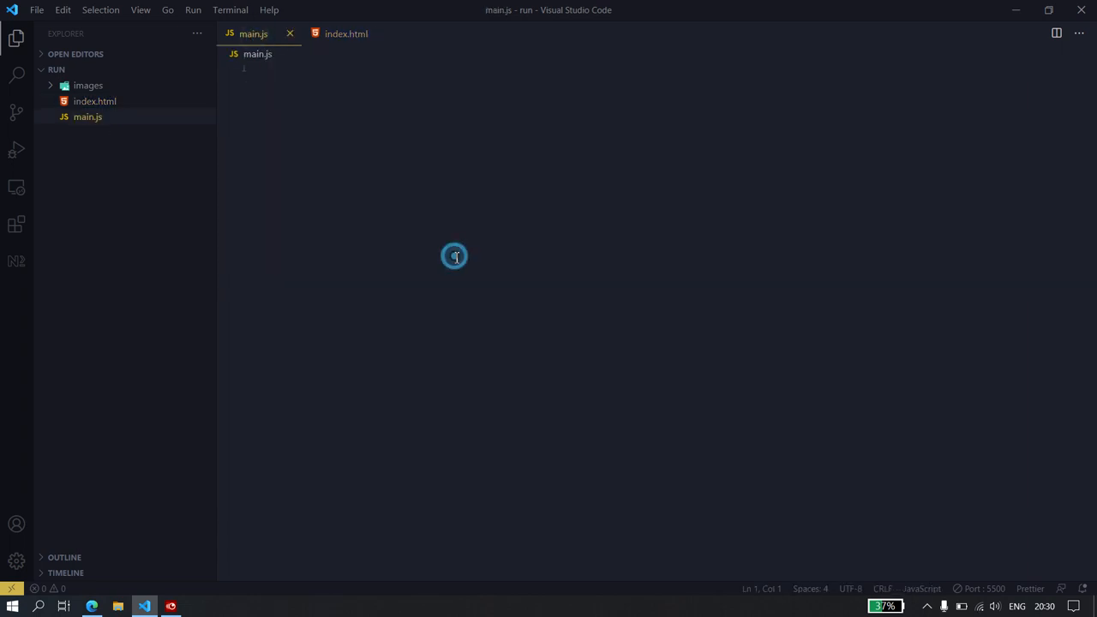
{"action": "type", "text": "1"}
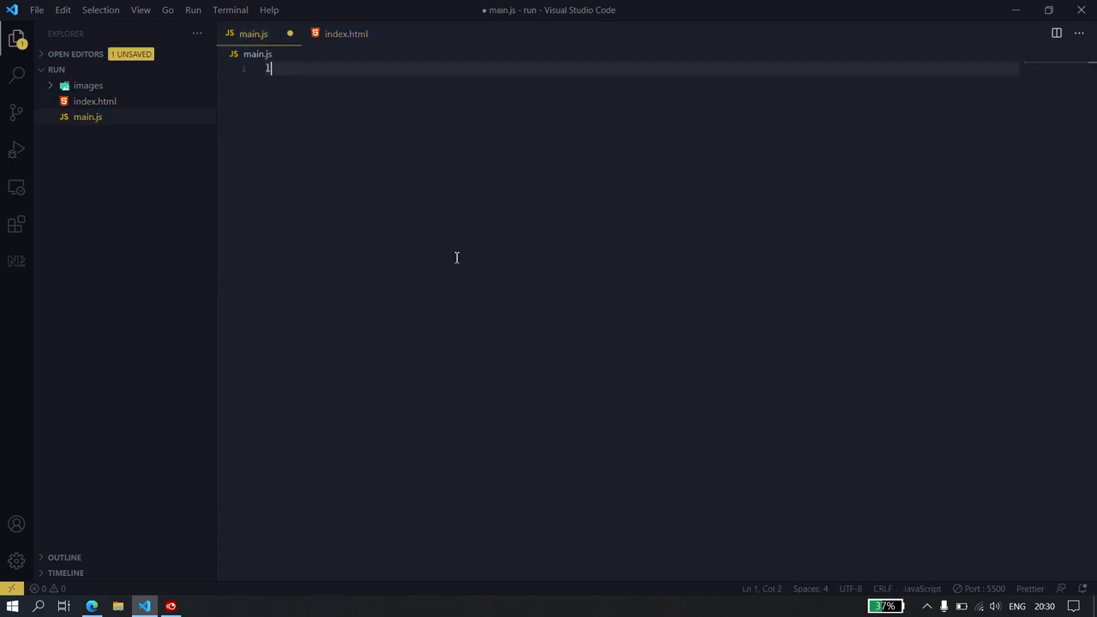
{"action": "type", "text": "let data"}
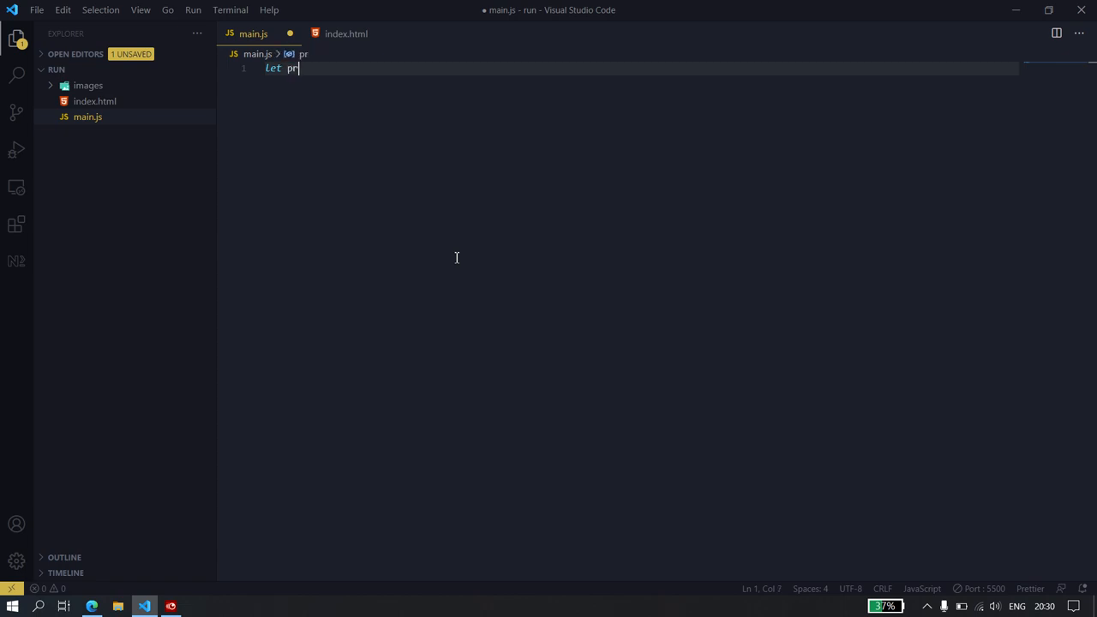
{"action": "type", "text": "oducts"}
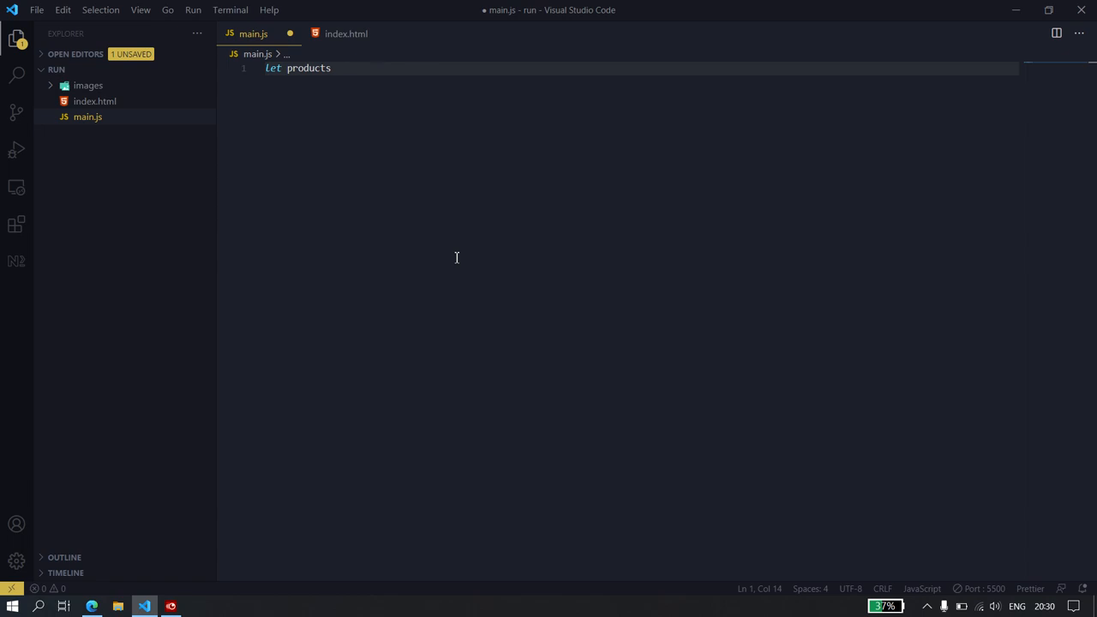
{"action": "type", "text": "= _pro"}
{"action": "type", "text": "{"}
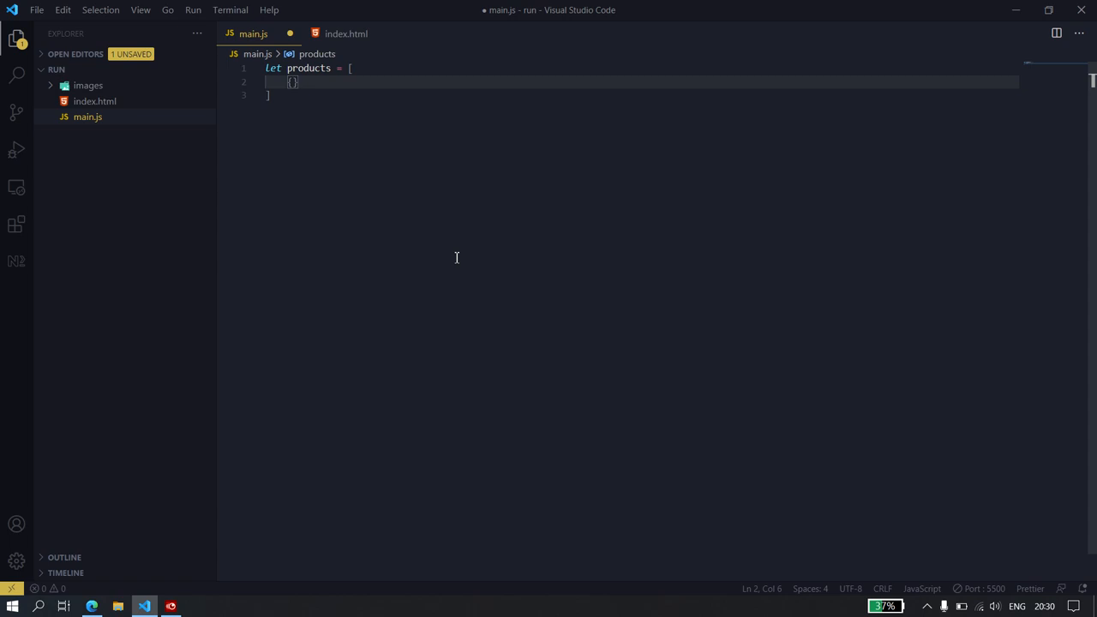
Add a product object template with empty name, image and price fields
{"action": "type", "text": "name:"}
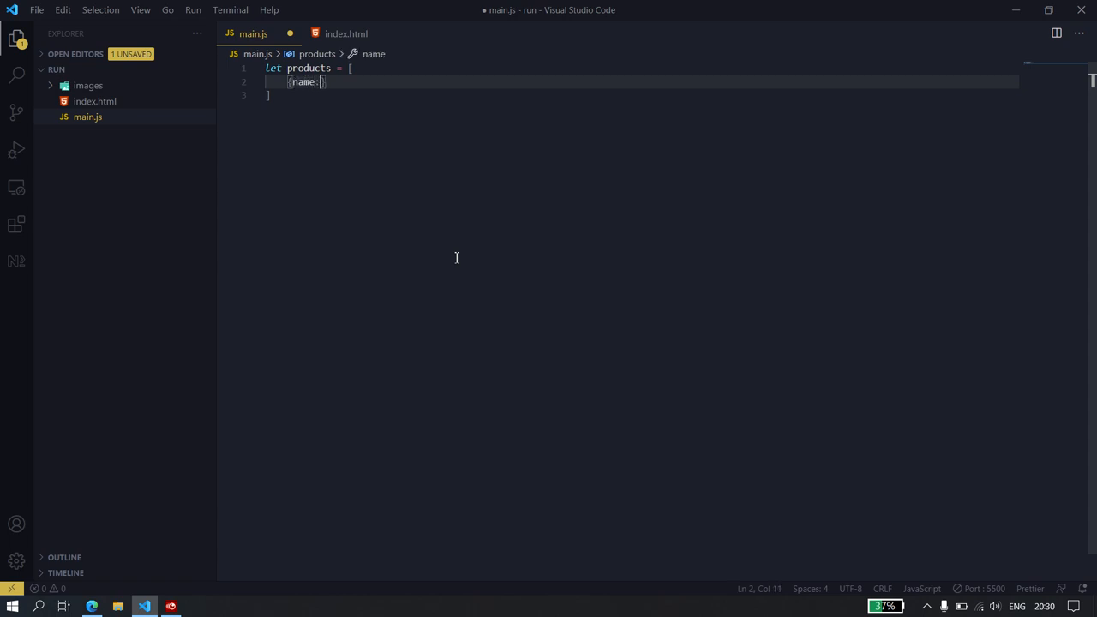
{"action": "type", "text": "\"\""}
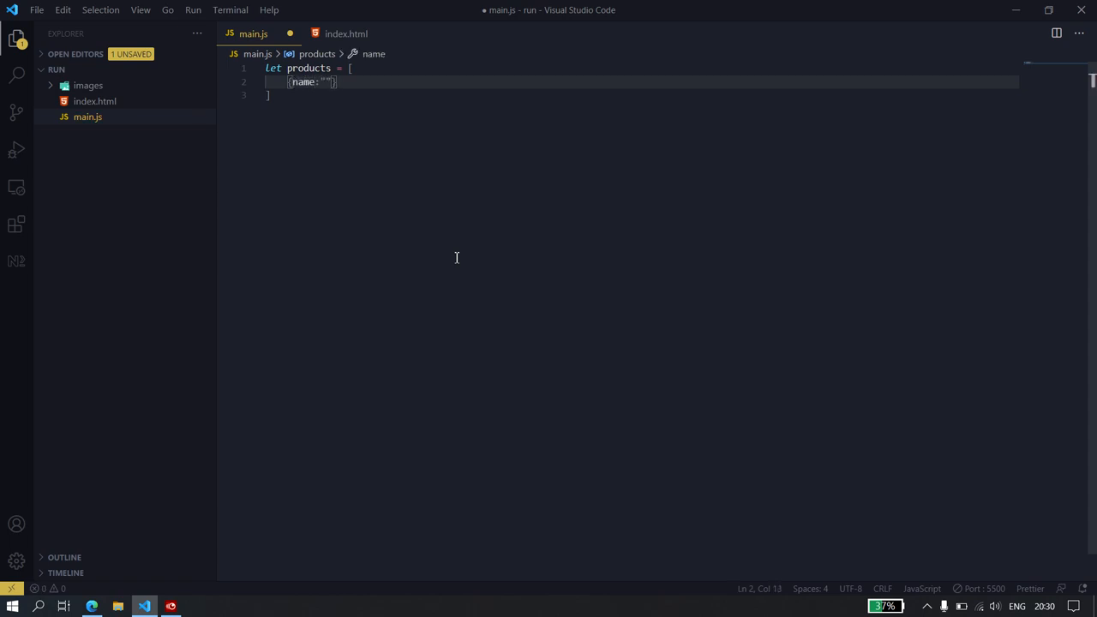
{"action": "type", "text": ", image"}
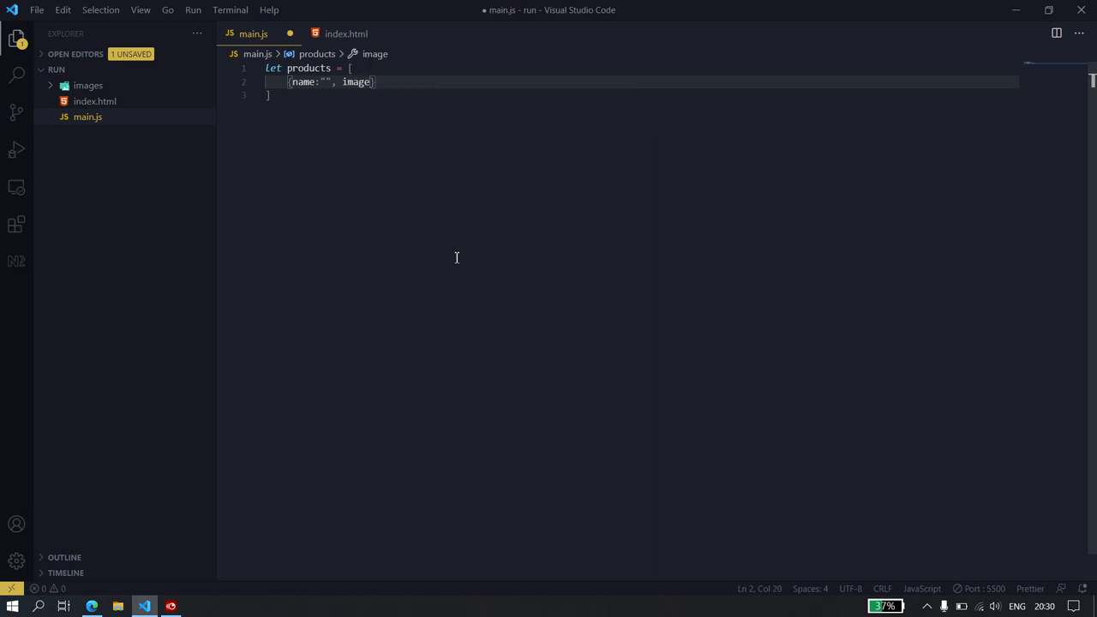
{"action": "type", "text": ":\","}
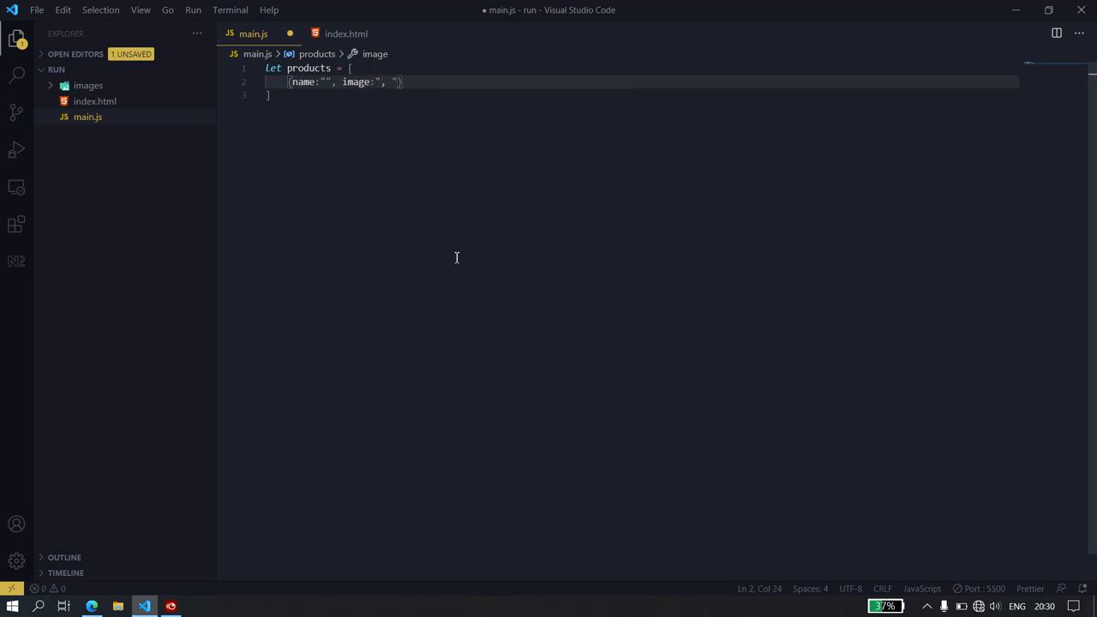
{"action": "type", "text": ","}
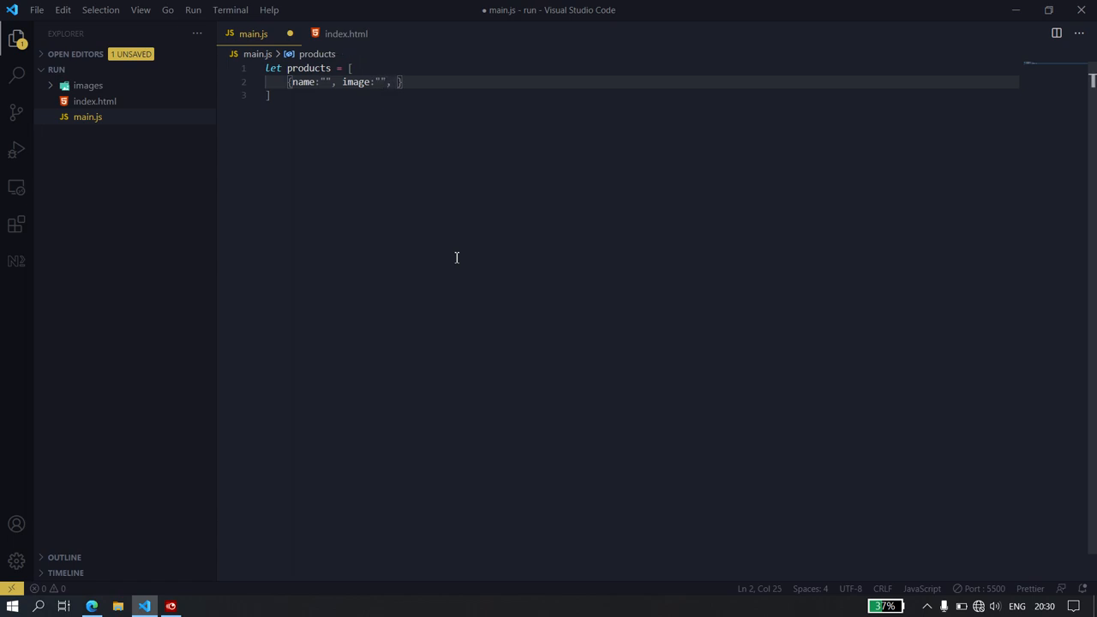
{"action": "type", "text": "price"}
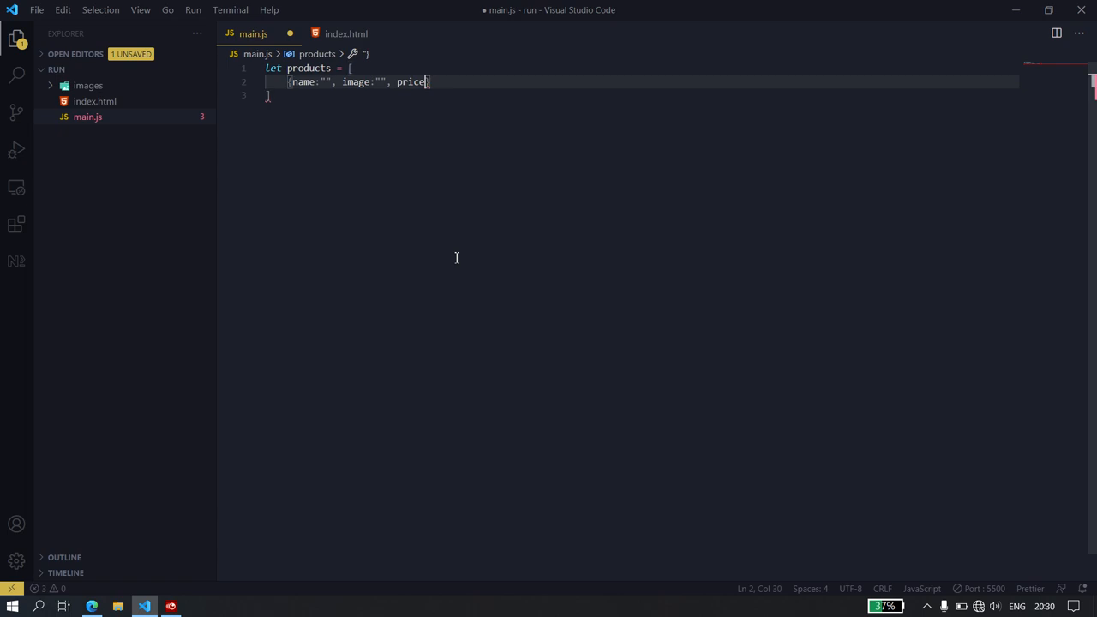
{"action": "type", "text": ":\"\""}
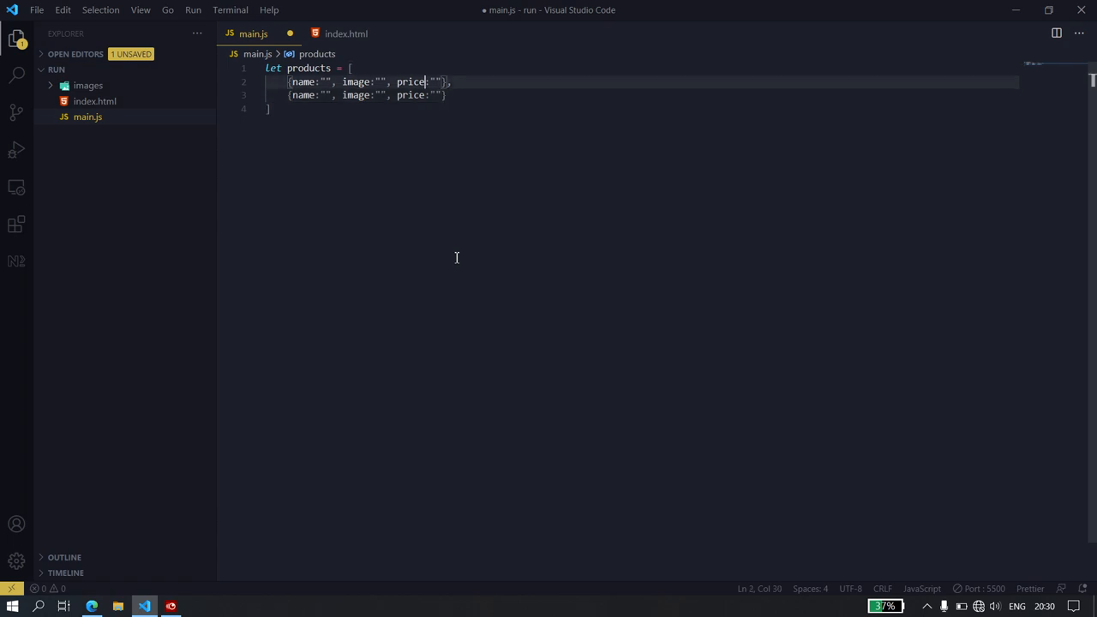
Fill in apple (apple.jpg, 12) and tomato (tomato.jpg, 33) as the products
{"action": "left_click", "coordinate": [321, 82]}
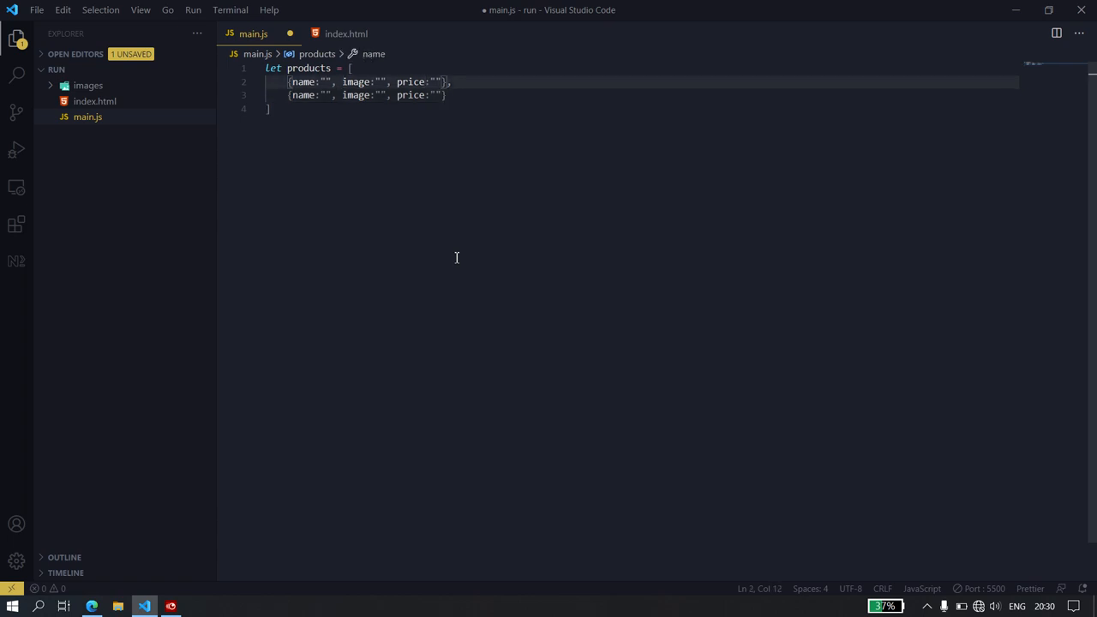
{"action": "type", "text": "apple"}
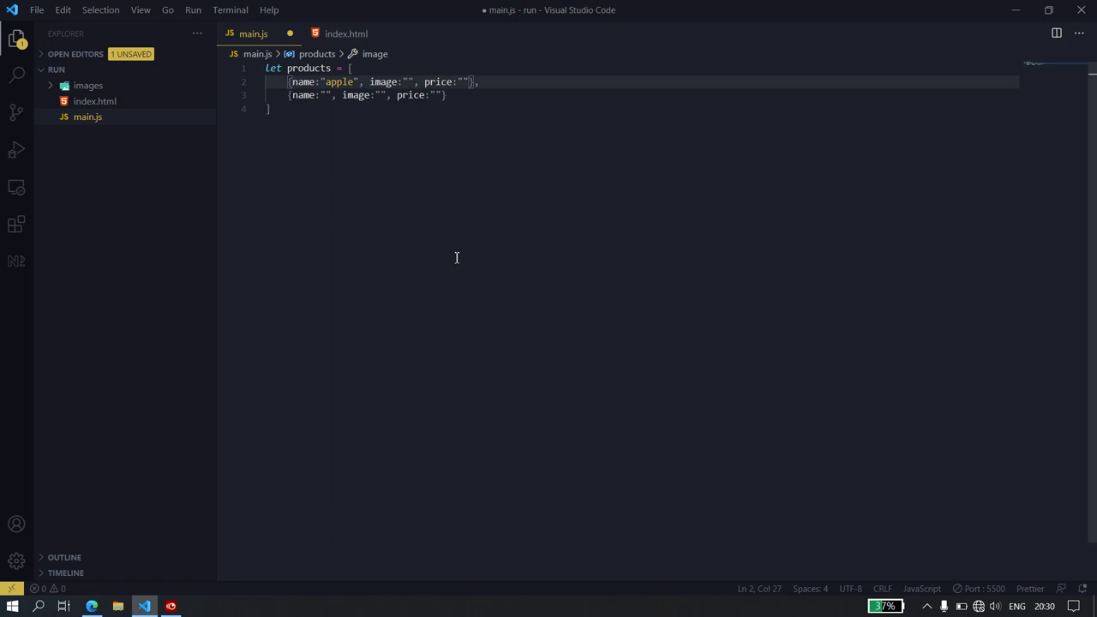
{"action": "type", "text": "apple.jpg"}
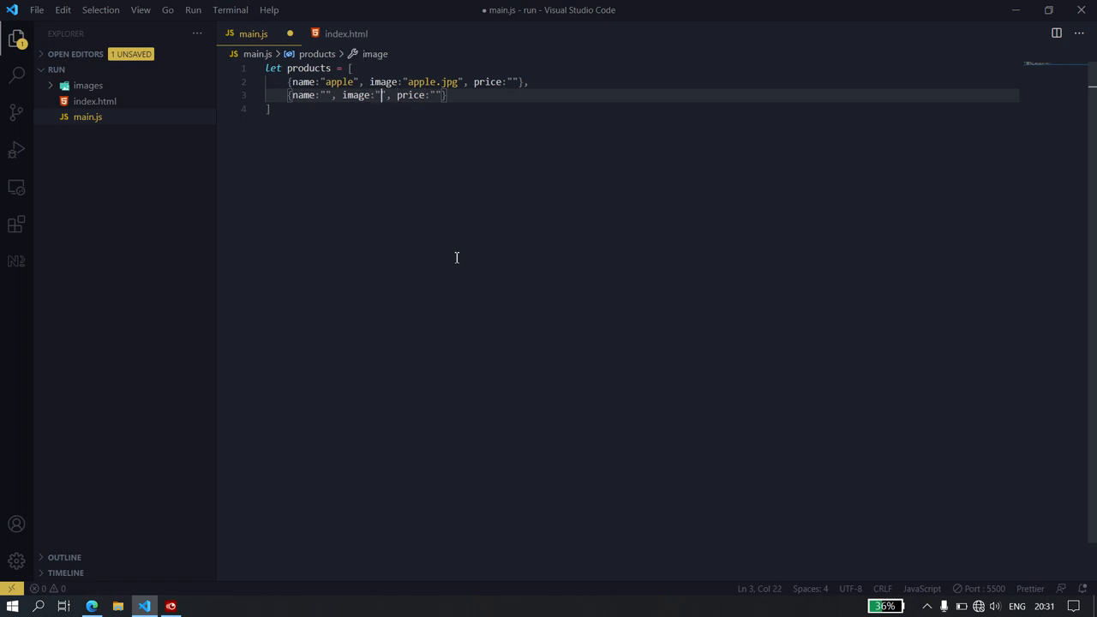
{"action": "left_click", "coordinate": [341, 96]}
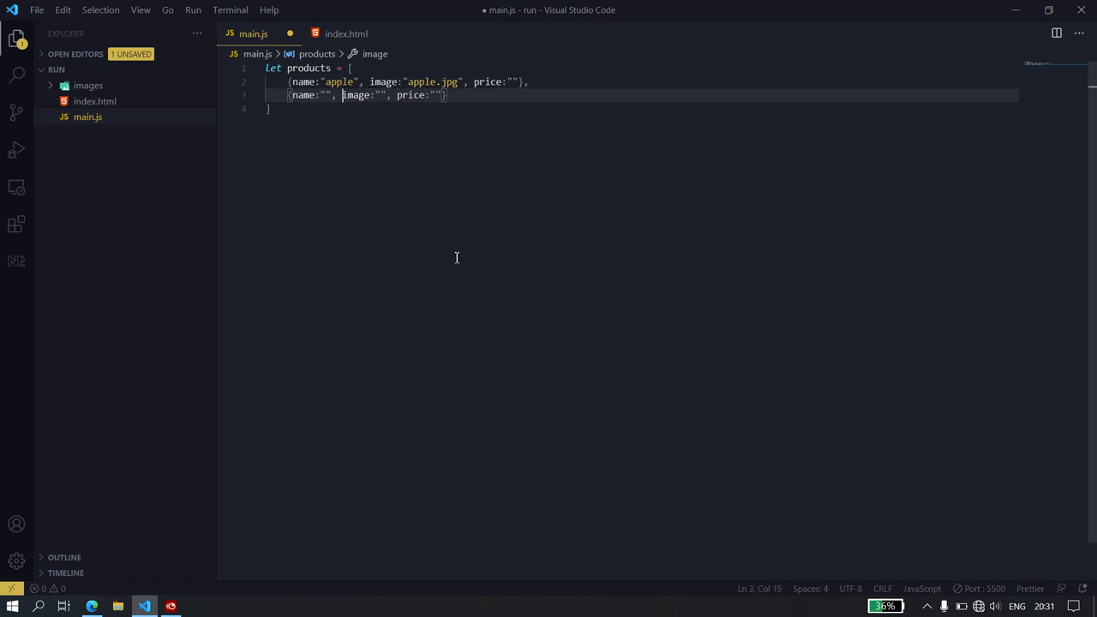
{"action": "type", "text": "tomato"}
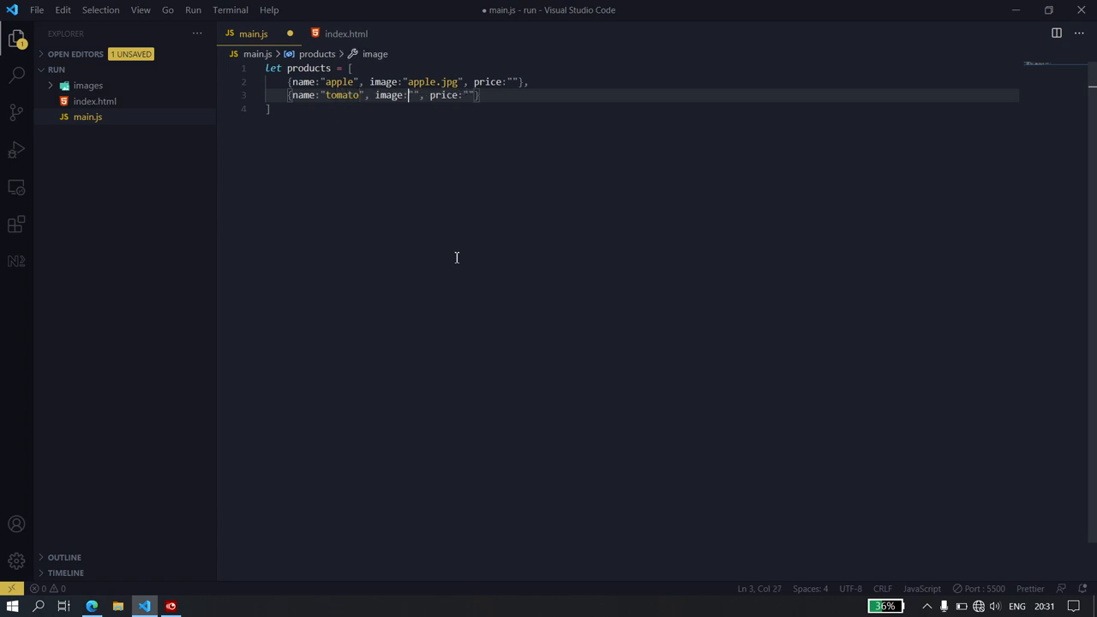
{"action": "type", "text": "tomato"}
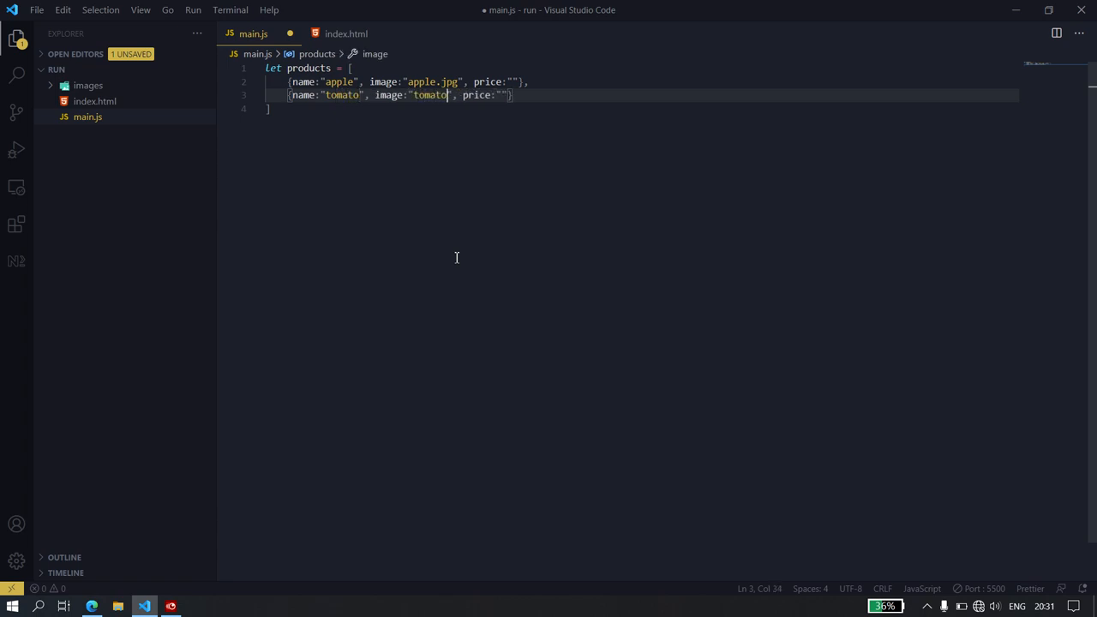
{"action": "type", "text": ".jpg"}
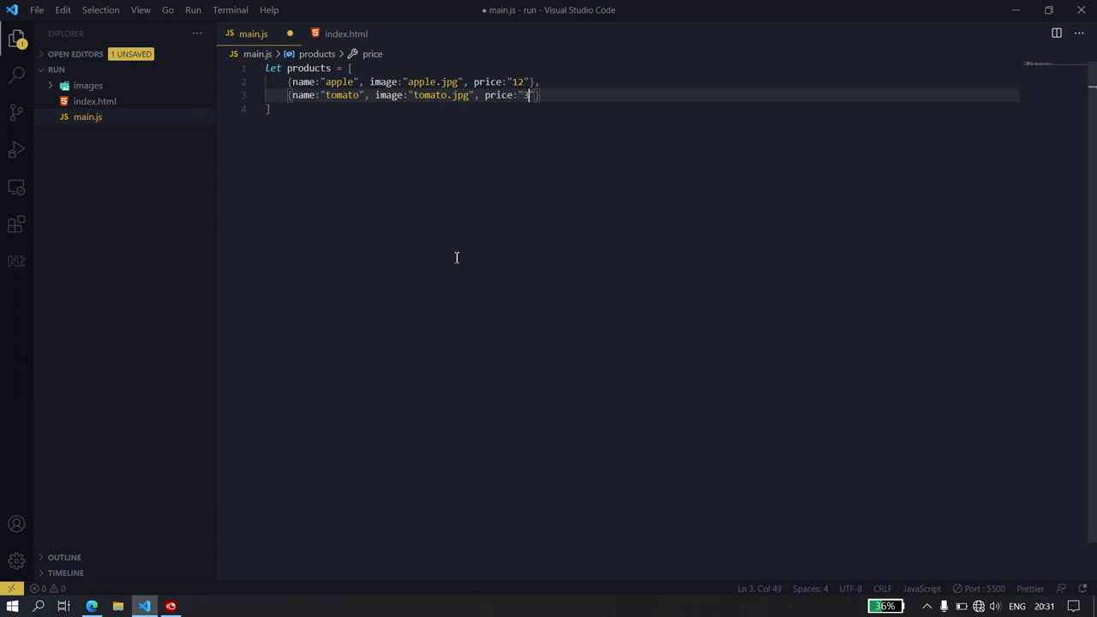
{"action": "type", "text": "3"}
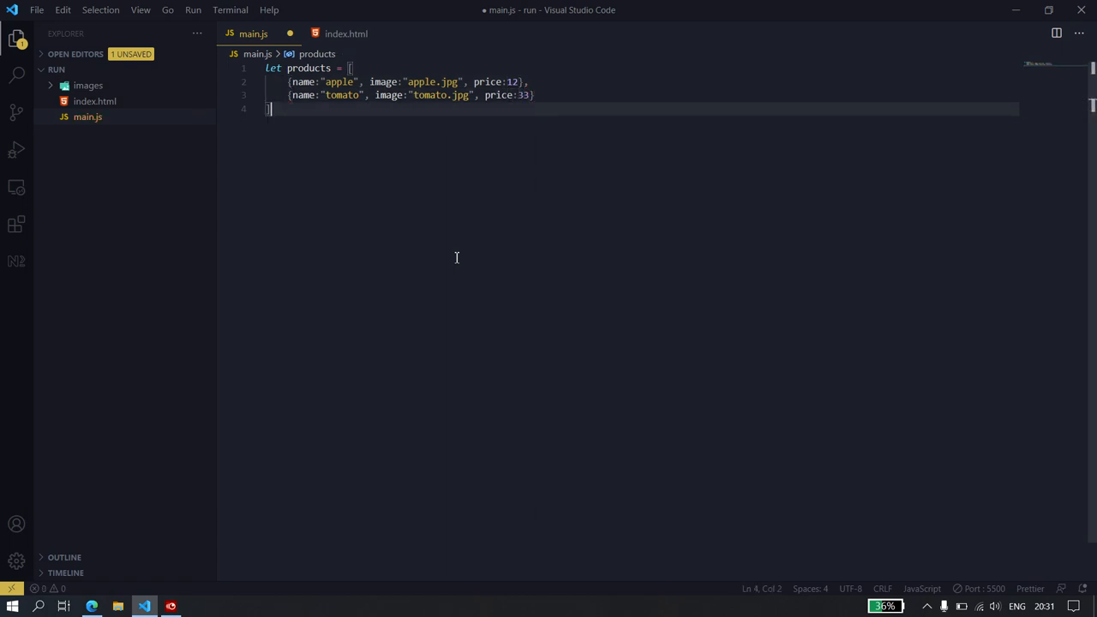
Add a load() function that creates a div element with document.createElement("div")
{"action": "key", "text": "Enter"}
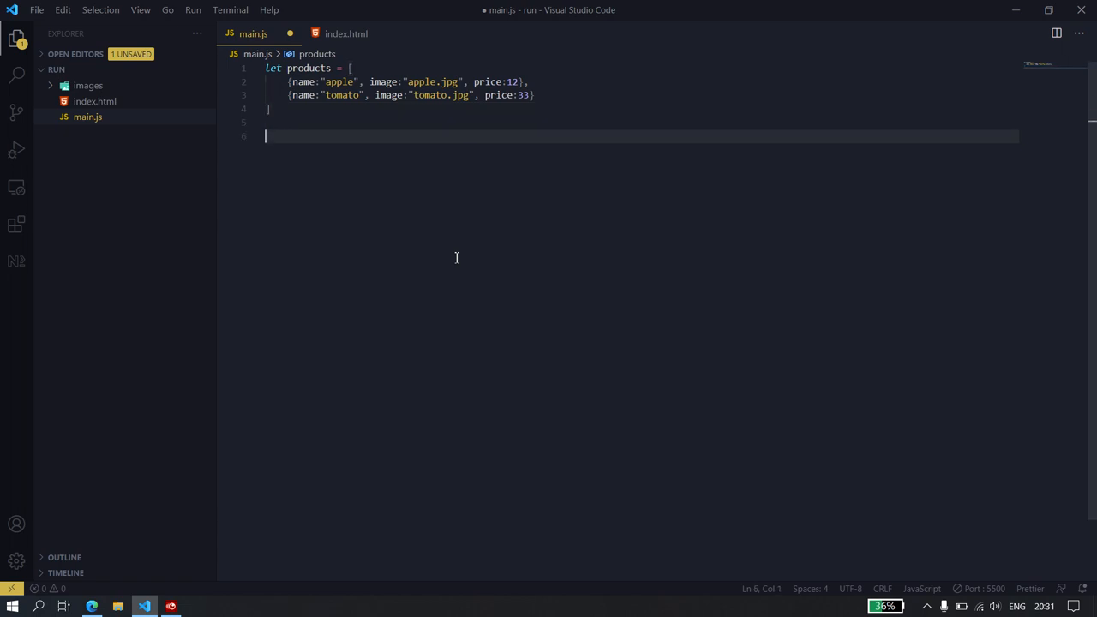
{"action": "type", "text": "function"}
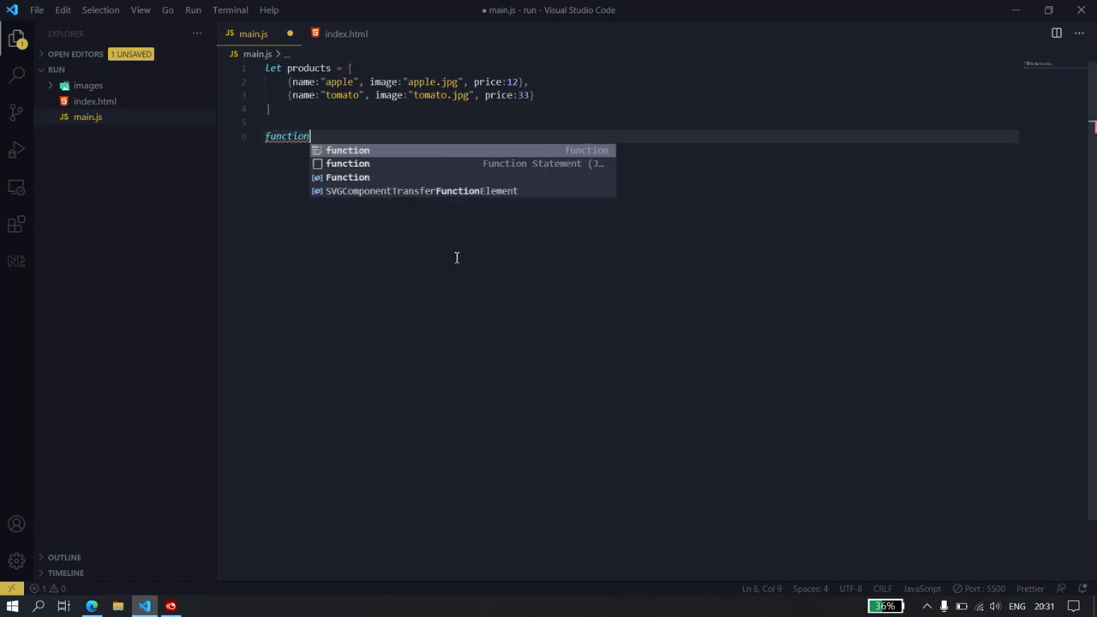
{"action": "type", "text": "load"}
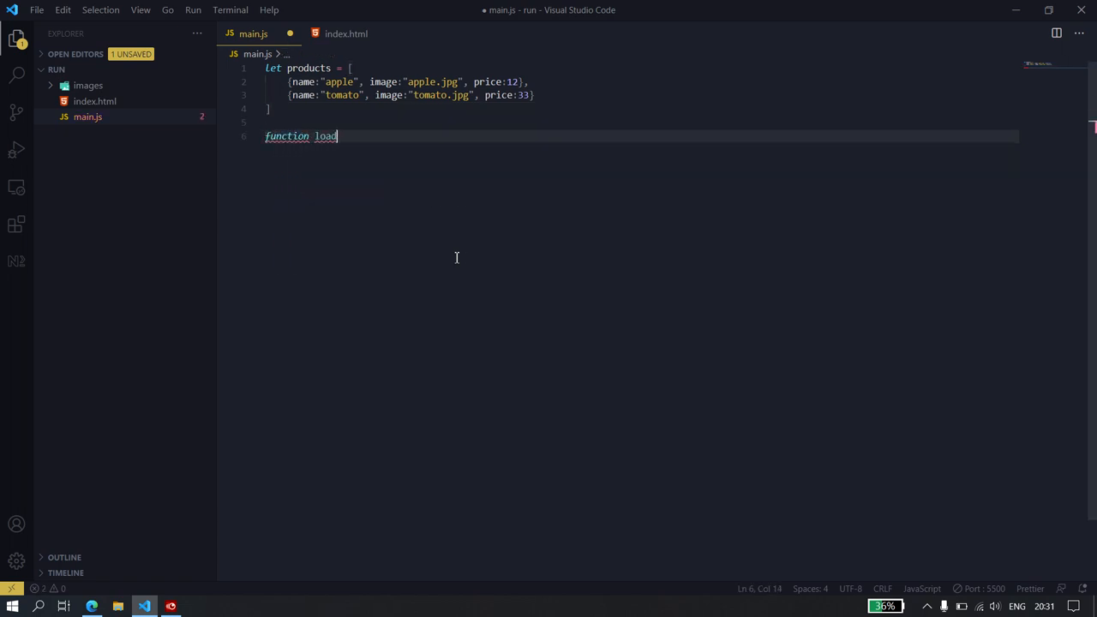
{"action": "type", "text": "()"}
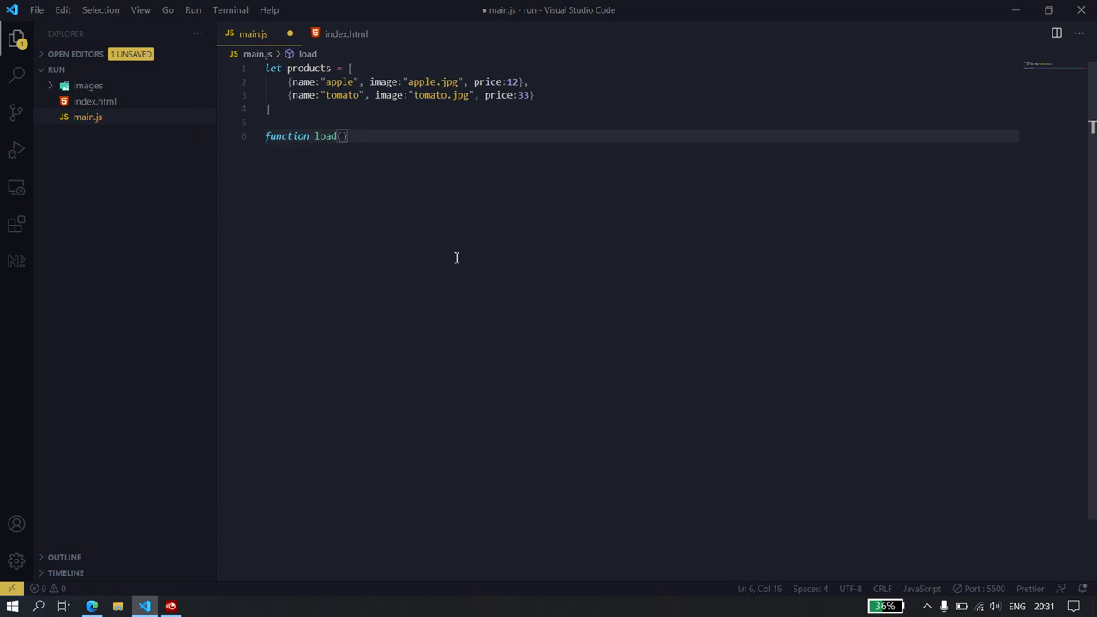
{"action": "type", "text": "{"}
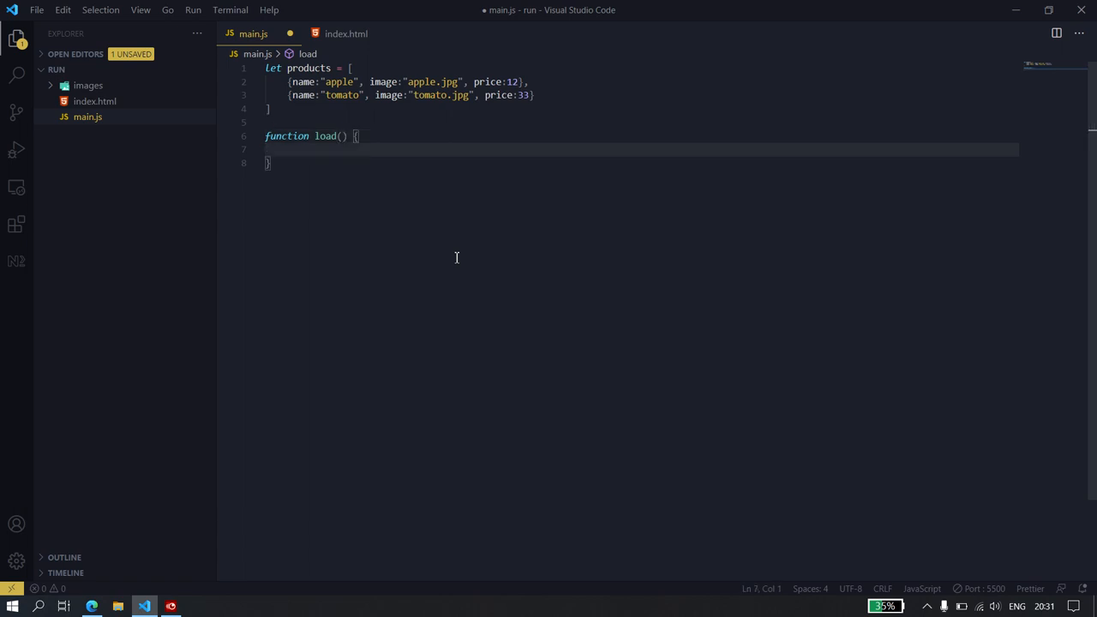
{"action": "type", "text": "le"}
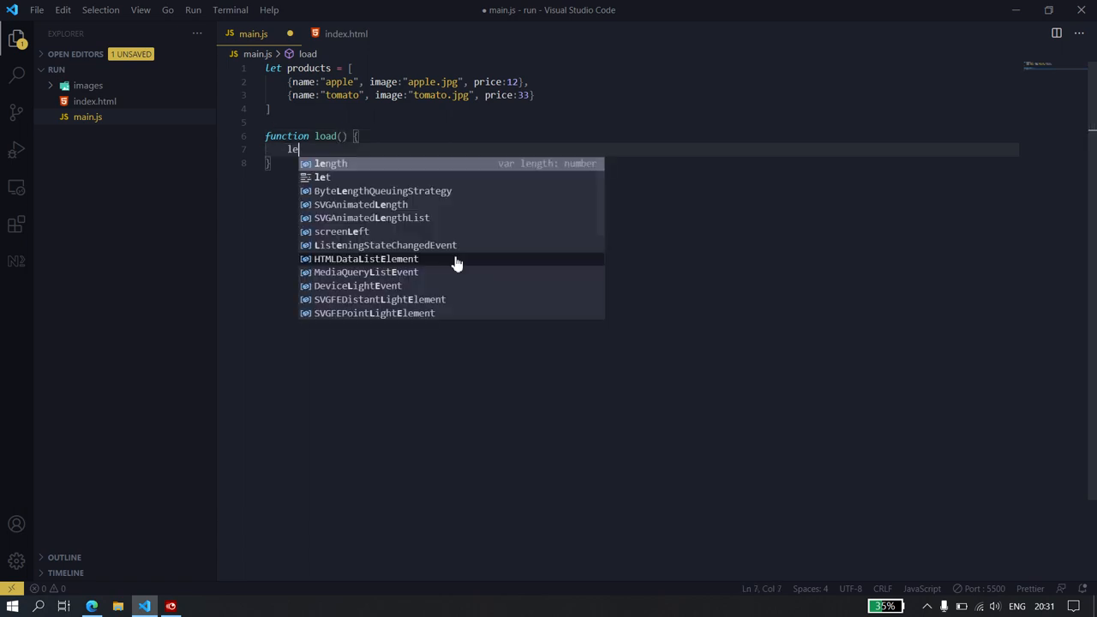
{"action": "key", "text": "Escape"}
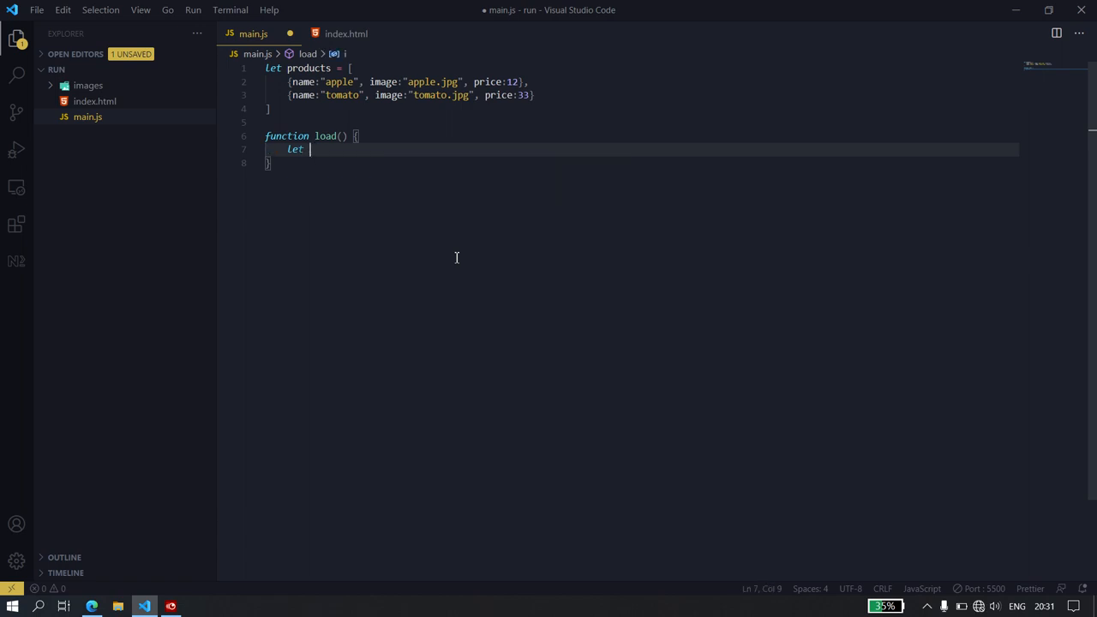
{"action": "type", "text": "items"}
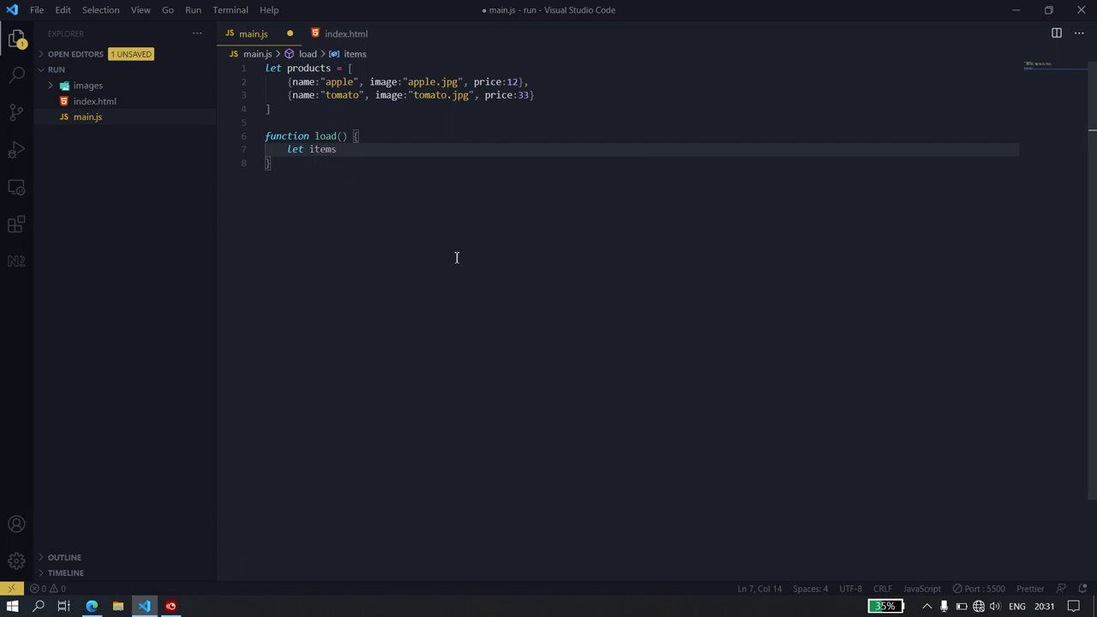
{"action": "type", "text": "= document.creta"}
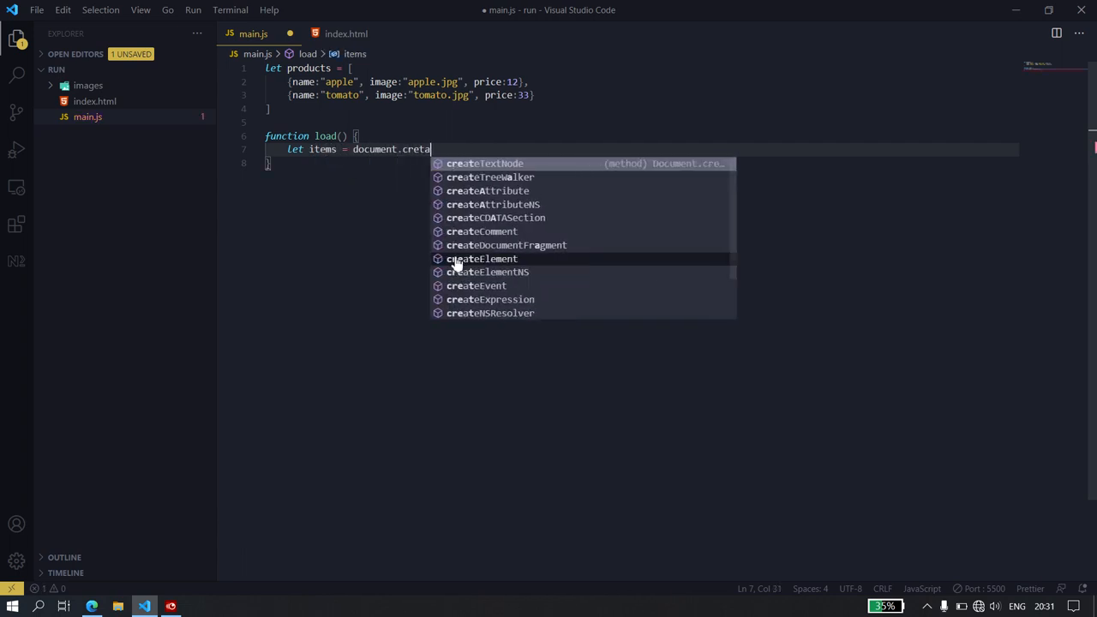
{"action": "key", "text": "BackSpace"}
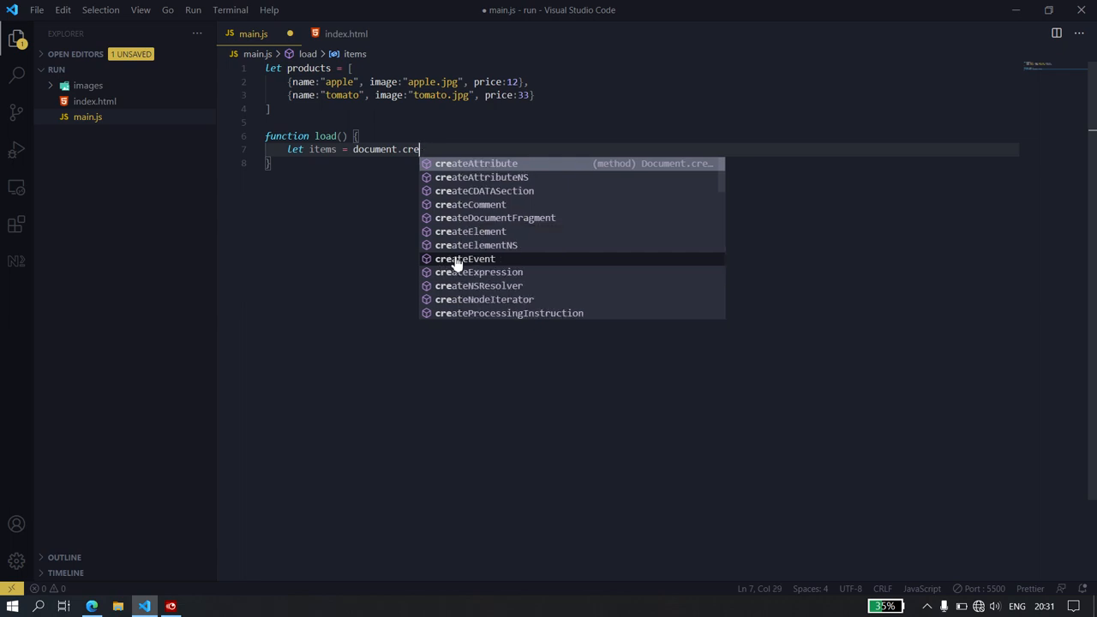
{"action": "type", "text": "ateElement"}
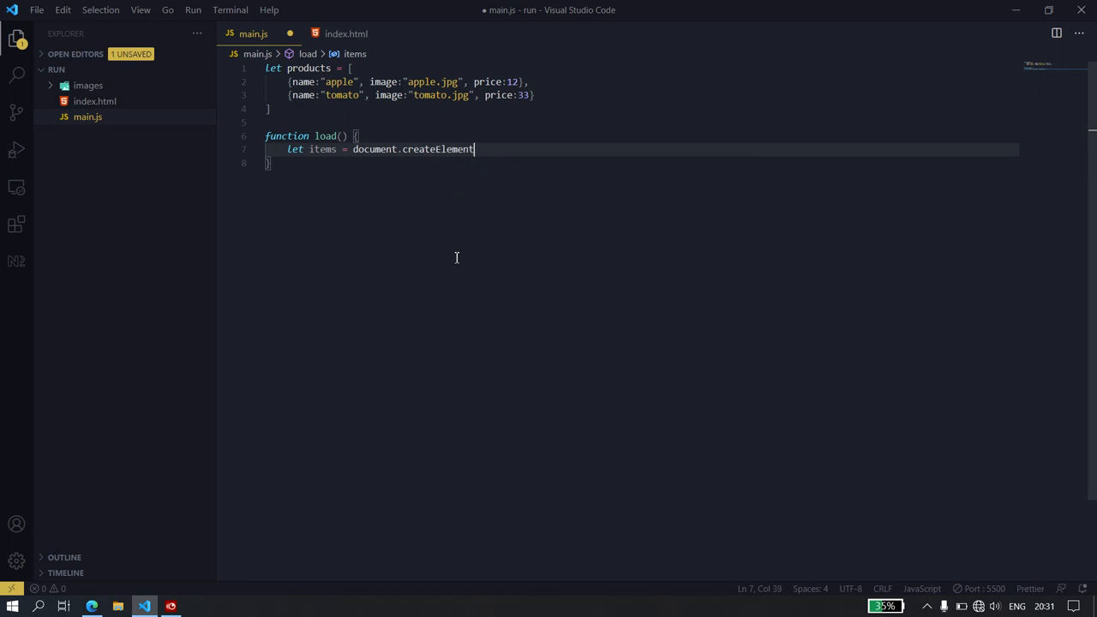
{"action": "type", "text": "(\""}
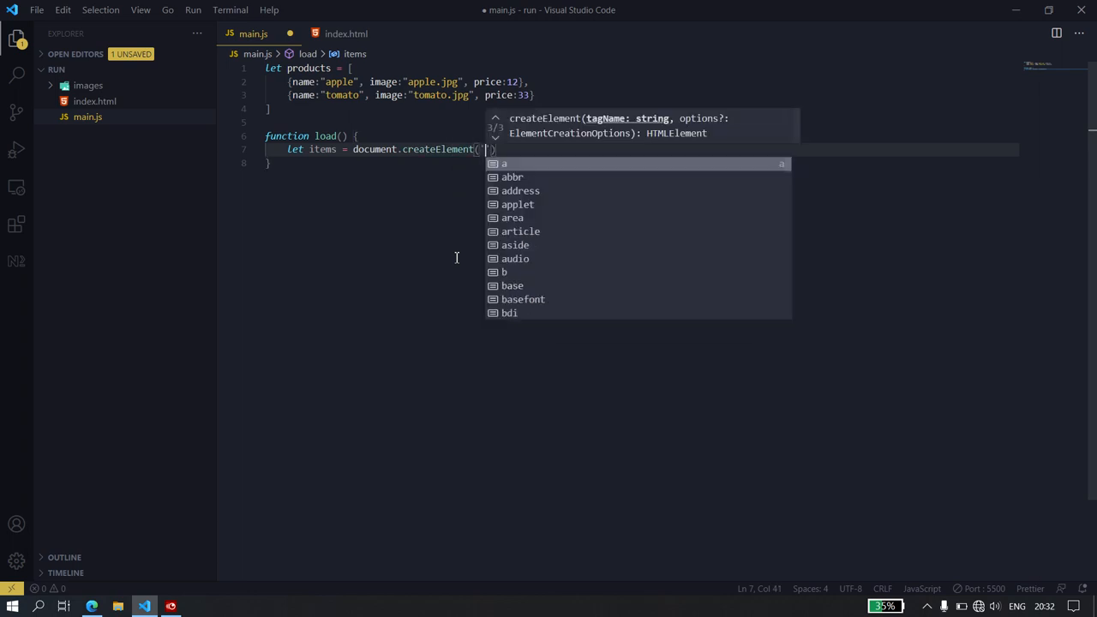
{"action": "type", "text": "div"}
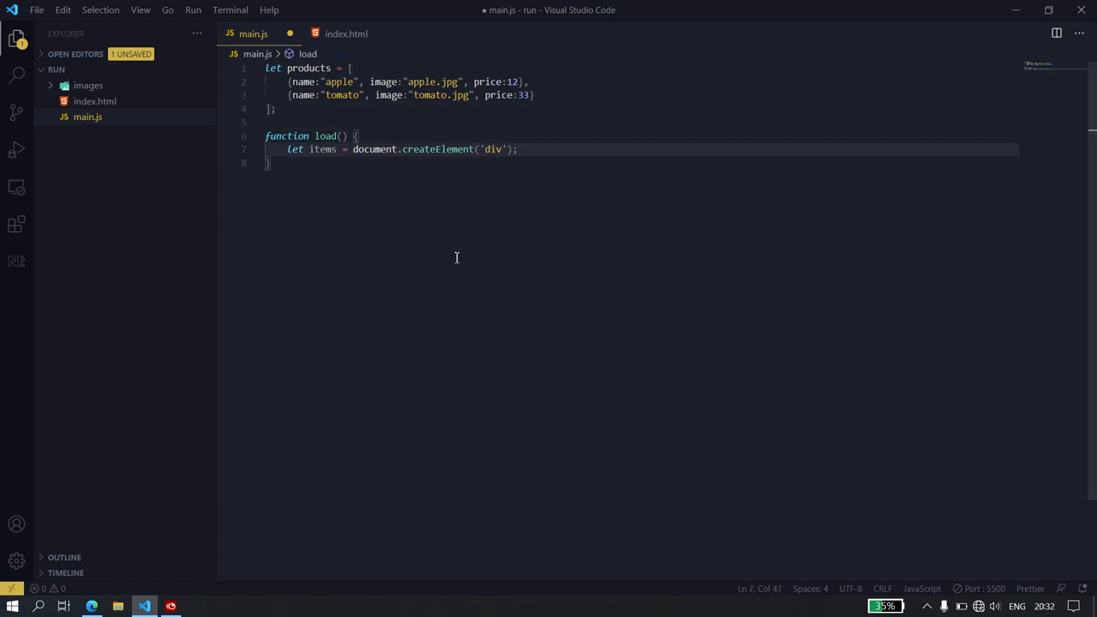
Rename the variable to item and start its innerHTML template with a div
{"action": "key", "text": "Enter"}
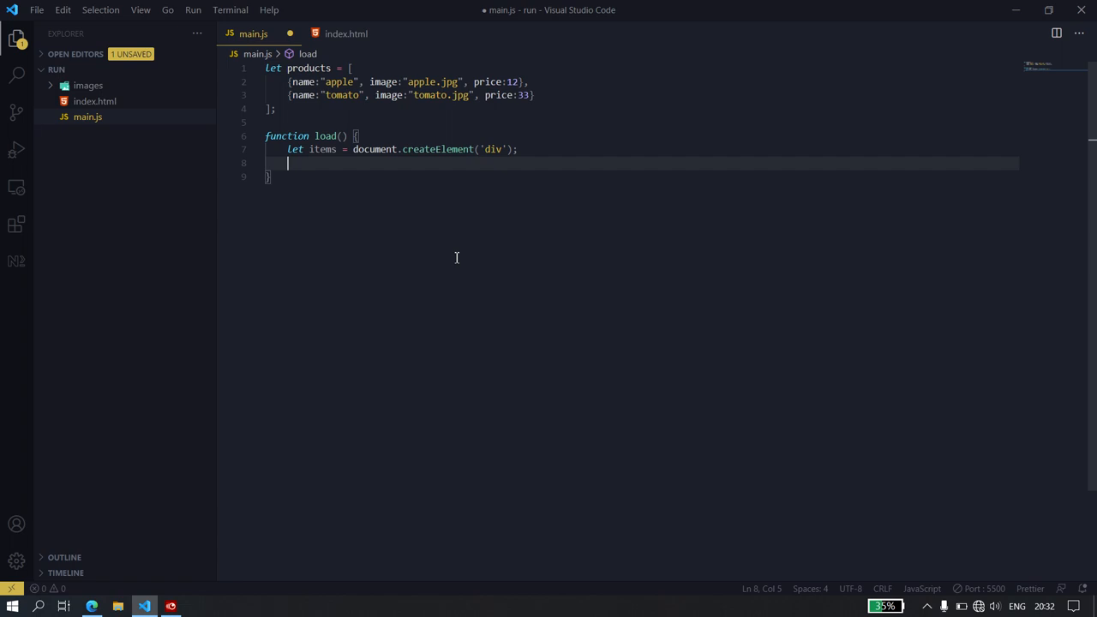
{"action": "type", "text": "items"}
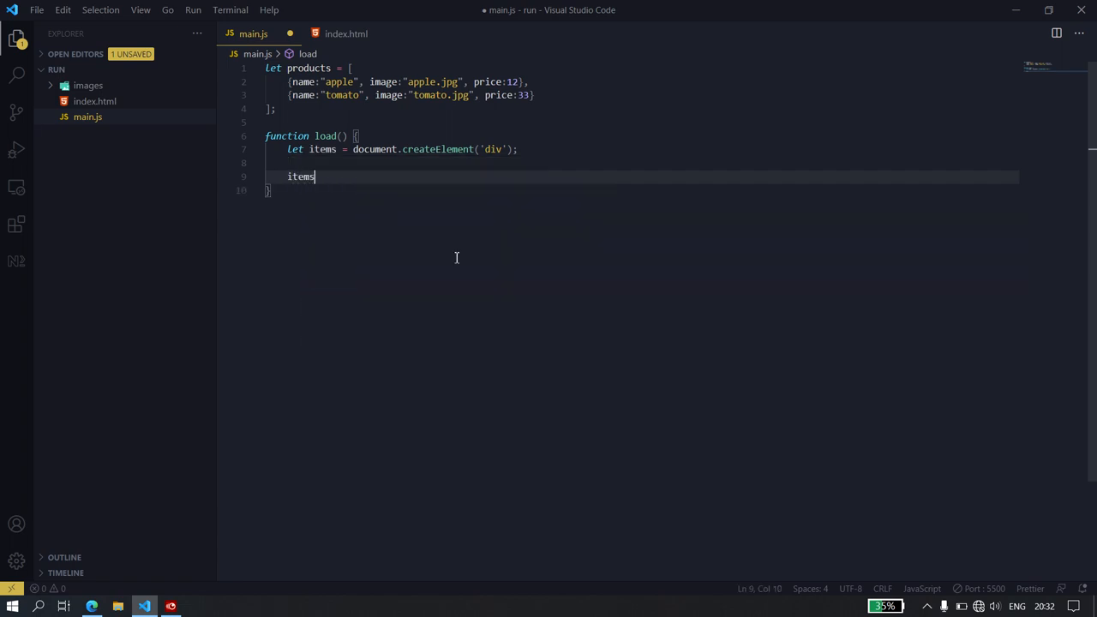
{"action": "key", "text": "Backspace"}
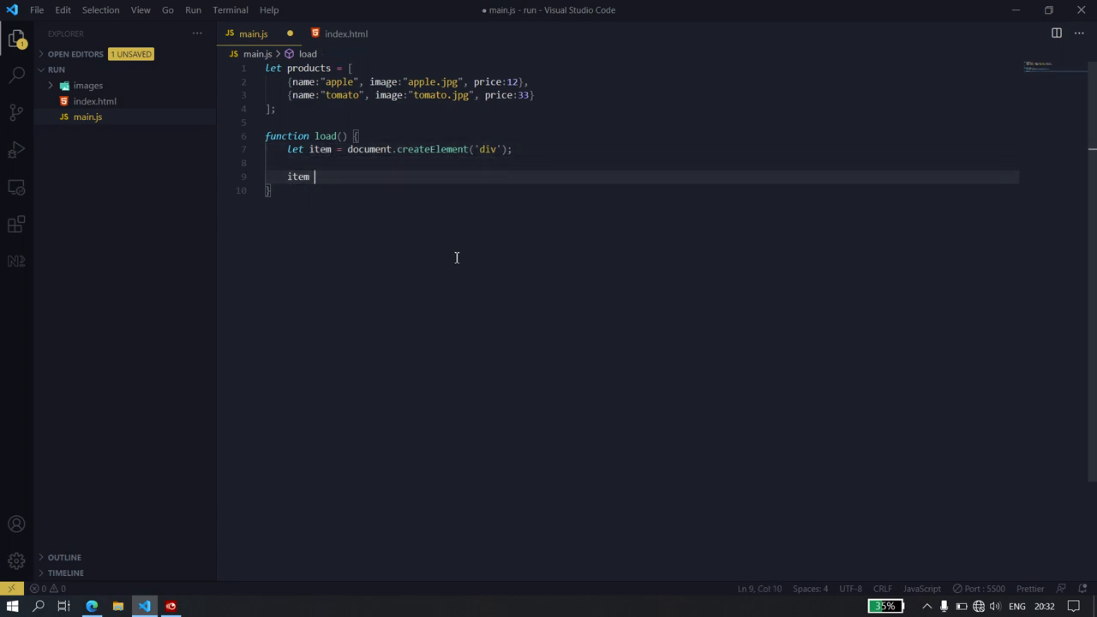
{"action": "type", "text": "= `"}
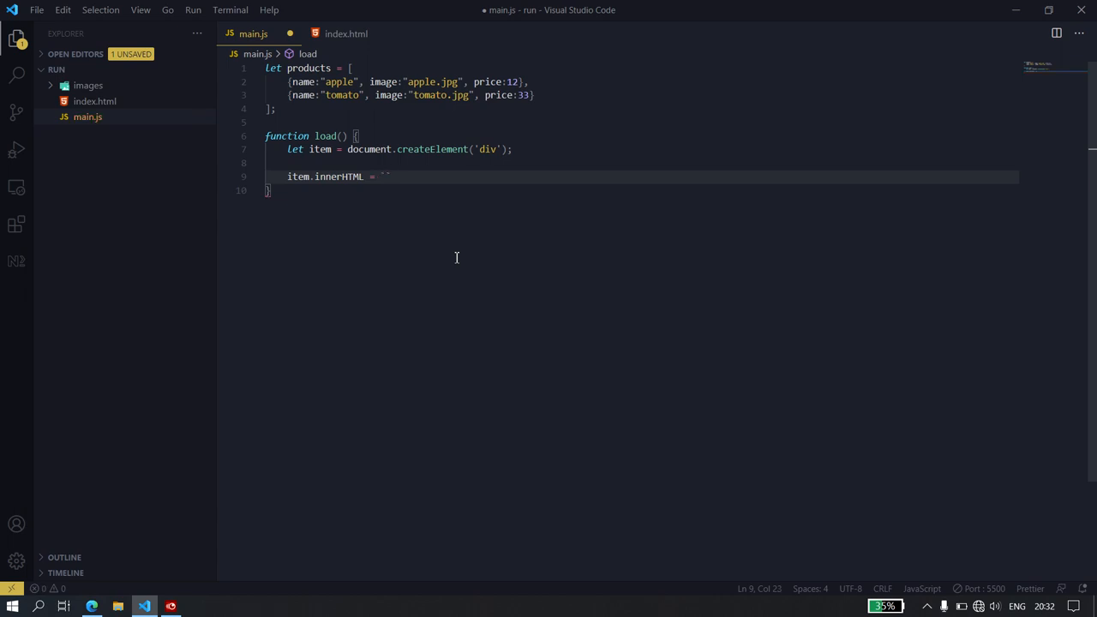
{"action": "key", "text": "Enter"}
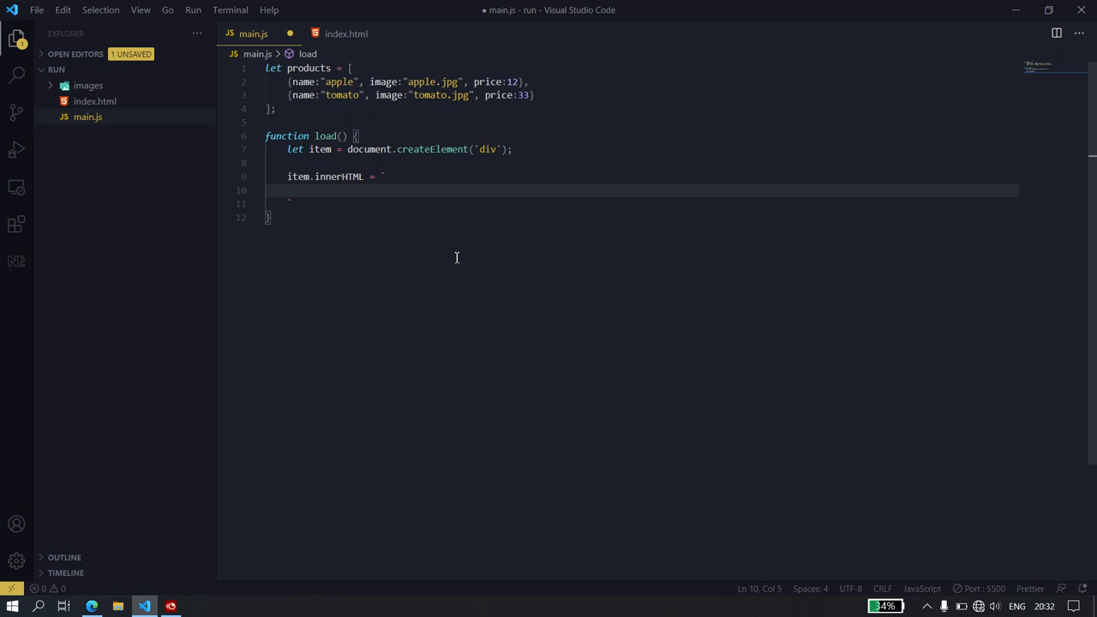
{"action": "type", "text": "div"}
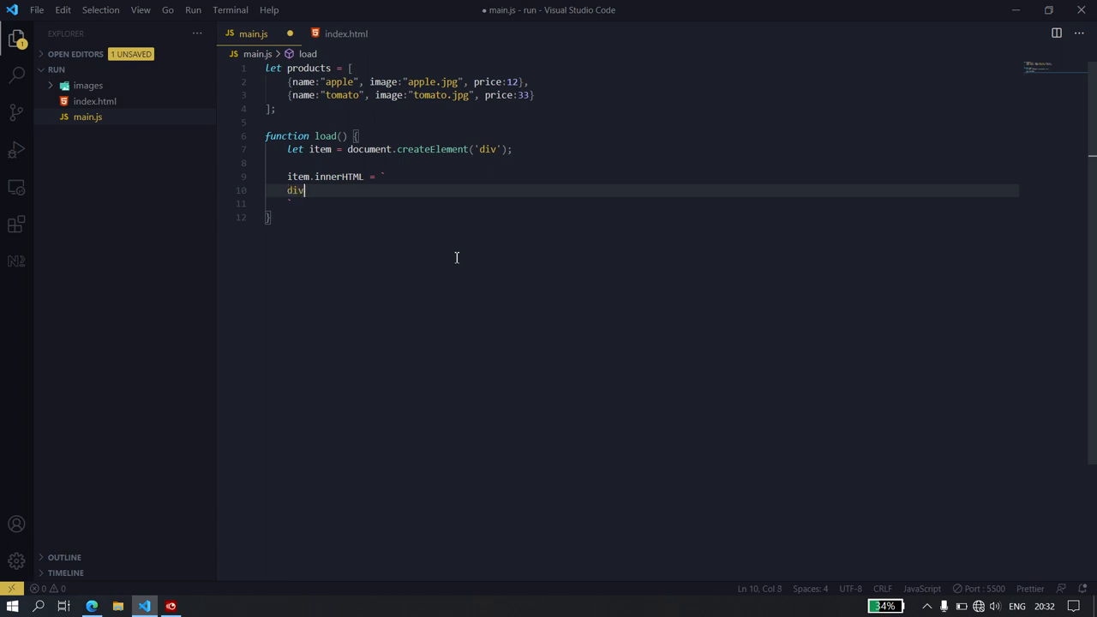
{"action": "type", "text": "<"}
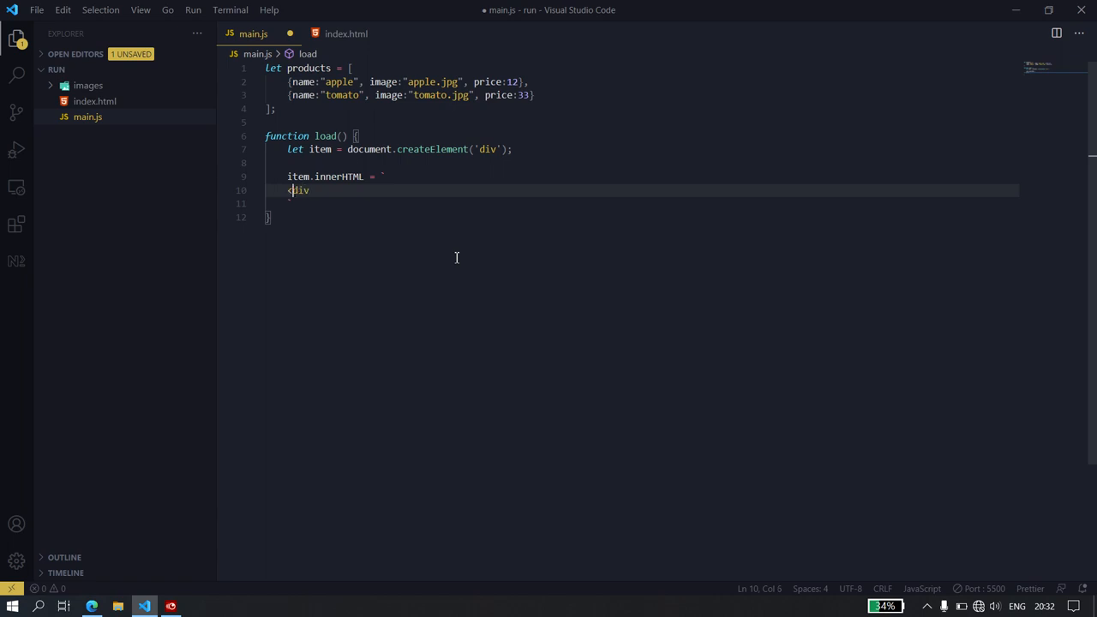
{"action": "type", "text": ">"}
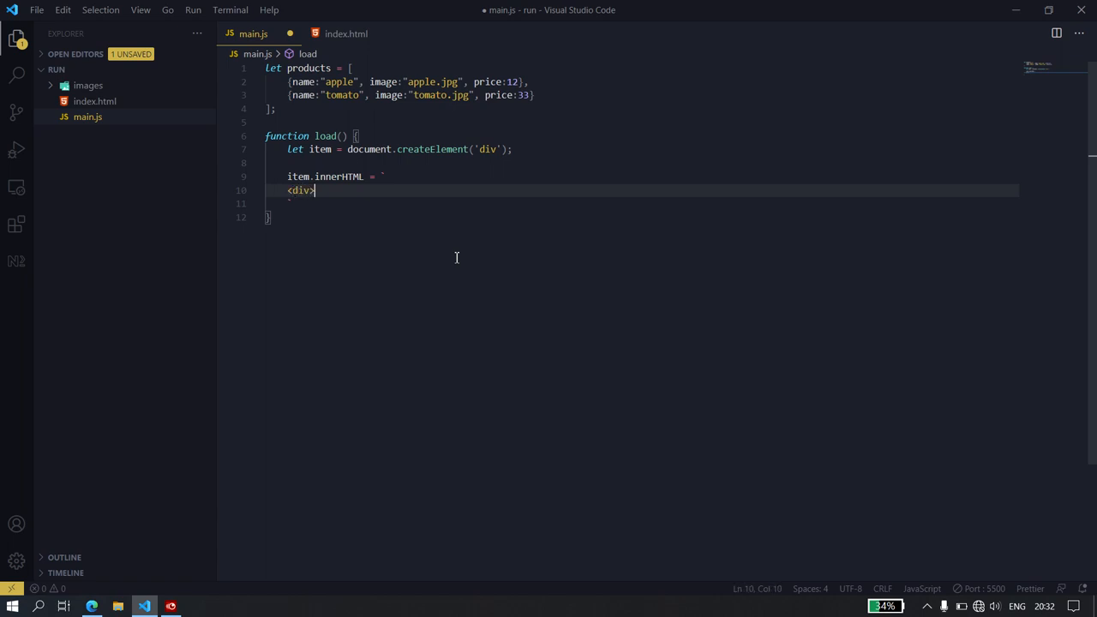
Give the template's div the class "product" and close it
{"action": "type", "text": "class"}
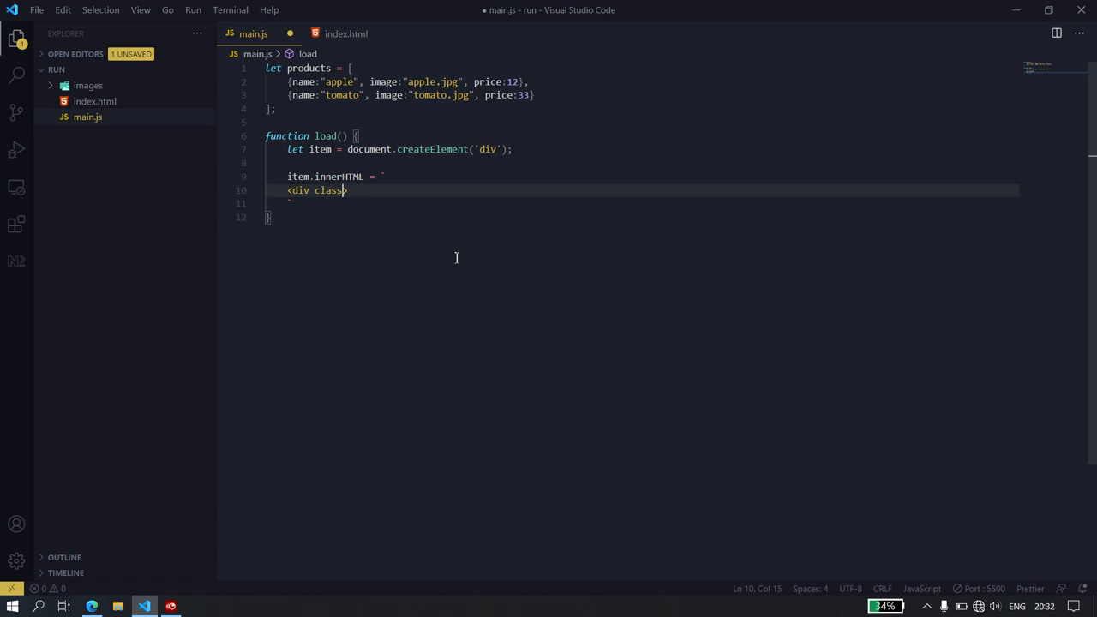
{"action": "type", "text": "="}
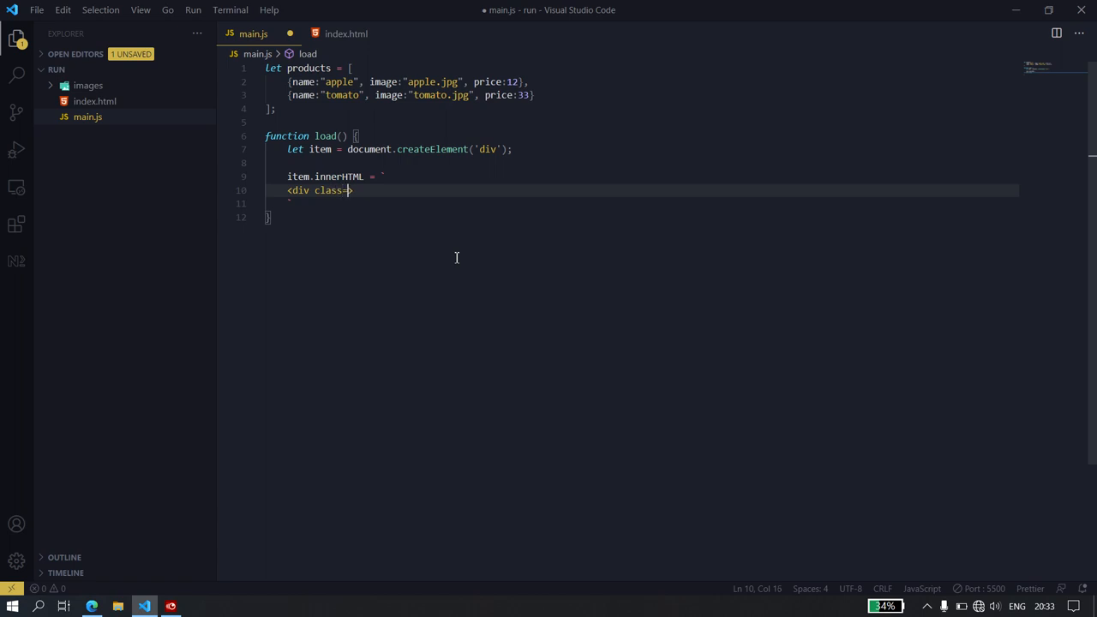
{"action": "type", "text": "\""}
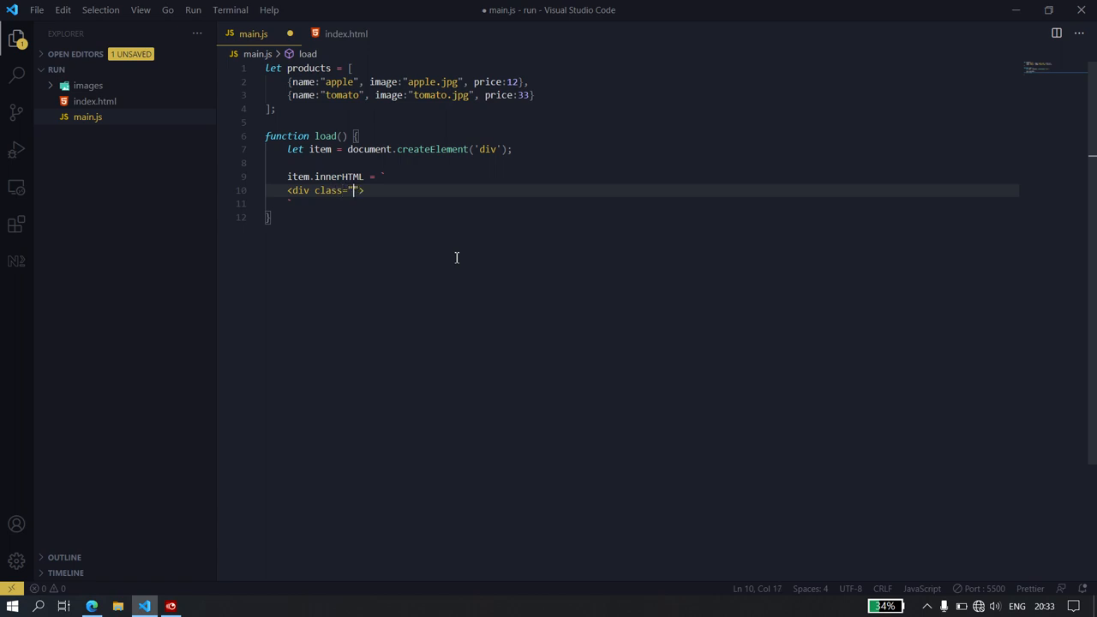
{"action": "type", "text": "pr"}
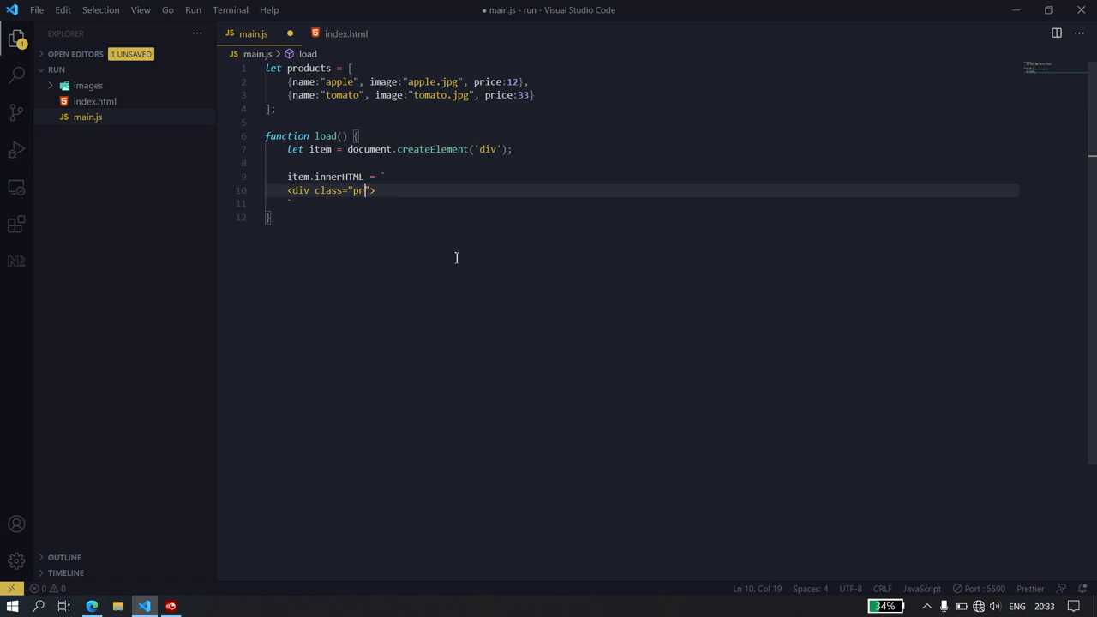
{"action": "type", "text": "oducts"}
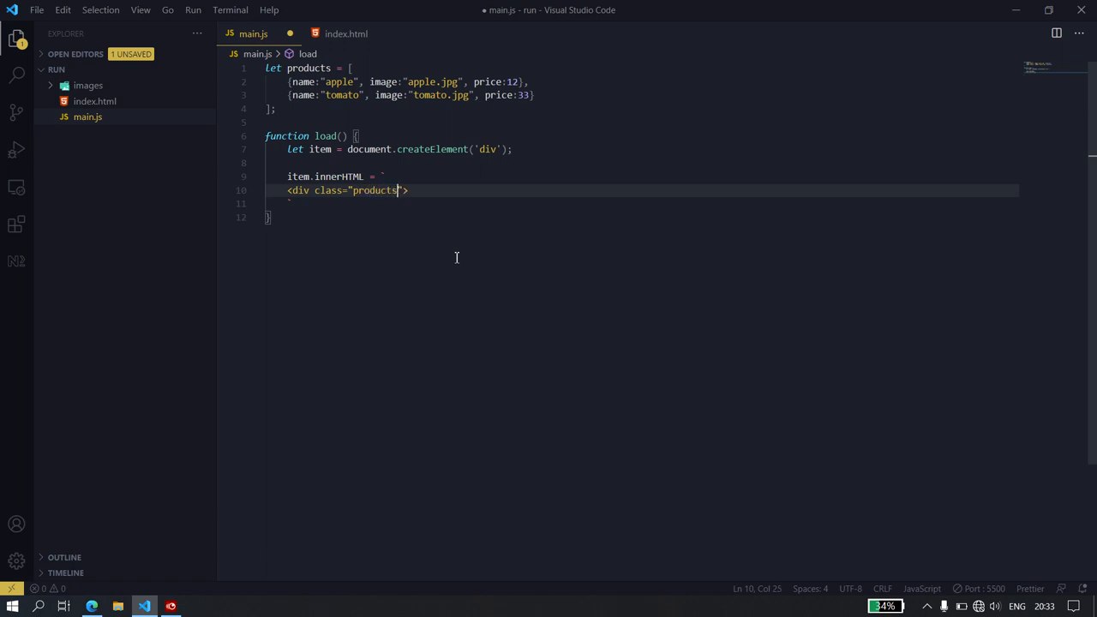
{"action": "key", "text": "Backspace"}
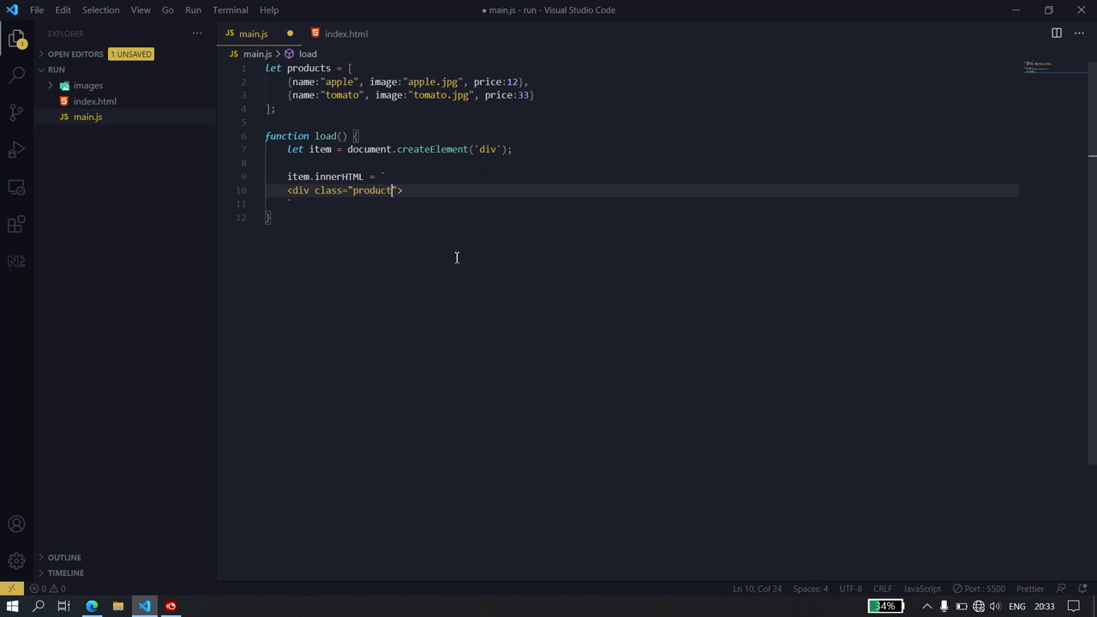
{"action": "key", "text": "Enter"}
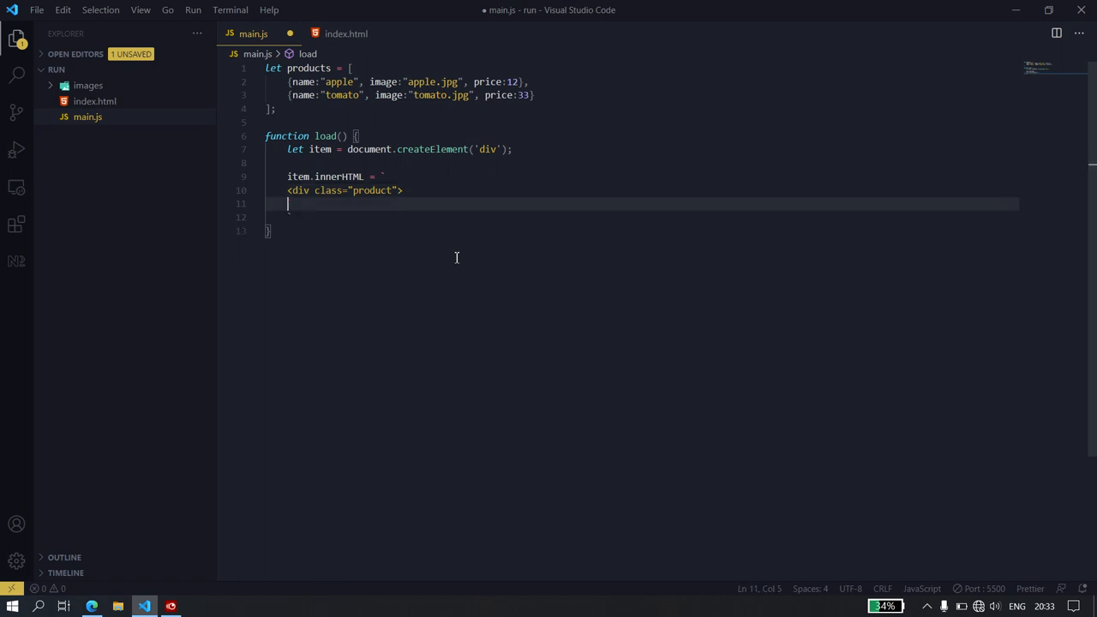
{"action": "type", "text": "</div>"}
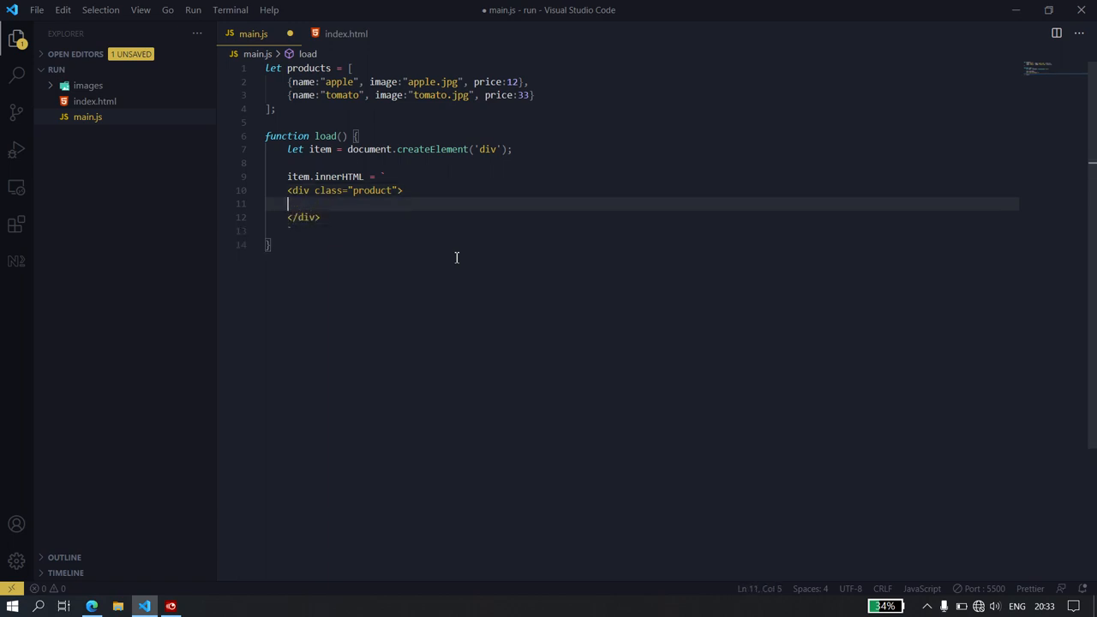
Add an empty img plus paragraphs classed name and price, then save main.js
{"action": "type", "text": "<i"}
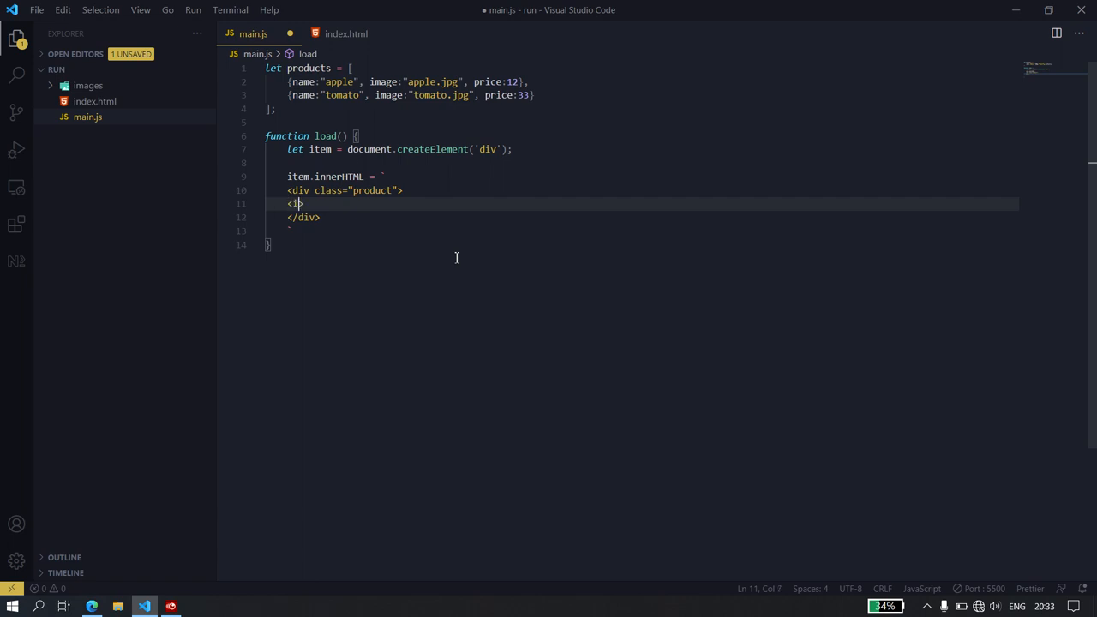
{"action": "type", "text": "mg sc"}
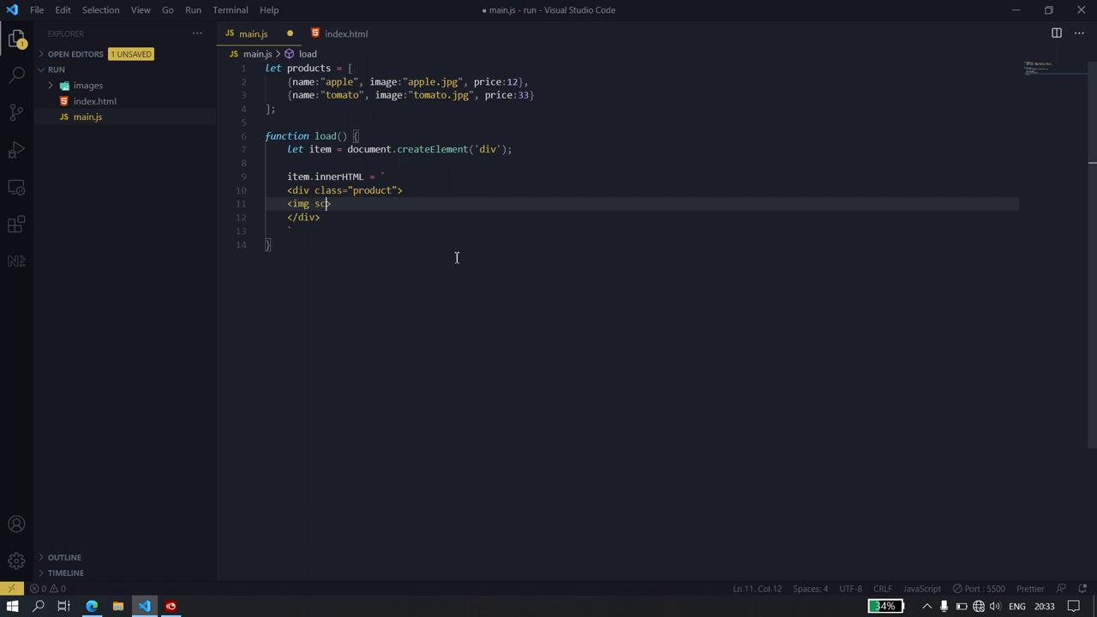
{"action": "type", "text": "r"}
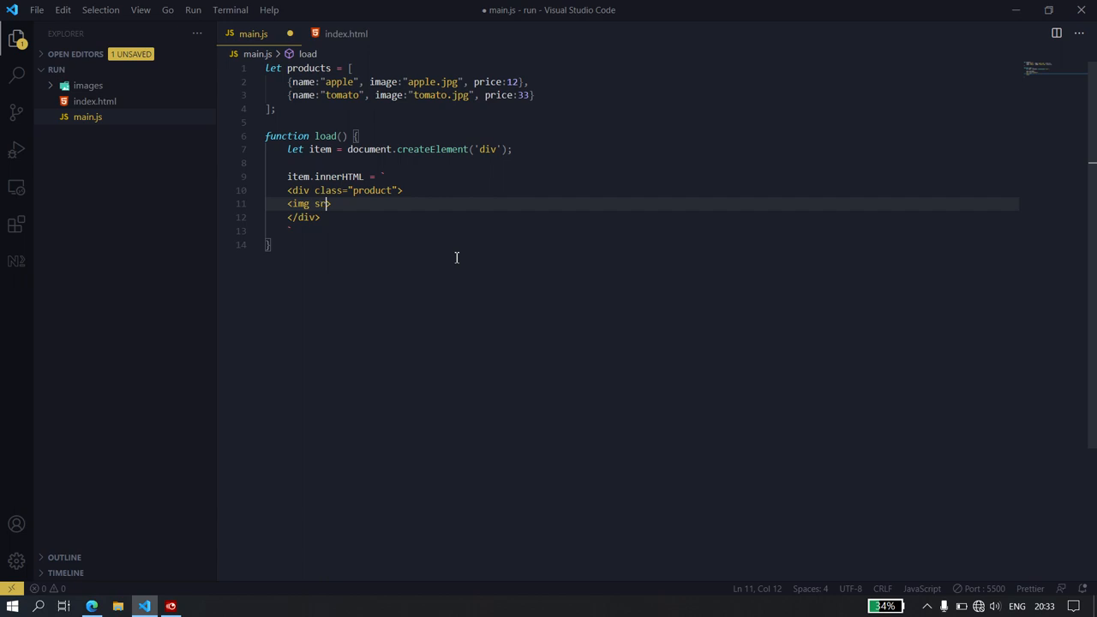
{"action": "type", "text": "c="}
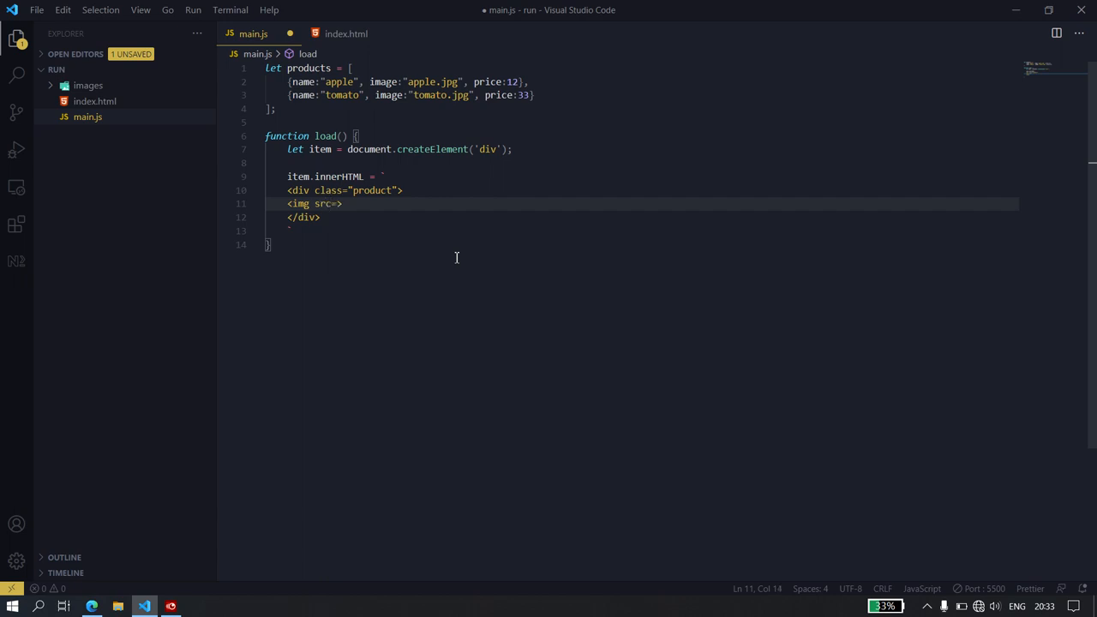
{"action": "type", "text": "\"\""}
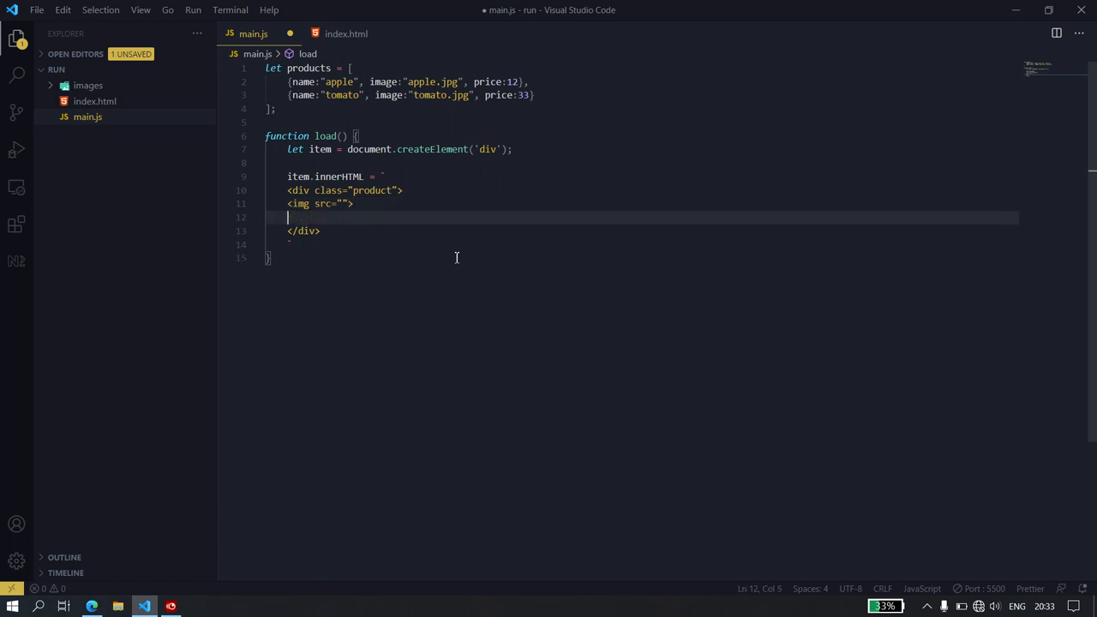
{"action": "type", "text": "<"}
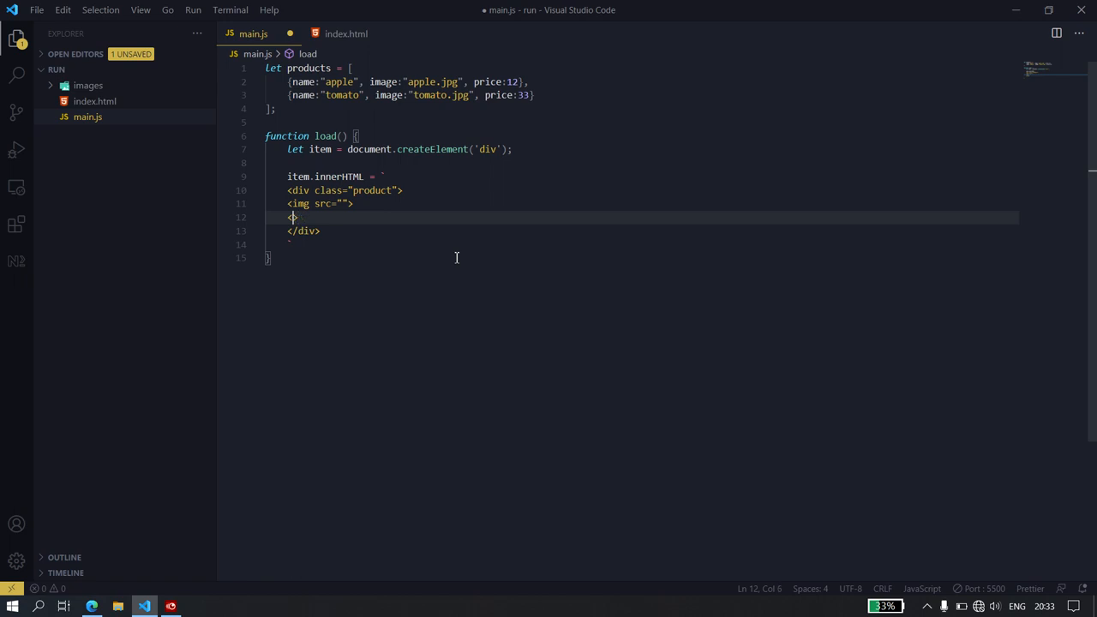
{"action": "type", "text": "p></p>"}
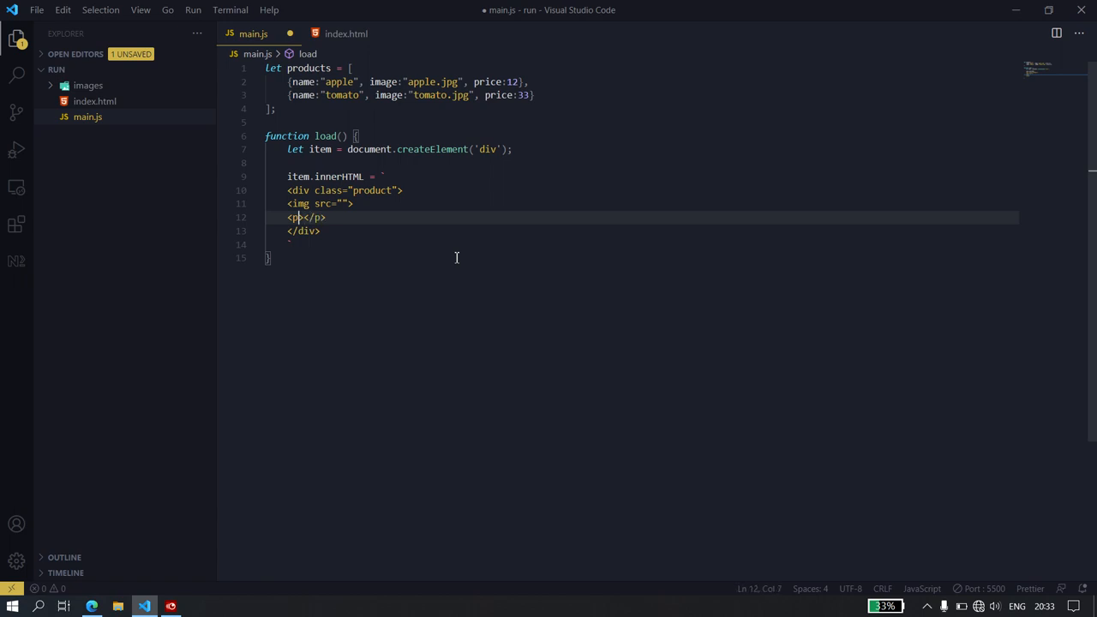
{"action": "type", "text": "class=\""}
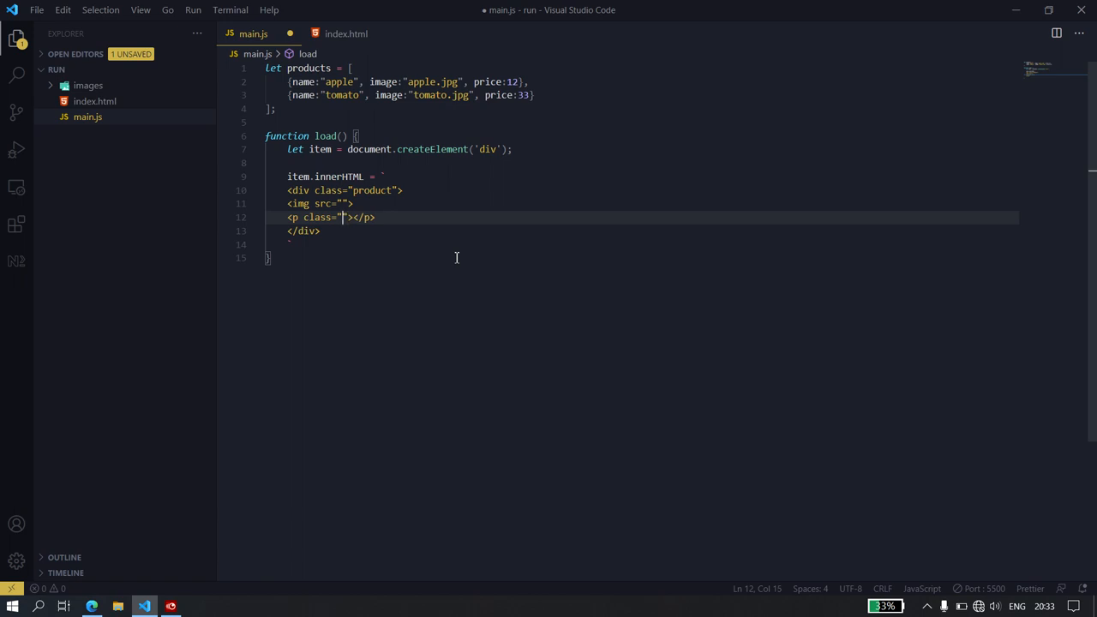
{"action": "type", "text": "name"}
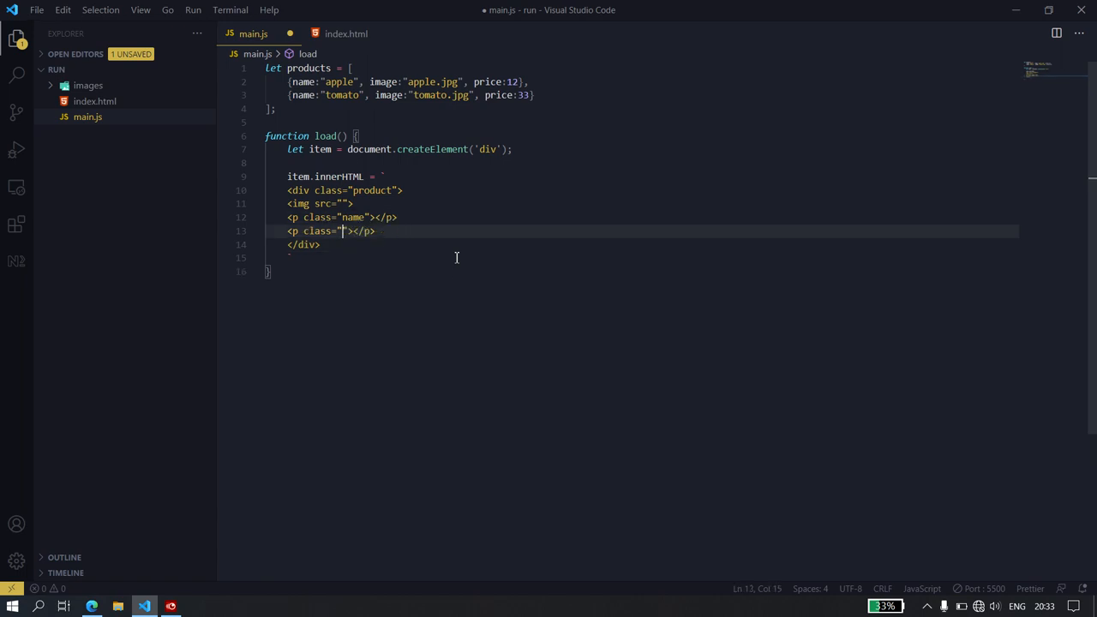
{"action": "type", "text": "price"}
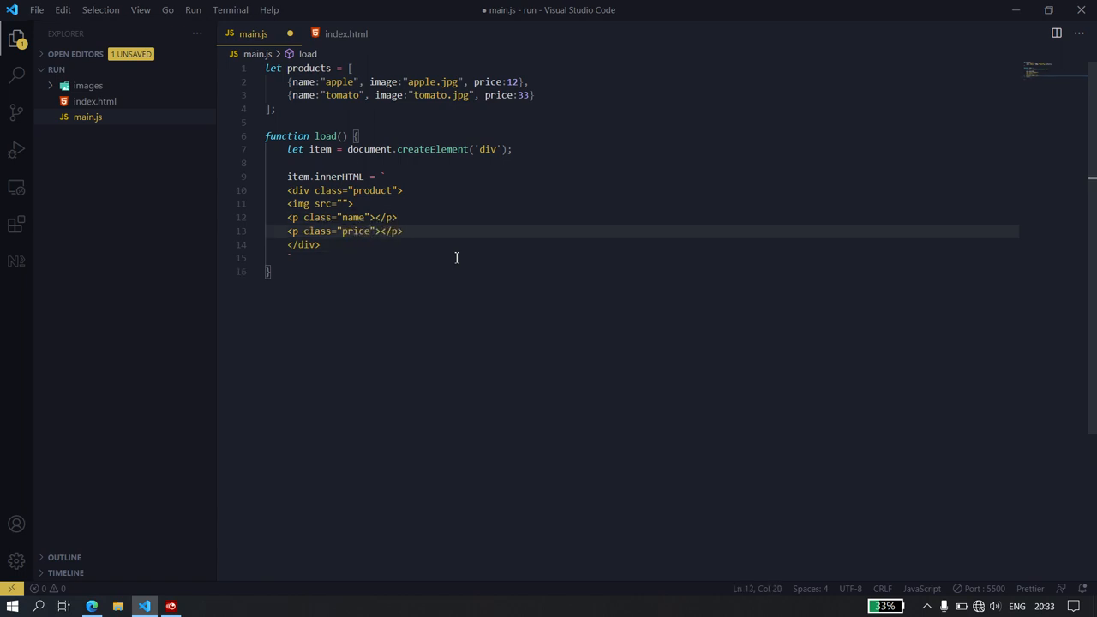
{"action": "key", "text": "ctrl+s"}
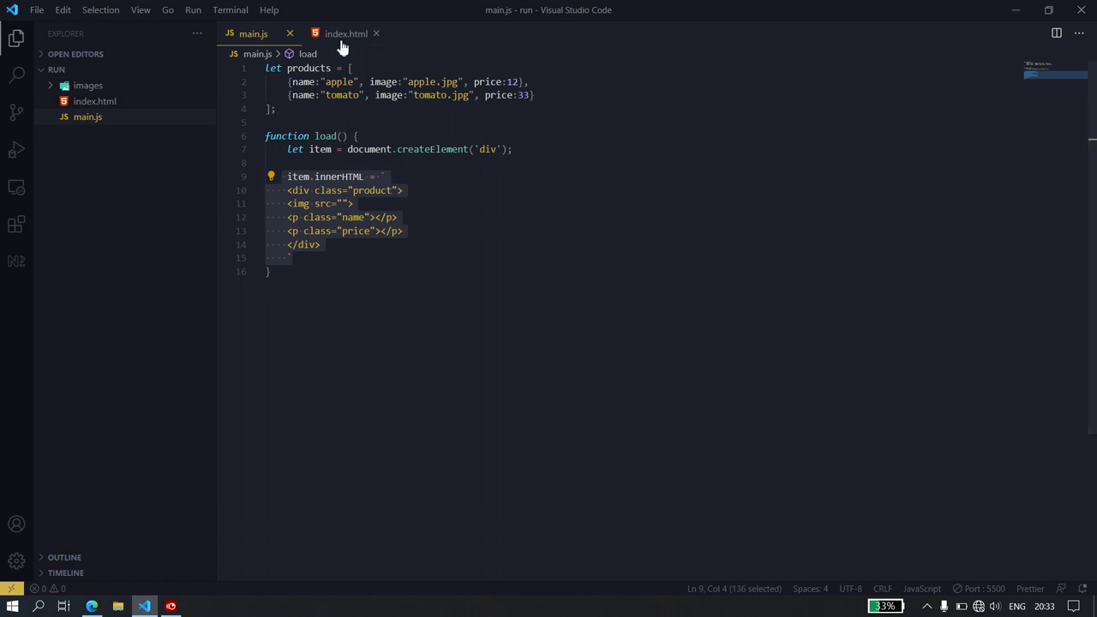
Split index.html's <div id="items"></div> onto separate lines, then go back to main.js
{"action": "left_click", "coordinate": [346, 33]}
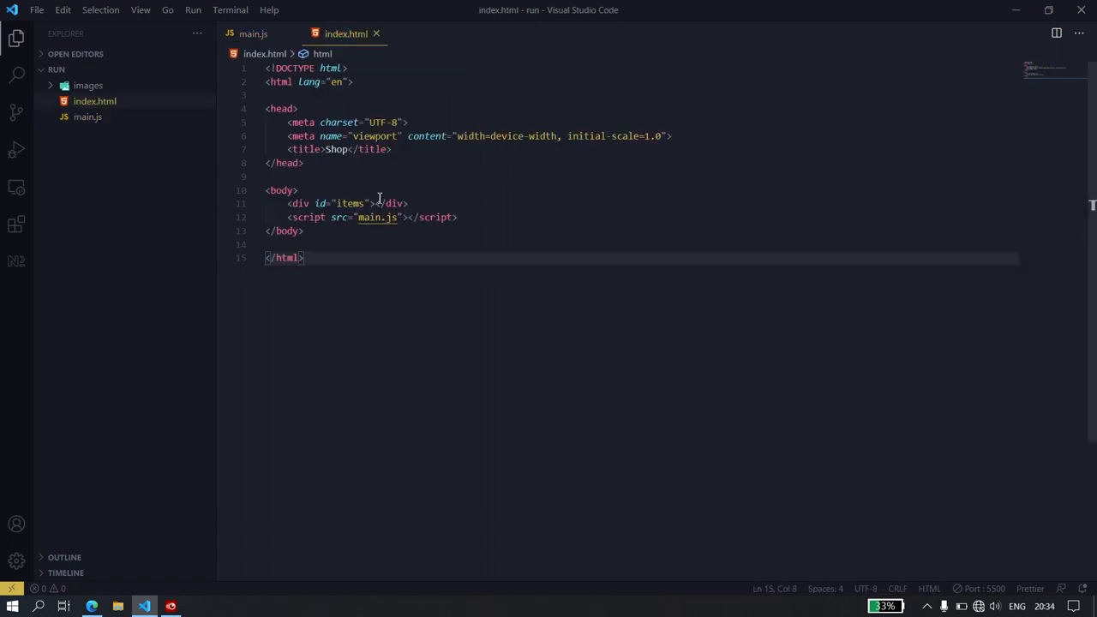
{"action": "key", "text": "enter"}
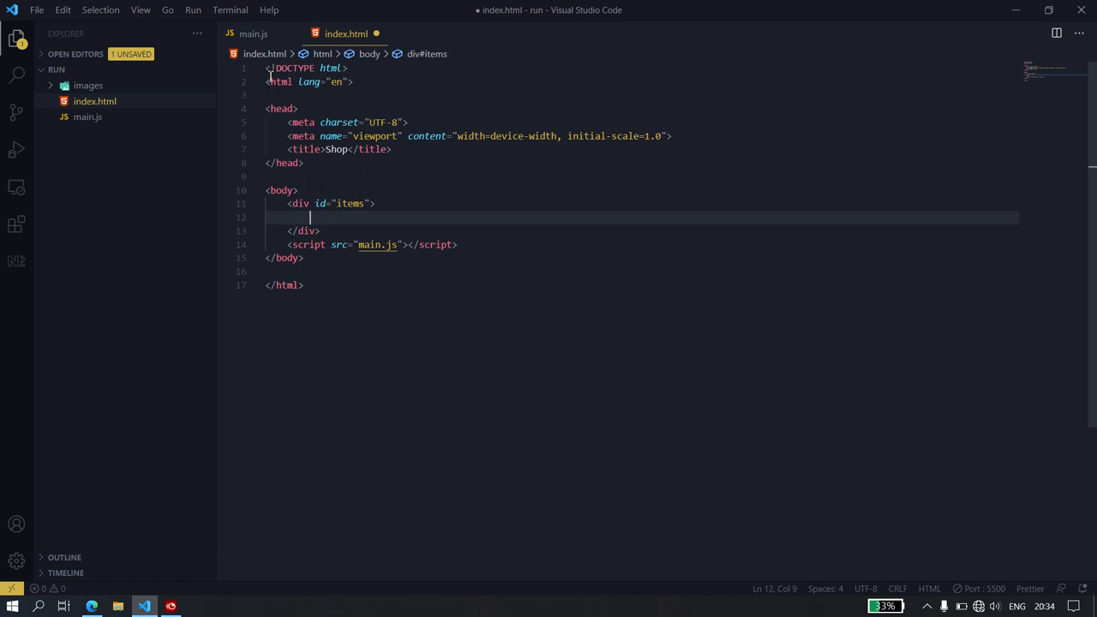
{"action": "left_click", "coordinate": [253, 34]}
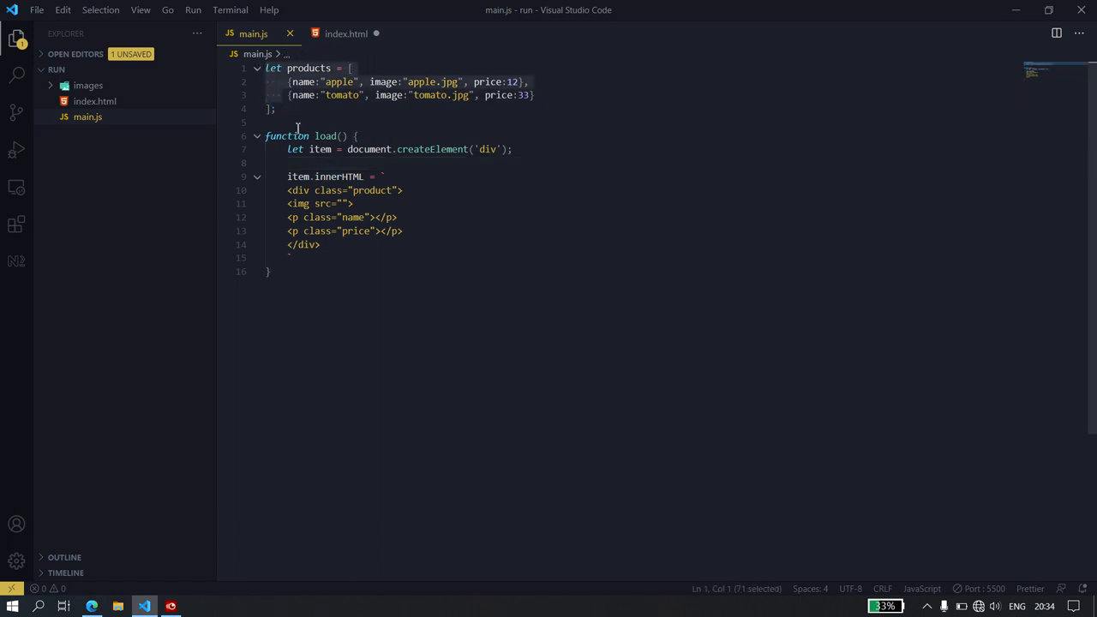
Wrap load's card-building code in products.forEach((i, index) => { ... })
{"action": "left_click", "coordinate": [371, 137]}
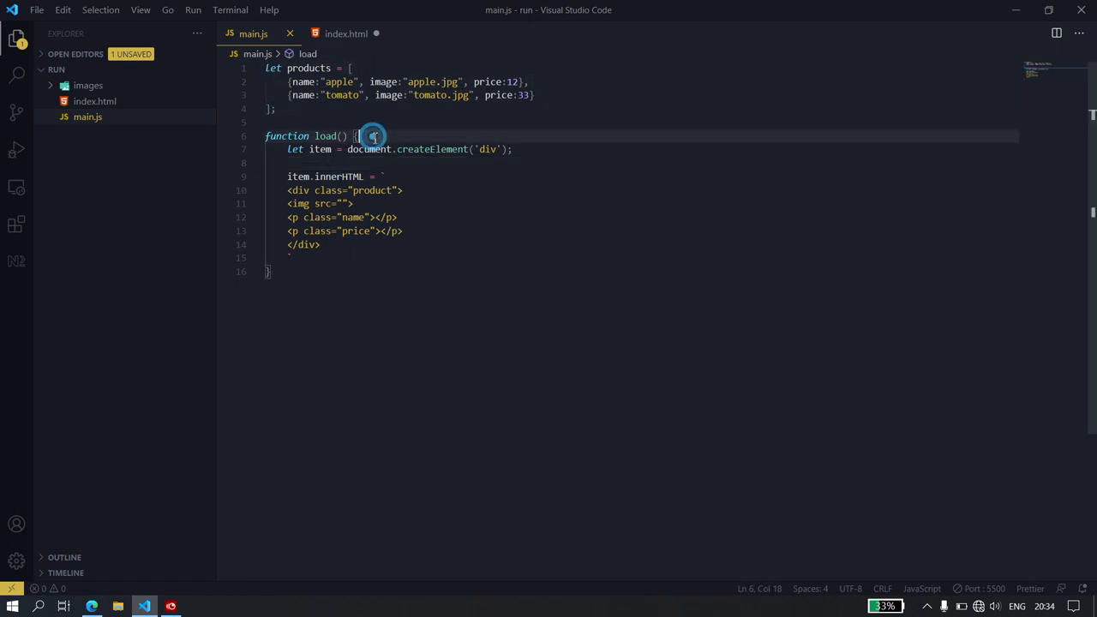
{"action": "key", "text": "Enter"}
{"action": "type", "text": ".forEach(element => {"}
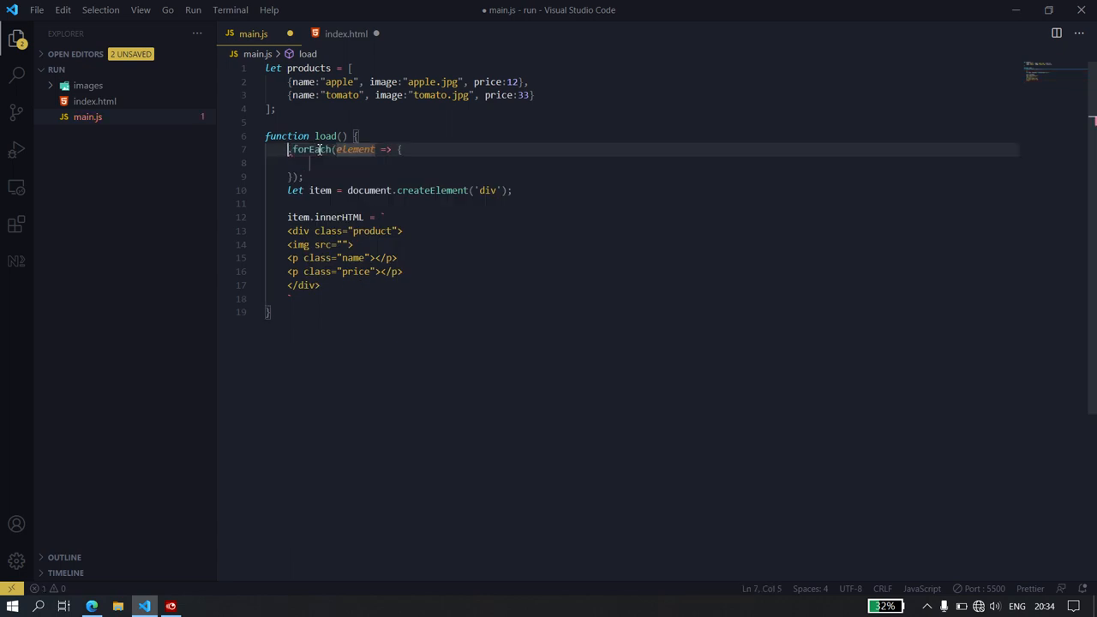
{"action": "type", "text": "products"}
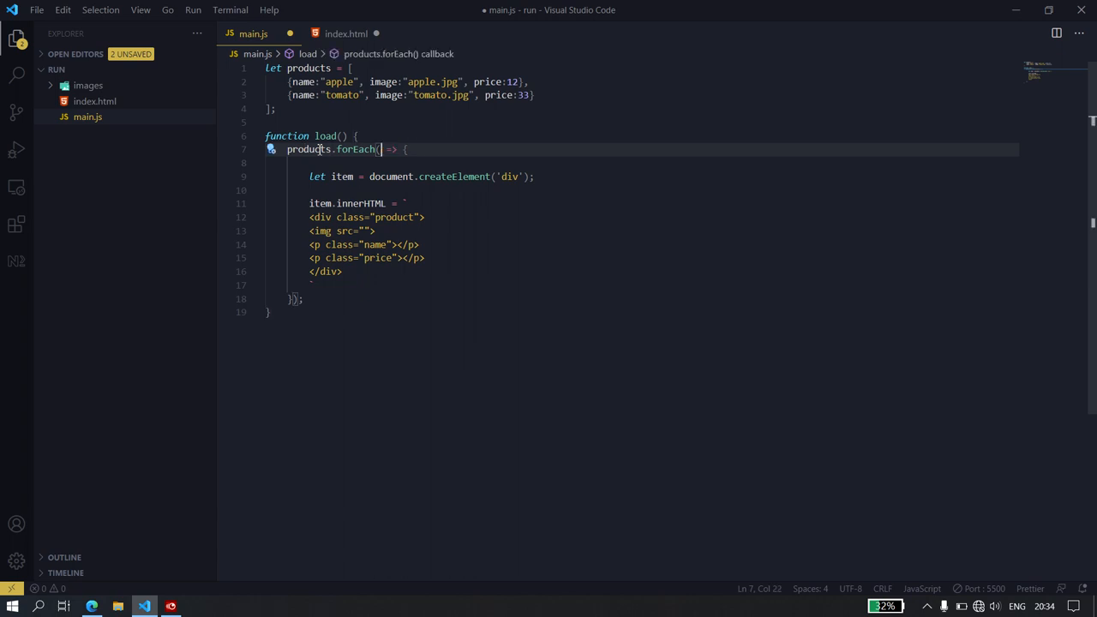
{"action": "type", "text": "()o"}
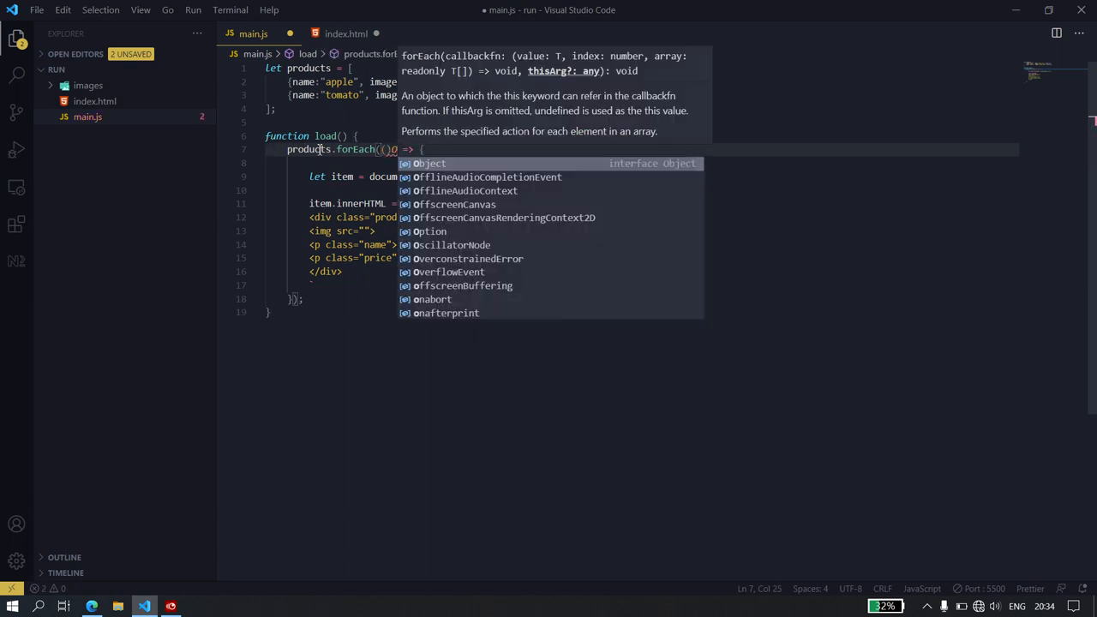
{"action": "key", "text": "Escape"}
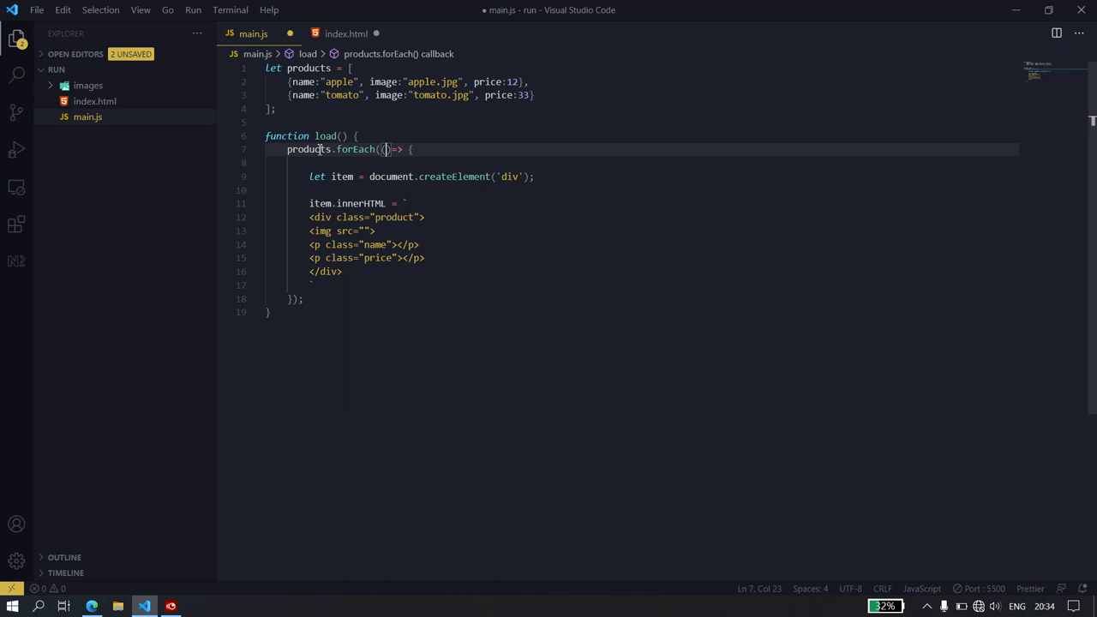
{"action": "type", "text": "i,"}
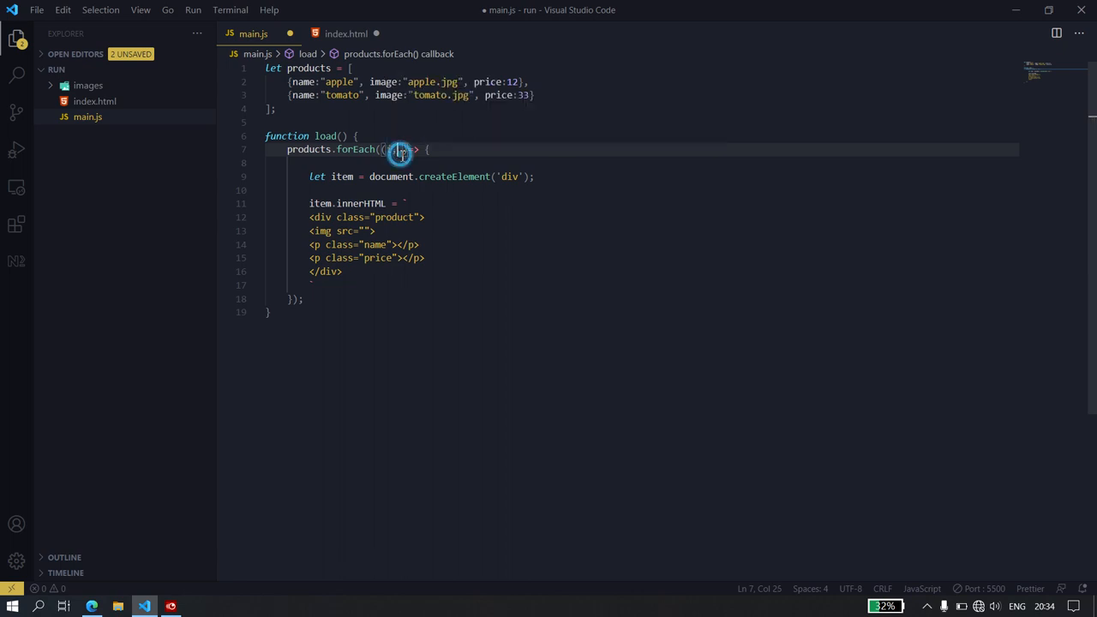
{"action": "type", "text": ", index"}
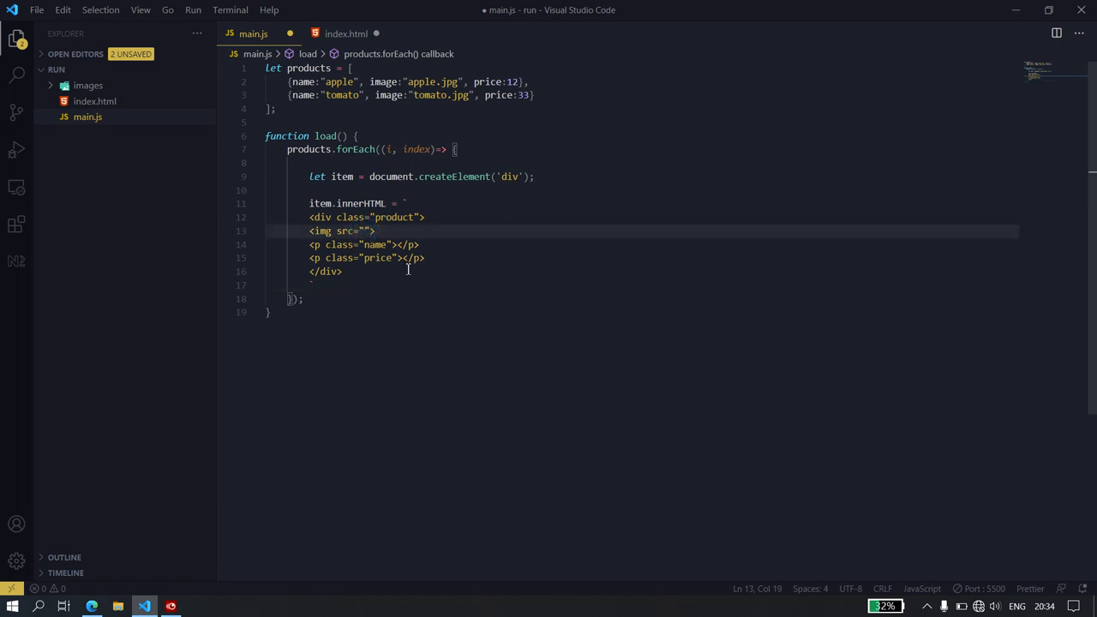
Insert images/${i.image}, ${i.name} and ${i.price} into the card template
{"action": "type", "text": "images"}
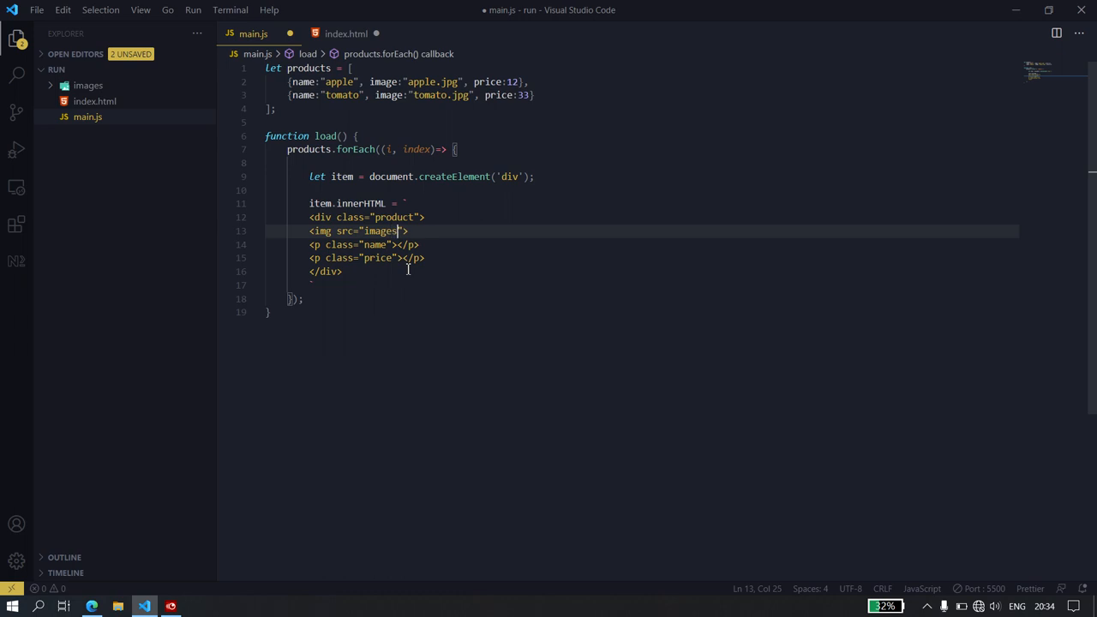
{"action": "type", "text": "/"}
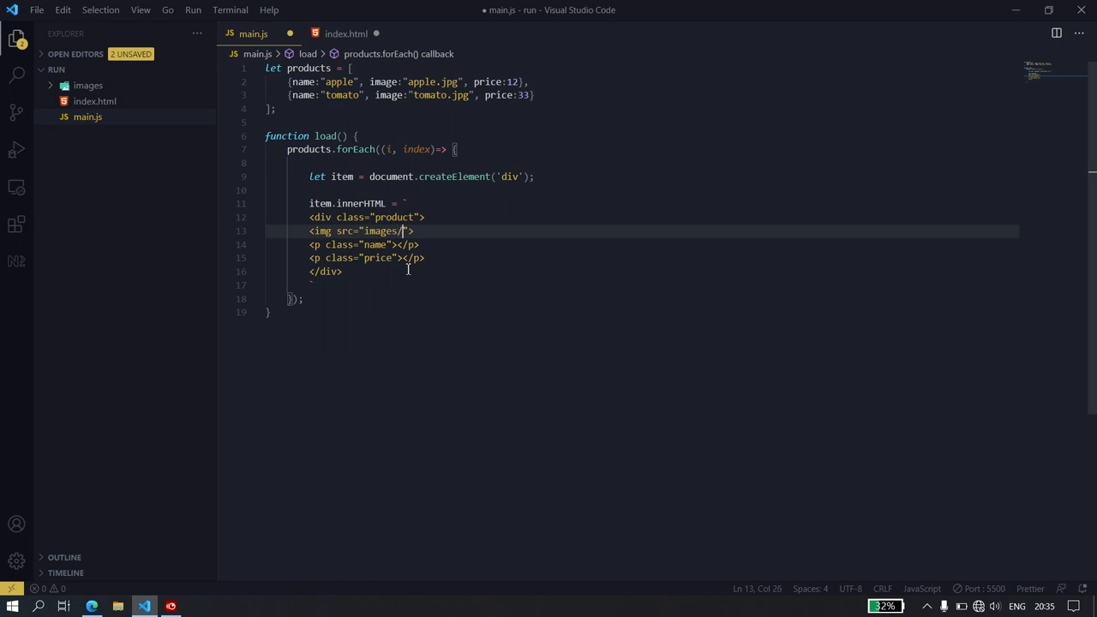
{"action": "type", "text": "${}"}
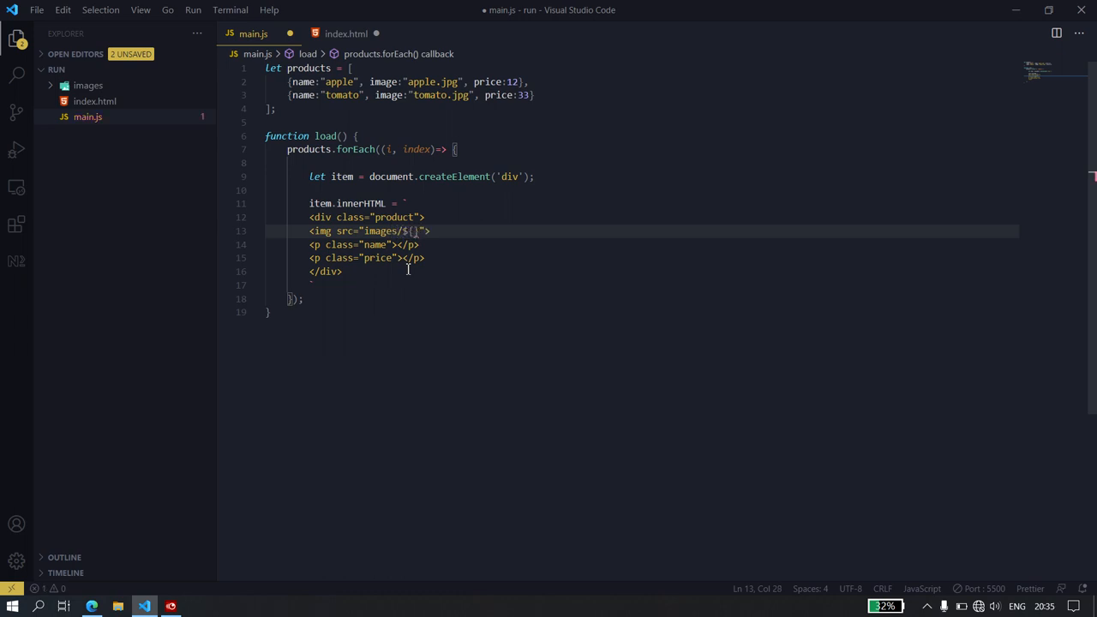
{"action": "type", "text": "i.image"}
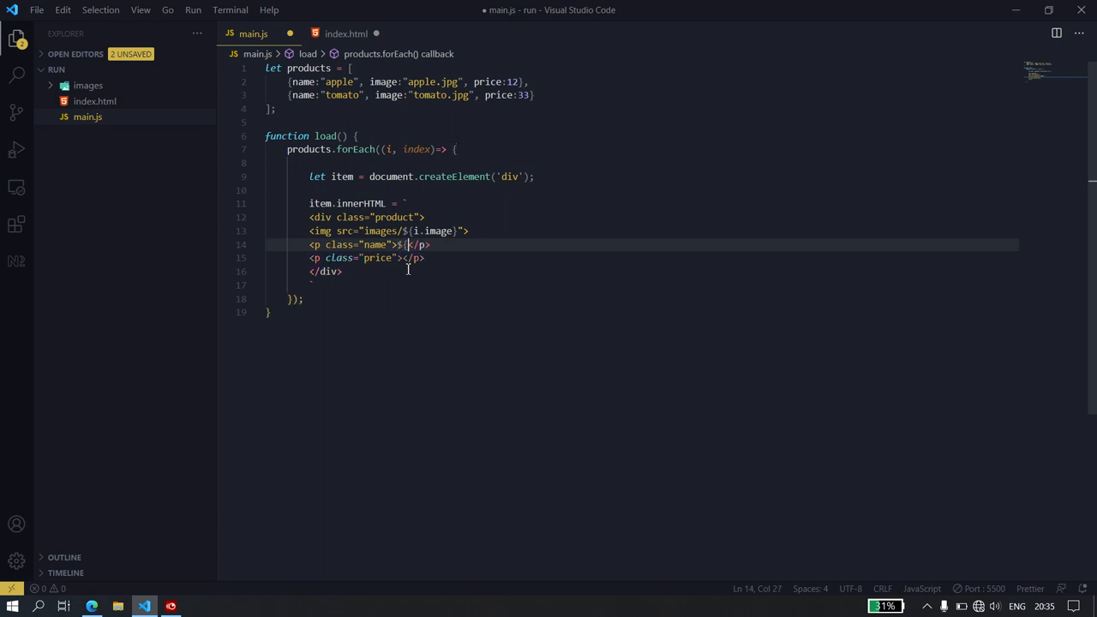
{"action": "type", "text": "i.name"}
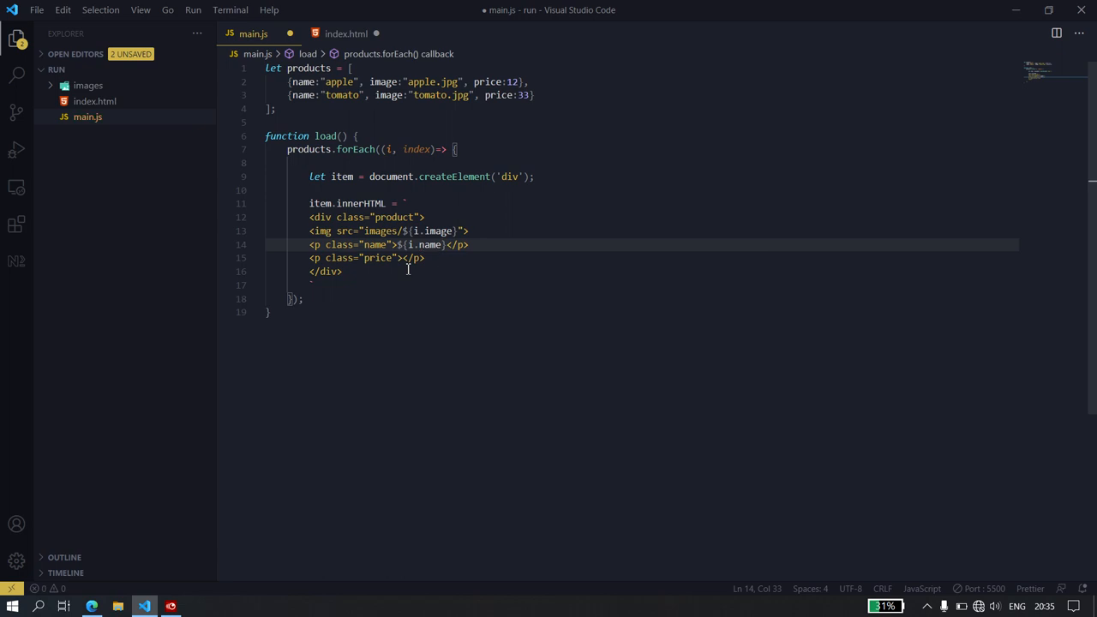
{"action": "left_click", "coordinate": [401, 258]}
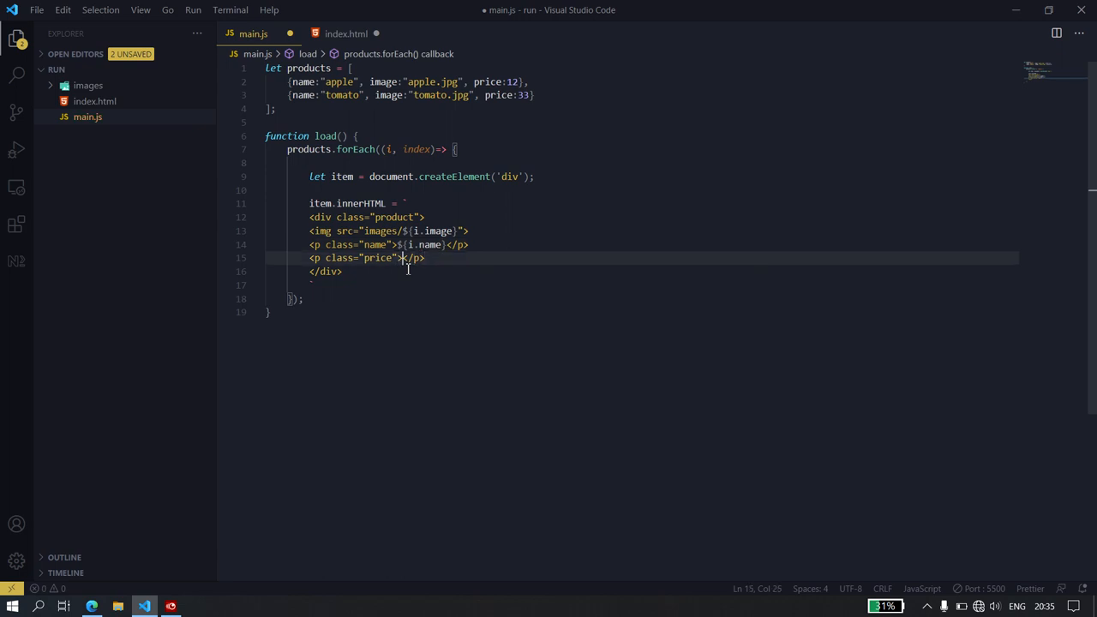
{"action": "type", "text": "${"}
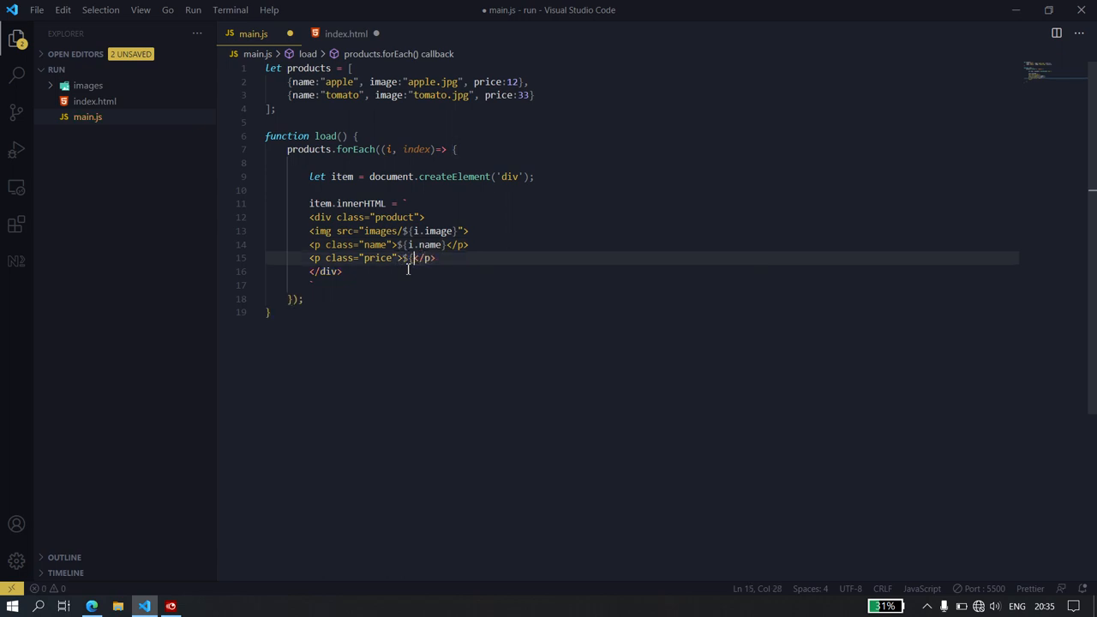
{"action": "type", "text": "i"}
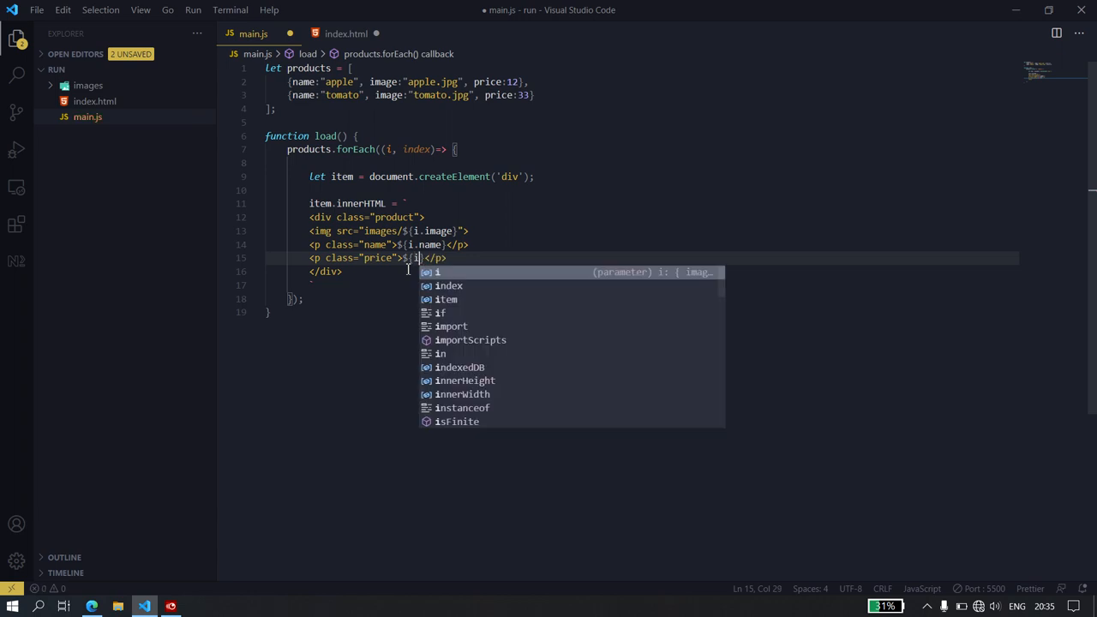
{"action": "type", "text": ".price"}
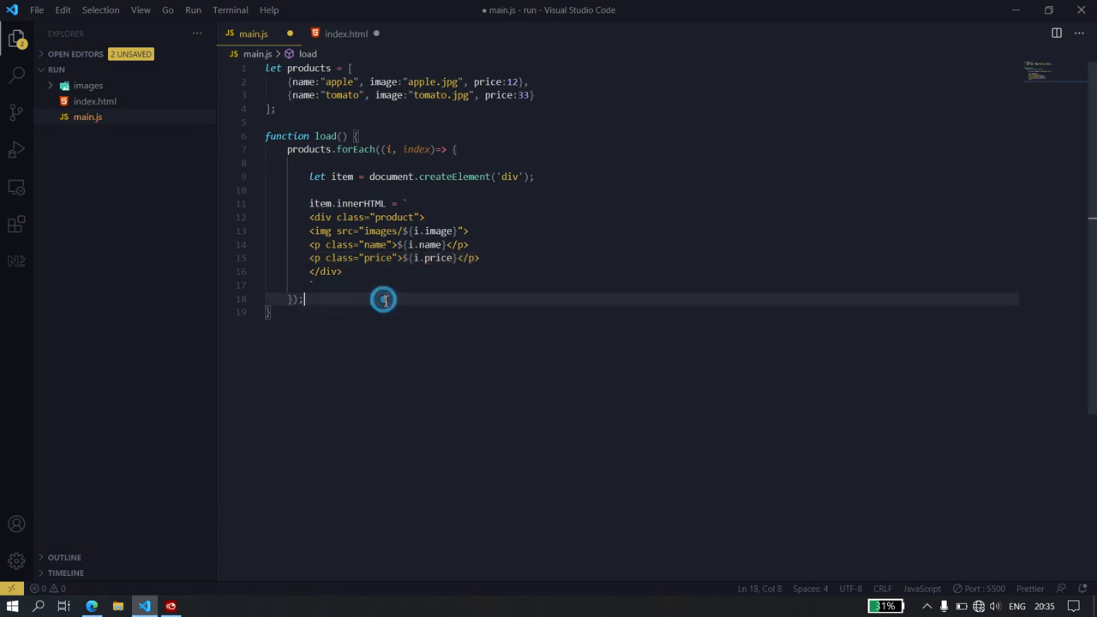
Tidy the blank line before innerHTML and switch over to index.html
{"action": "left_click", "coordinate": [326, 272]}
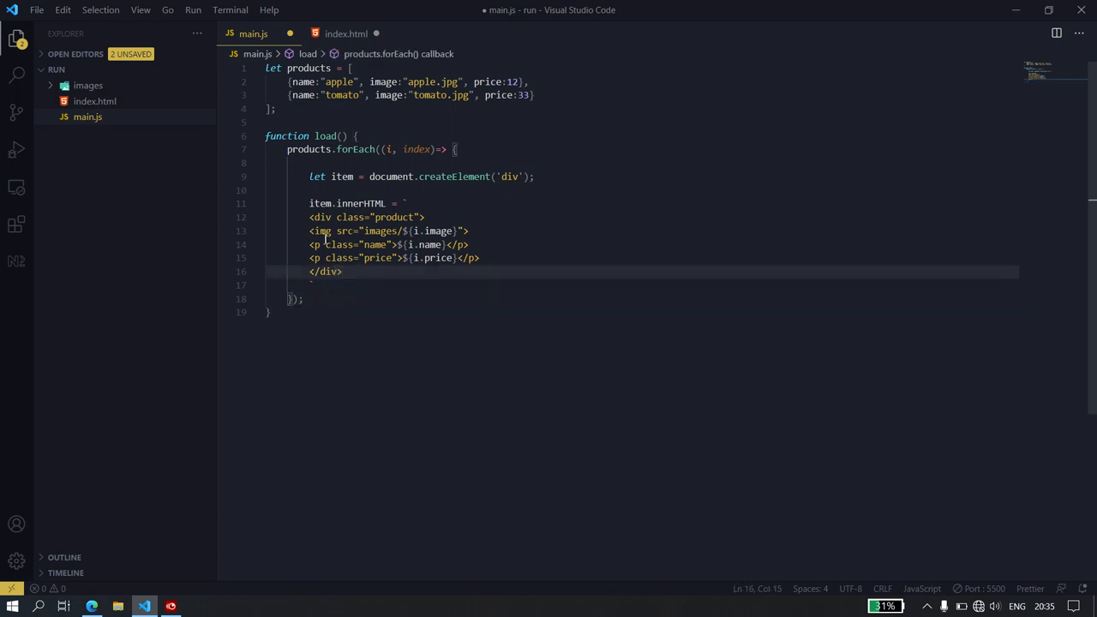
{"action": "left_click", "coordinate": [332, 190]}
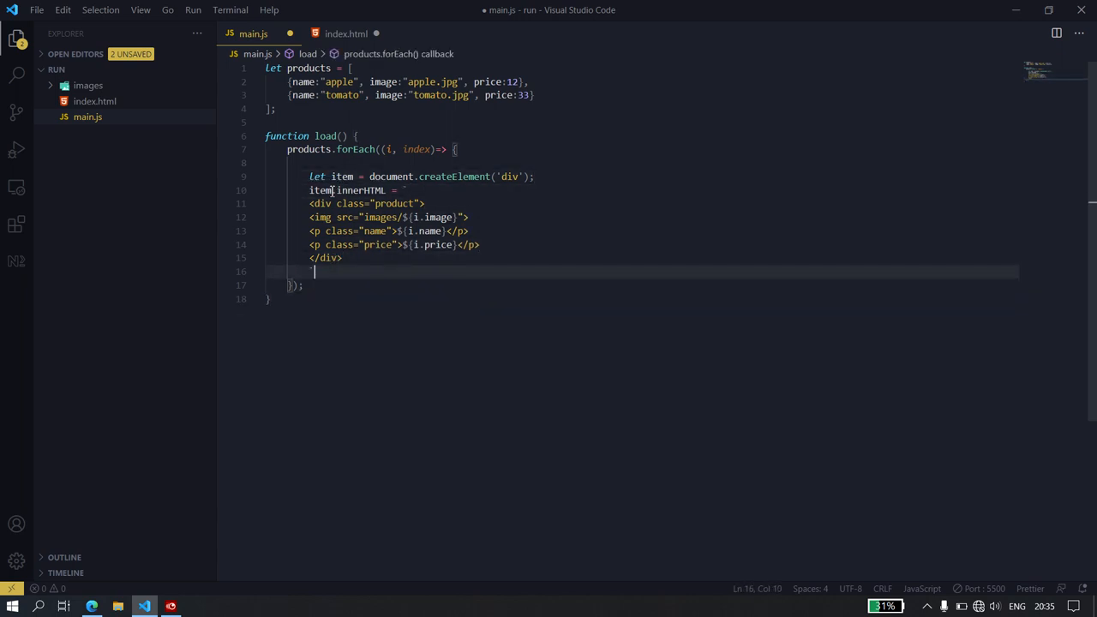
{"action": "key", "text": "enter"}
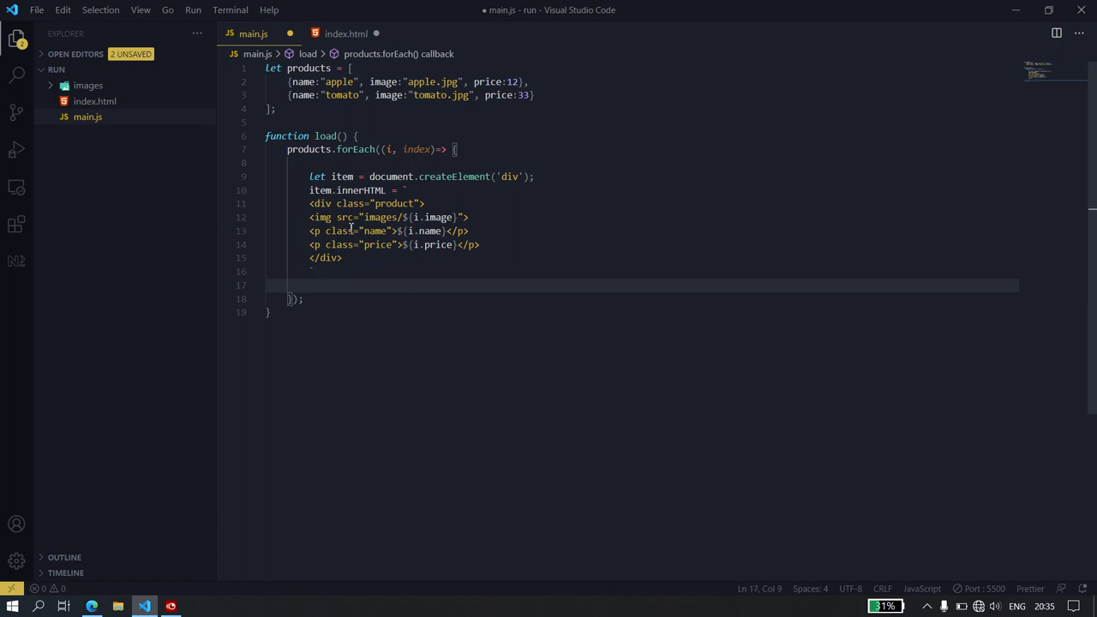
{"action": "left_click", "coordinate": [346, 34]}
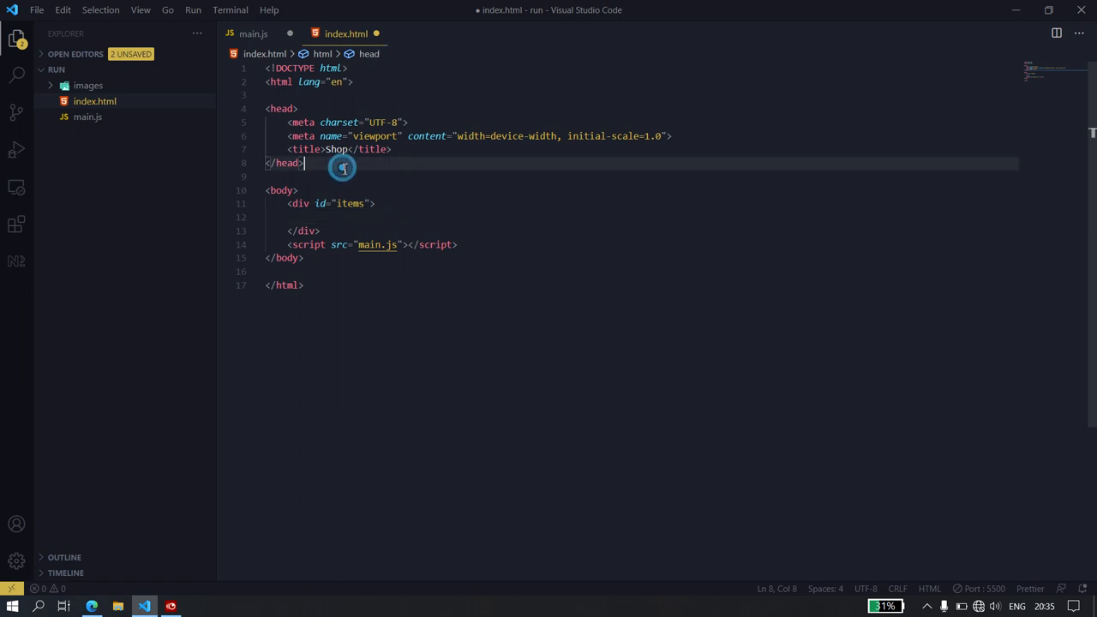
{"action": "left_click", "coordinate": [253, 34]}
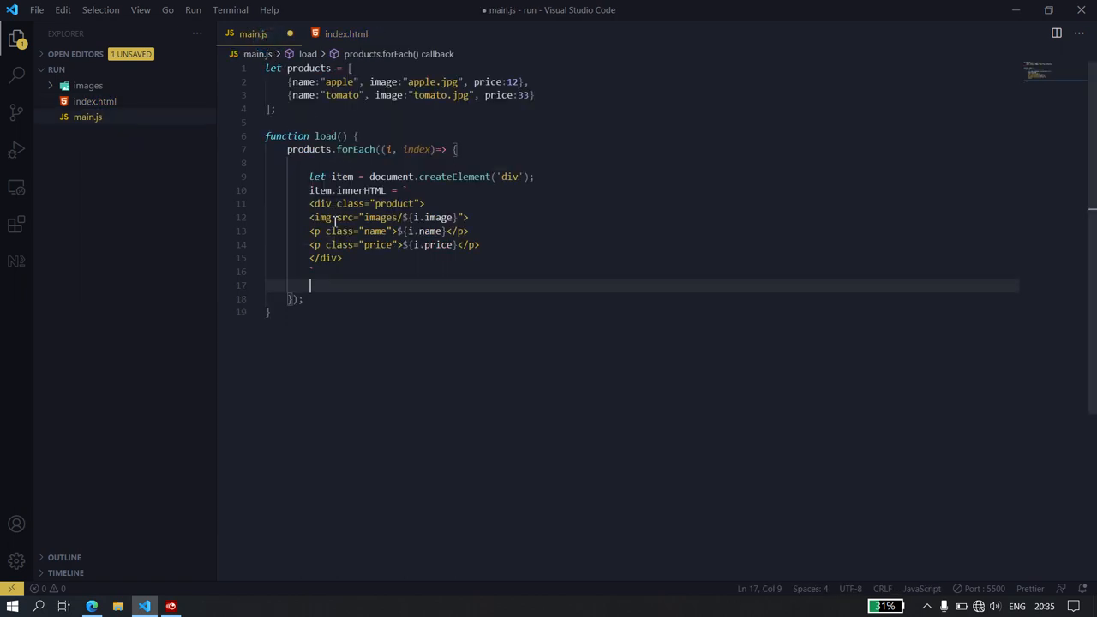
{"action": "mouse_move", "coordinate": [340, 286]}
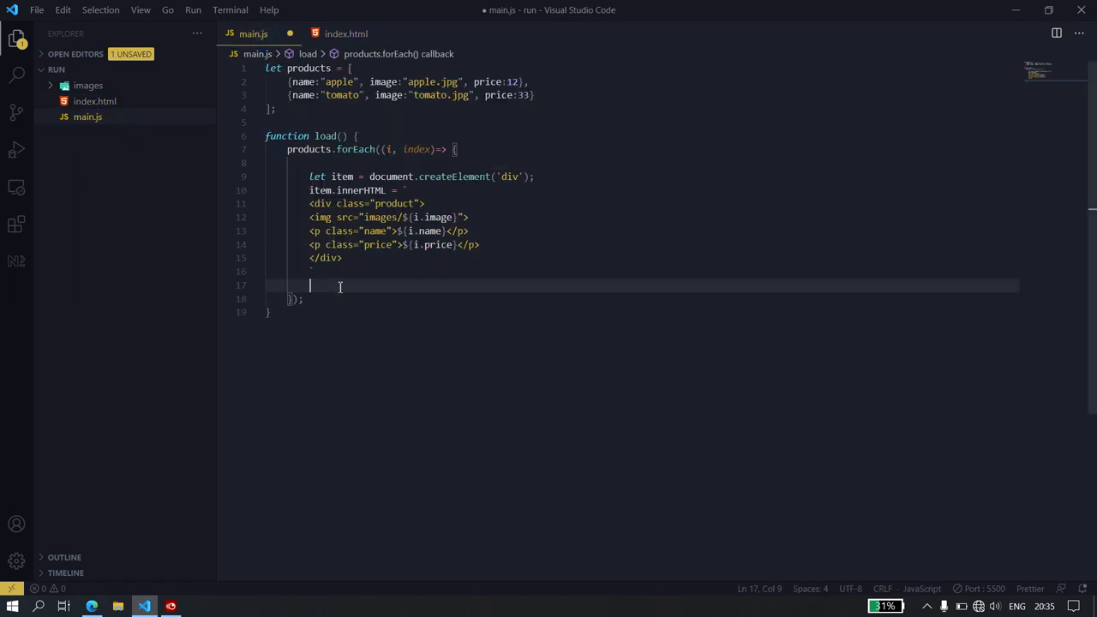
{"action": "left_click", "coordinate": [346, 34]}
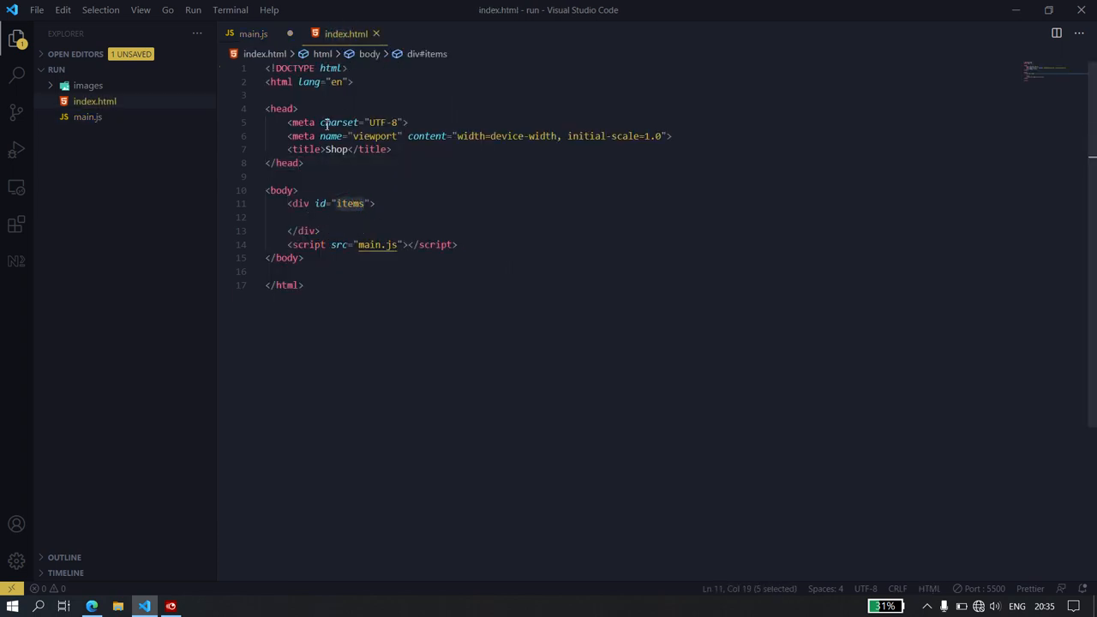
Get the items container with document.getElementById('items') inside load
{"action": "left_click", "coordinate": [253, 34]}
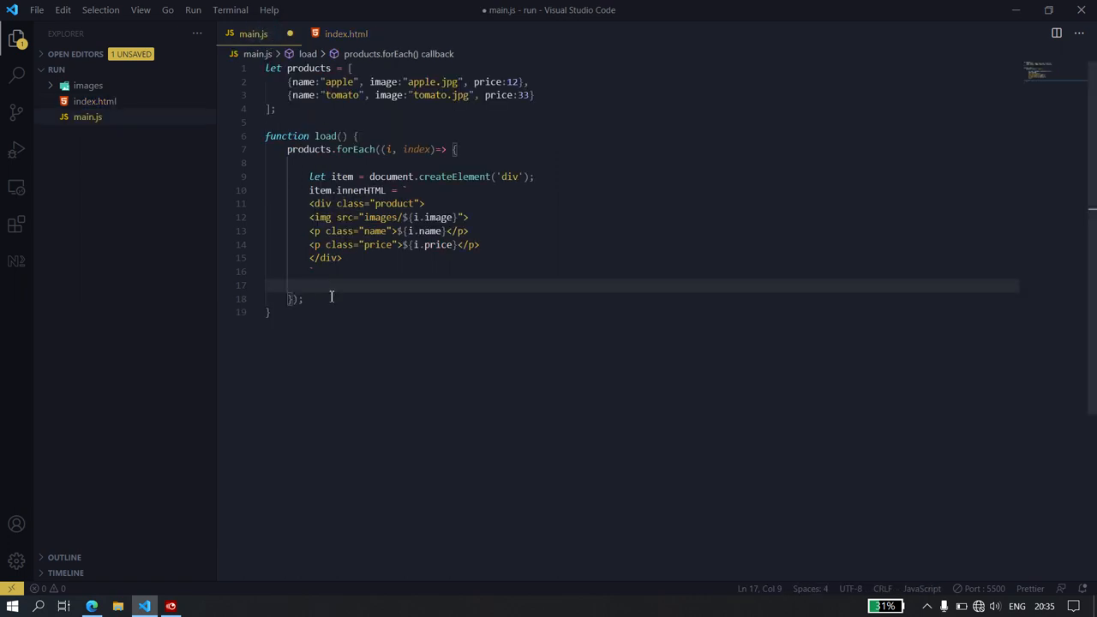
{"action": "type", "text": "document"}
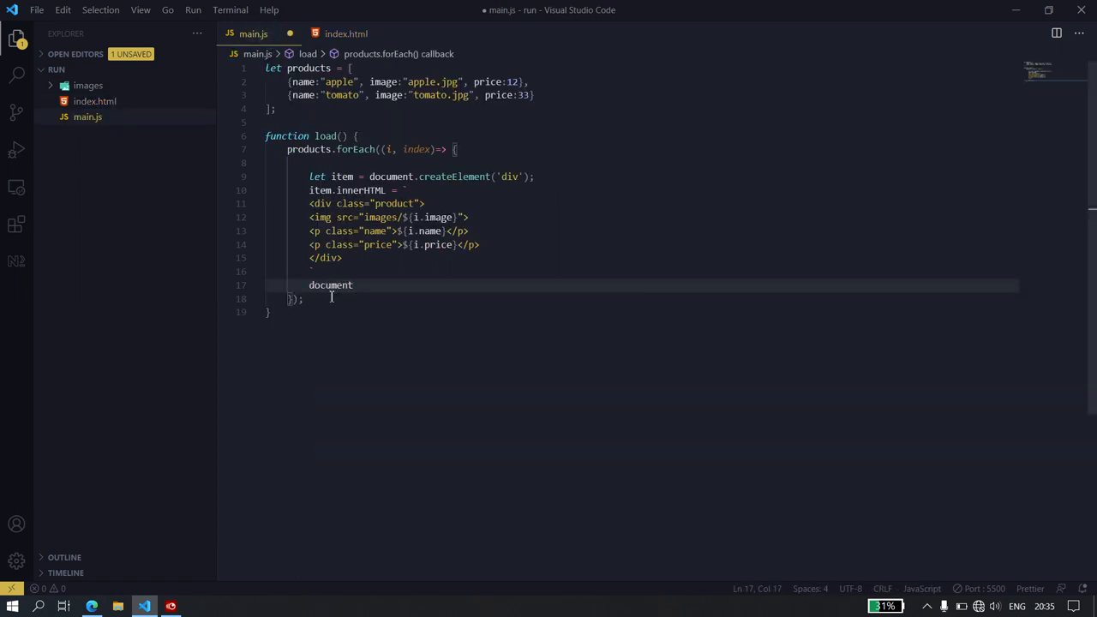
{"action": "type", "text": ".getElementById"}
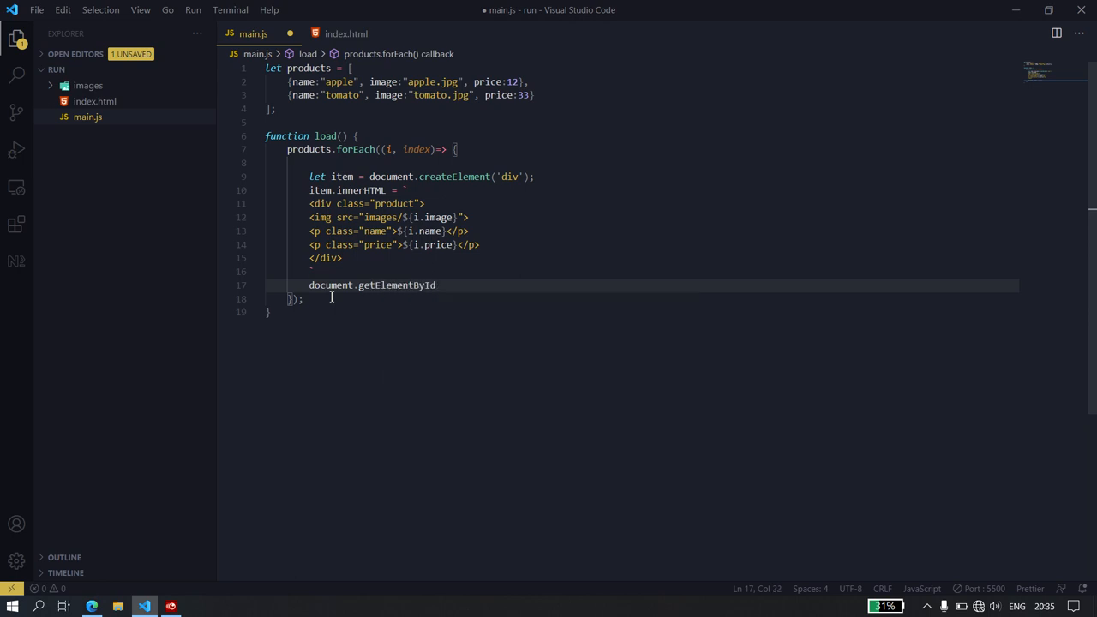
{"action": "type", "text": "('items'"}
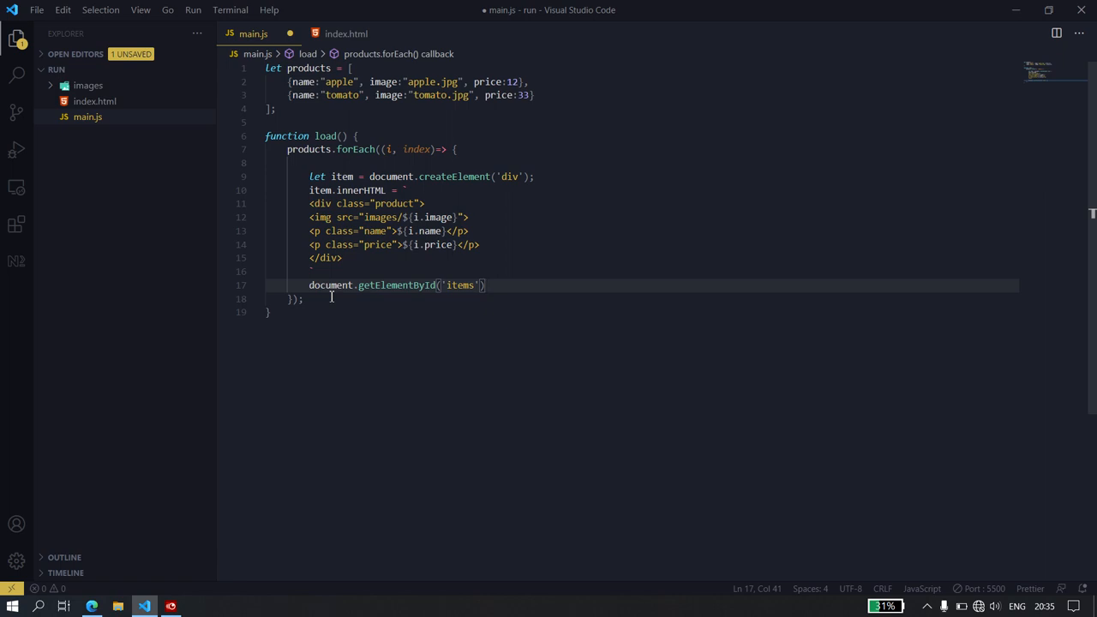
{"action": "left_click", "coordinate": [352, 284]}
{"action": "type", "text": "const "}
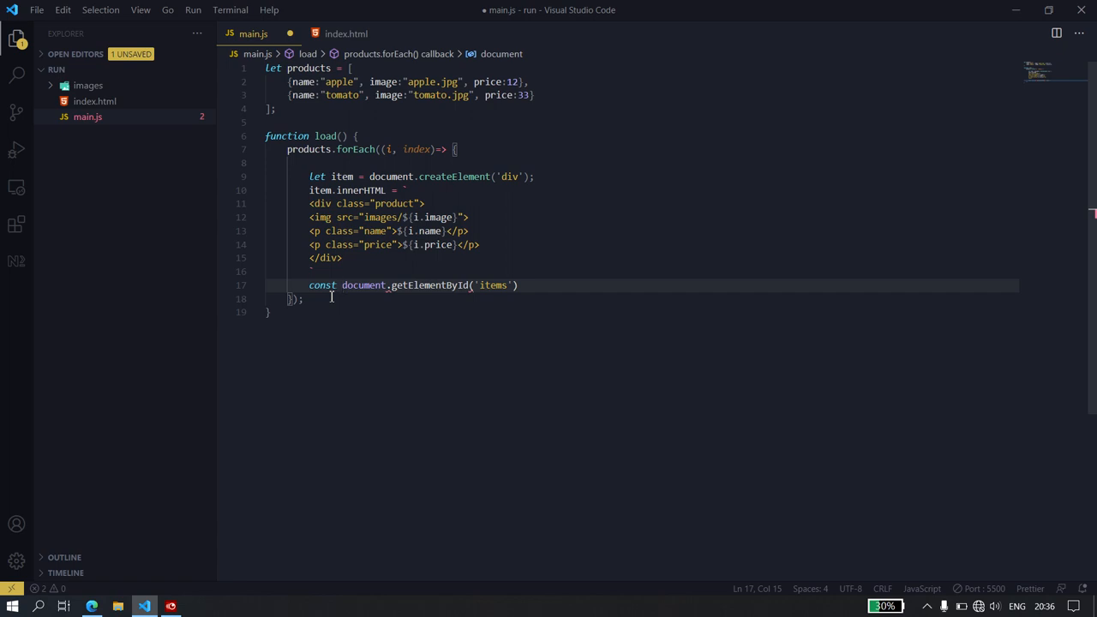
{"action": "type", "text": "items ="}
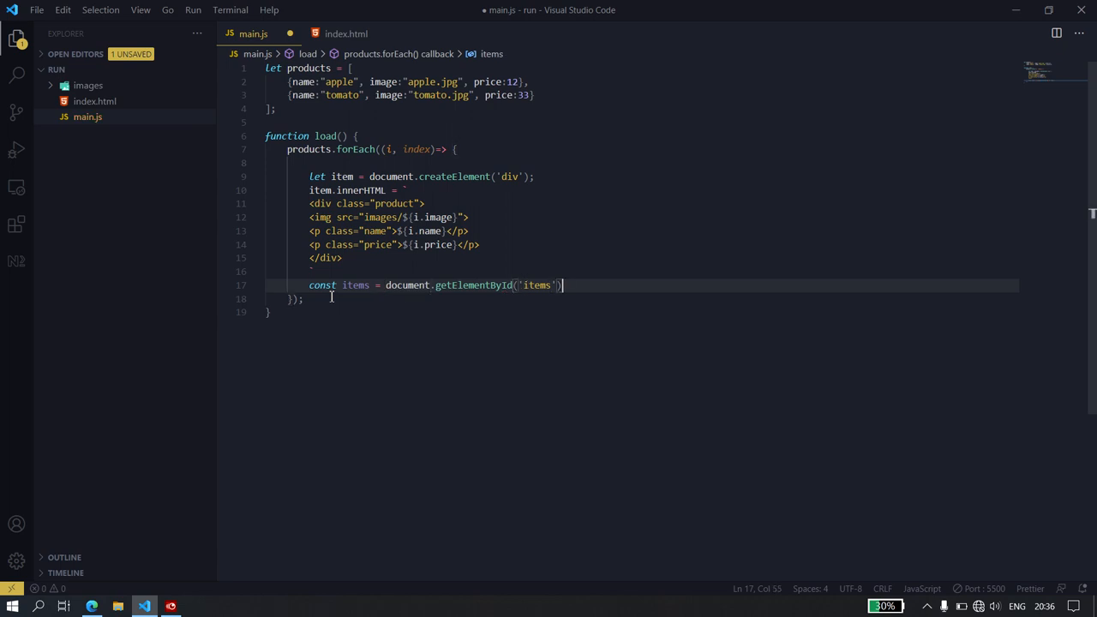
{"action": "type", "text": ";"}
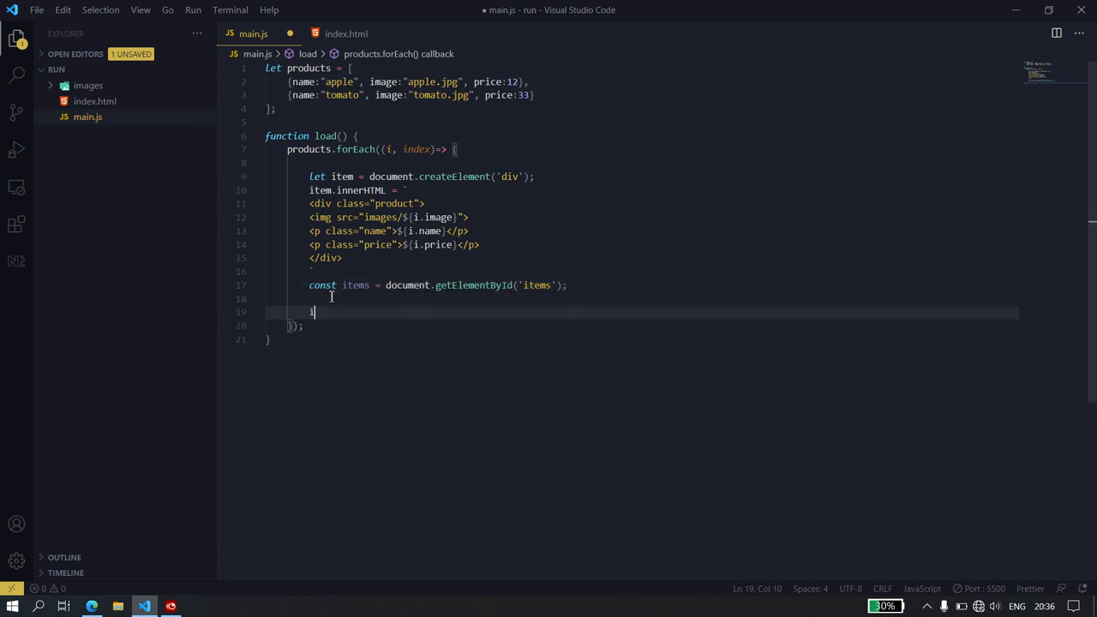
Append each item with items.append(item), call load(); below the function, and save
{"action": "type", "text": "tems."}
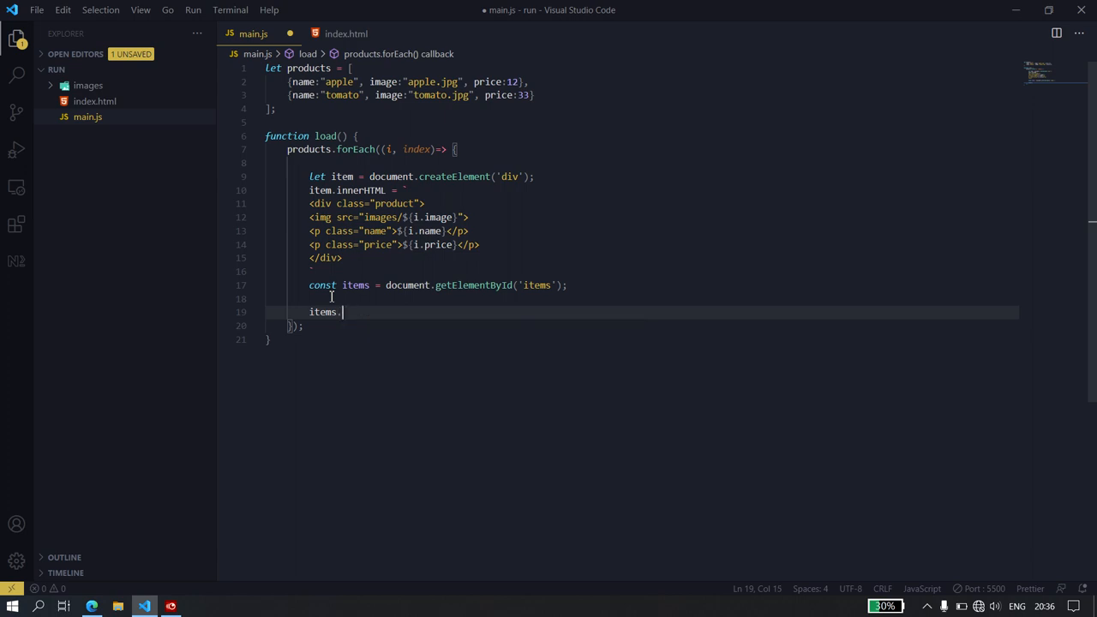
{"action": "type", "text": "append"}
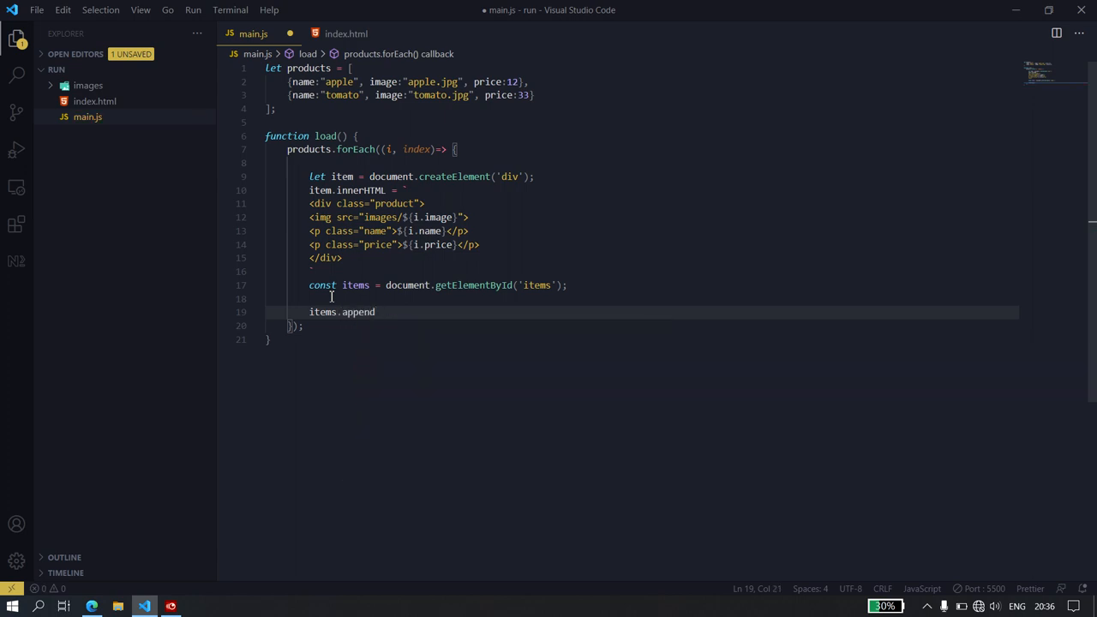
{"action": "type", "text": "("}
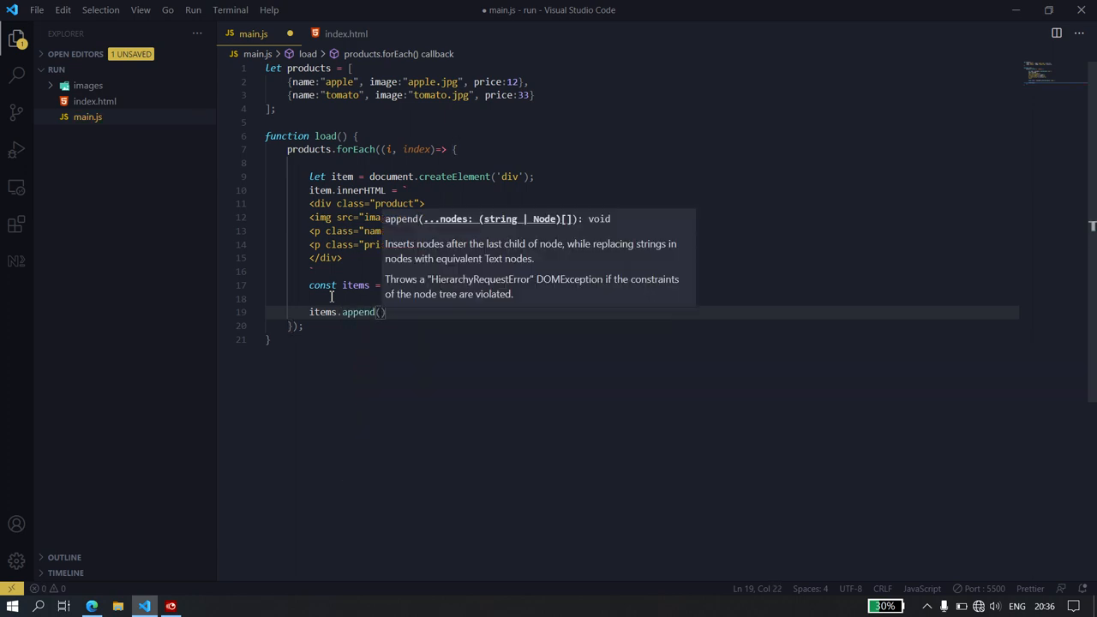
{"action": "type", "text": "item"}
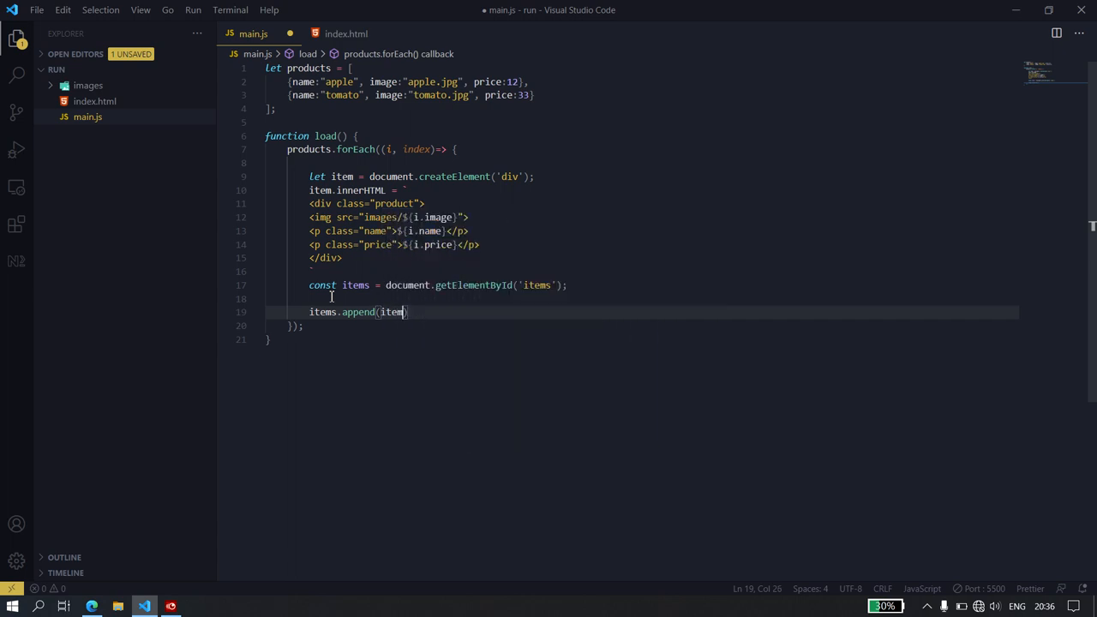
{"action": "key", "text": "ctrl+s"}
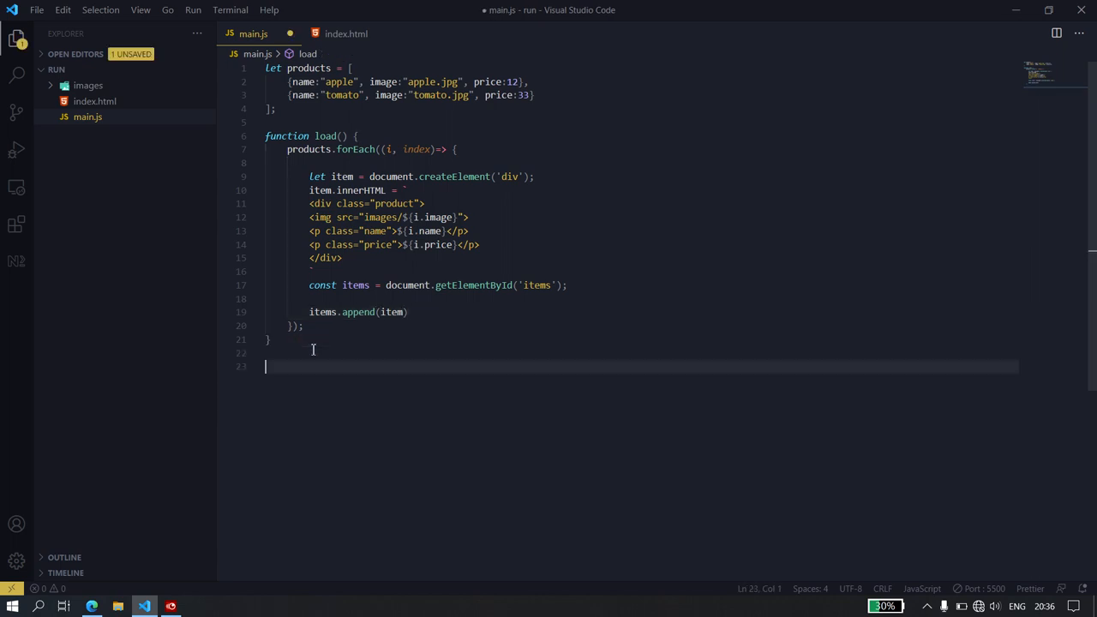
{"action": "type", "text": "load()"}
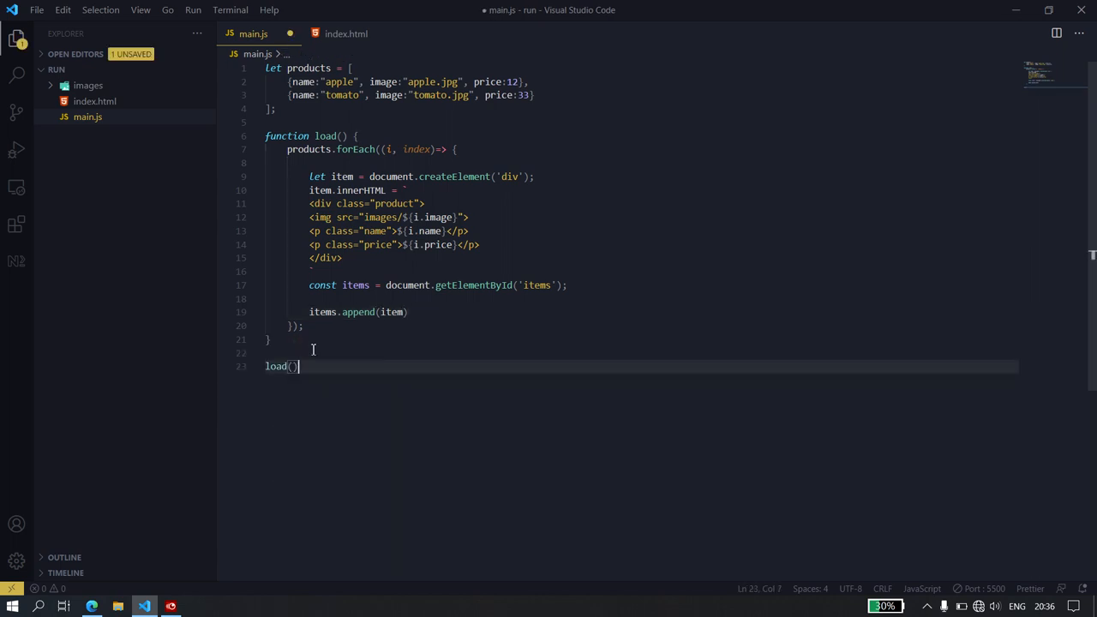
{"action": "type", "text": ";"}
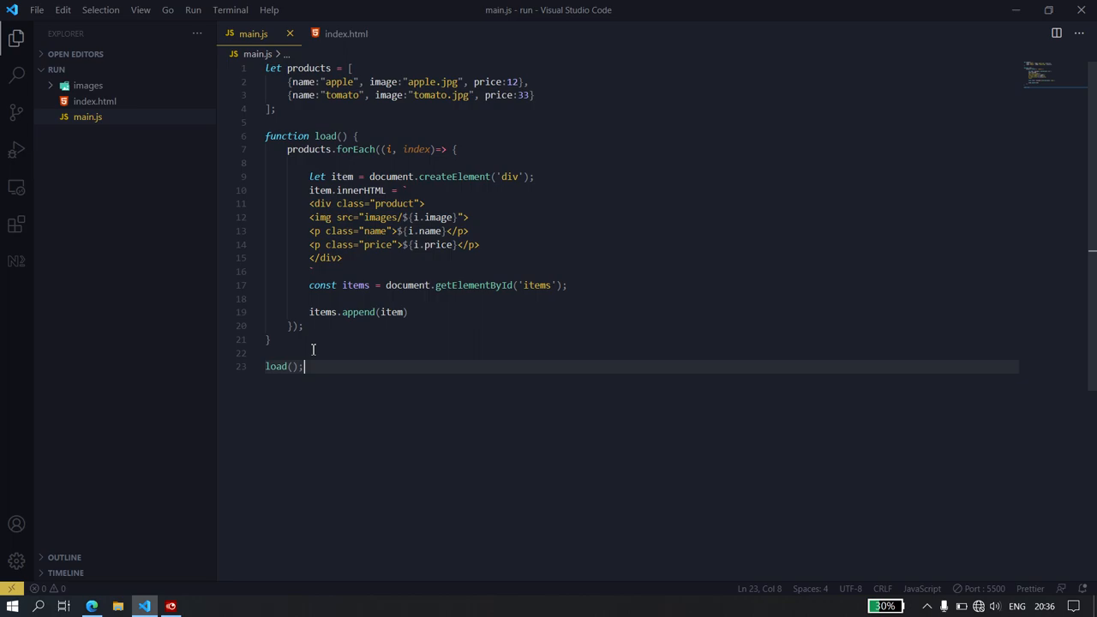
{"action": "left_click", "coordinate": [92, 606]}
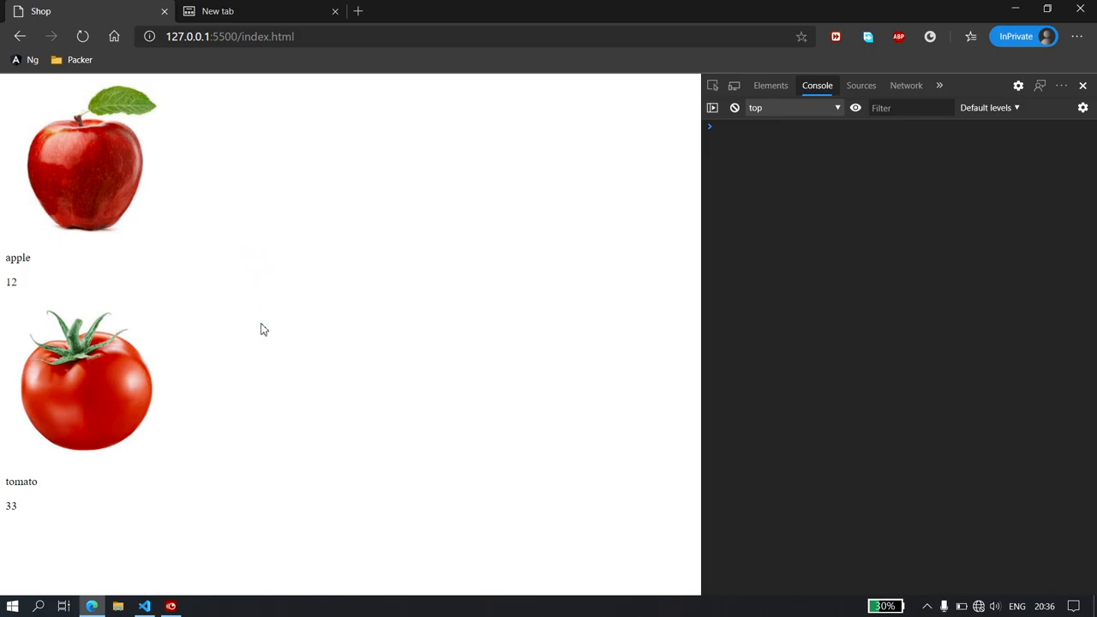
{"action": "left_click", "coordinate": [144, 606]}
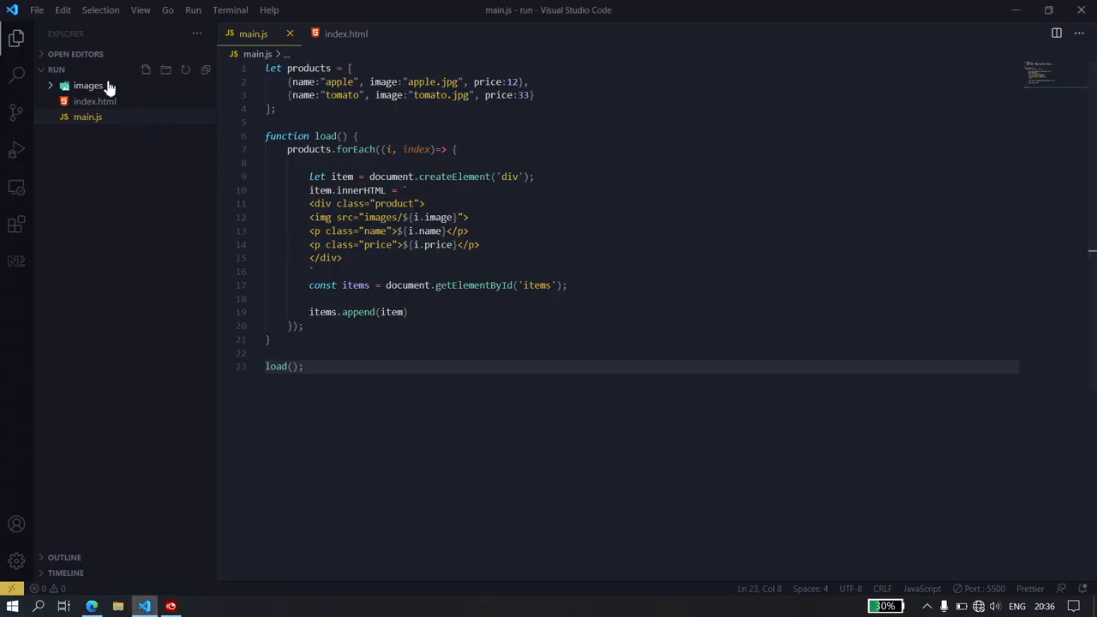
{"action": "left_click", "coordinate": [88, 85]}
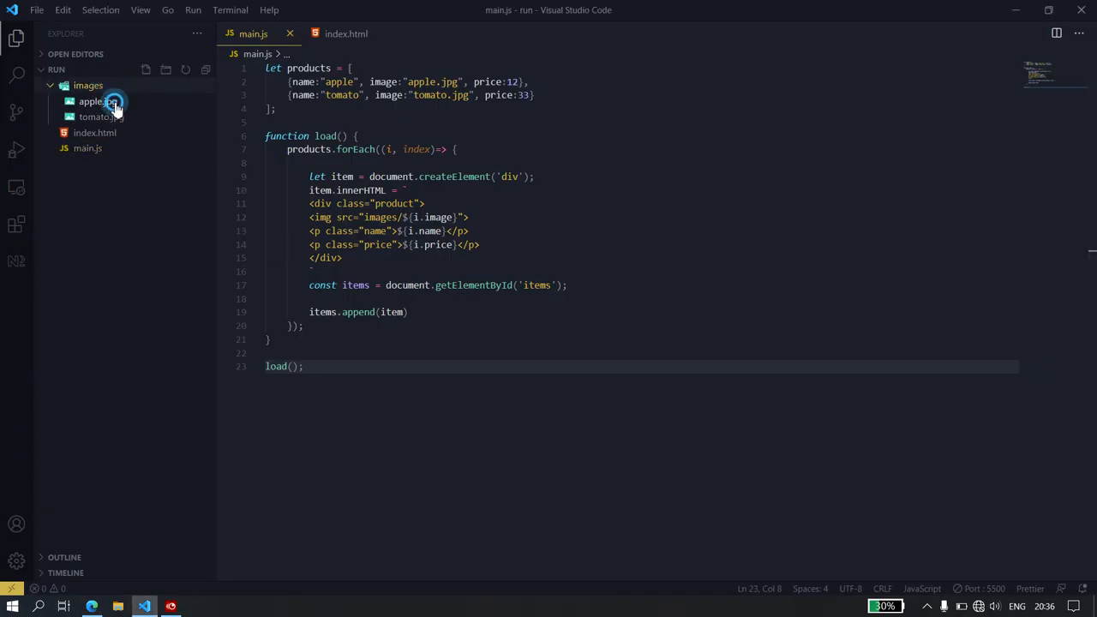
{"action": "left_click", "coordinate": [101, 117]}
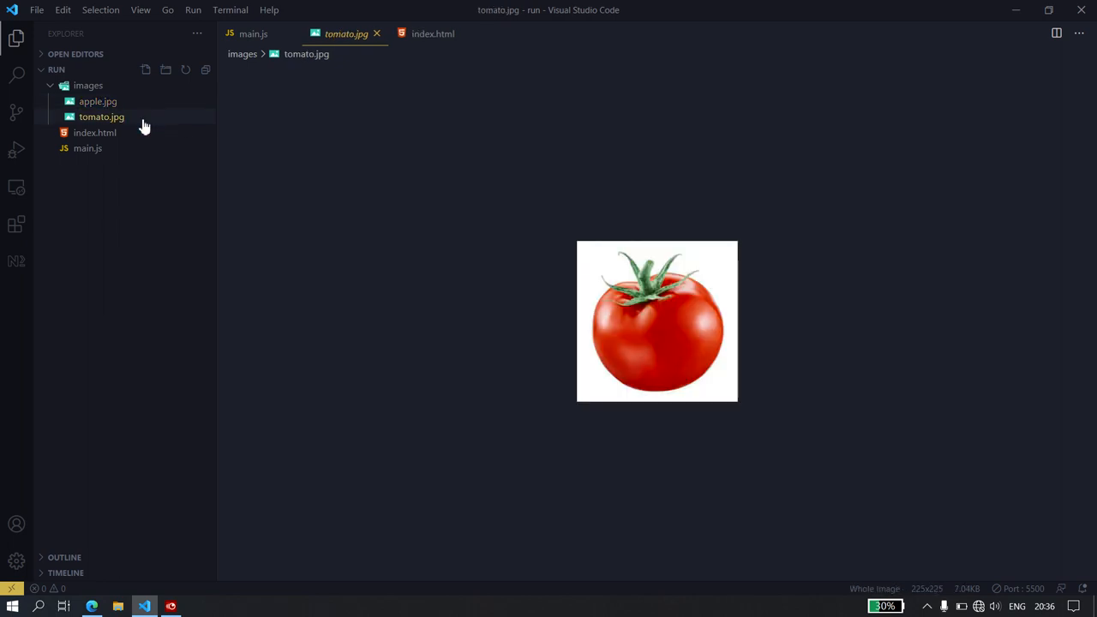
{"action": "left_click", "coordinate": [252, 33]}
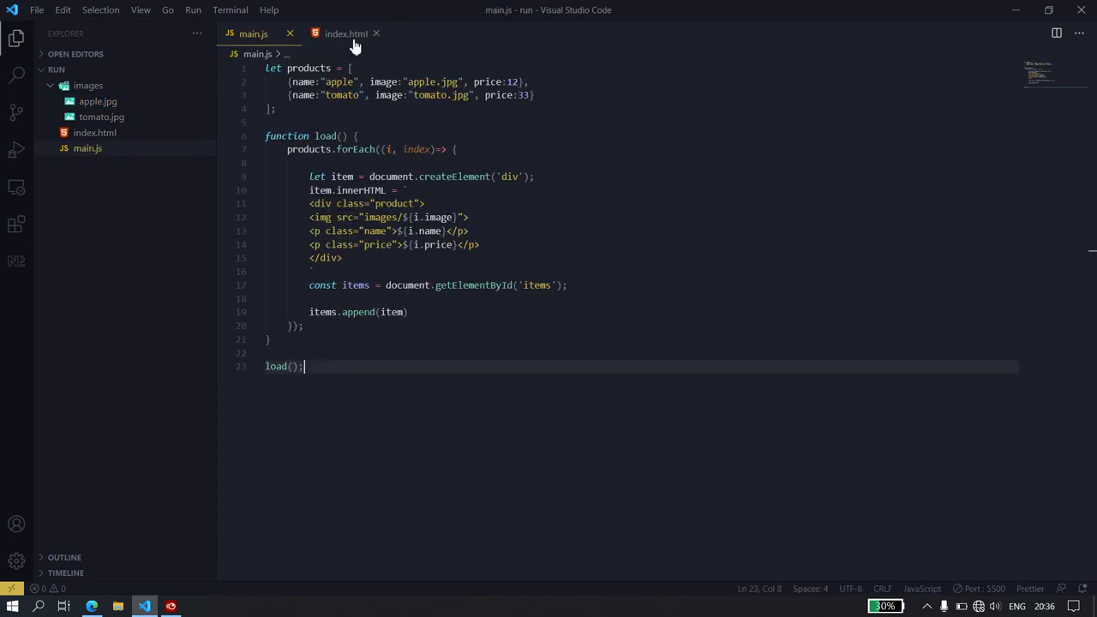
{"action": "left_click", "coordinate": [365, 216]}
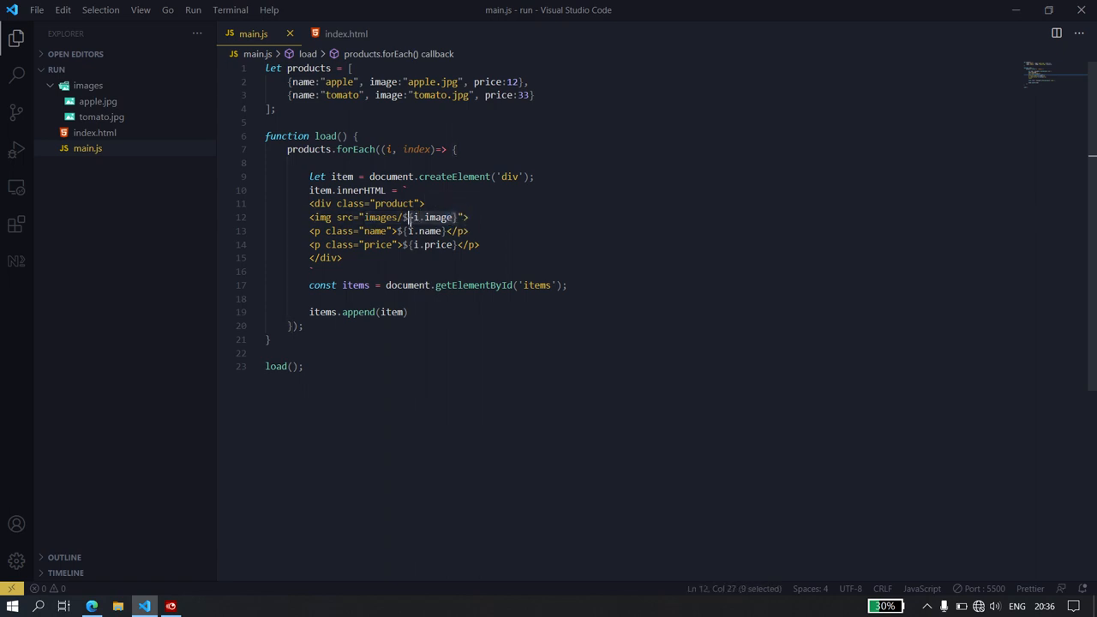
{"action": "left_click", "coordinate": [302, 325]}
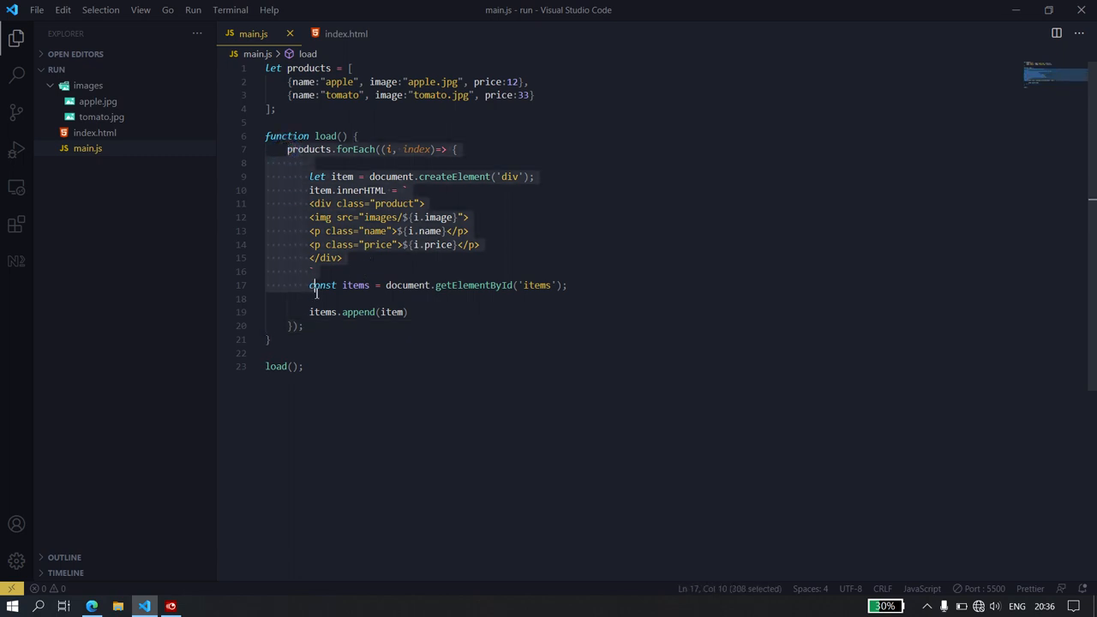
{"action": "left_click", "coordinate": [540, 95]}
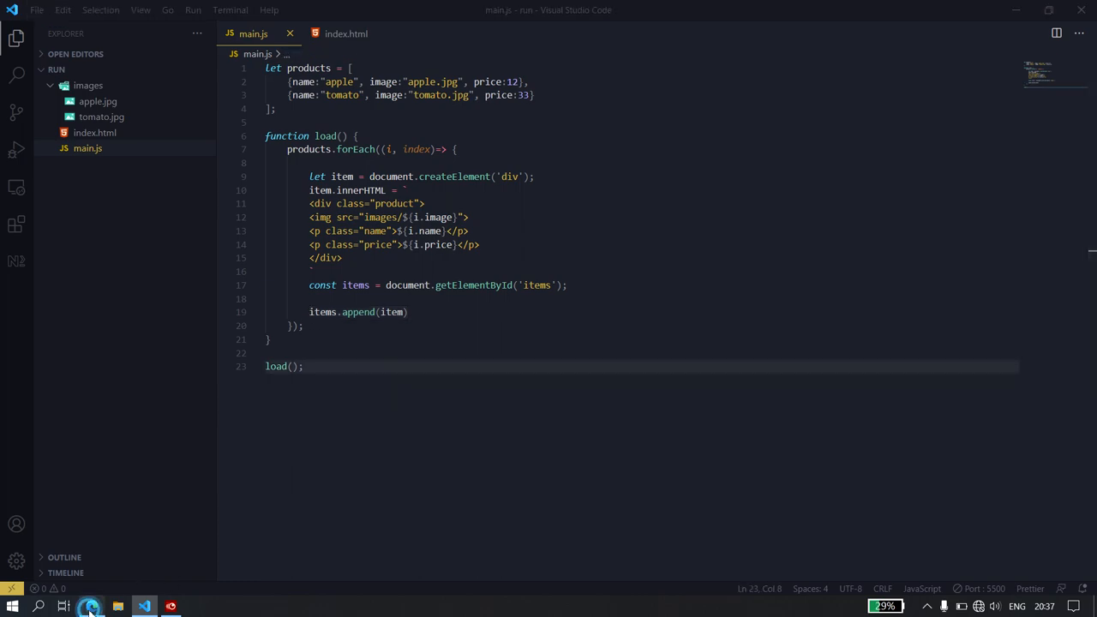
Add <button class="add">Add to cart</button> after the price paragraph in the template
{"action": "left_click", "coordinate": [90, 606]}
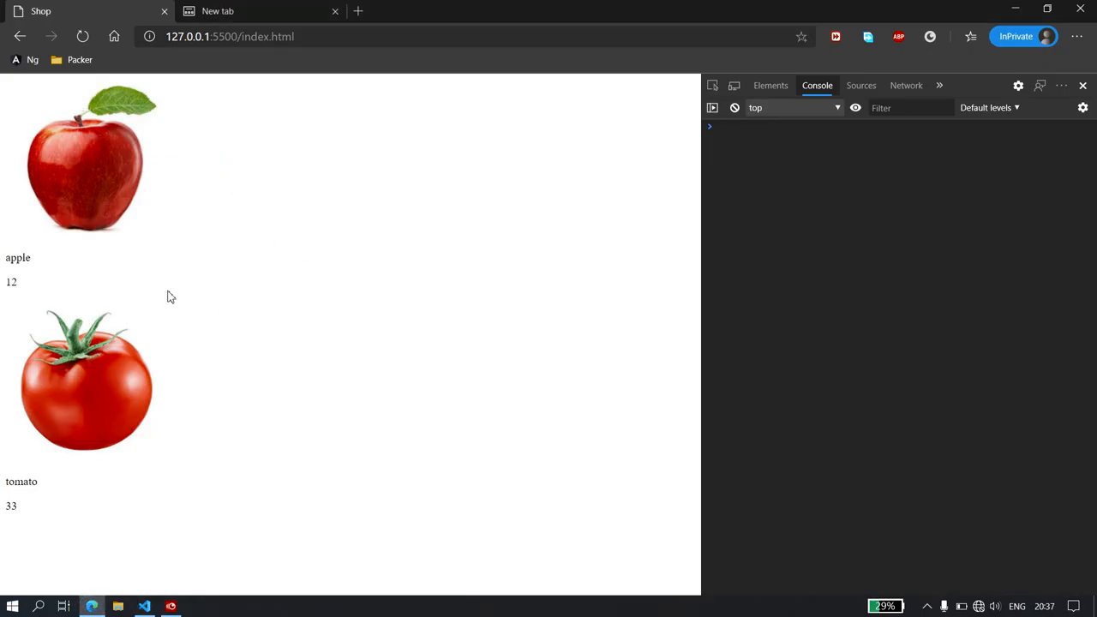
{"action": "left_click", "coordinate": [144, 606]}
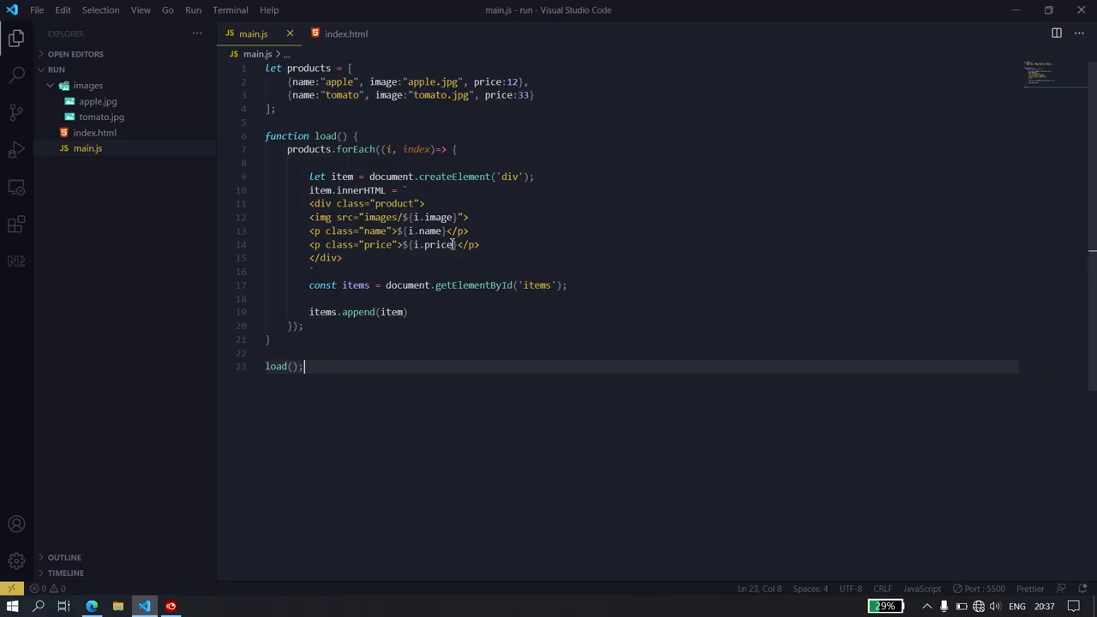
{"action": "key", "text": "Enter"}
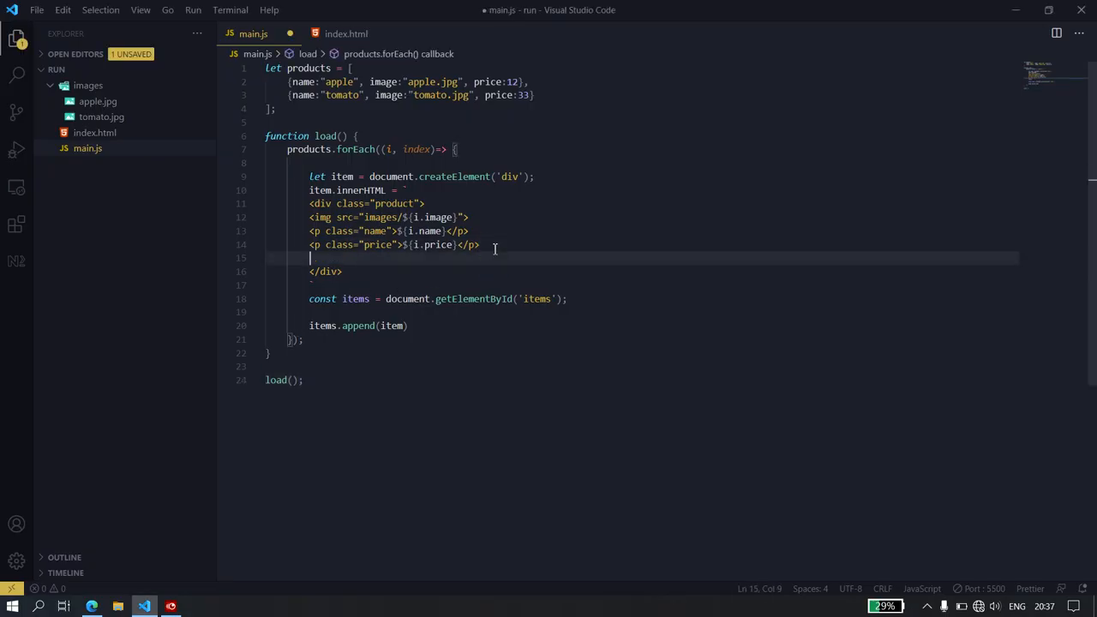
{"action": "type", "text": "<"}
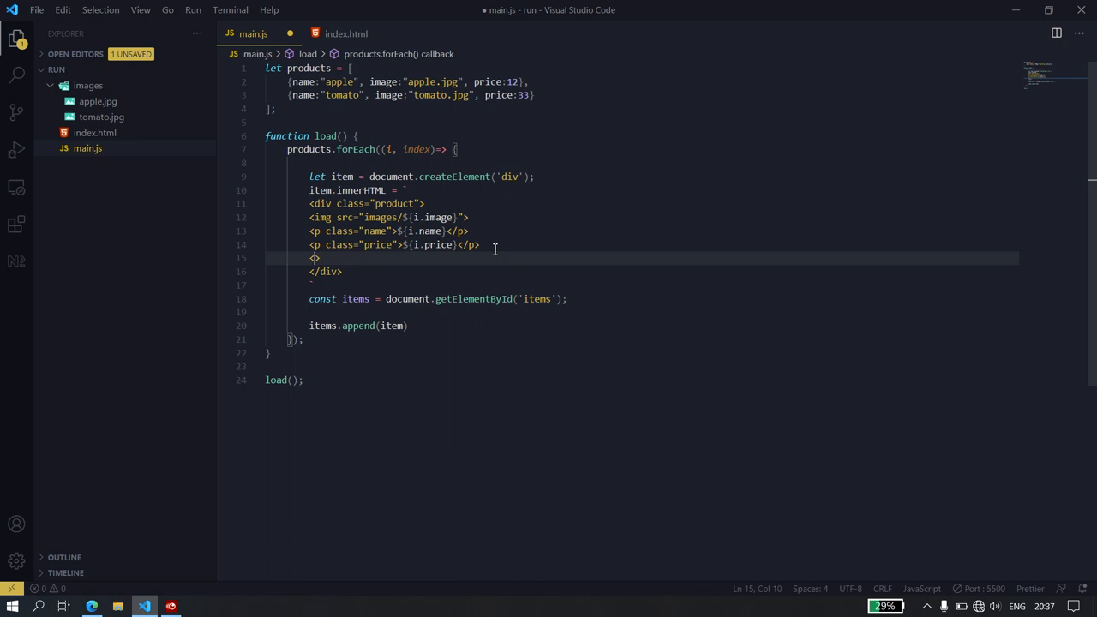
{"action": "type", "text": "button>"}
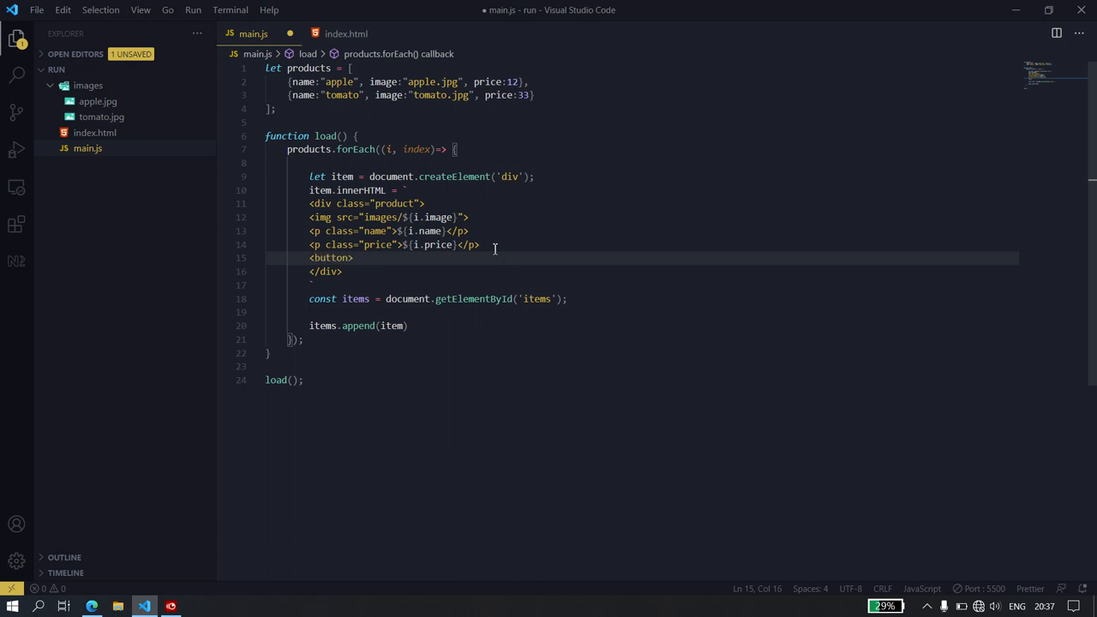
{"action": "type", "text": "class=\""}
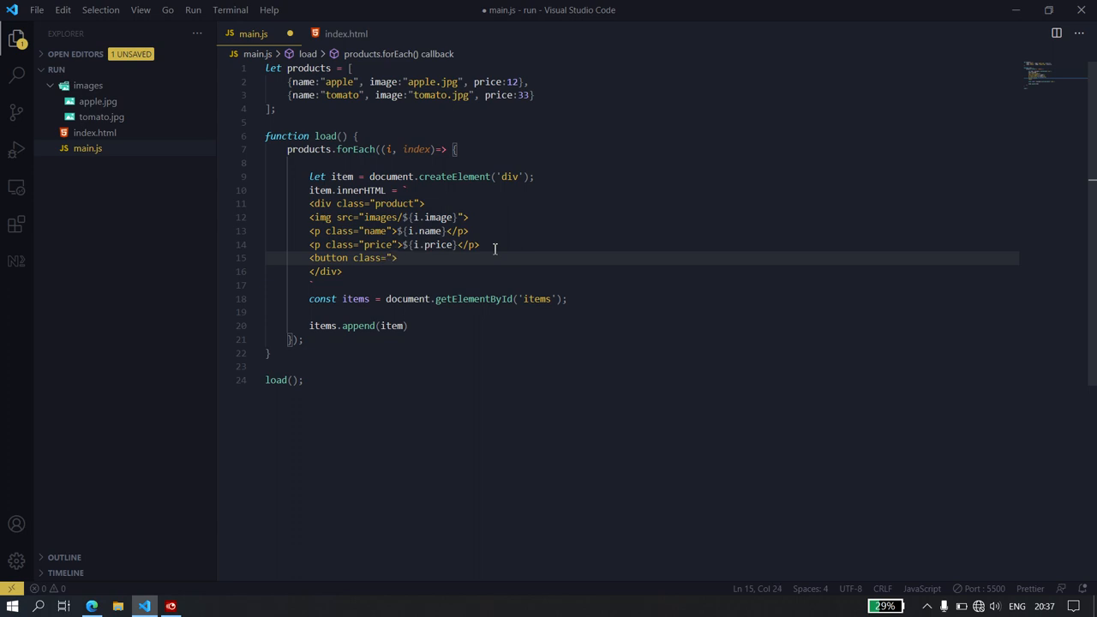
{"action": "type", "text": "add"}
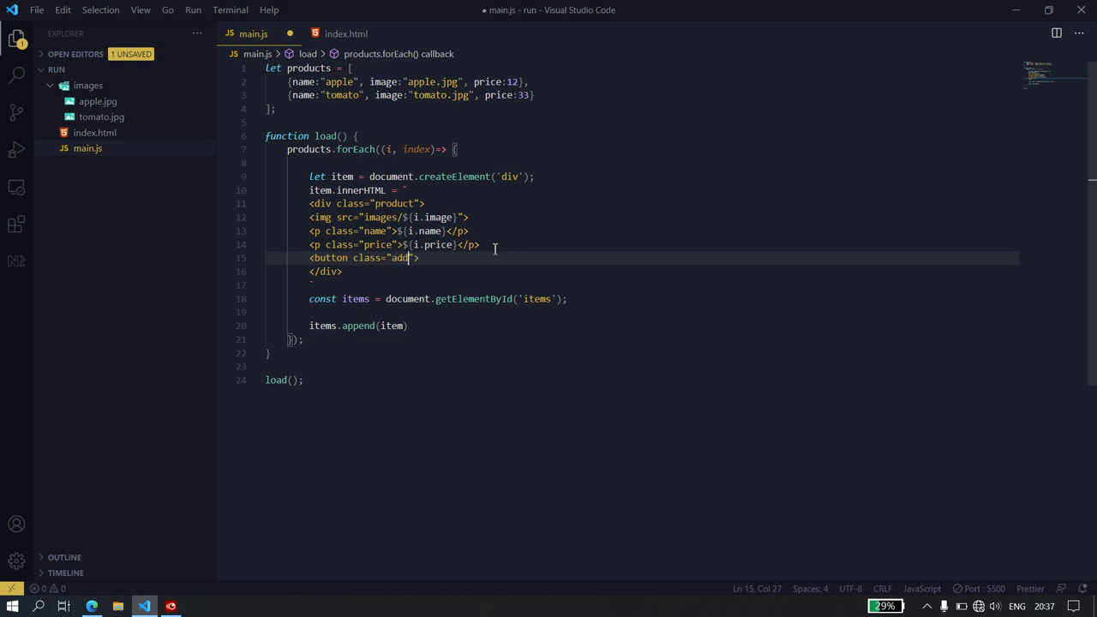
{"action": "type", "text": "></"}
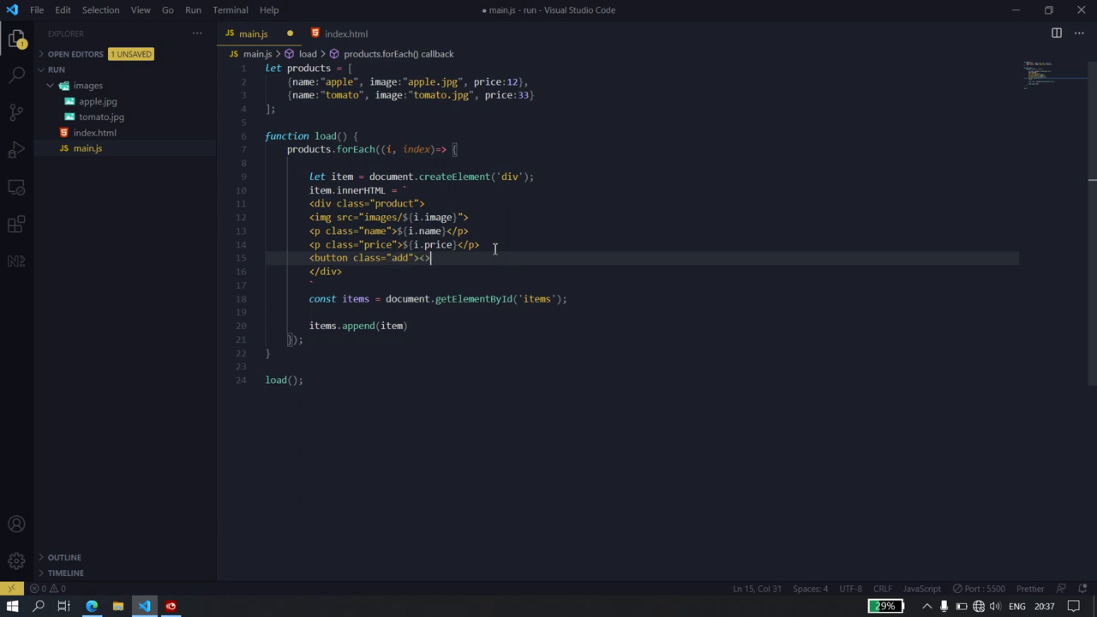
{"action": "type", "text": "/button"}
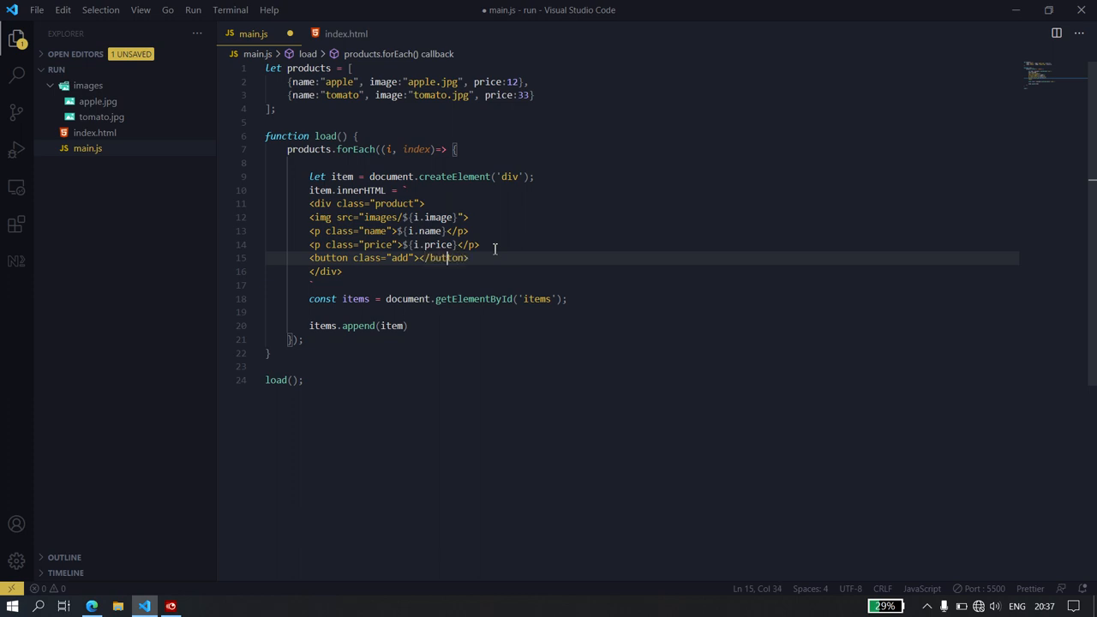
{"action": "type", "text": "Add to cart"}
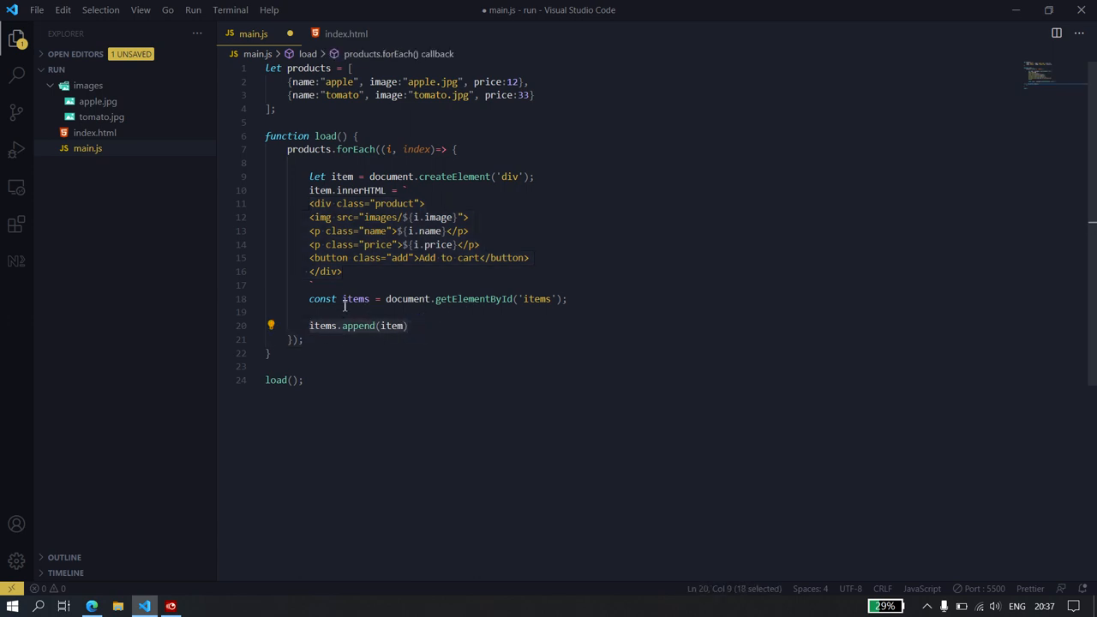
Start an items.innerHTML = " line below items.append(item), then delete it
{"action": "left_click", "coordinate": [419, 325]}
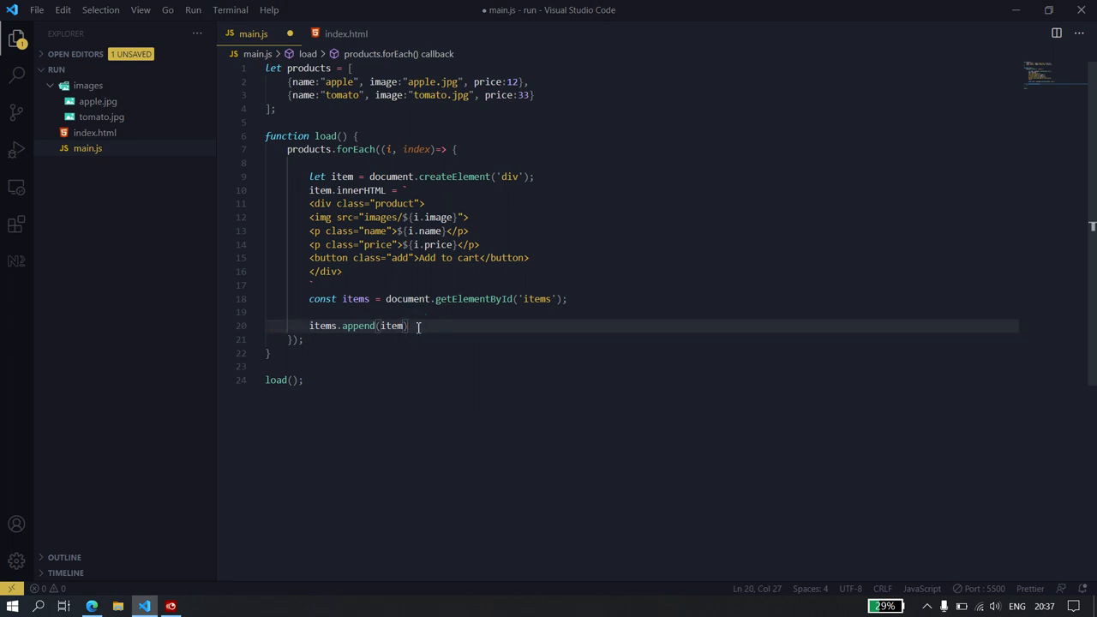
{"action": "key", "text": "Enter"}
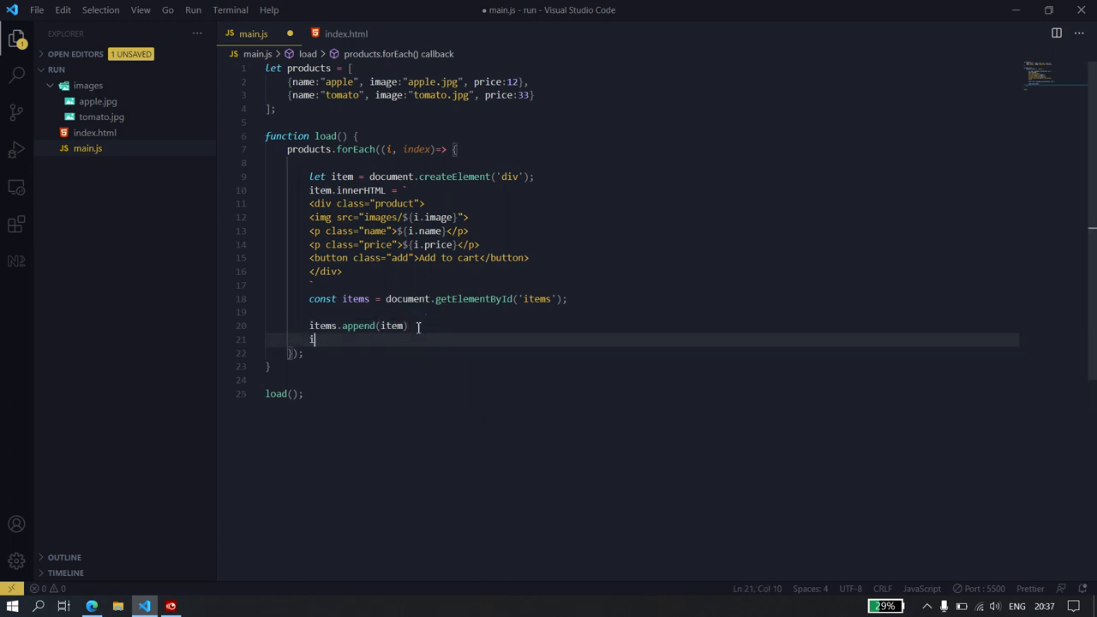
{"action": "type", "text": "tem.innerHTML"}
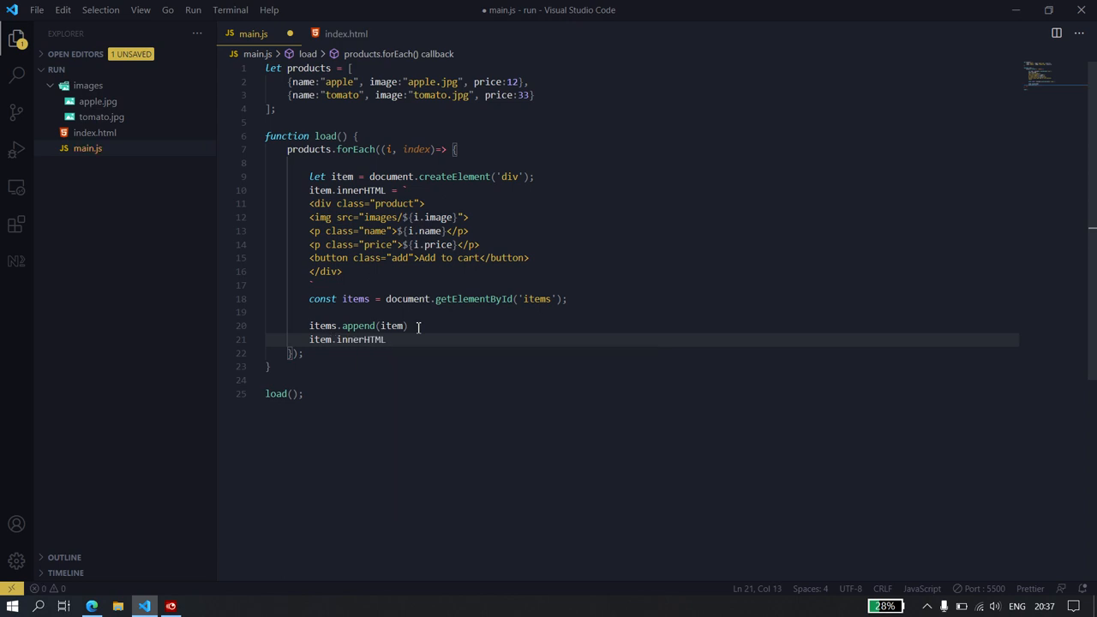
{"action": "type", "text": "s"}
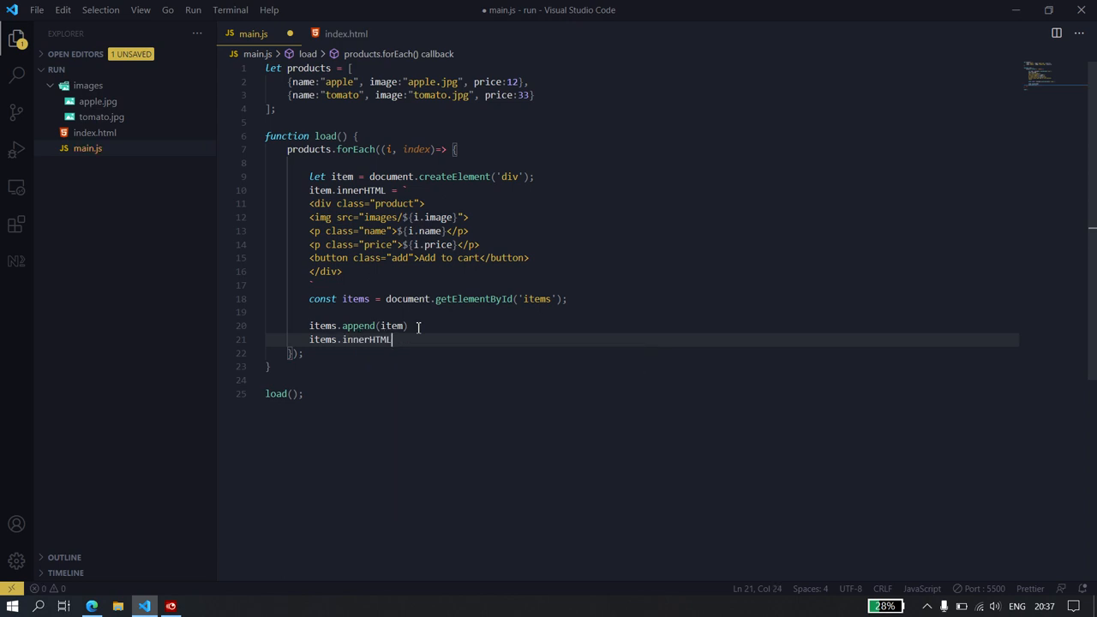
{"action": "type", "text": "= \""}
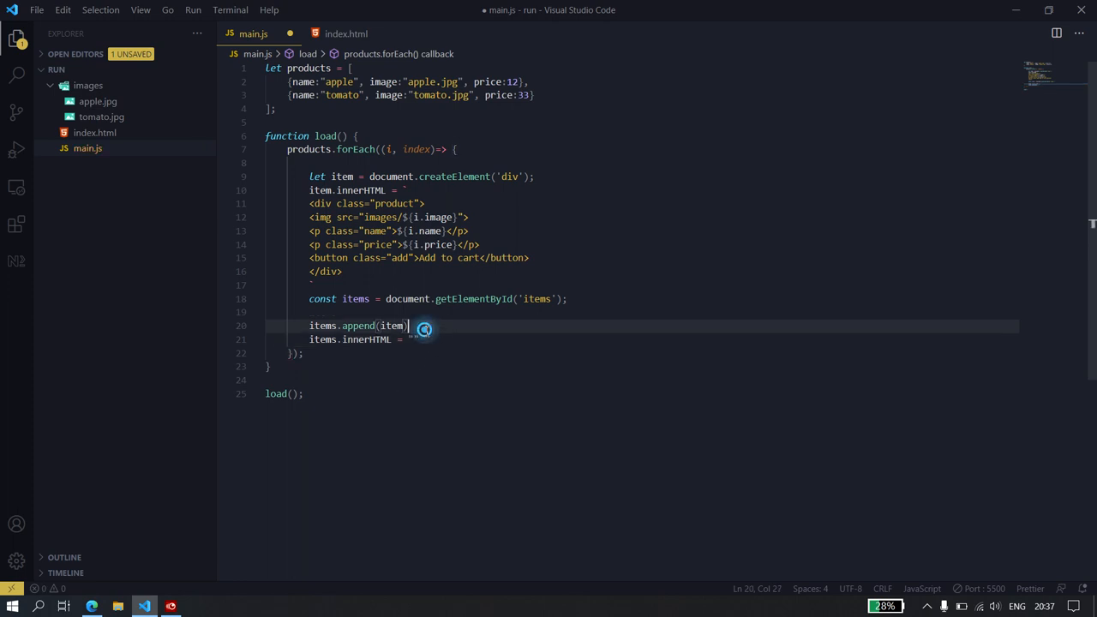
{"action": "left_click_drag", "start_coordinate": [410, 326], "coordinate": [282, 326]}
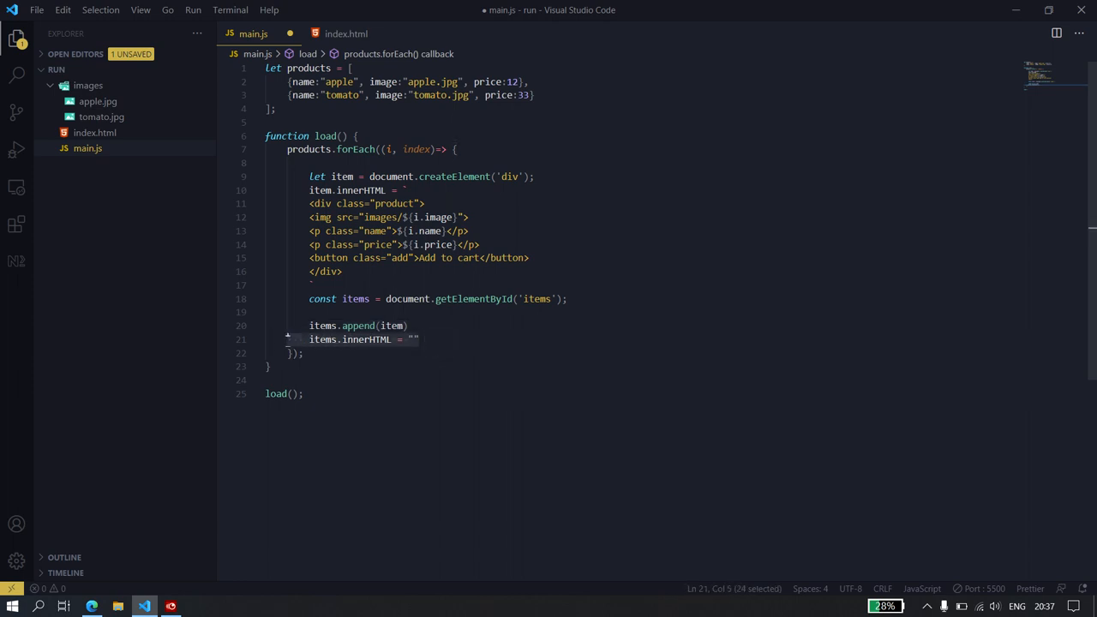
{"action": "key", "text": "Delete"}
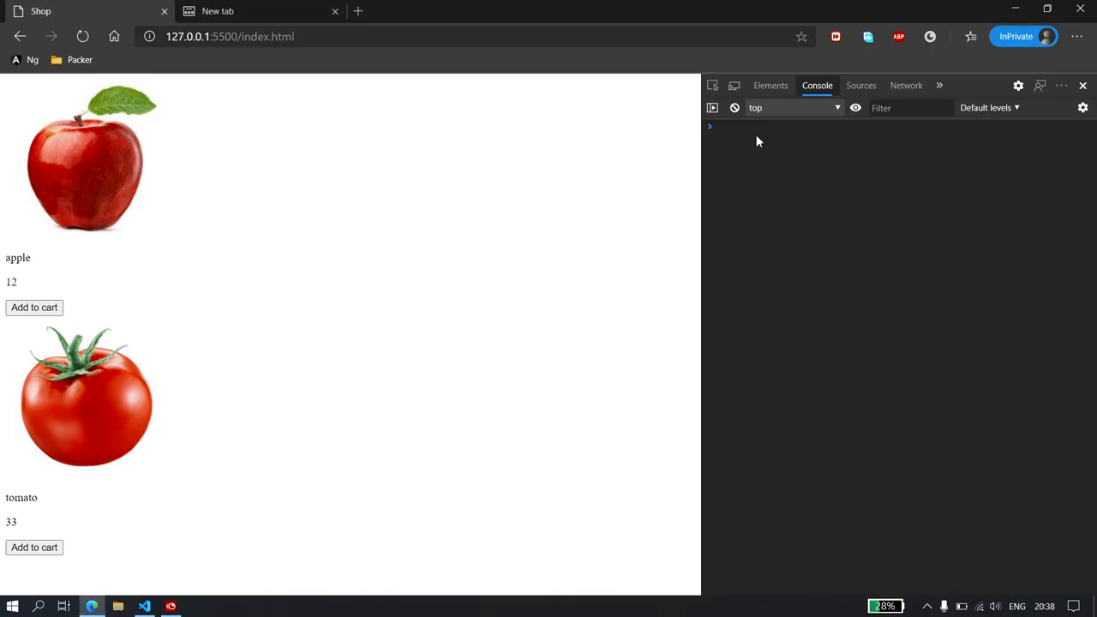
Open DevTools' Elements tab and expand div#items to view its two product divs
{"action": "left_click", "coordinate": [770, 85]}
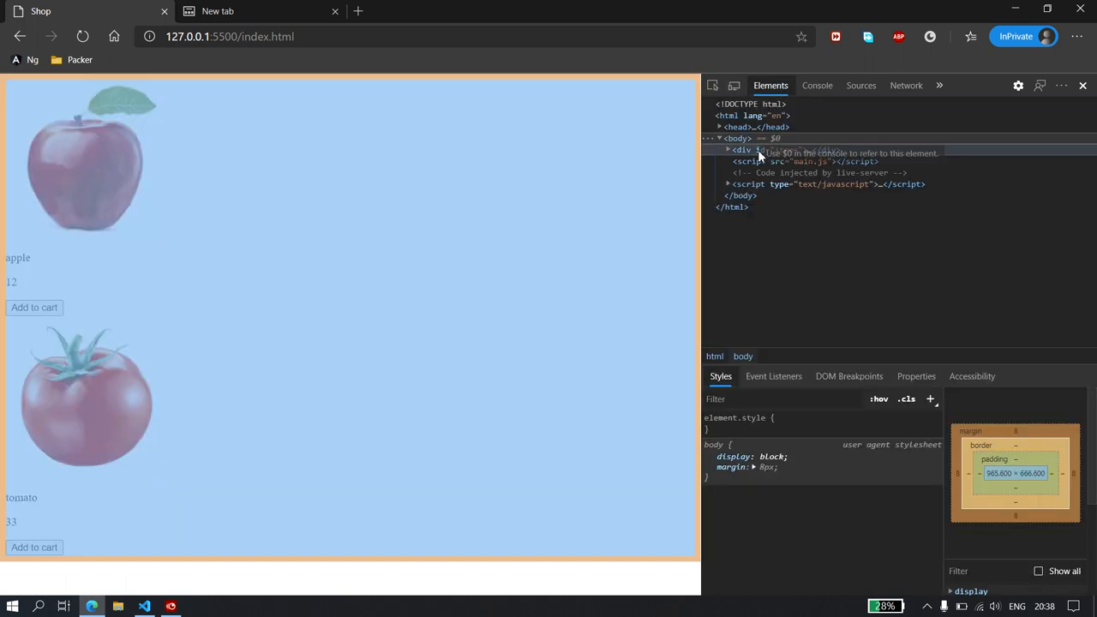
{"action": "left_click", "coordinate": [727, 149]}
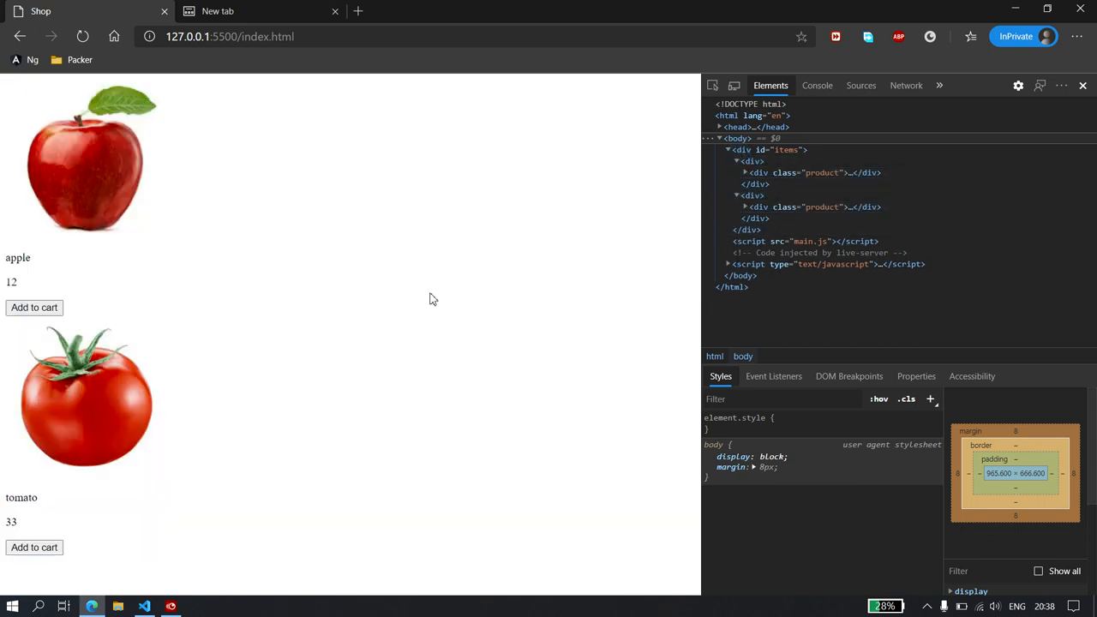
Above items.append, start item.getElementsByClassName('add')[0].addEventListener('click', () => ...)
{"action": "left_click", "coordinate": [144, 605]}
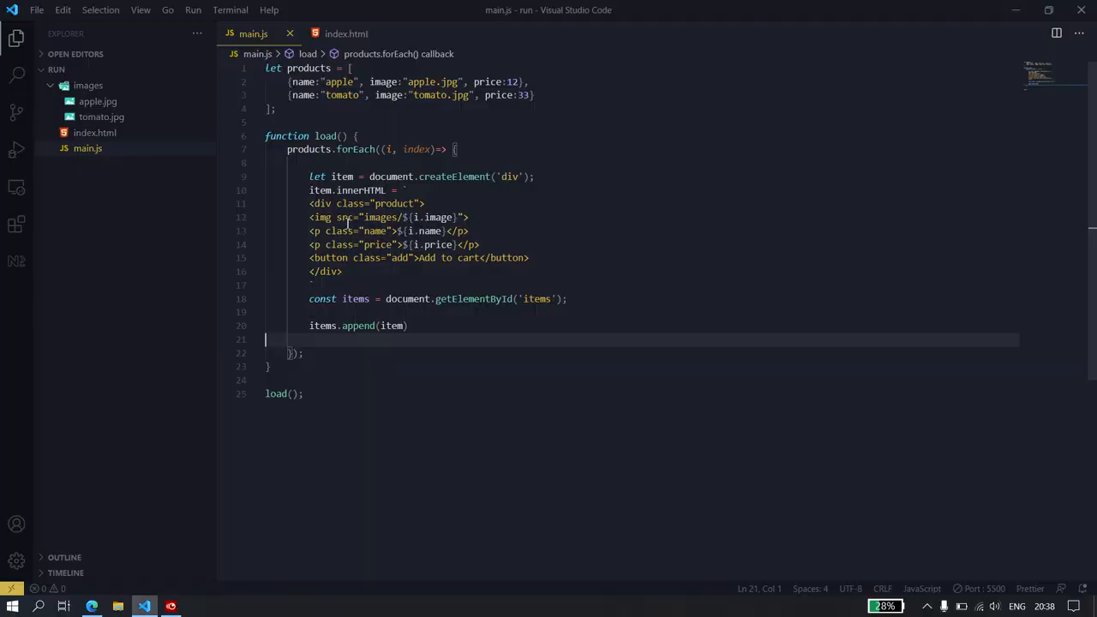
{"action": "mouse_move", "coordinate": [298, 412]}
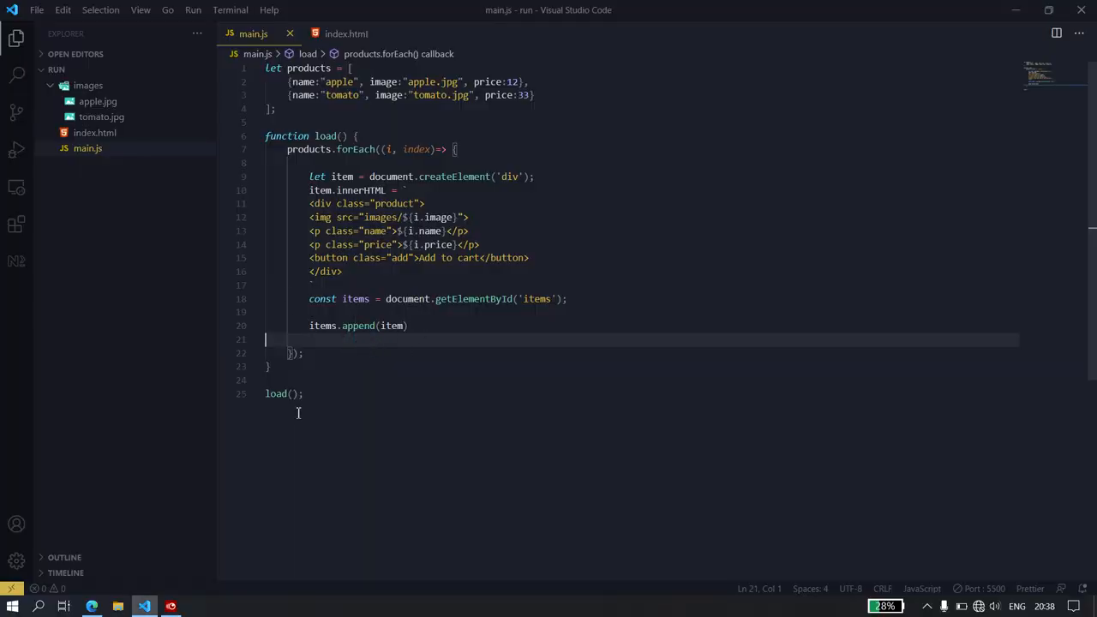
{"action": "key", "text": "Backspace"}
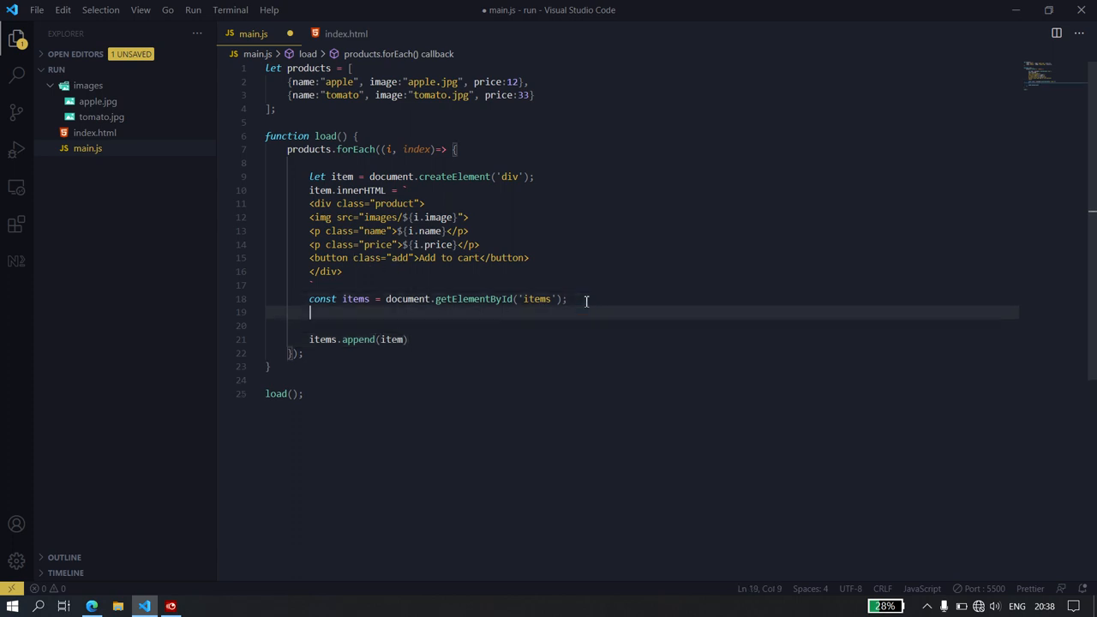
{"action": "key", "text": "Enter"}
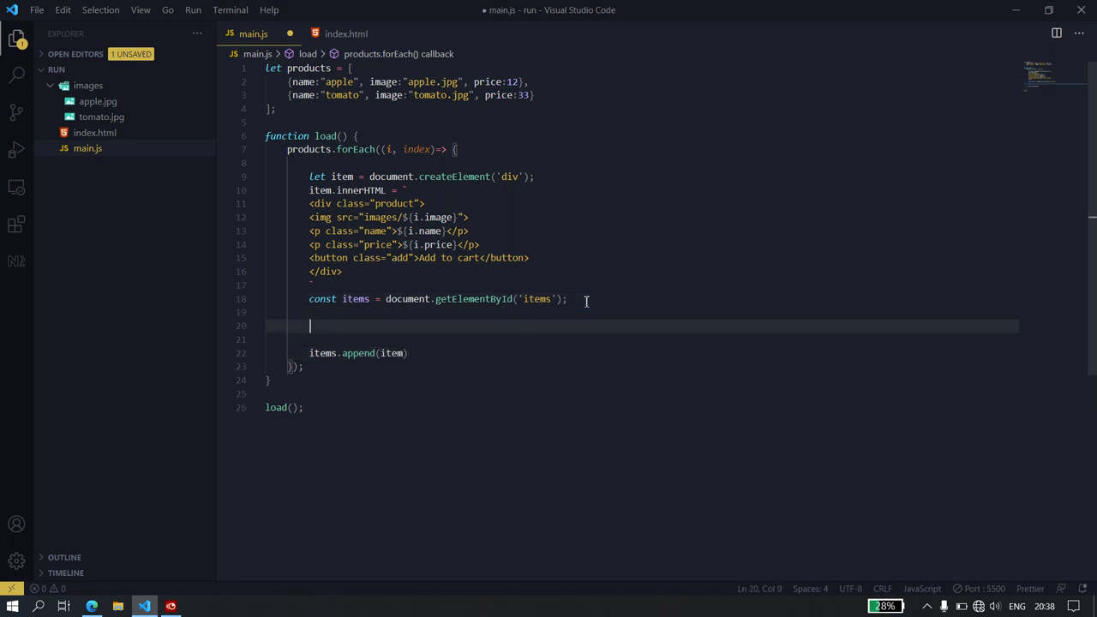
{"action": "type", "text": "item"}
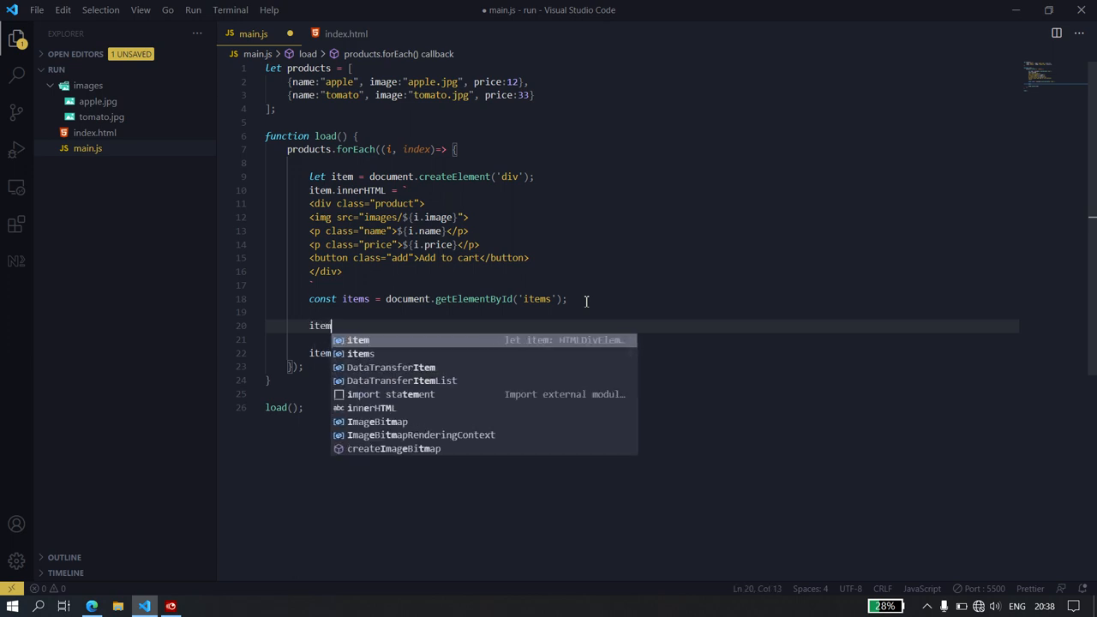
{"action": "type", "text": "."}
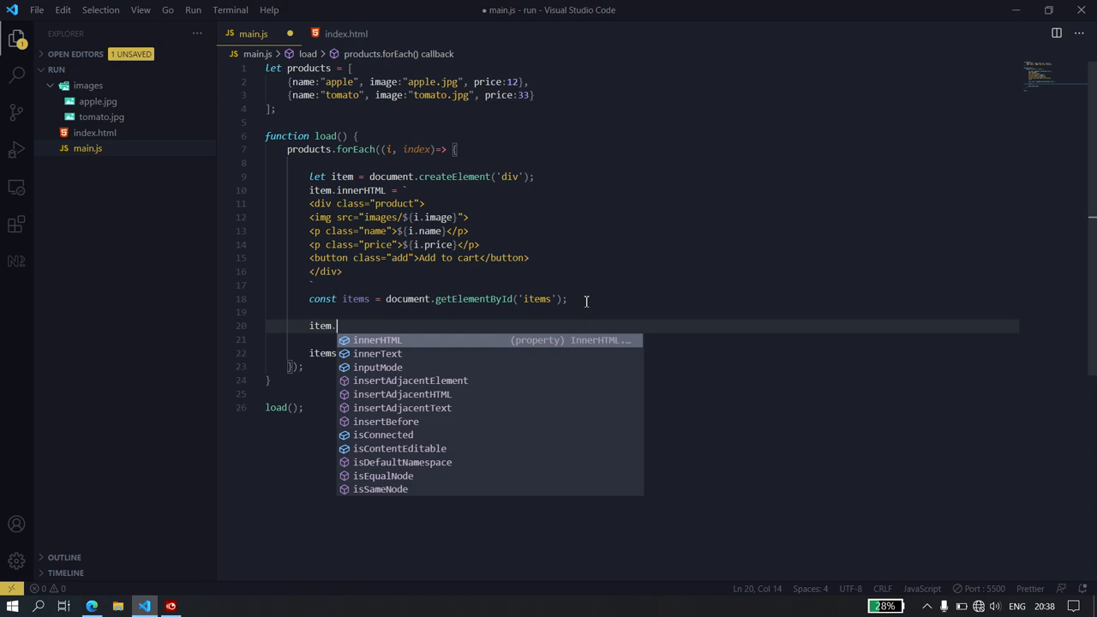
{"action": "type", "text": "getElementsByClassName"}
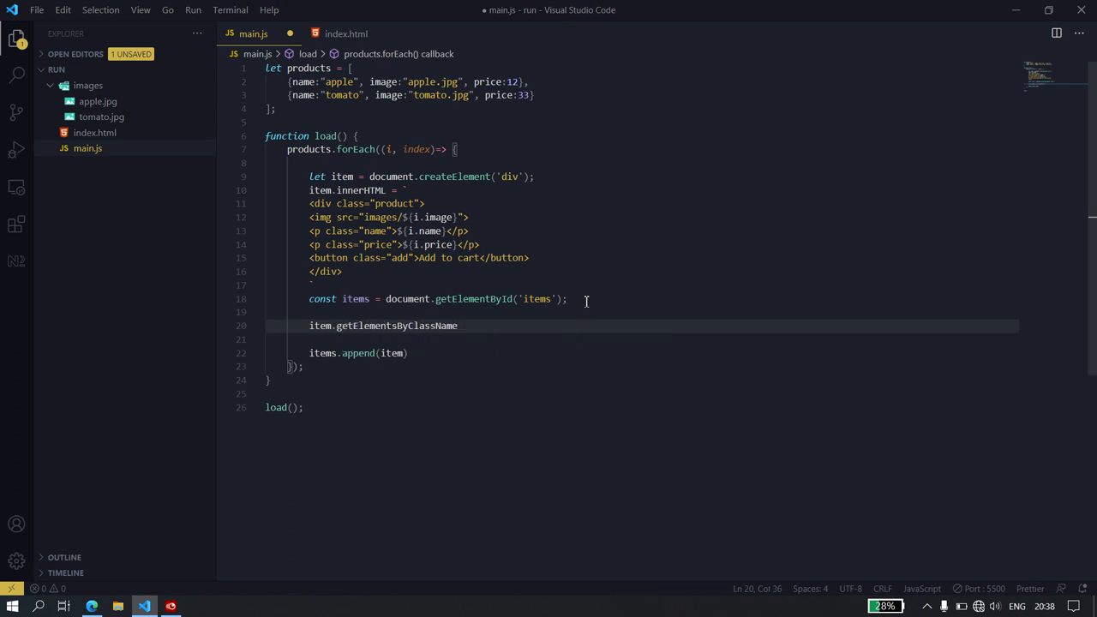
{"action": "type", "text": "("}
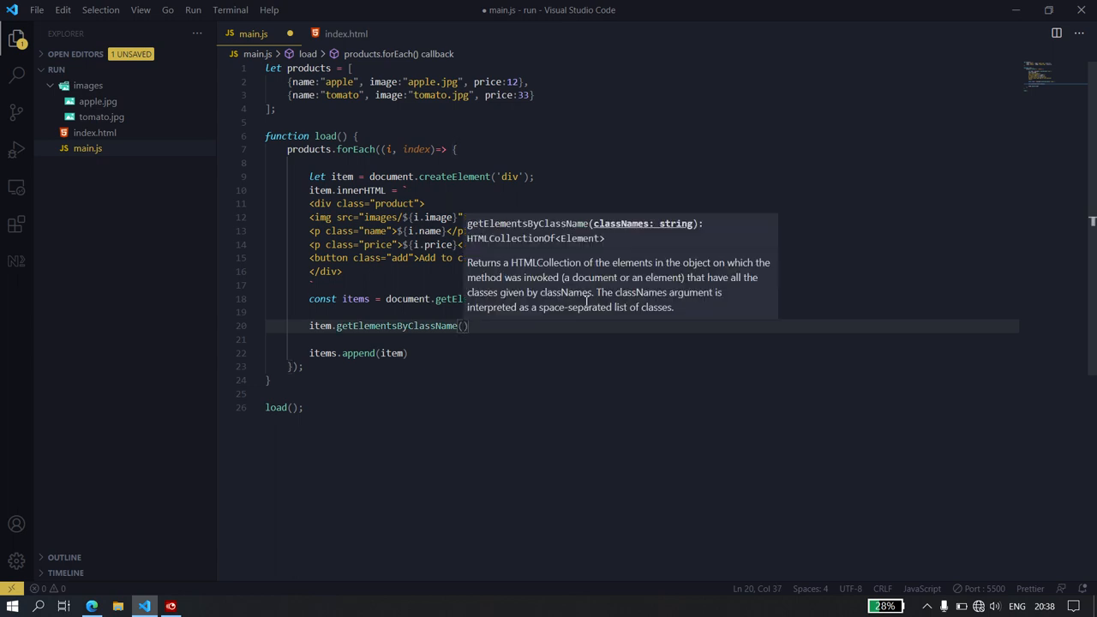
{"action": "type", "text": "'"}
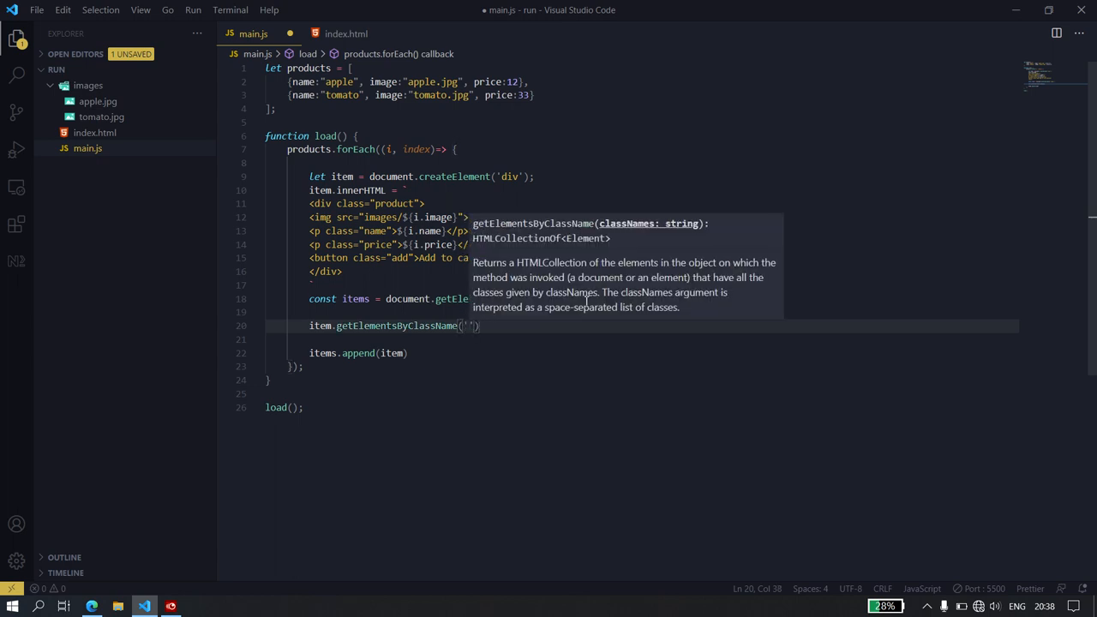
{"action": "type", "text": "add"}
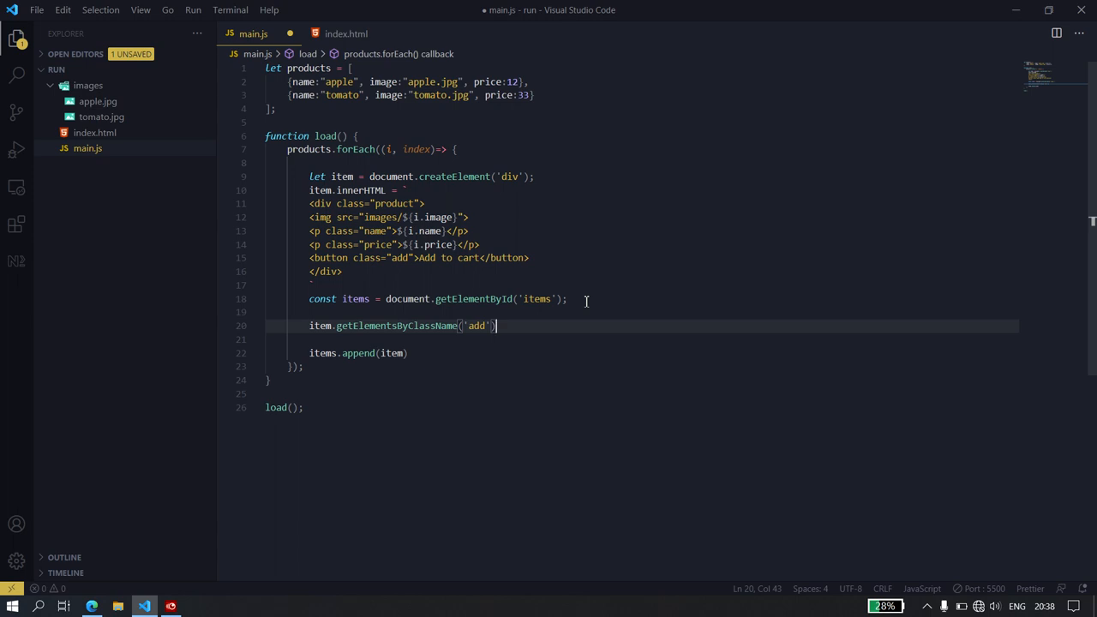
{"action": "type", "text": "[]"}
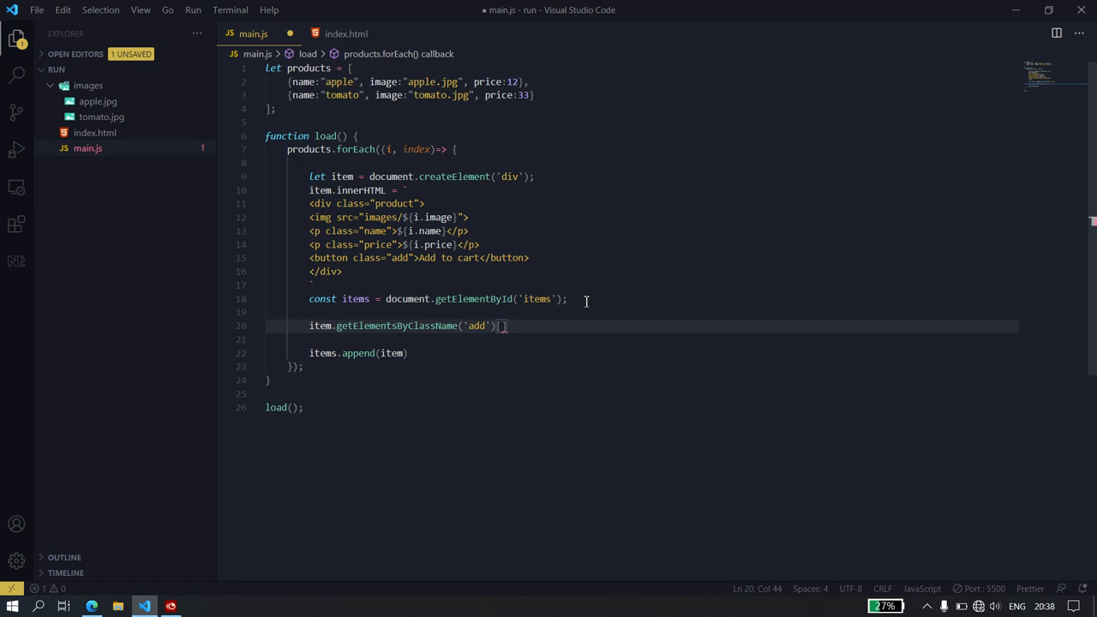
{"action": "type", "text": "0"}
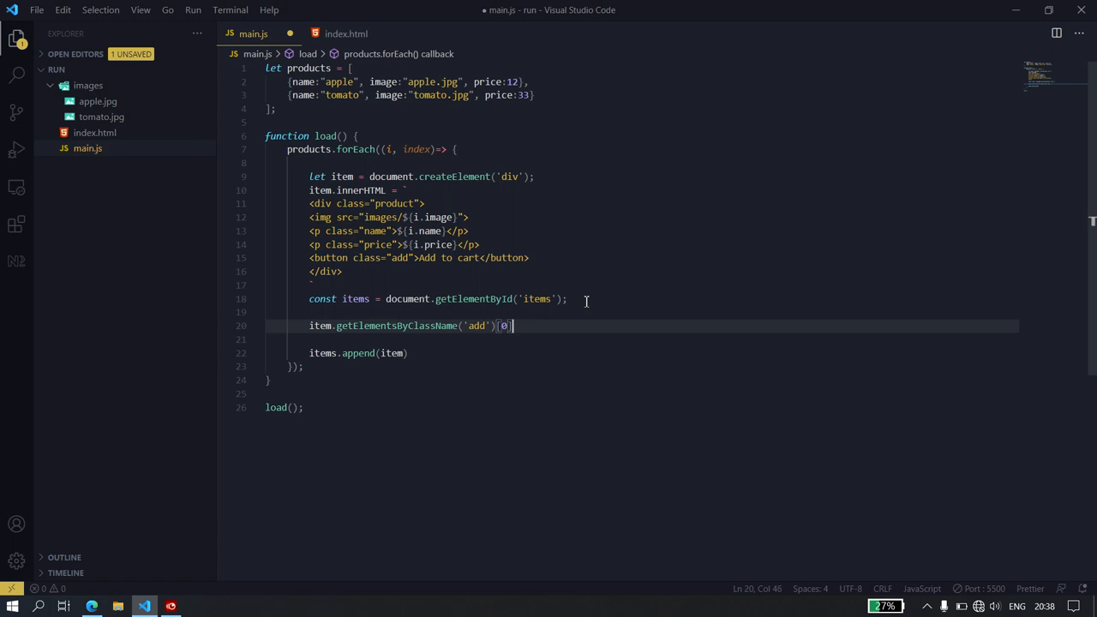
{"action": "type", "text": "."}
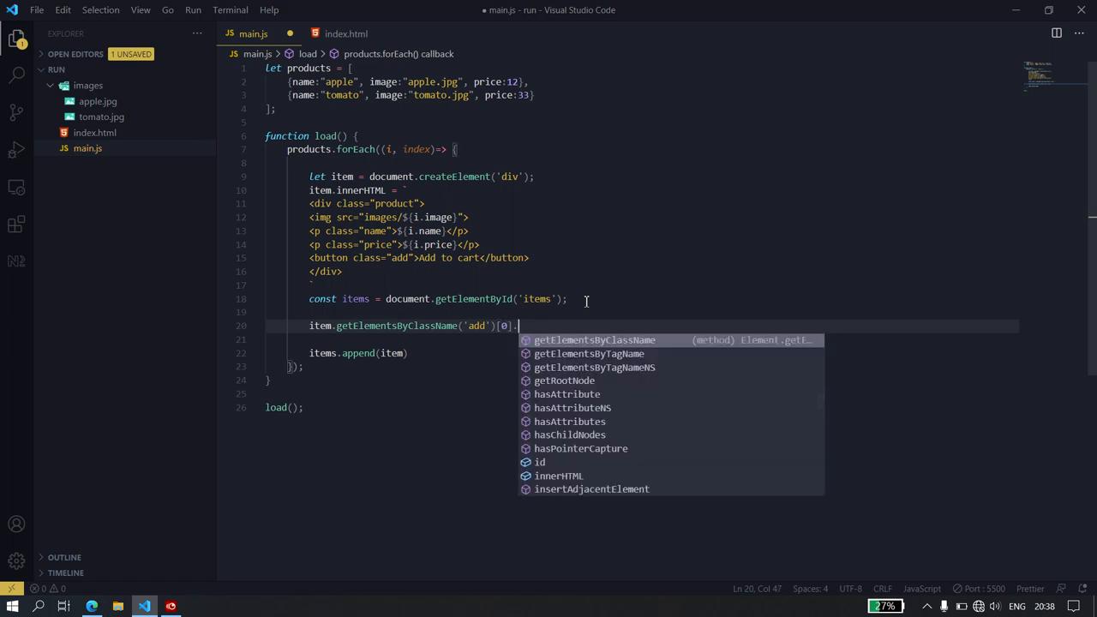
{"action": "type", "text": "addEventListener"}
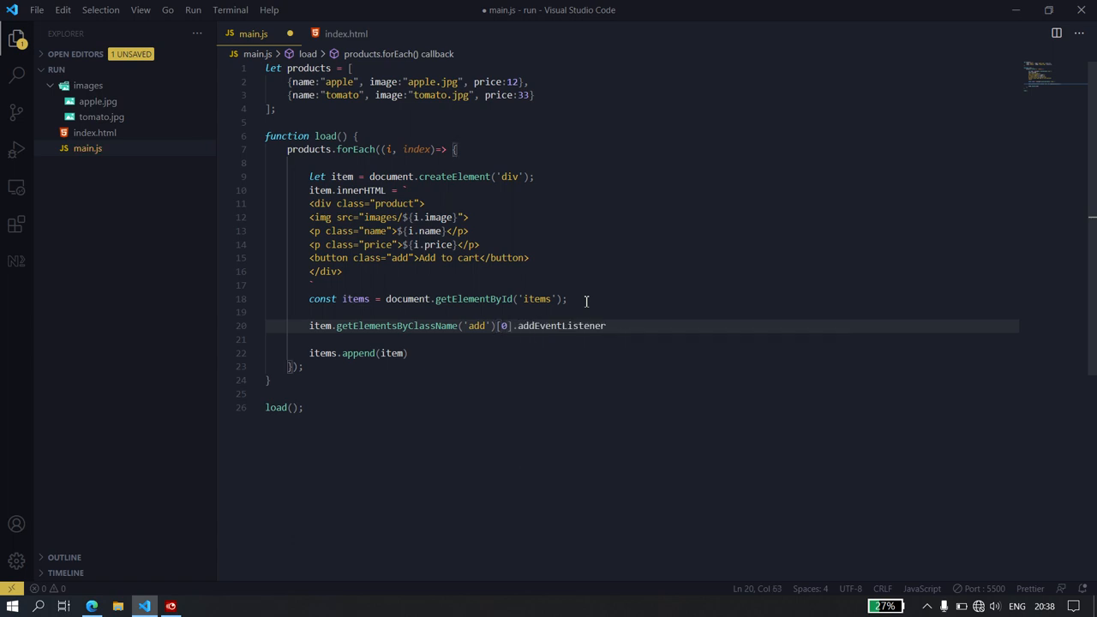
{"action": "type", "text": "(''"}
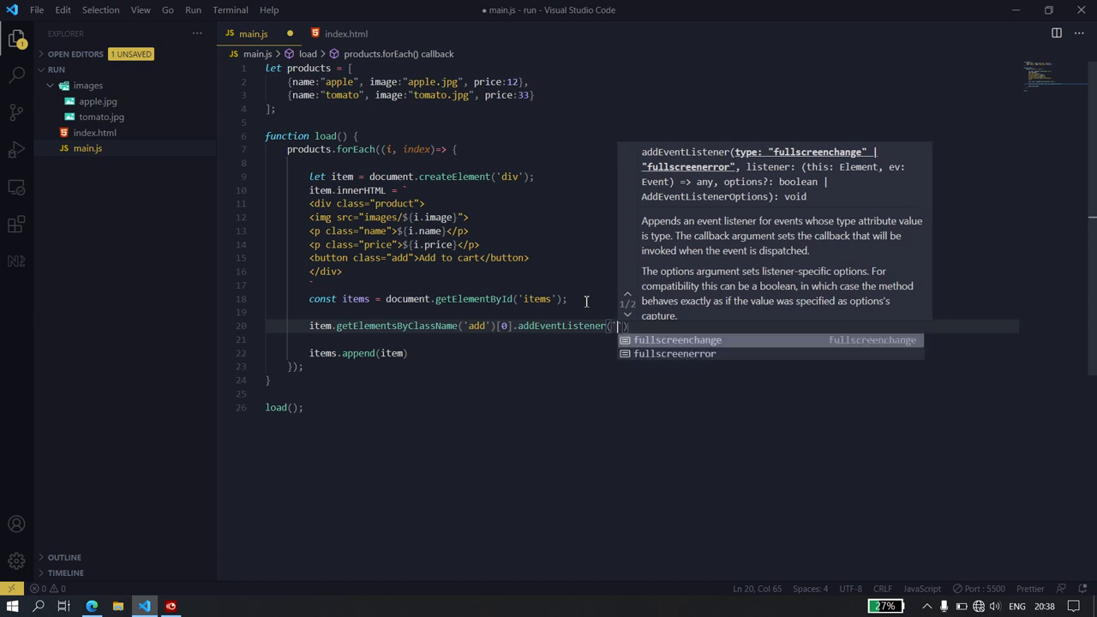
{"action": "type", "text": "click"}
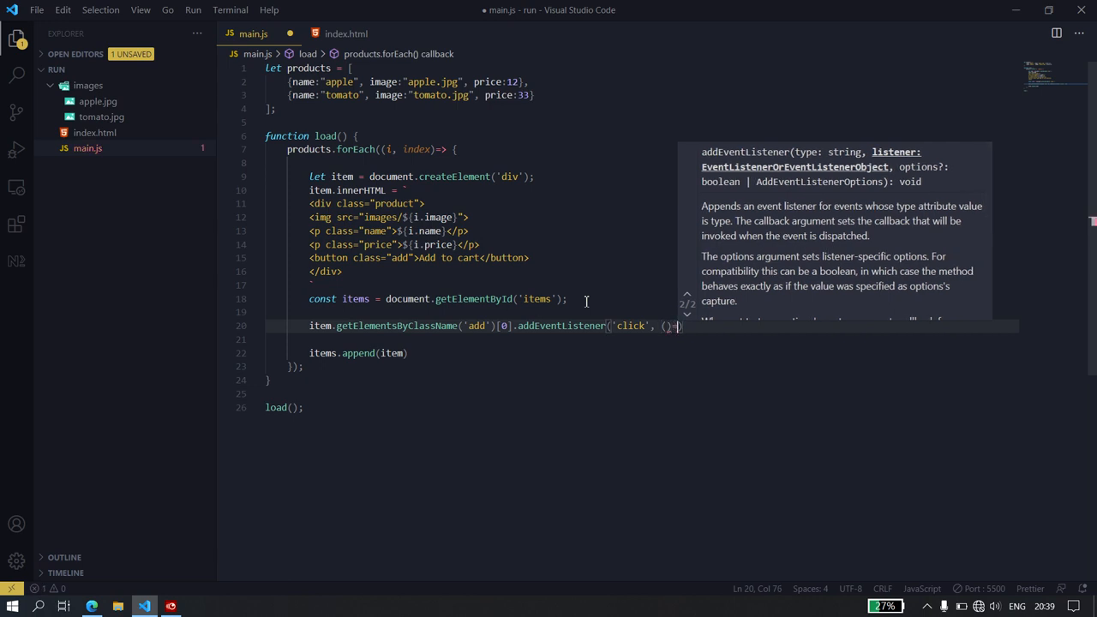
{"action": "type", "text": ">{"}
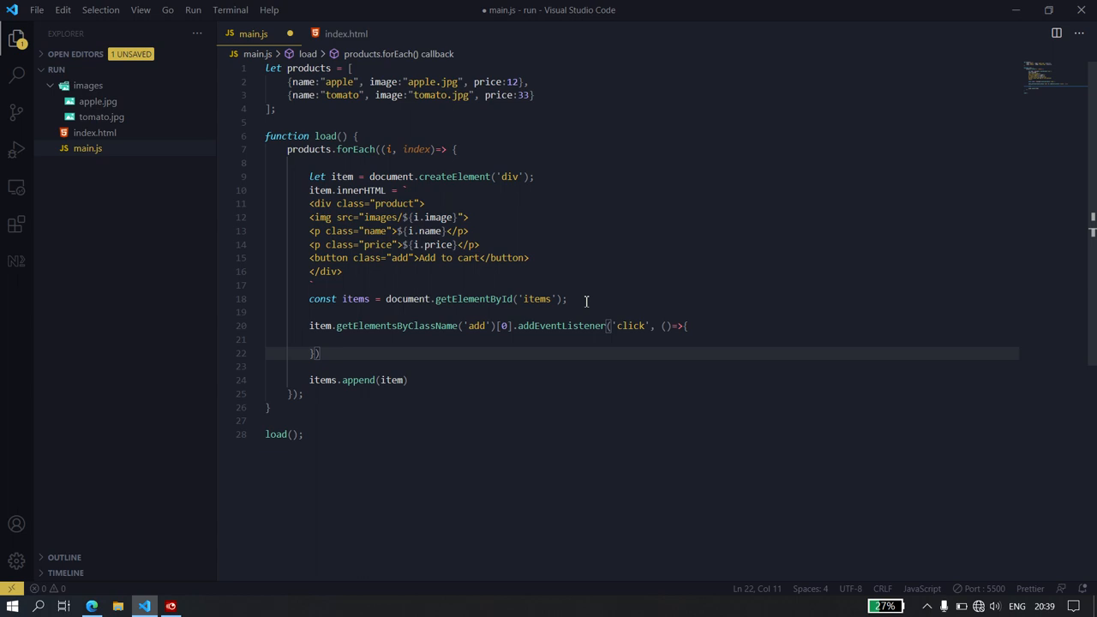
Fill the click listener body with addTocart(index)
{"action": "left_click", "coordinate": [684, 326]}
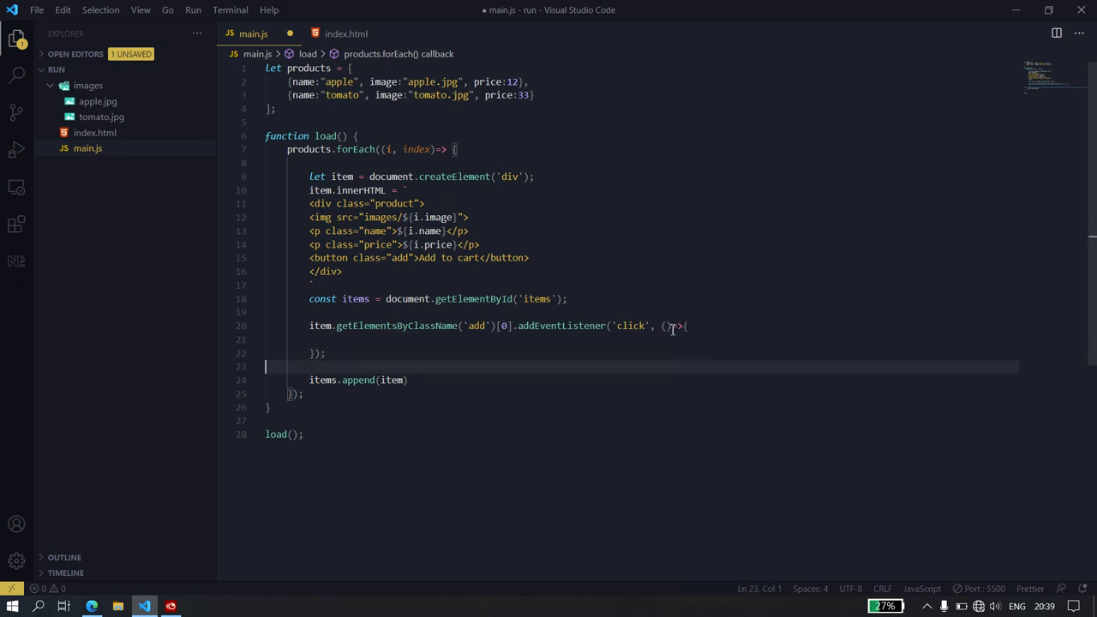
{"action": "type", "text": "function"}
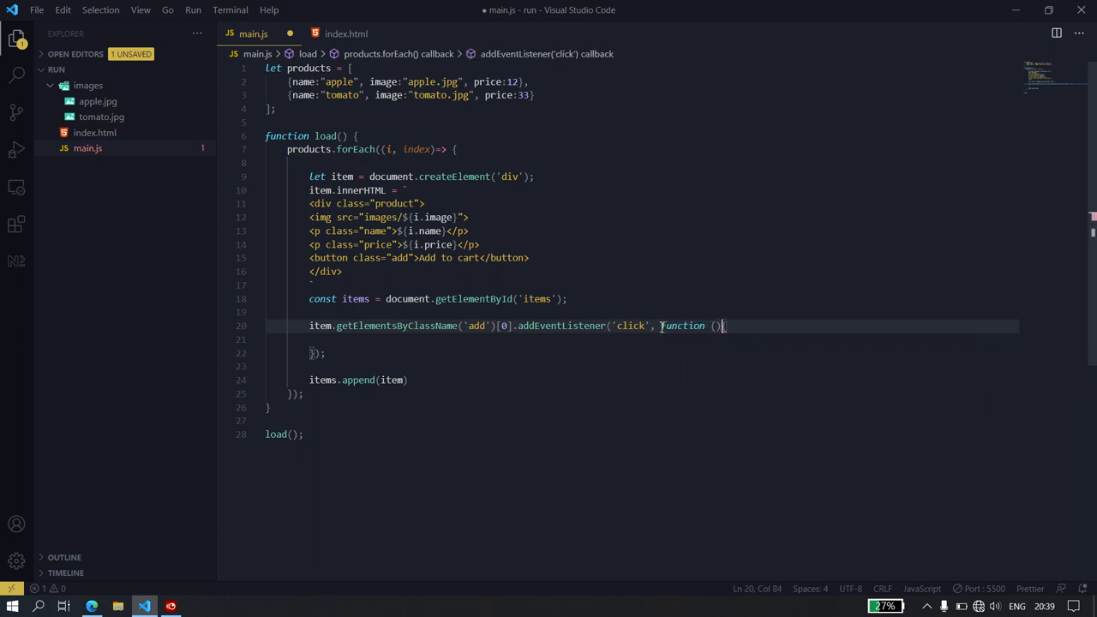
{"action": "key", "text": "BackSpace"}
{"action": "type", "text": "=>{"}
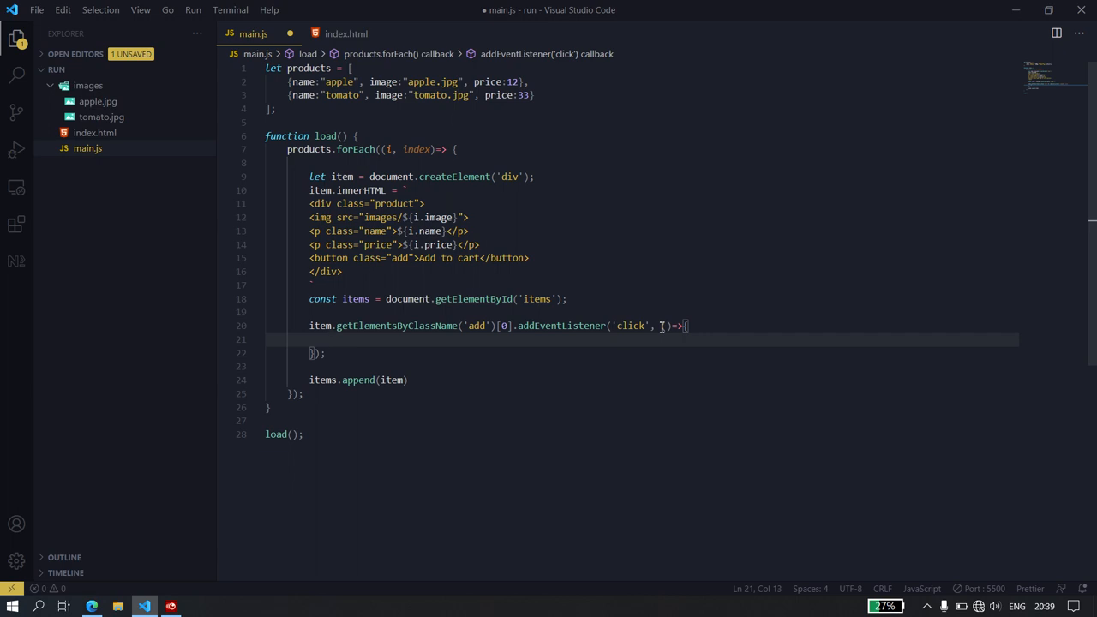
{"action": "type", "text": "addTocart("}
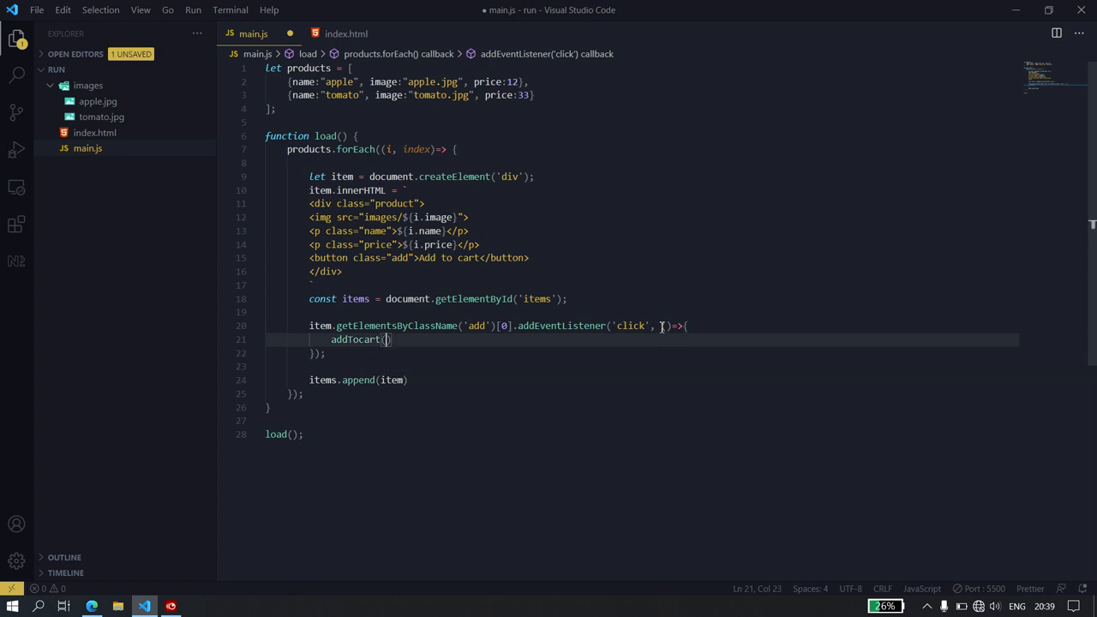
{"action": "type", "text": "index"}
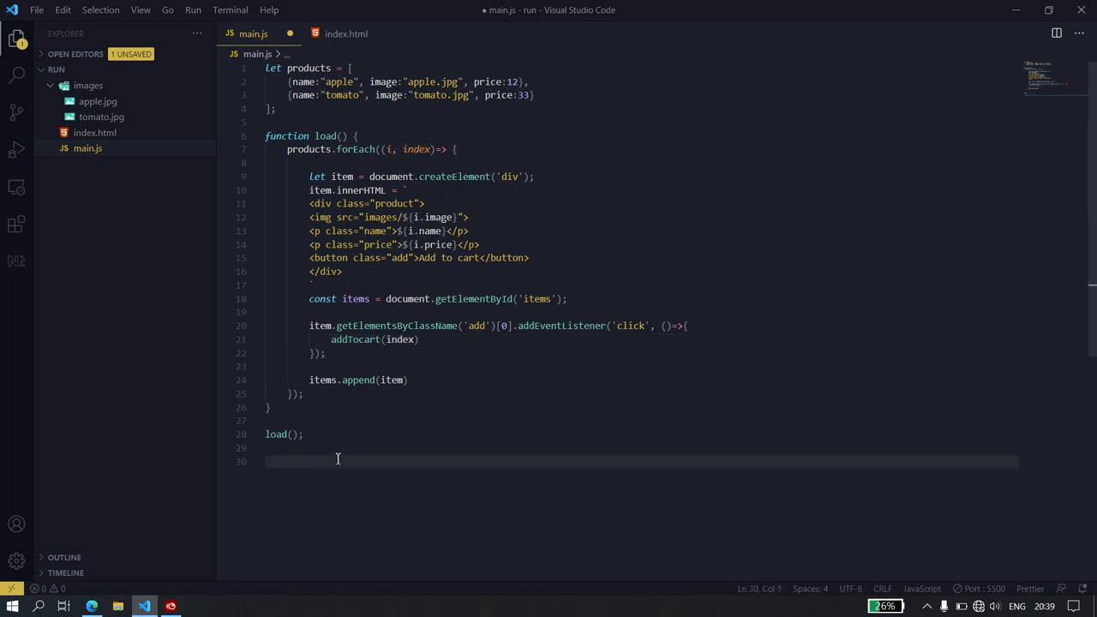
Declare an empty function addTocart(index) at the bottom of main.js and save
{"action": "type", "text": "function()"}
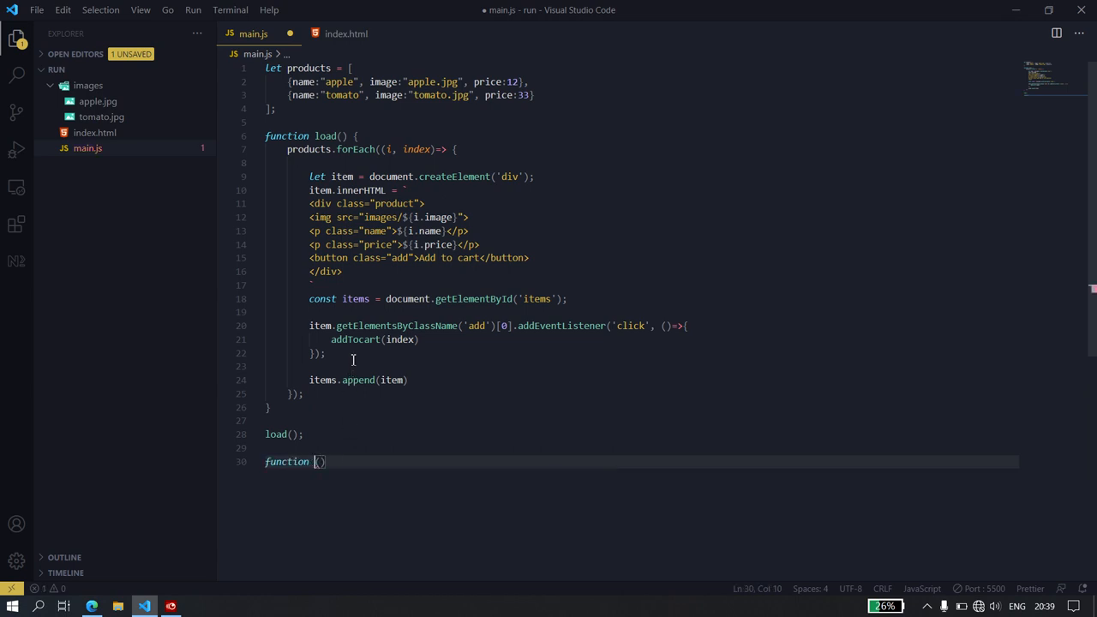
{"action": "double_click", "coordinate": [355, 338]}
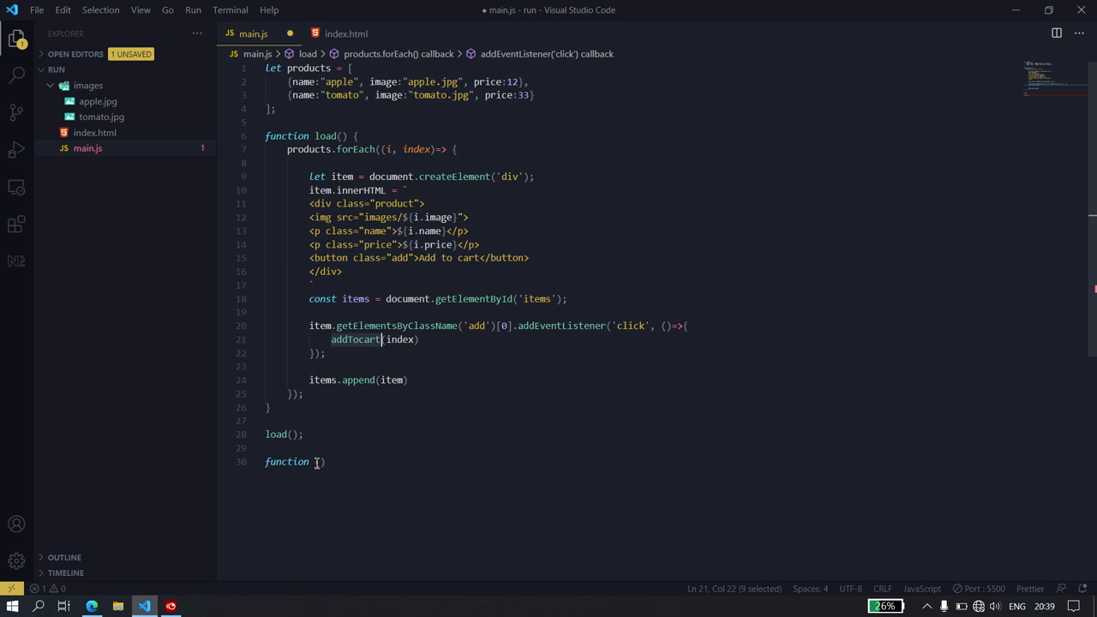
{"action": "type", "text": "addTocart ()"}
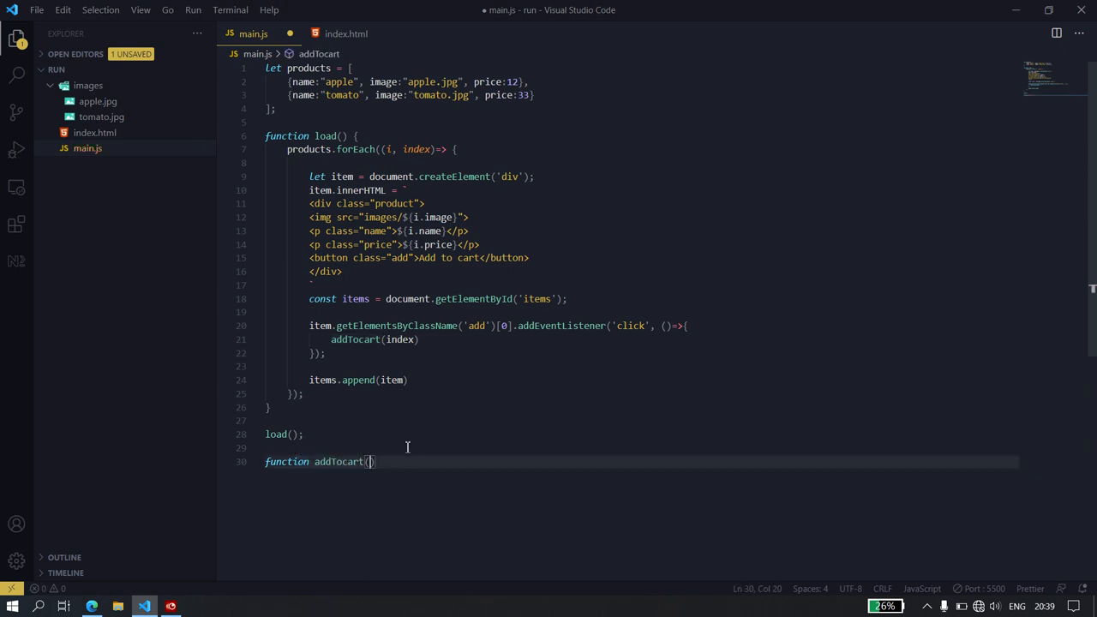
{"action": "type", "text": "index"}
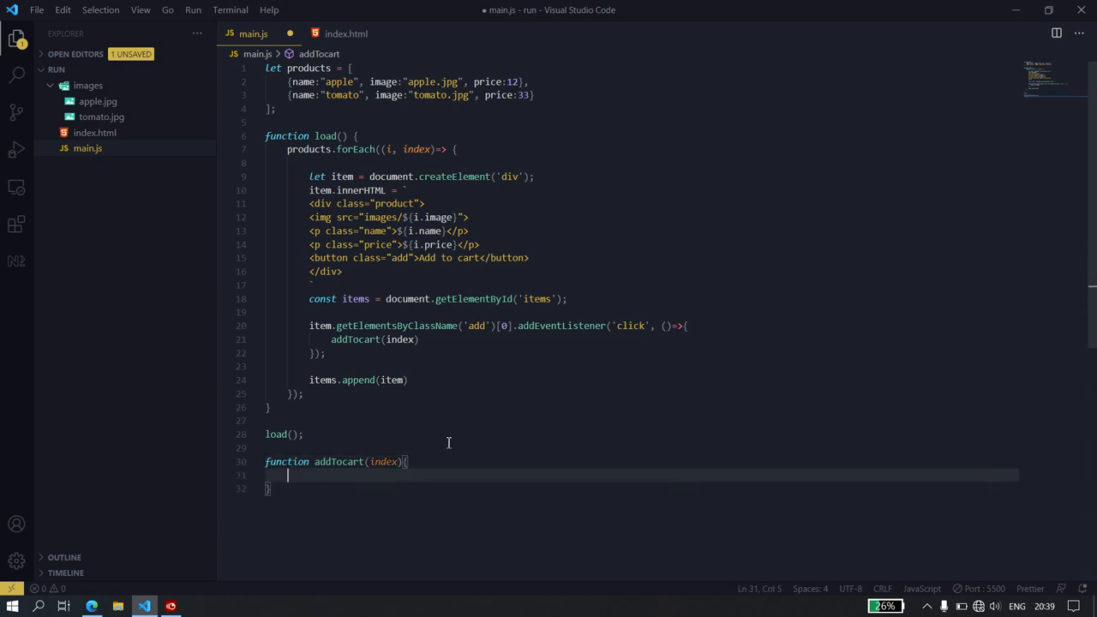
{"action": "key", "text": "ctrl+s"}
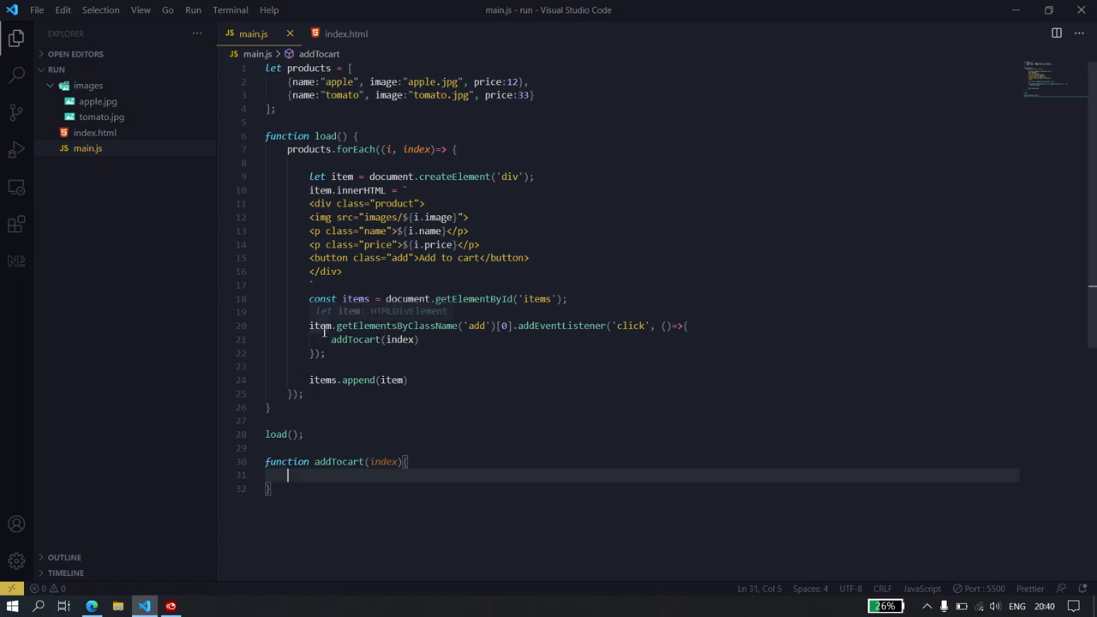
Insert console.log(index) on a new line after the addTocart(index) call
{"action": "double_click", "coordinate": [319, 326]}
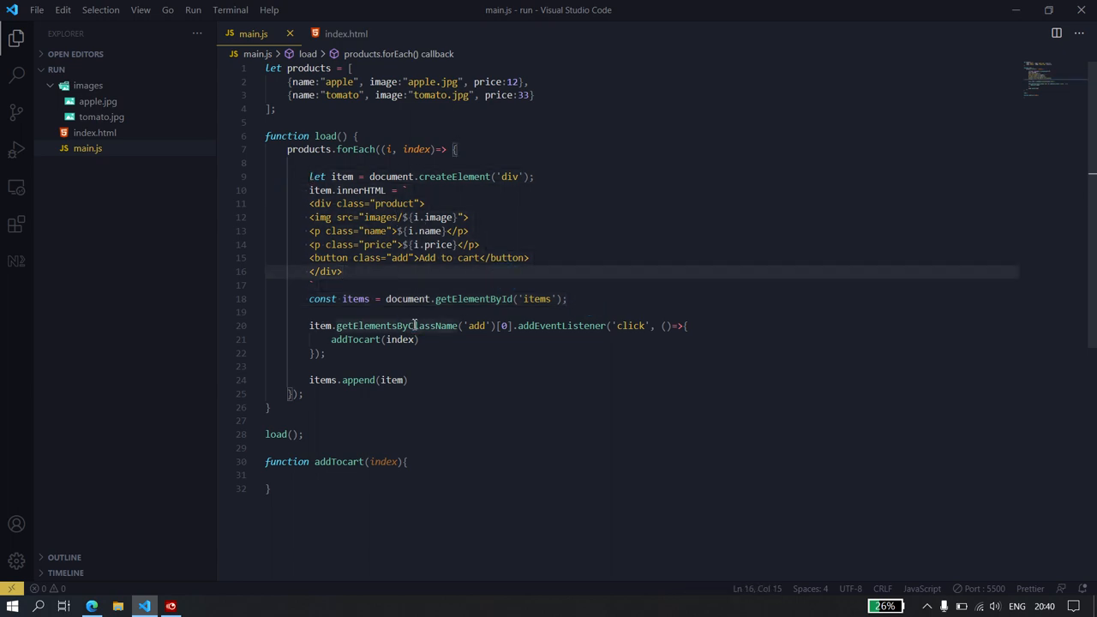
{"action": "double_click", "coordinate": [477, 325]}
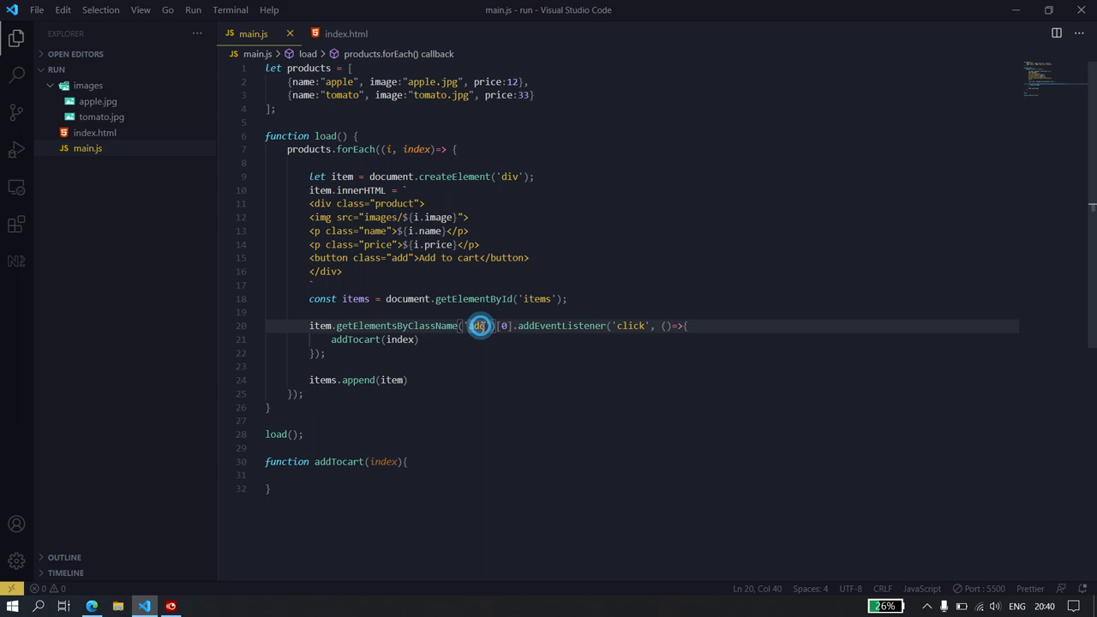
{"action": "left_click", "coordinate": [370, 272]}
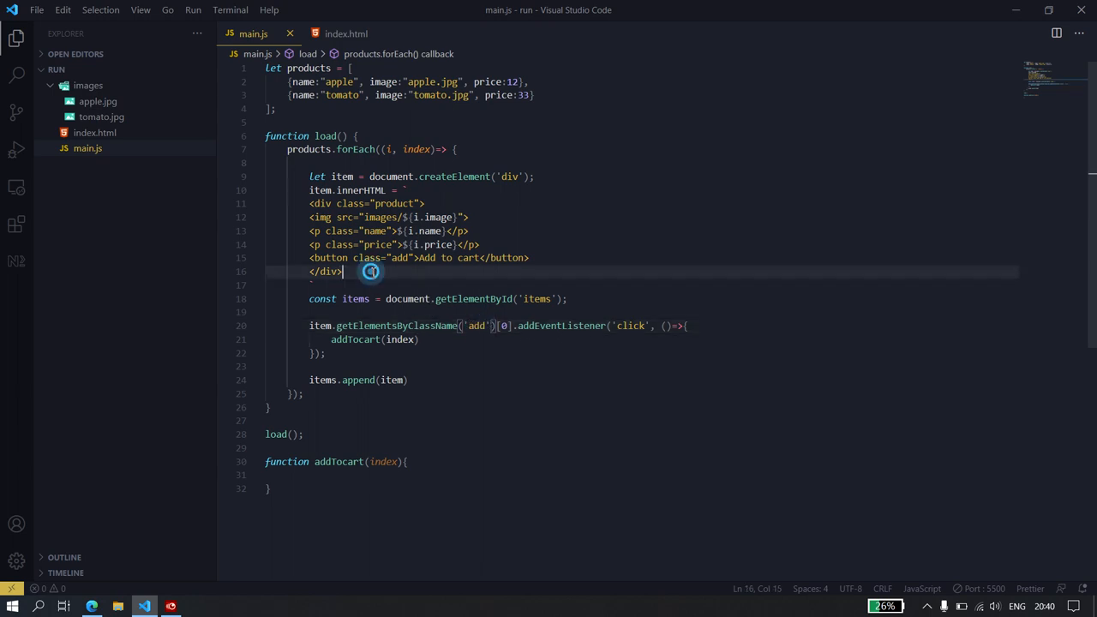
{"action": "key", "text": "enter"}
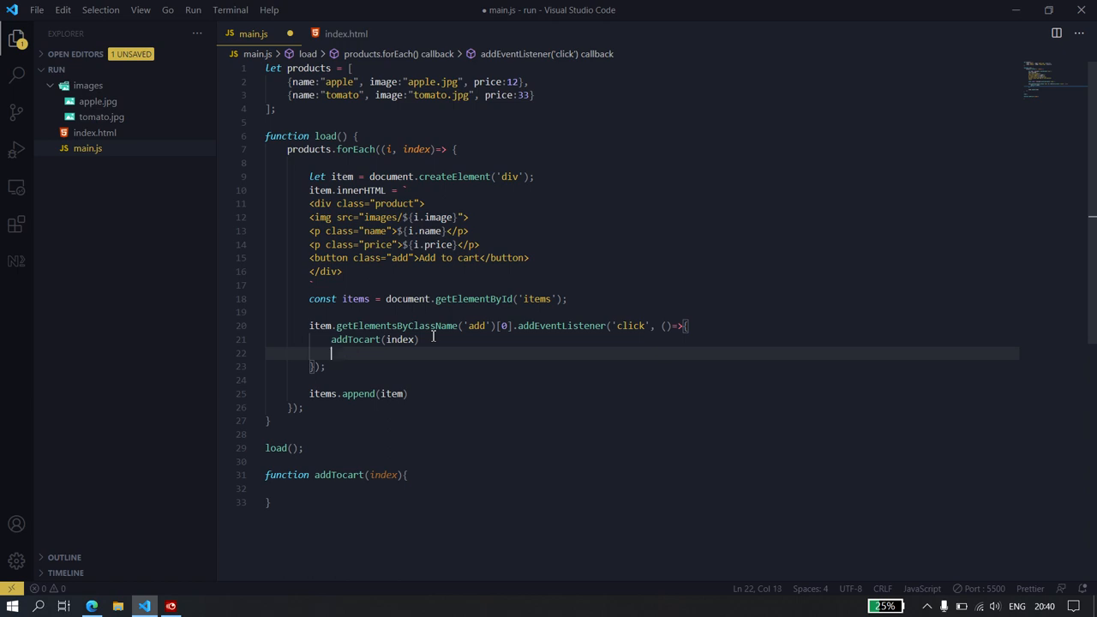
{"action": "type", "text": "console.log("}
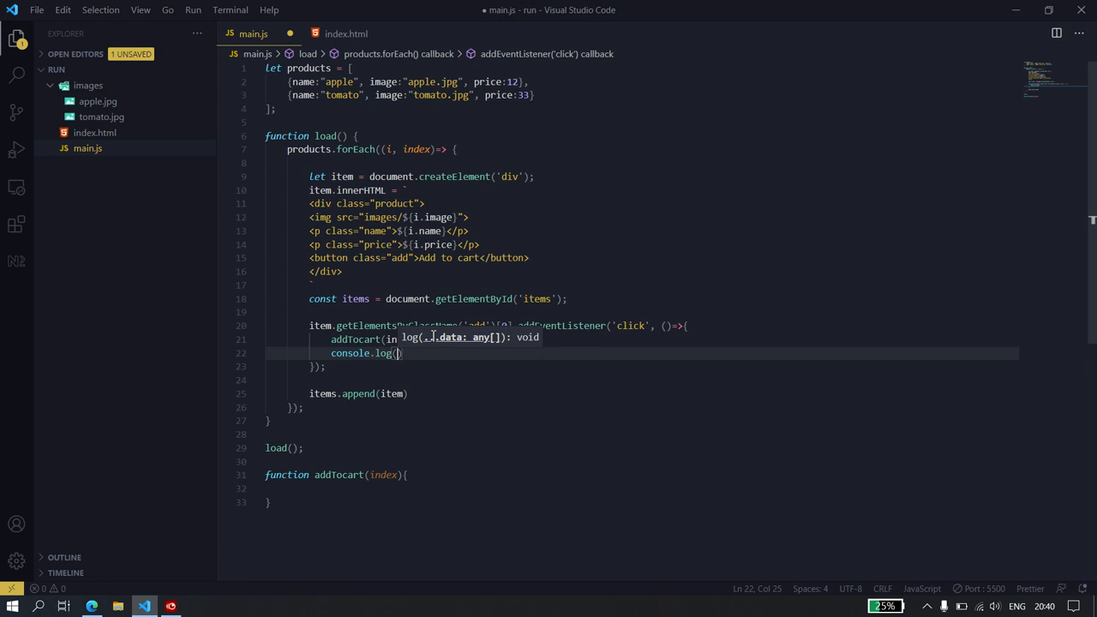
{"action": "type", "text": "index"}
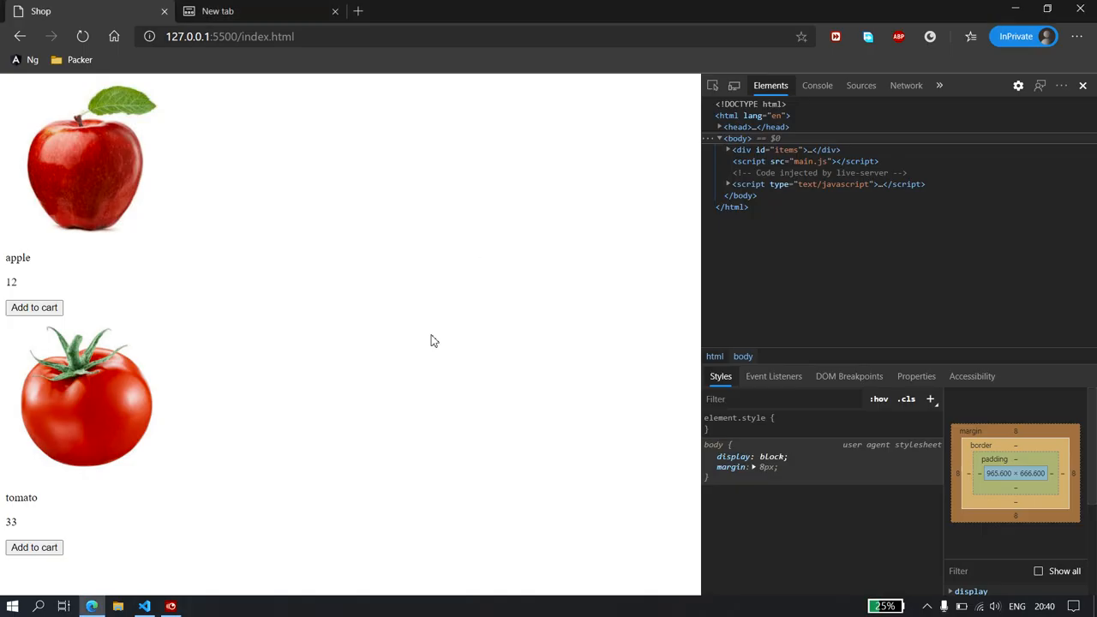
Click the Add to cart buttons to log indexes 0 and 1, then clear the console
{"action": "left_click", "coordinate": [815, 84]}
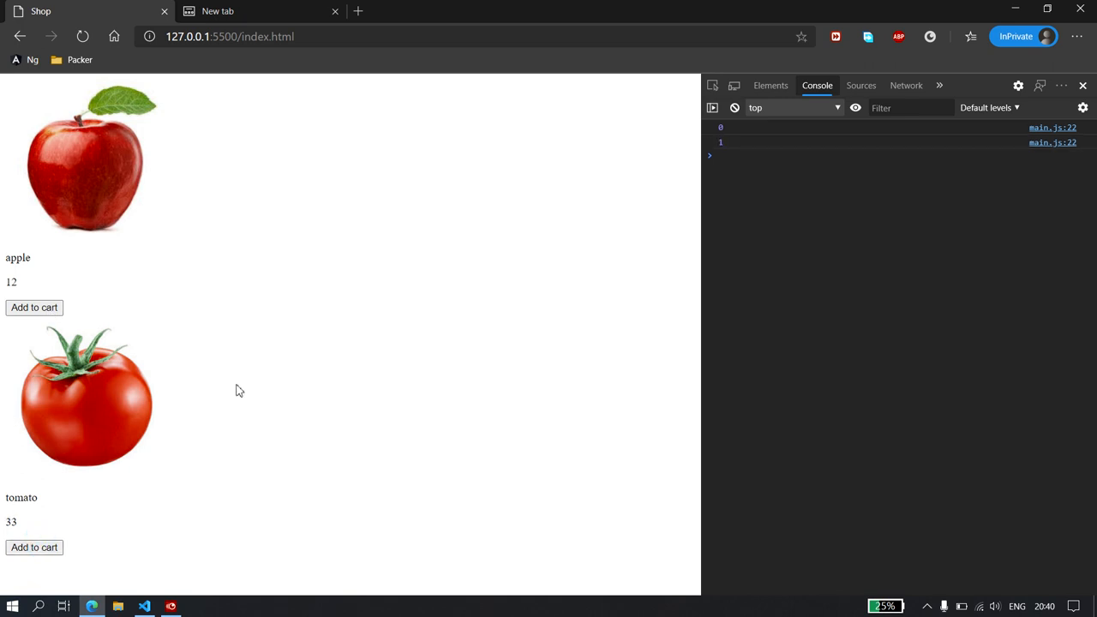
{"action": "mouse_move", "coordinate": [268, 427]}
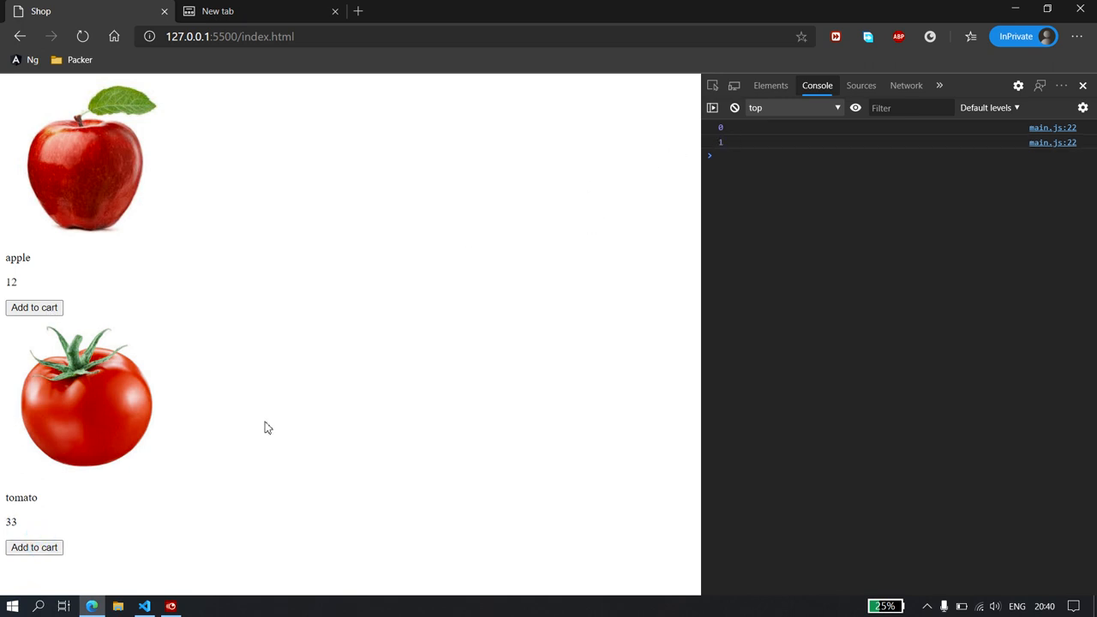
{"action": "left_click", "coordinate": [35, 306]}
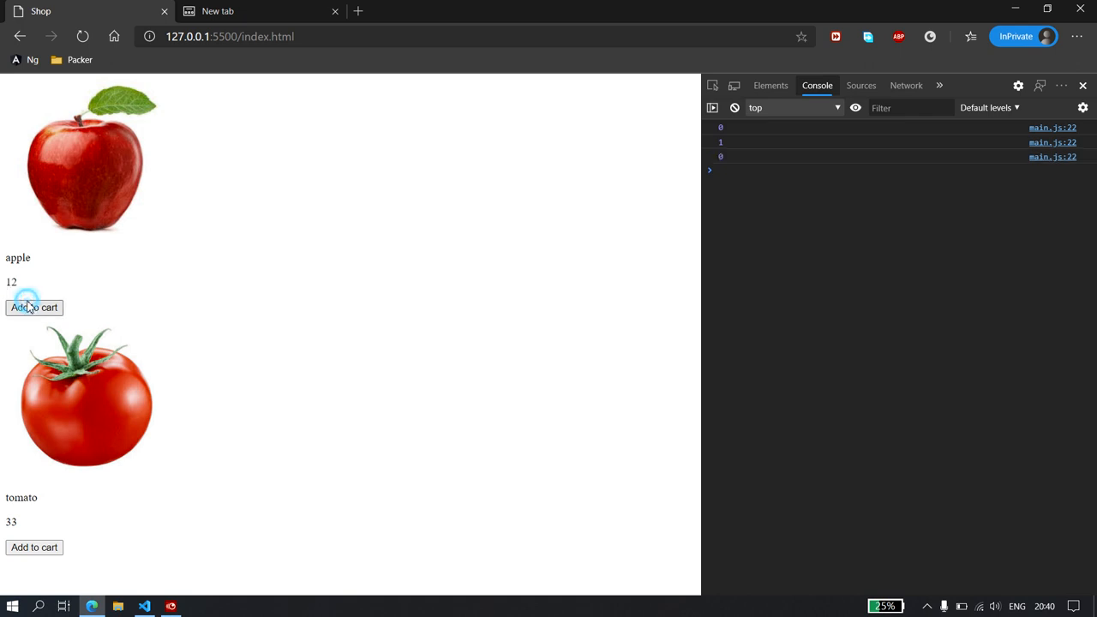
{"action": "left_click", "coordinate": [35, 307]}
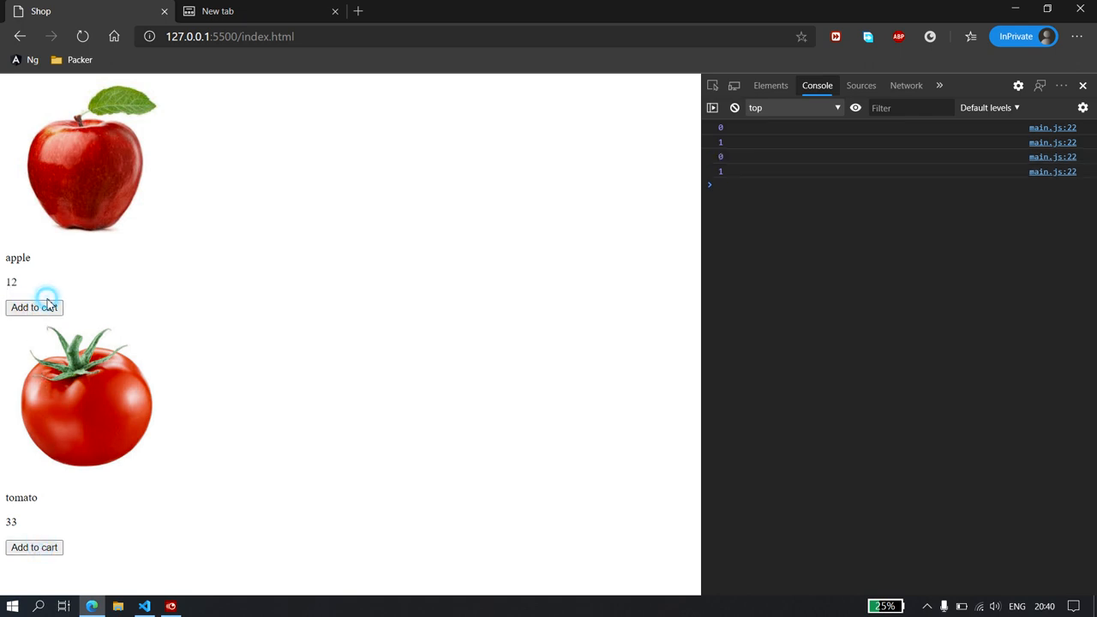
{"action": "left_click", "coordinate": [34, 307]}
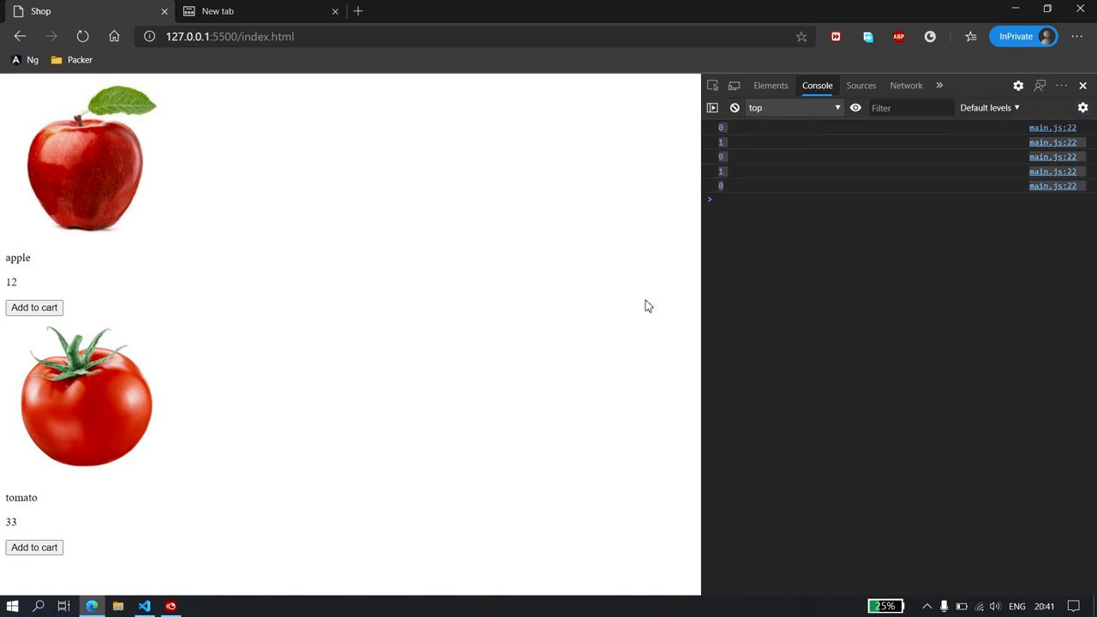
{"action": "mouse_move", "coordinate": [821, 145]}
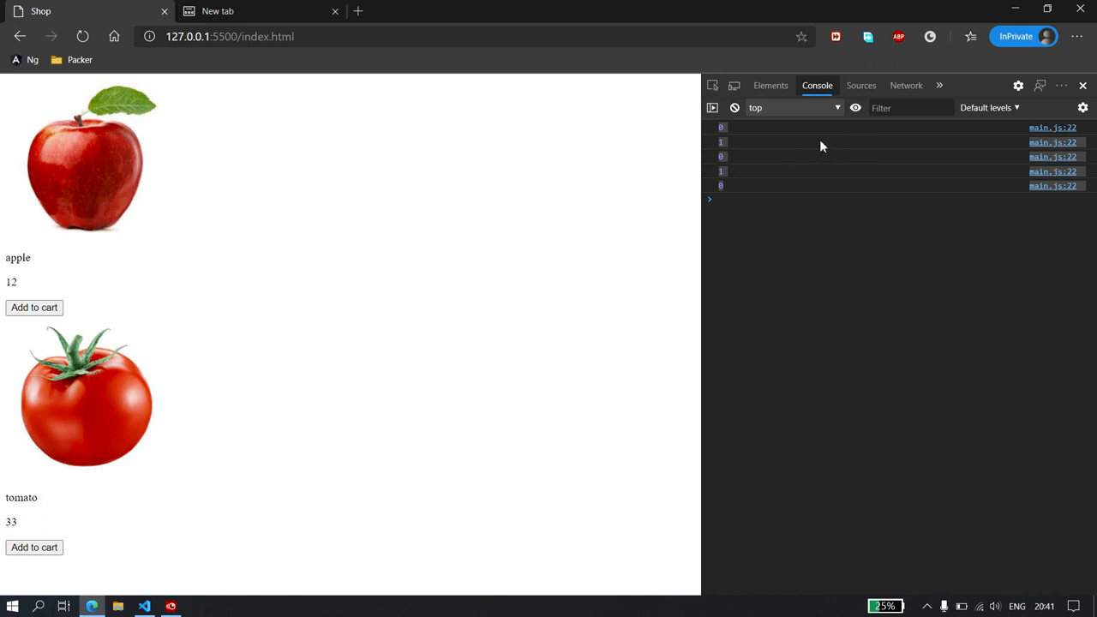
{"action": "left_click", "coordinate": [734, 108]}
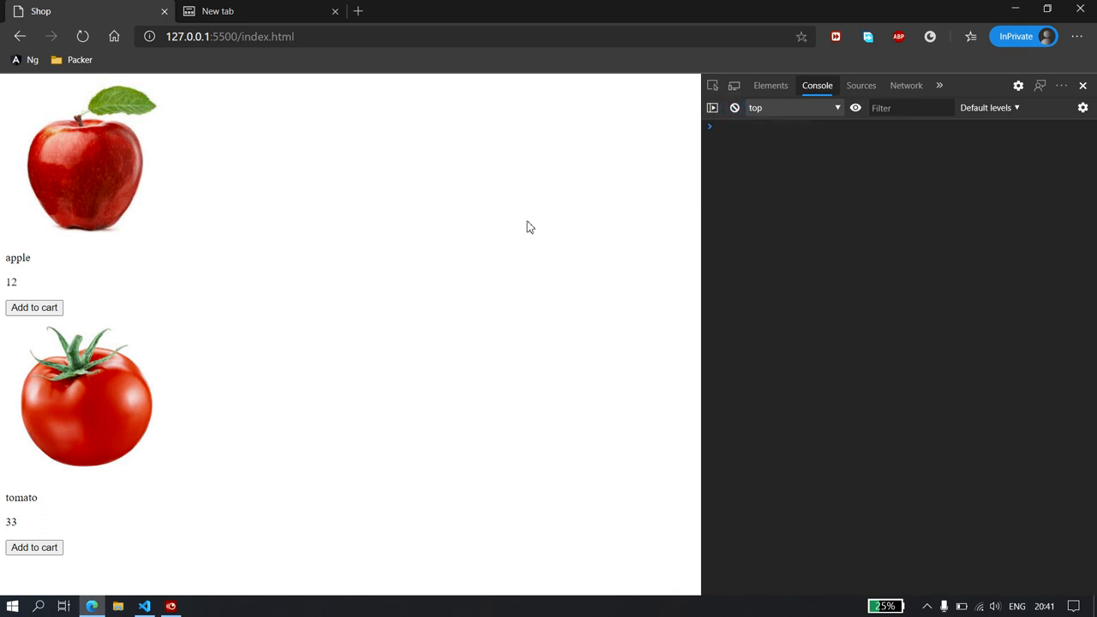
{"action": "left_click", "coordinate": [144, 606]}
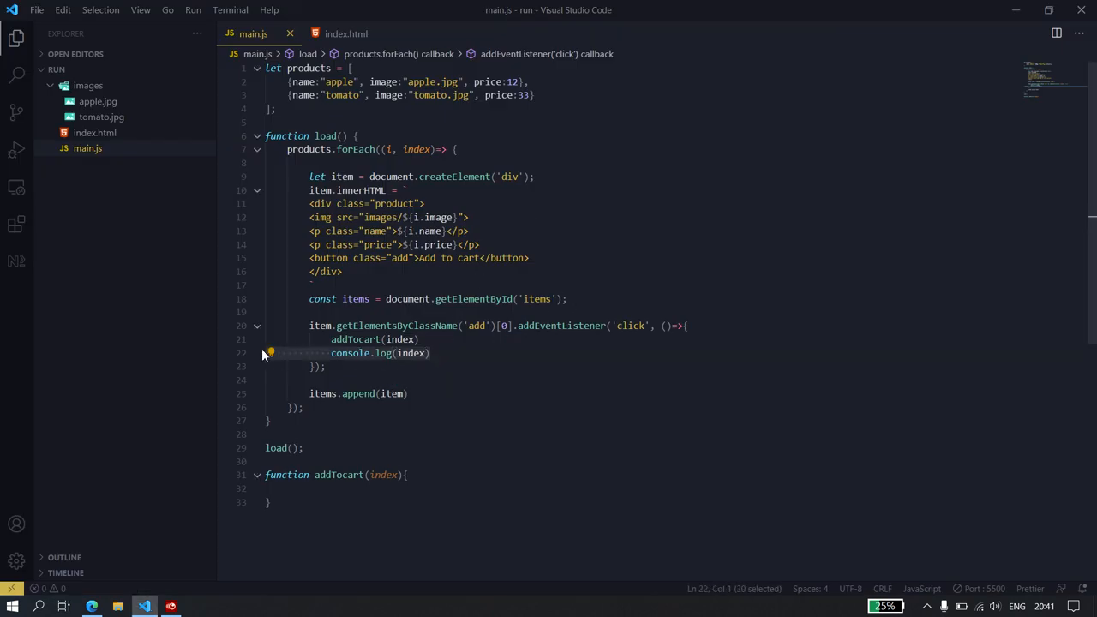
Delete the console.log(index) line from the click listener
{"action": "key", "text": "Delete"}
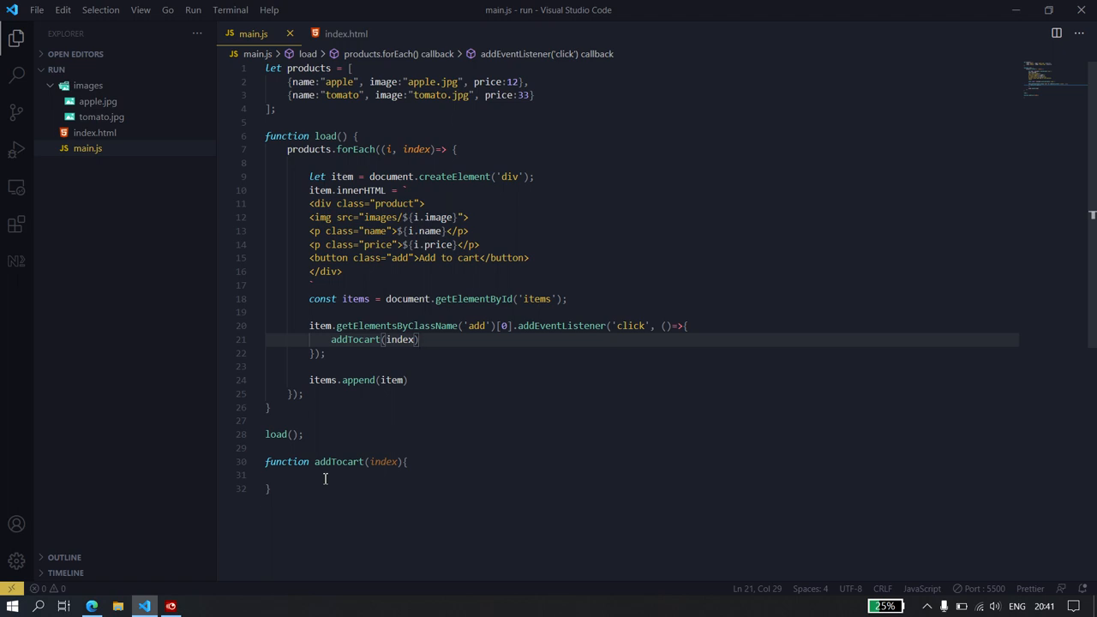
{"action": "left_click", "coordinate": [304, 434]}
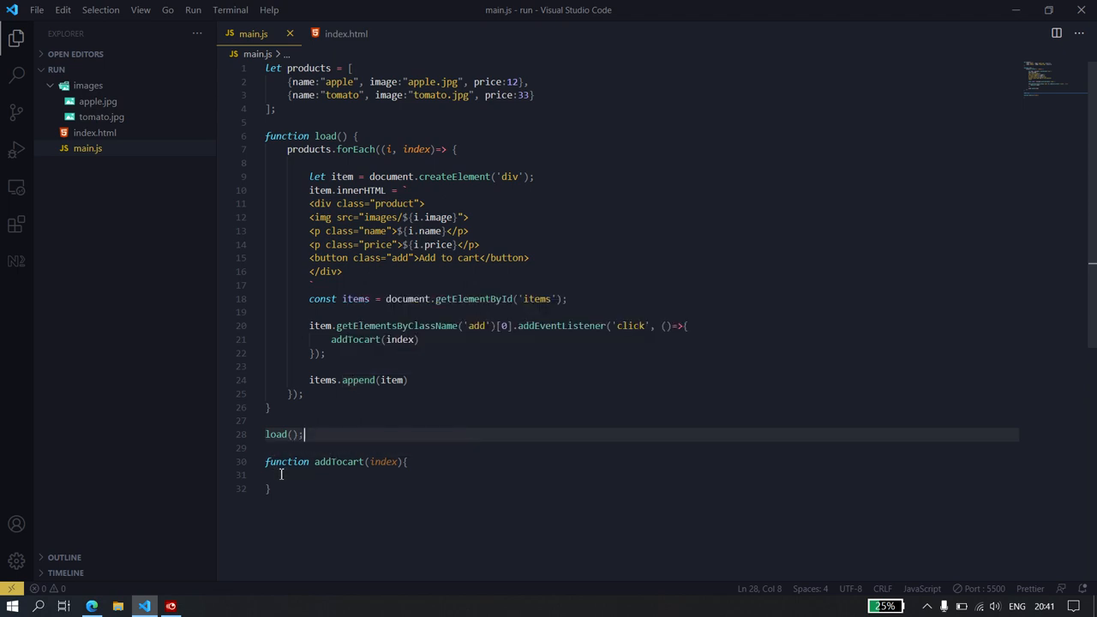
{"action": "left_click", "coordinate": [281, 474]}
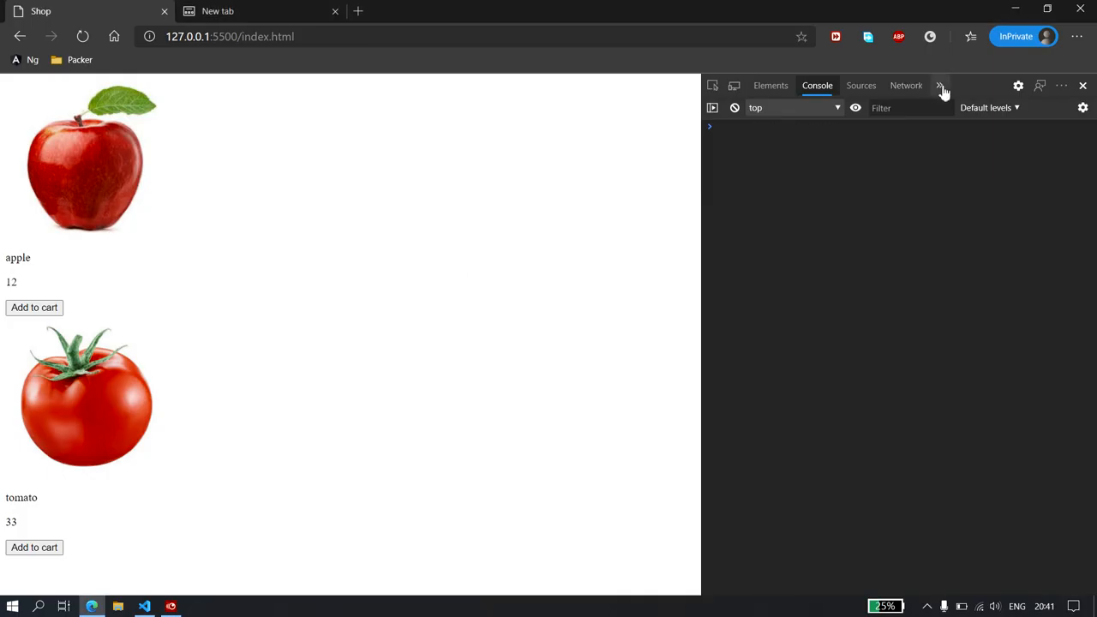
Show the Local Storage entries for 127.0.0.1:5500 in Edge's Application panel
{"action": "left_click", "coordinate": [957, 85]}
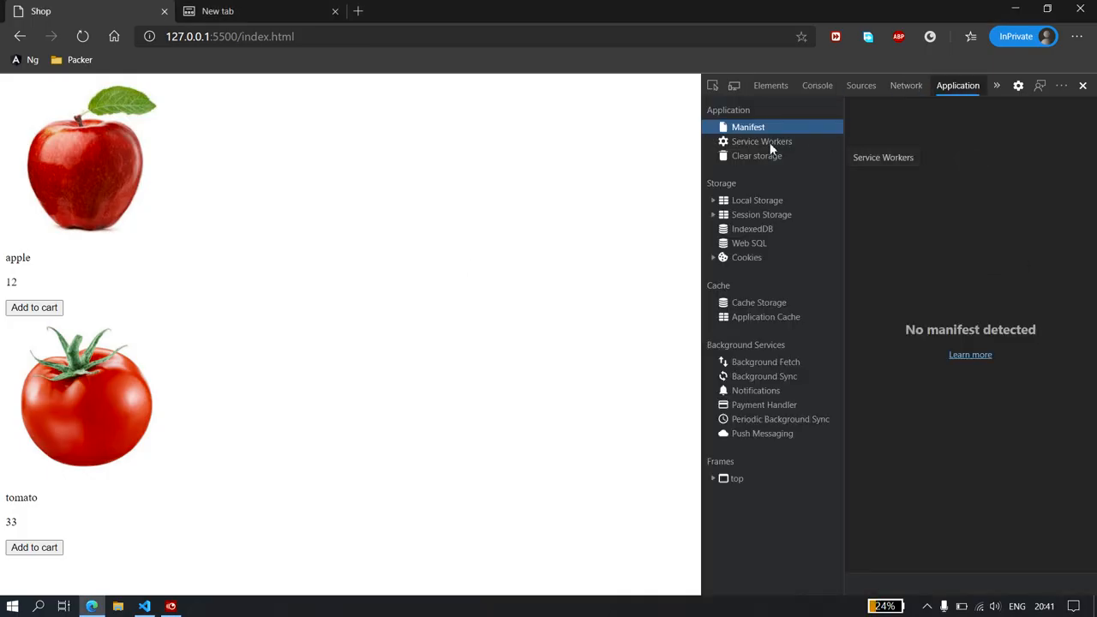
{"action": "mouse_move", "coordinate": [762, 222]}
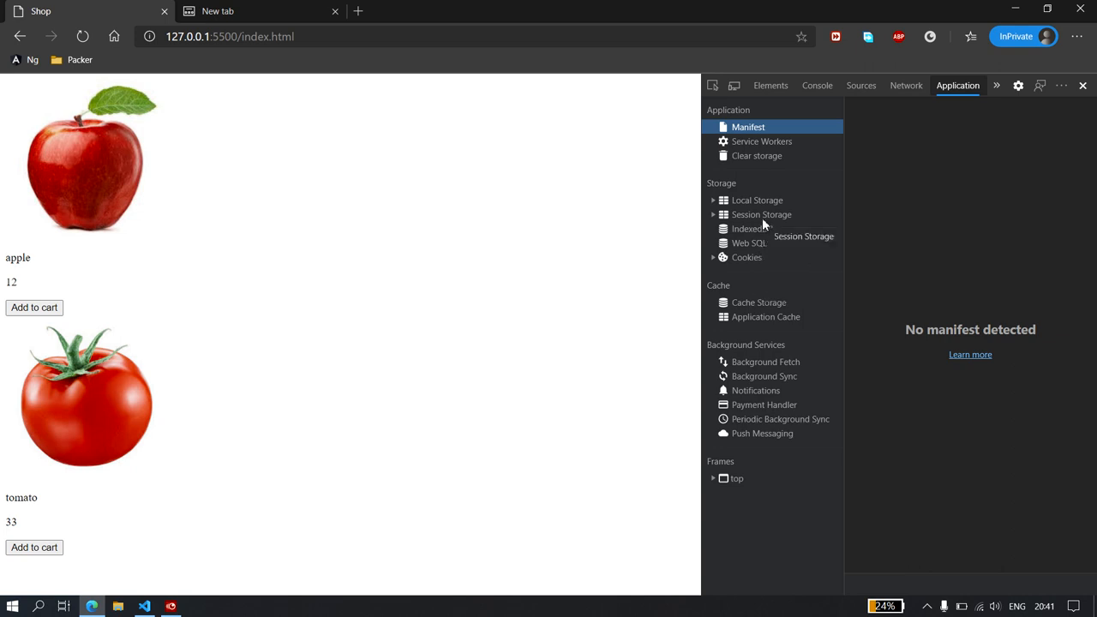
{"action": "left_click", "coordinate": [757, 200]}
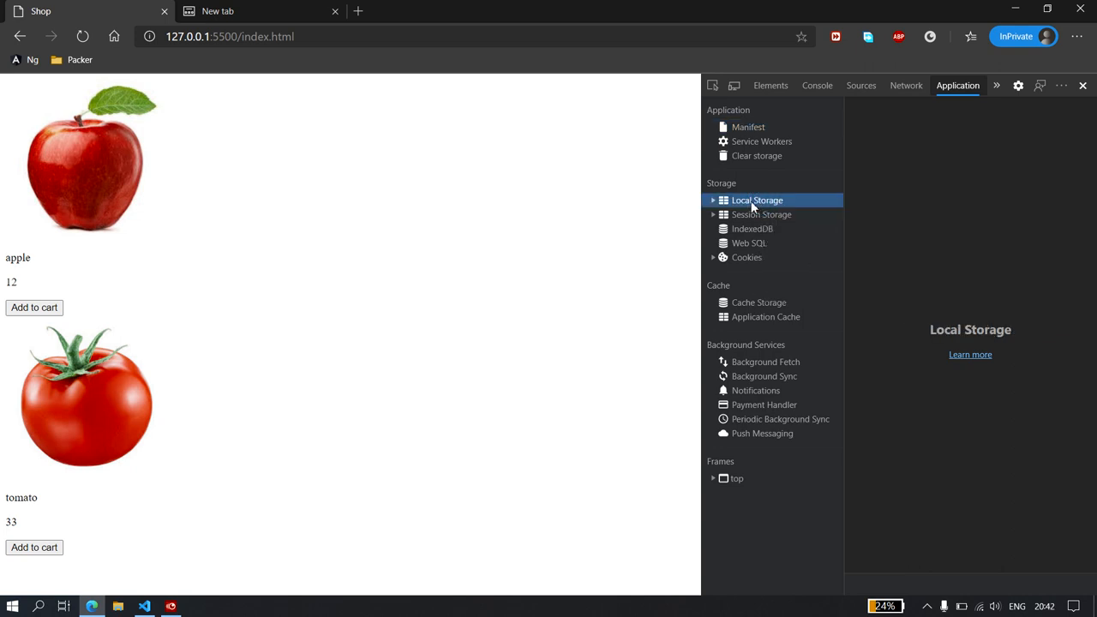
{"action": "left_click", "coordinate": [713, 200]}
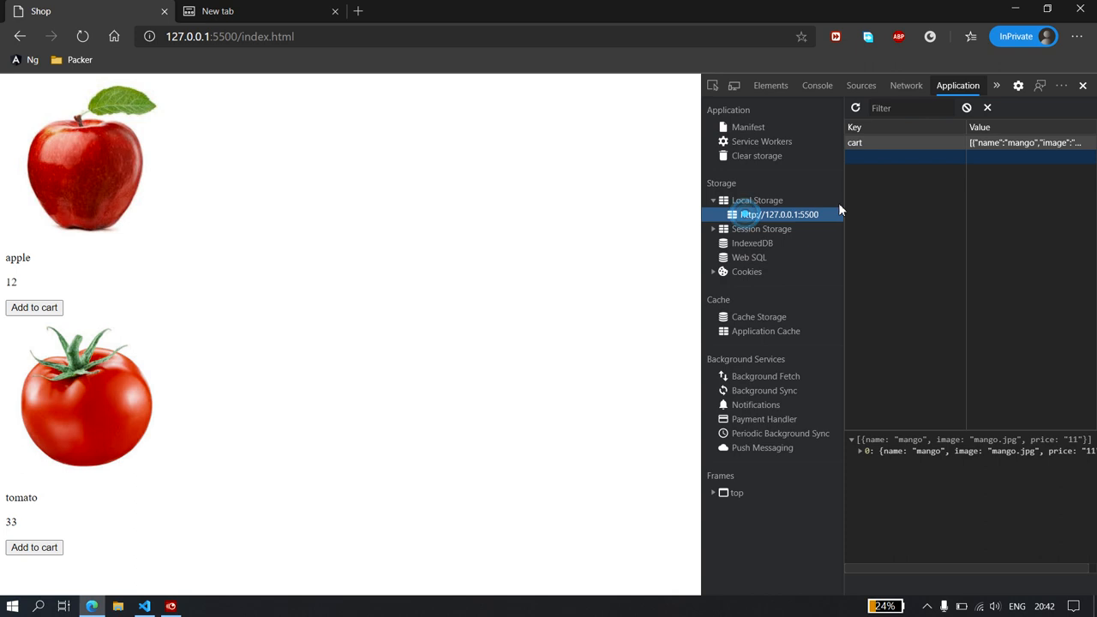
{"action": "mouse_move", "coordinate": [1032, 155]}
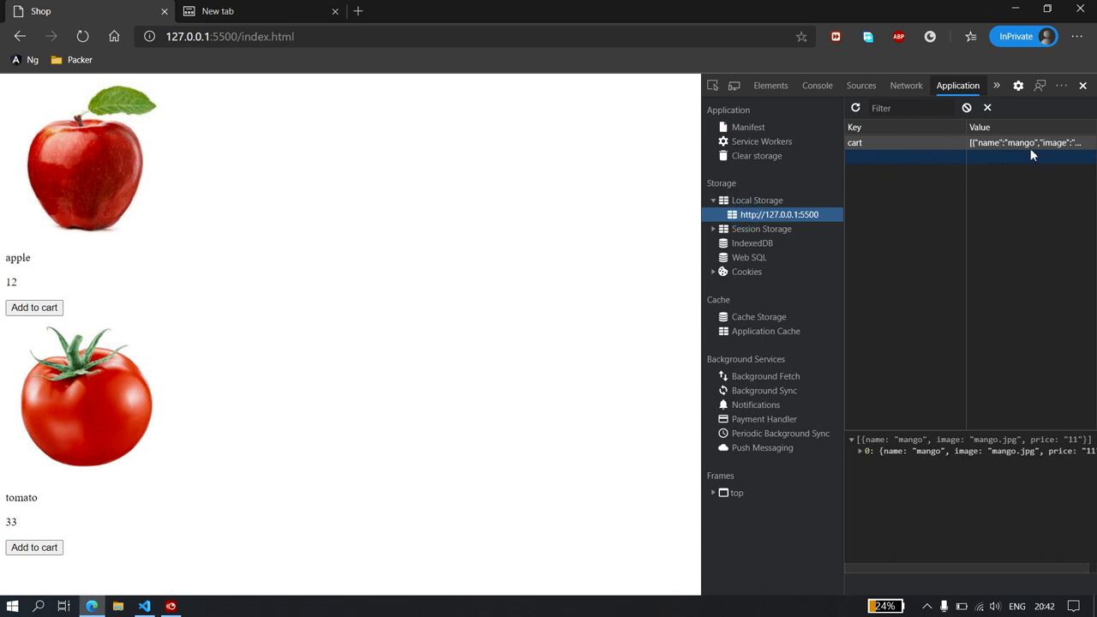
{"action": "mouse_move", "coordinate": [966, 107]}
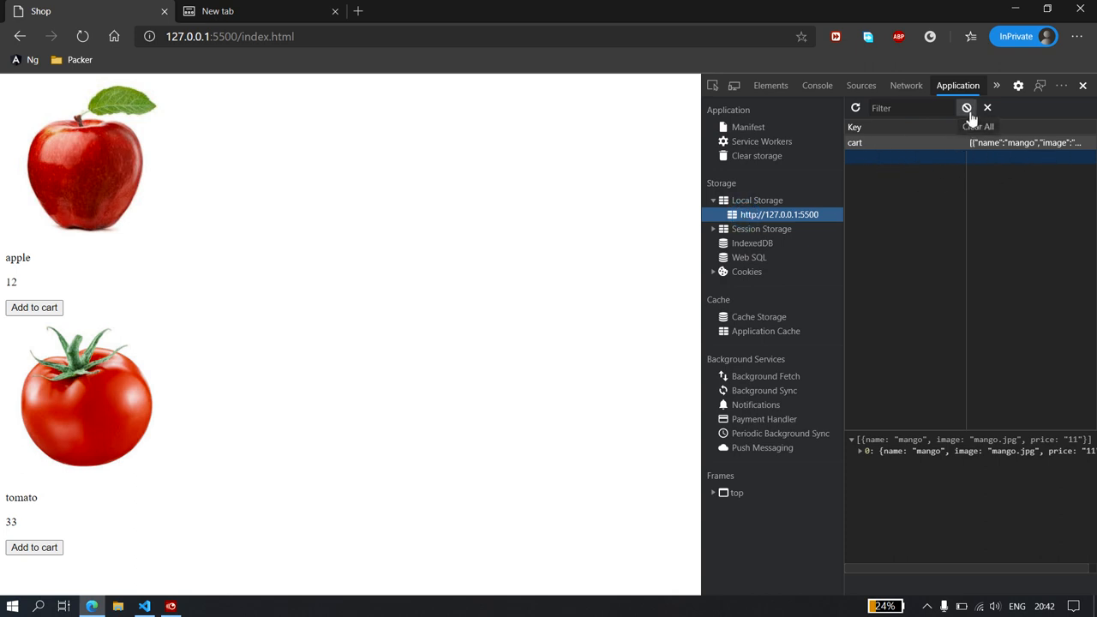
{"action": "mouse_move", "coordinate": [990, 172]}
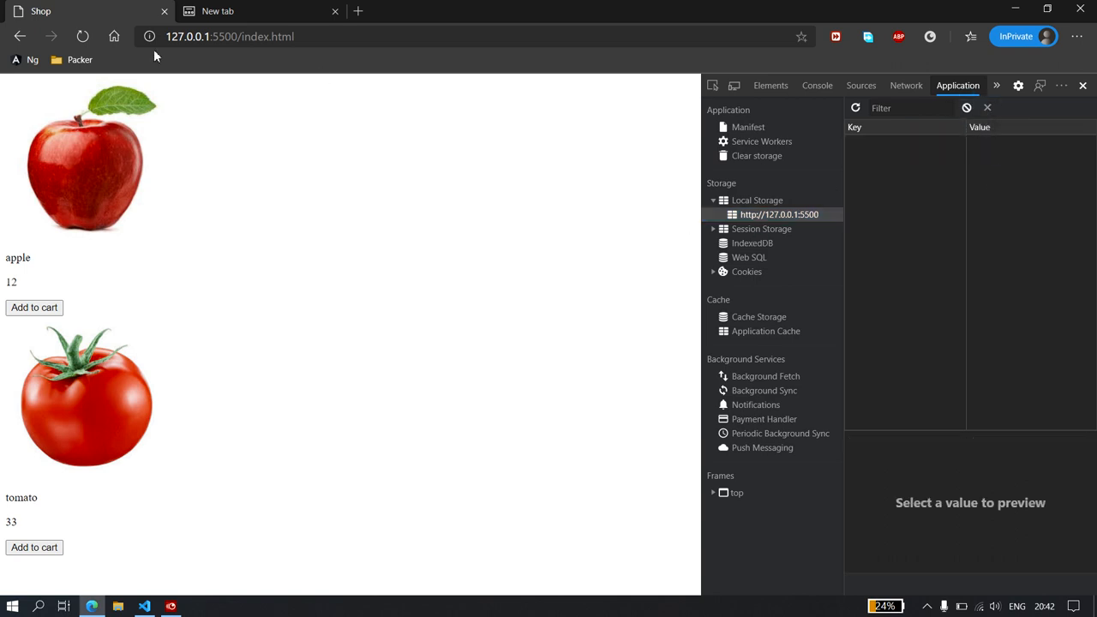
{"action": "mouse_move", "coordinate": [119, 249]}
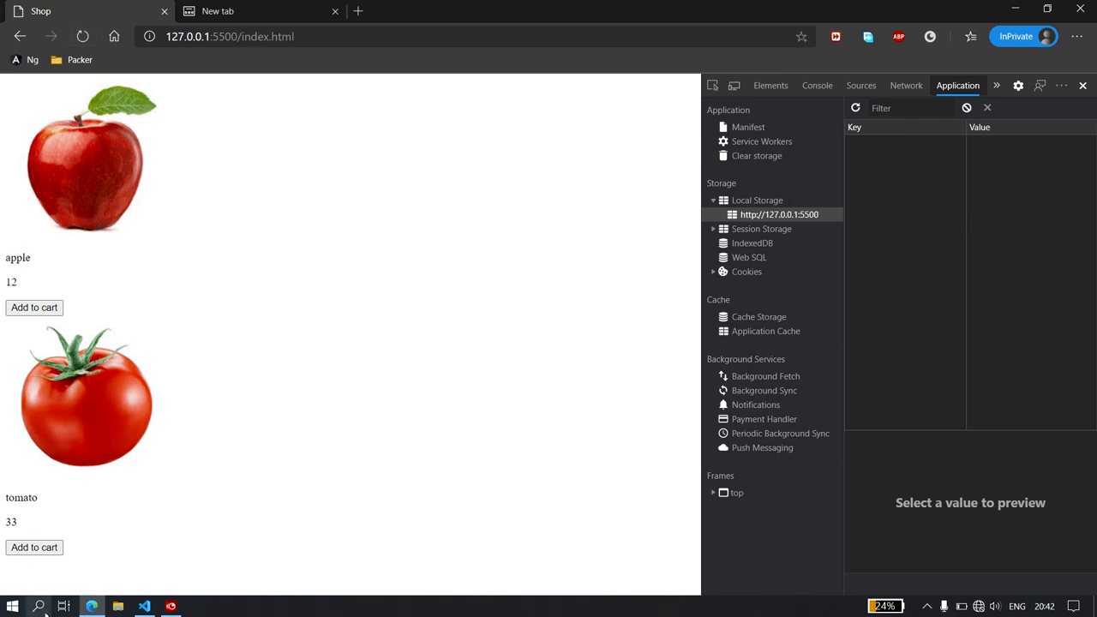
Inside the empty addTocart body, begin localStorage.setItem('cart')
{"action": "left_click", "coordinate": [144, 606]}
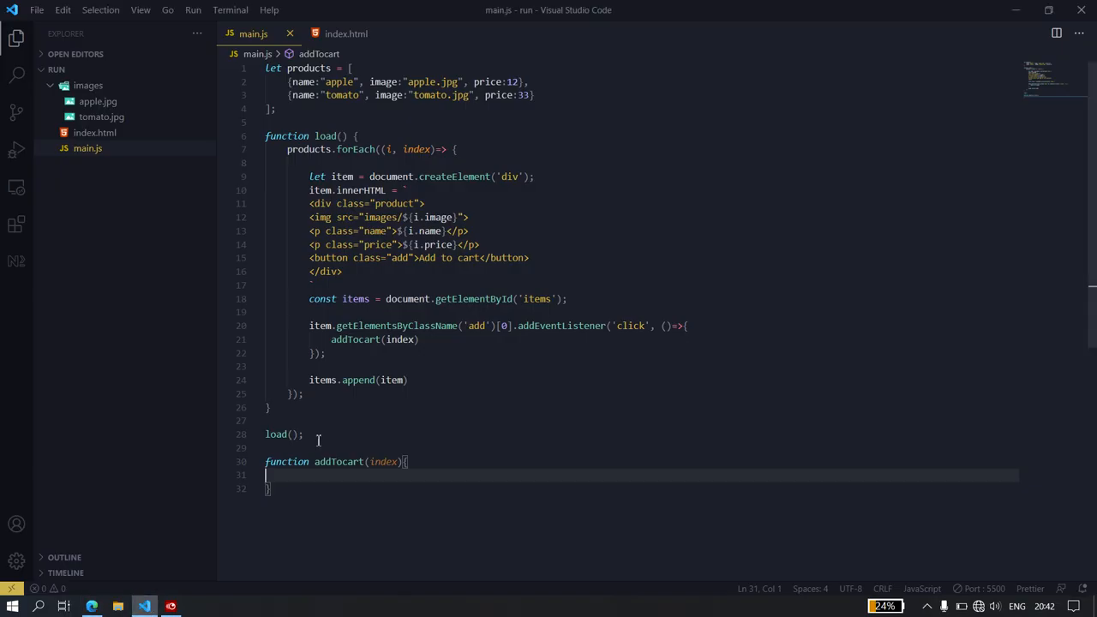
{"action": "left_click", "coordinate": [304, 434]}
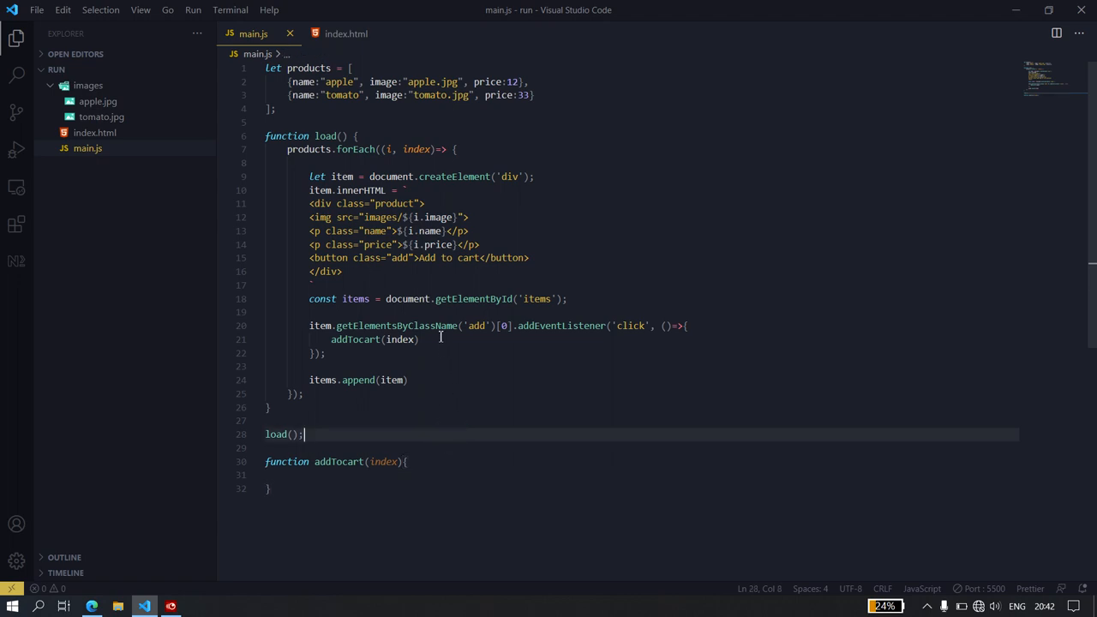
{"action": "left_click", "coordinate": [318, 474]}
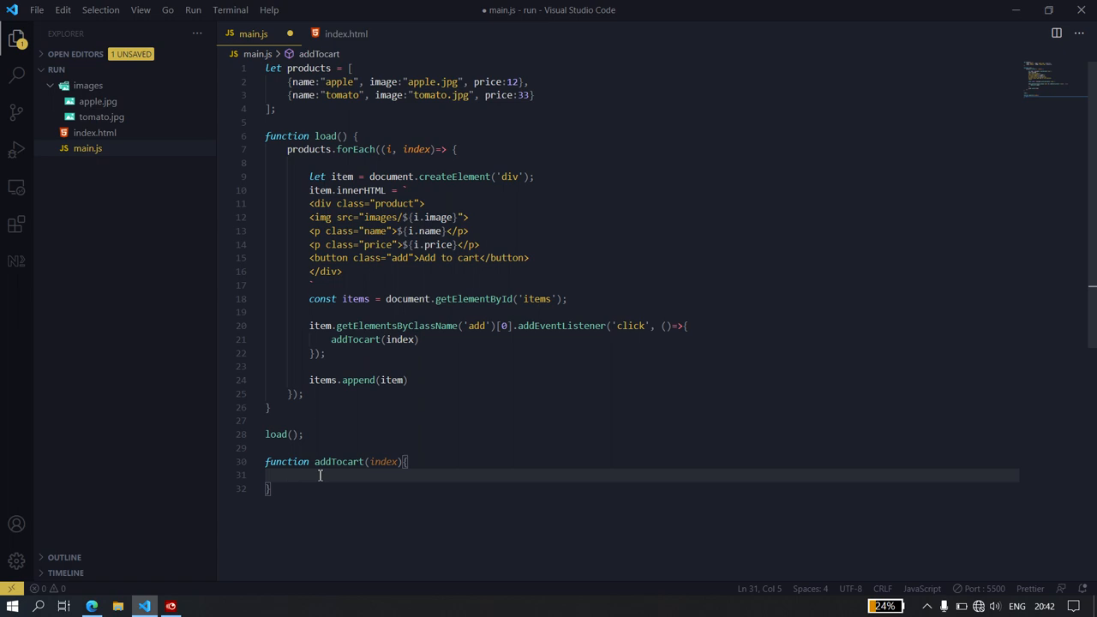
{"action": "type", "text": "localStorage"}
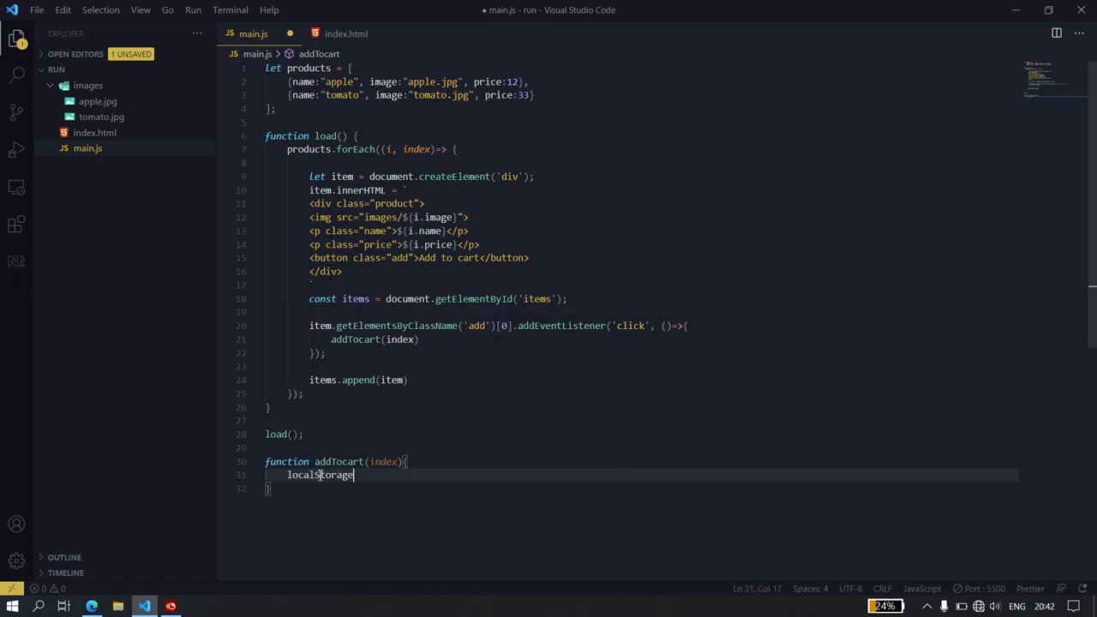
{"action": "type", "text": ".setItem"}
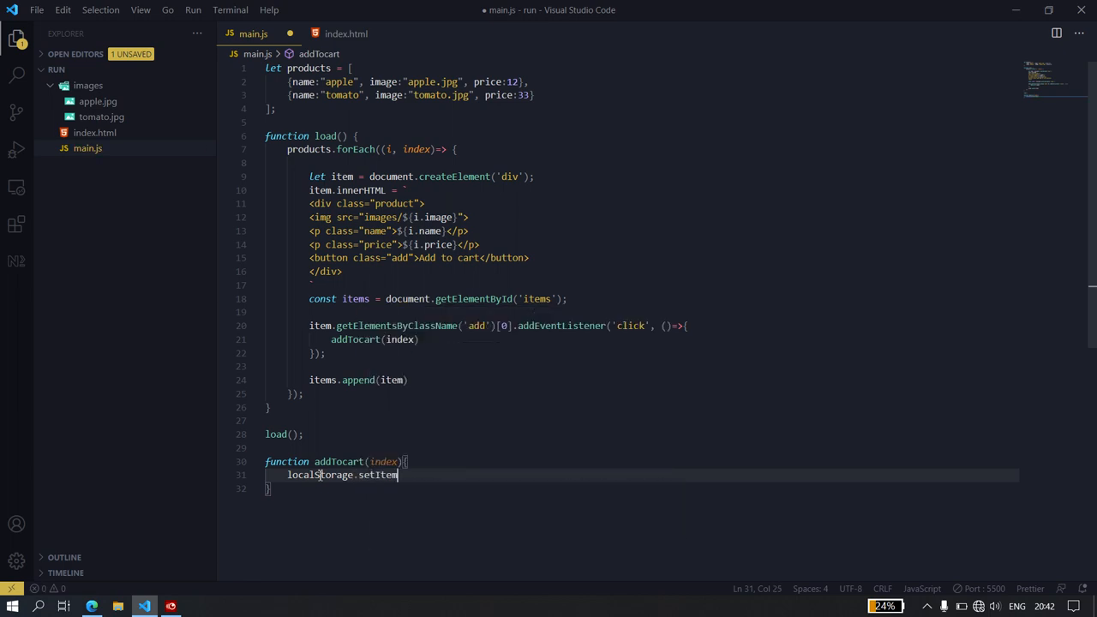
{"action": "type", "text": "("}
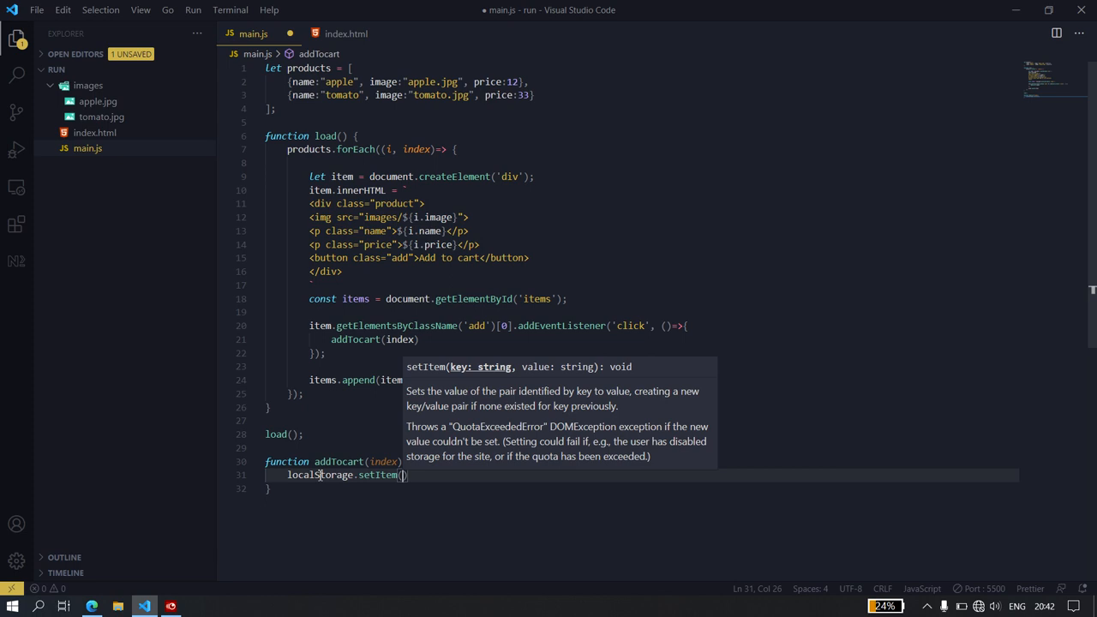
{"action": "type", "text": "'cart'"}
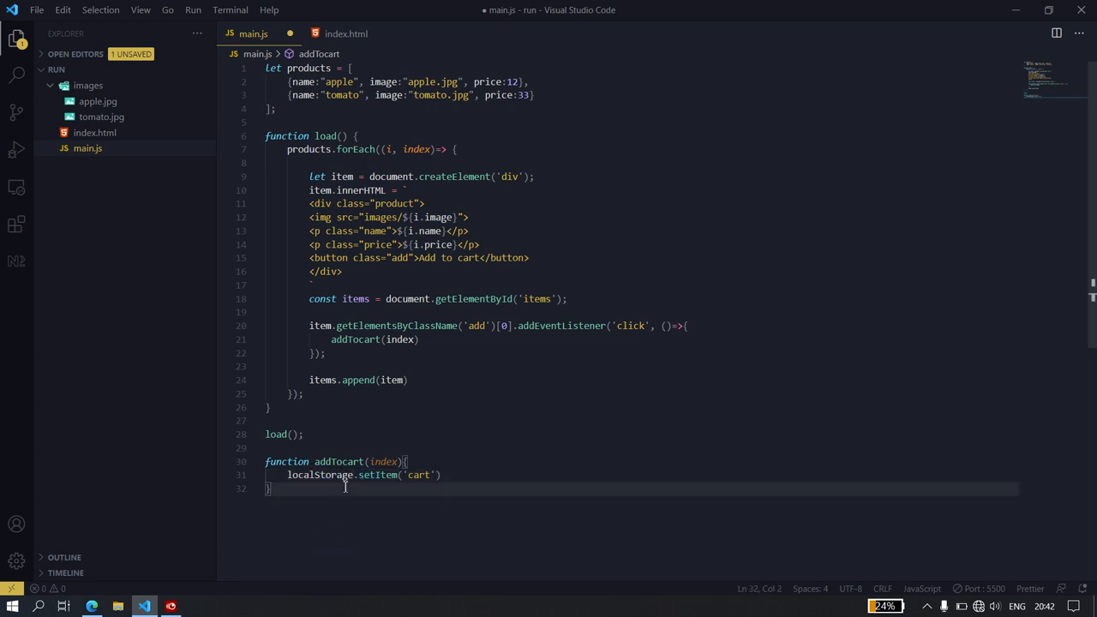
{"action": "scroll", "scroll_direction": "down", "scroll_amount": 3}
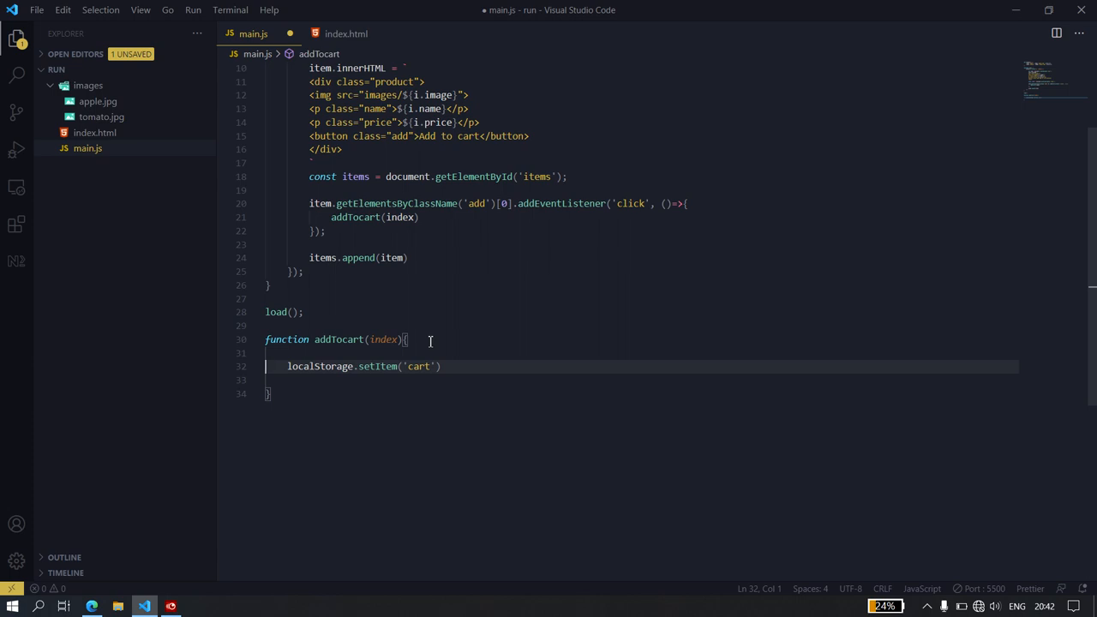
{"action": "mouse_move", "coordinate": [351, 429]}
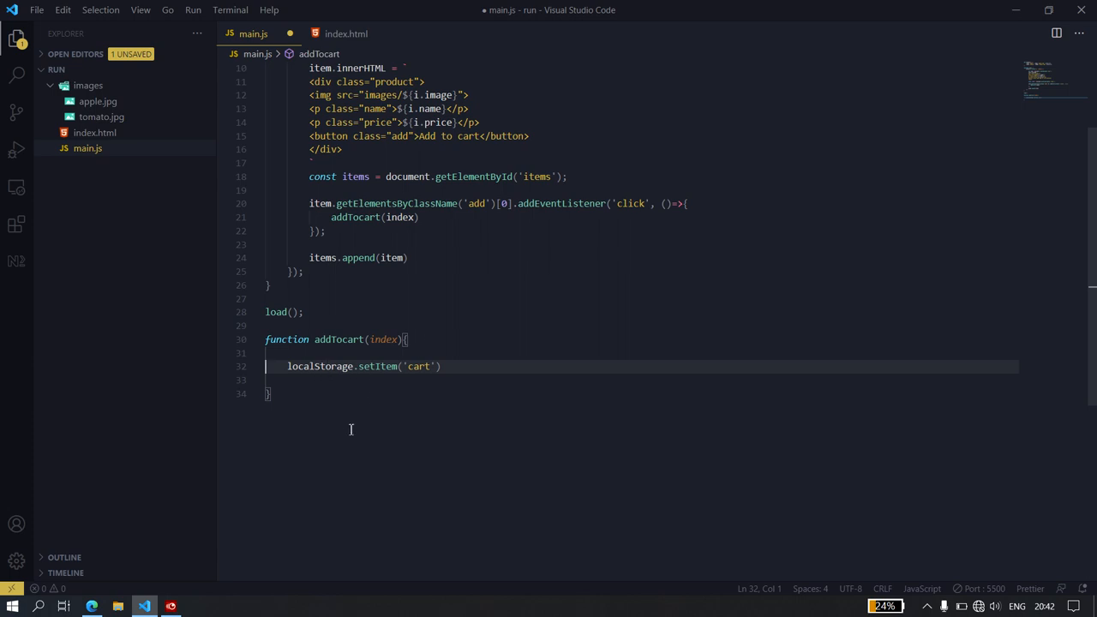
{"action": "mouse_move", "coordinate": [384, 401]}
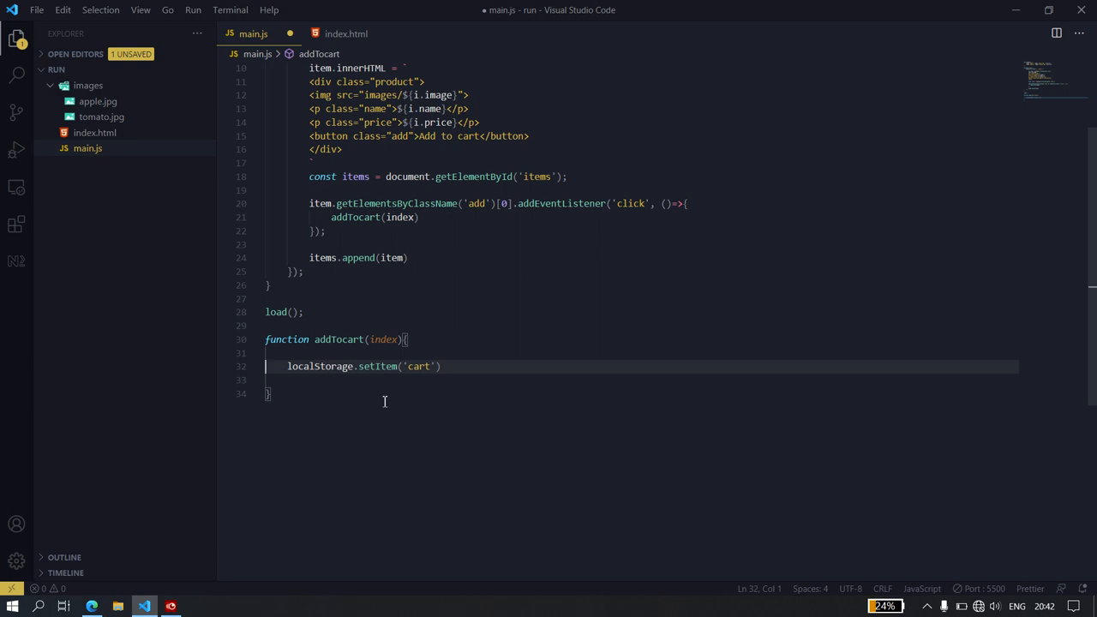
{"action": "mouse_move", "coordinate": [312, 420]}
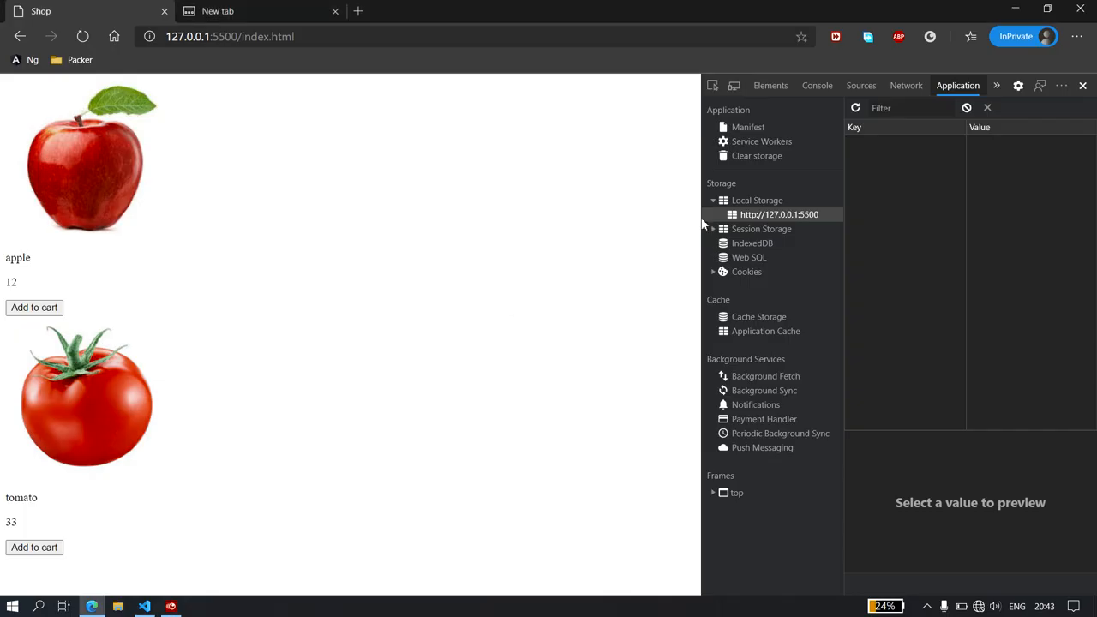
{"action": "mouse_move", "coordinate": [789, 224]}
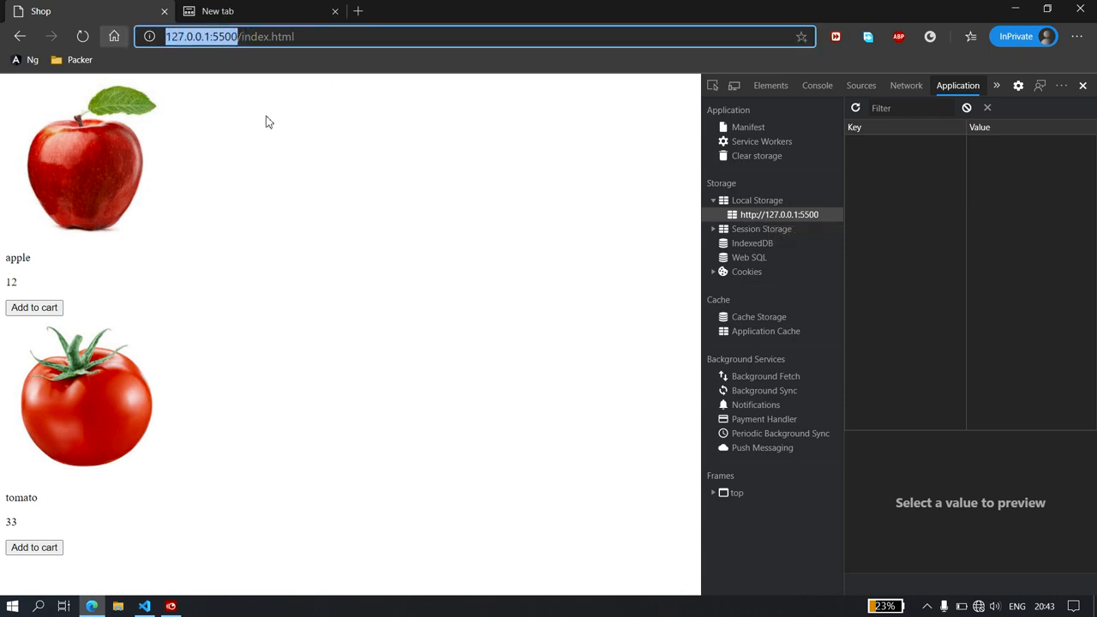
Pass String(index) as setItem's second argument after the 'cart' key
{"action": "left_click", "coordinate": [144, 606]}
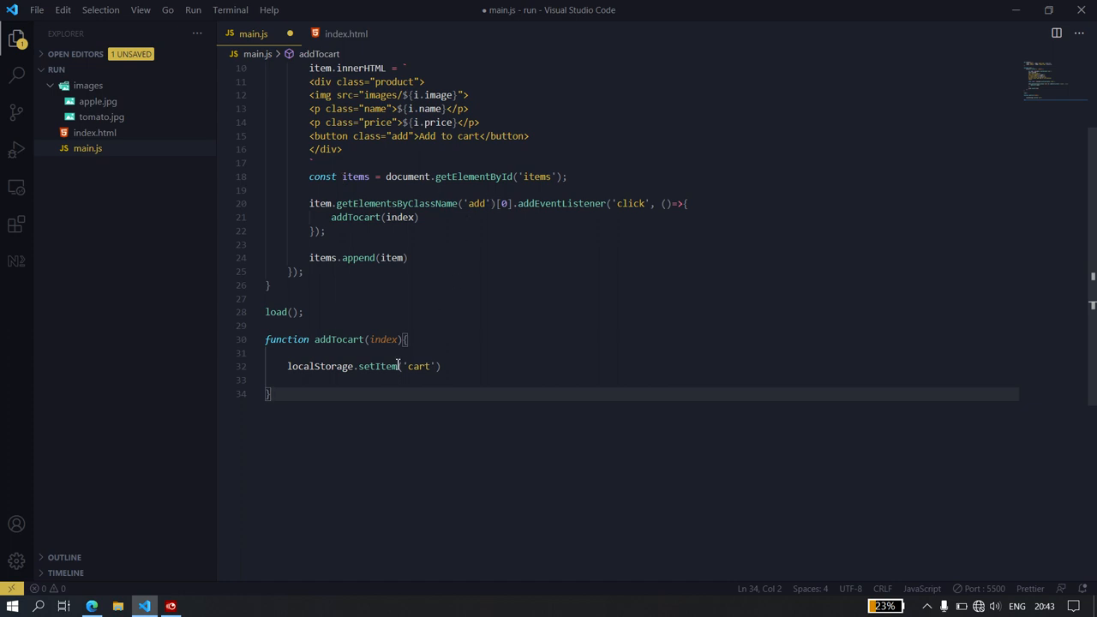
{"action": "mouse_move", "coordinate": [405, 360]}
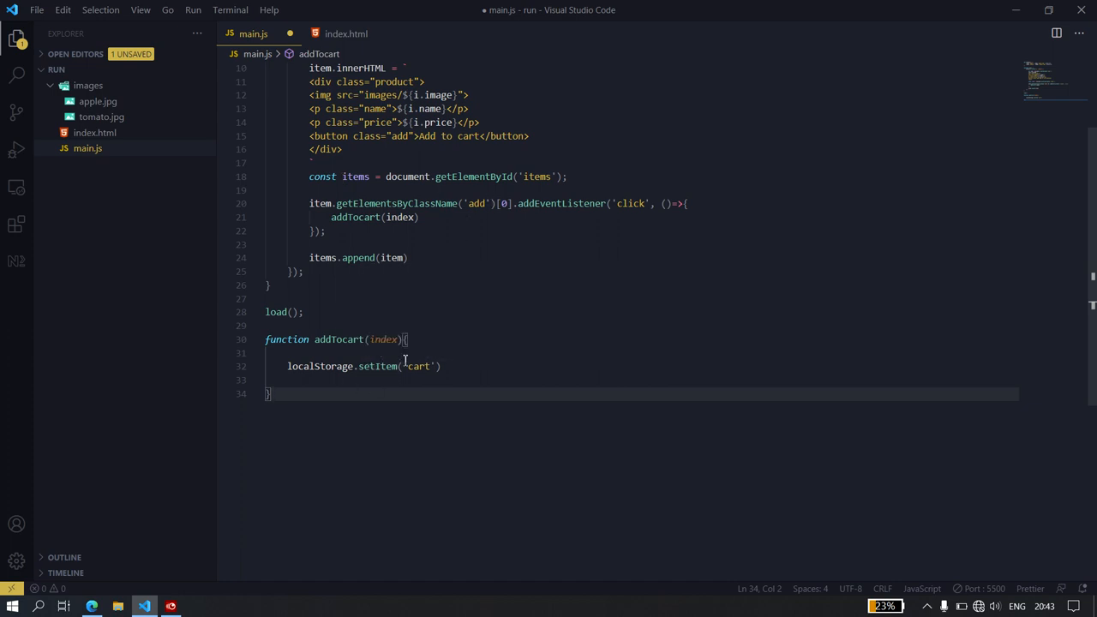
{"action": "mouse_move", "coordinate": [420, 366]}
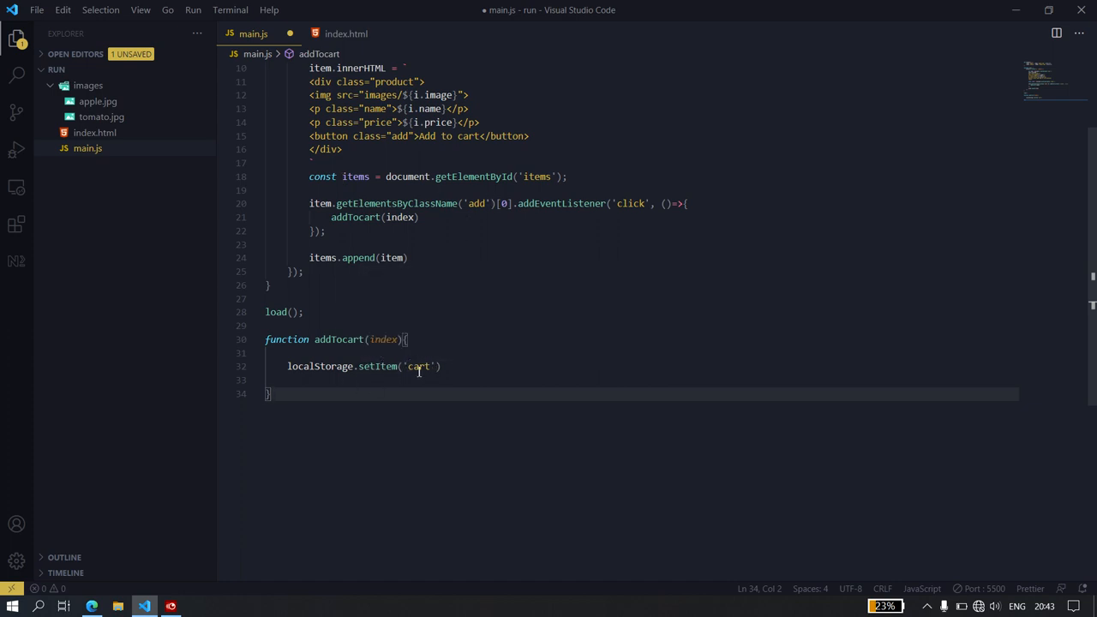
{"action": "left_click", "coordinate": [403, 404]}
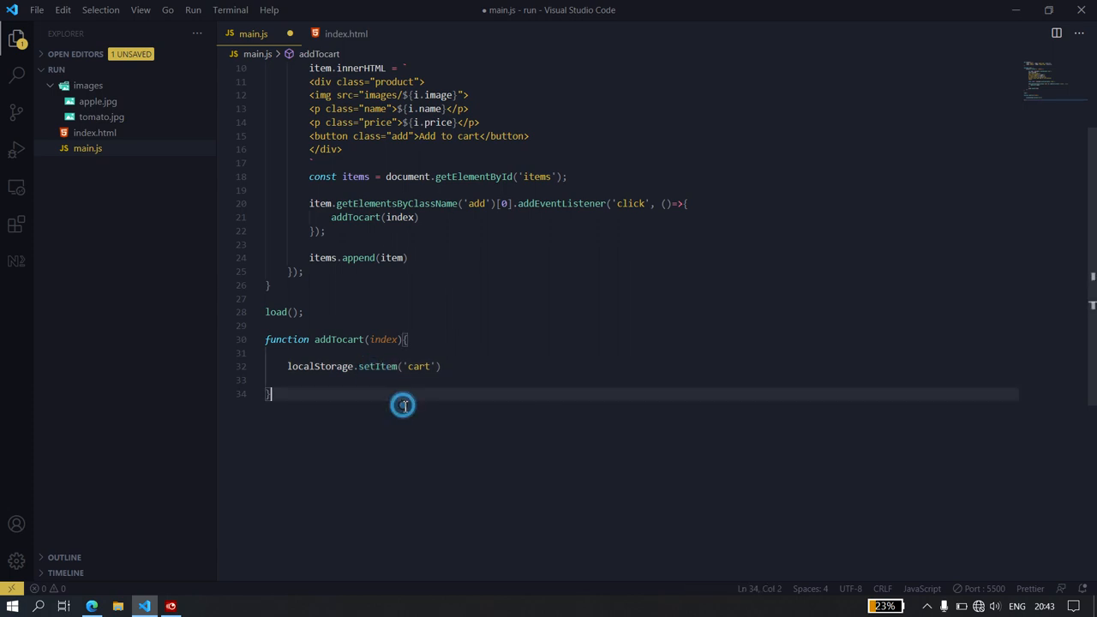
{"action": "double_click", "coordinate": [419, 365]}
{"action": "type", "text": ", "}
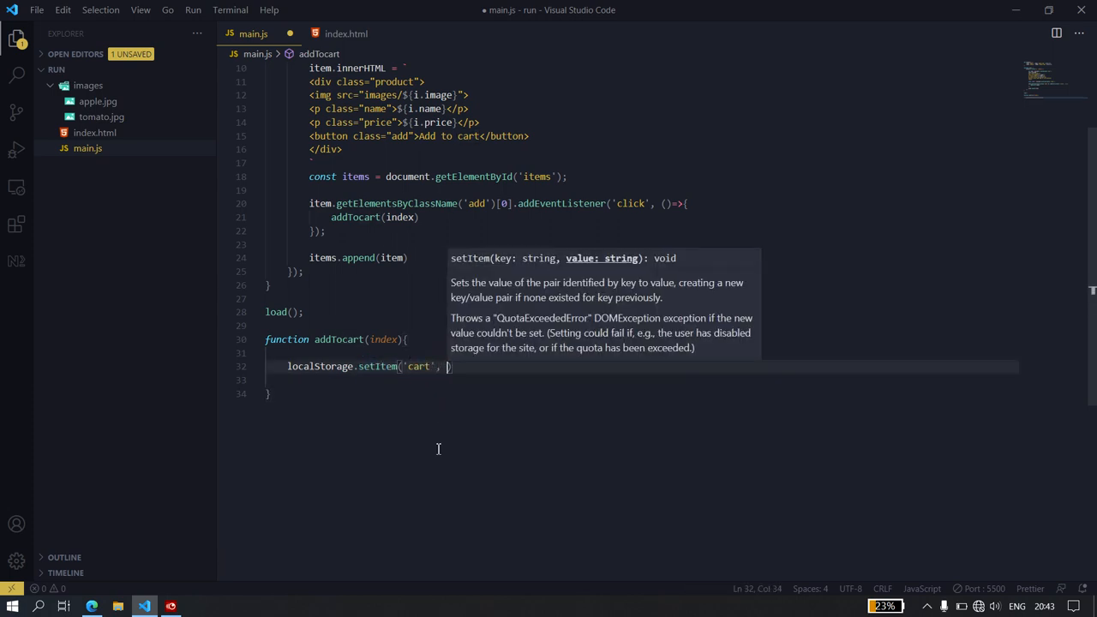
{"action": "mouse_move", "coordinate": [445, 406]}
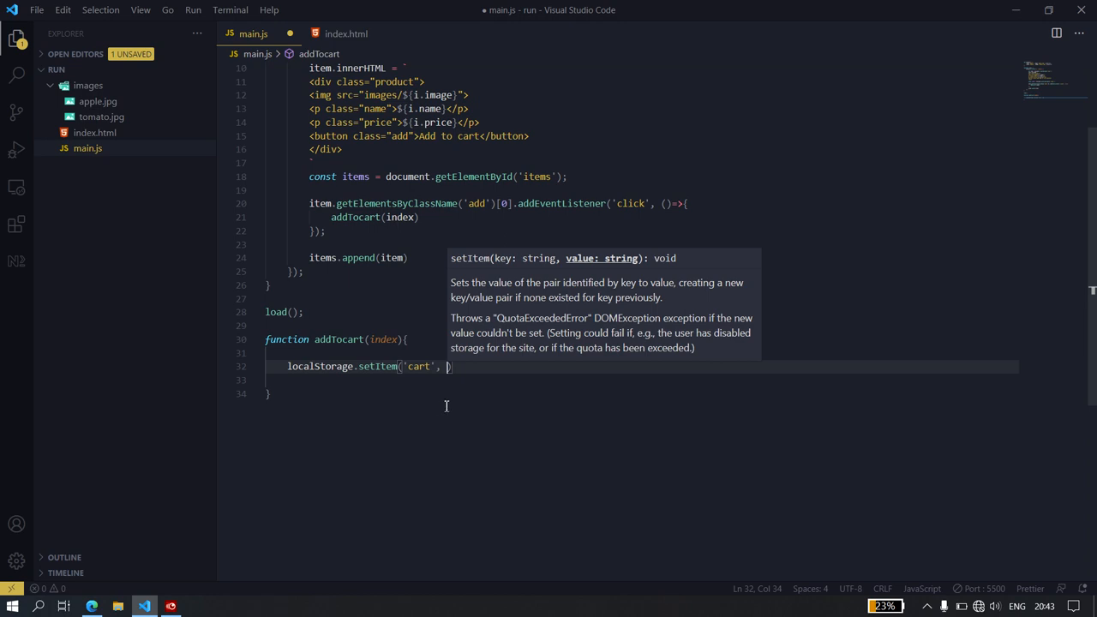
{"action": "type", "text": "''"}
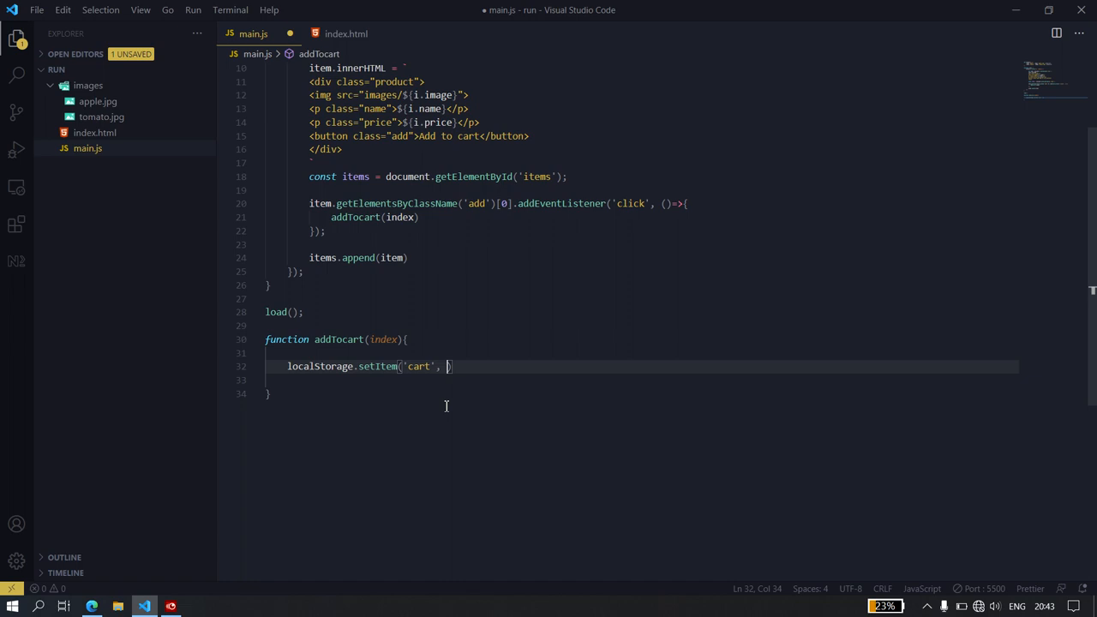
{"action": "mouse_move", "coordinate": [371, 338]}
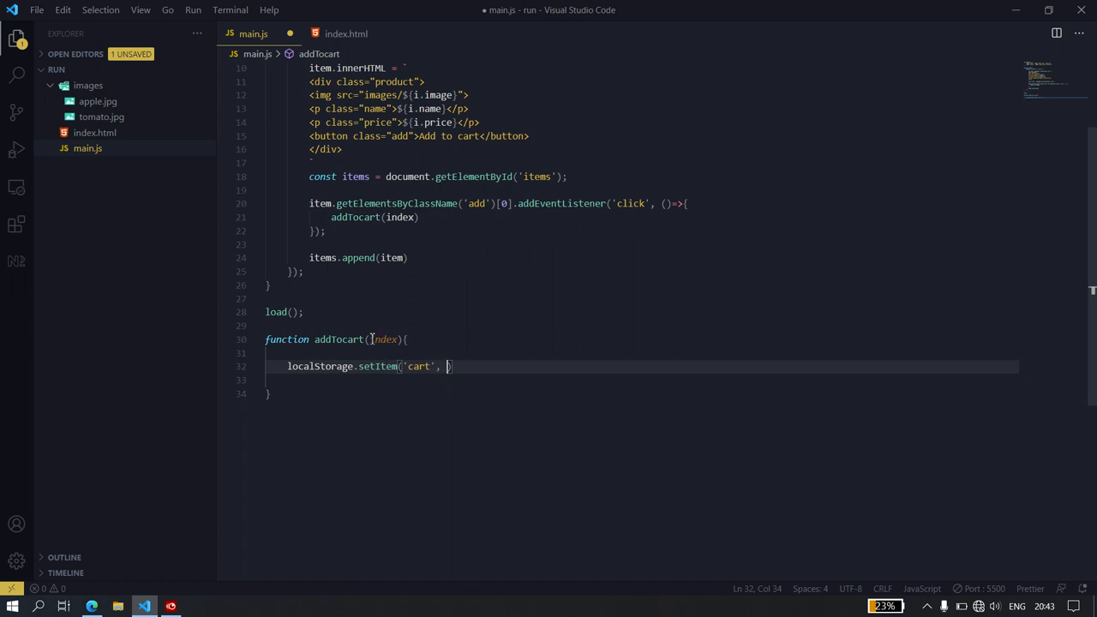
{"action": "scroll", "scroll_direction": "up", "scroll_amount": 3}
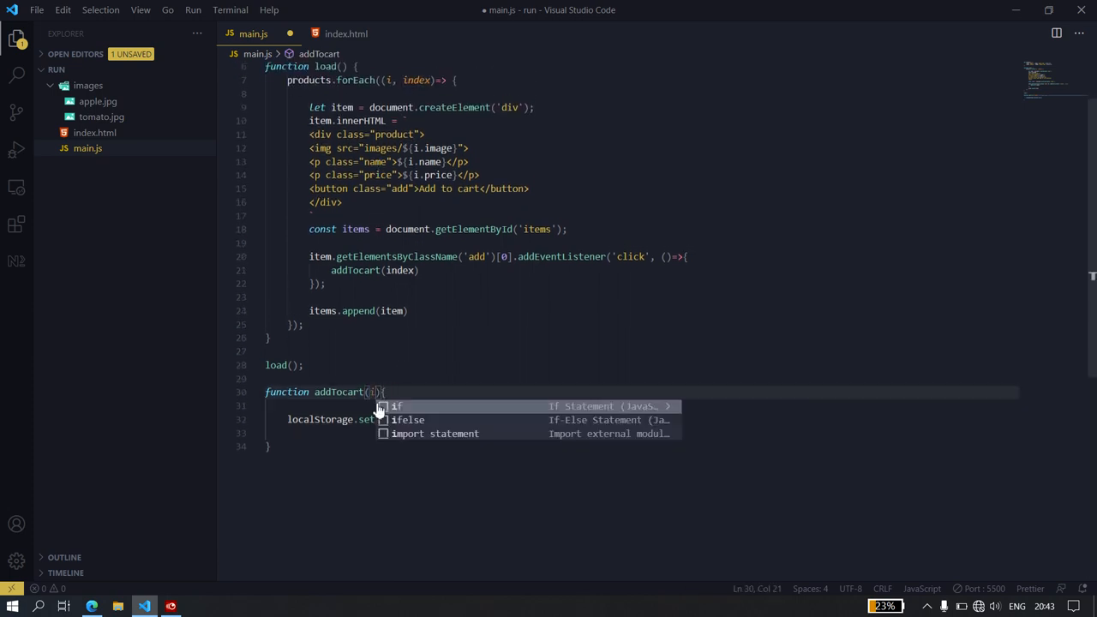
{"action": "type", "text": "index"}
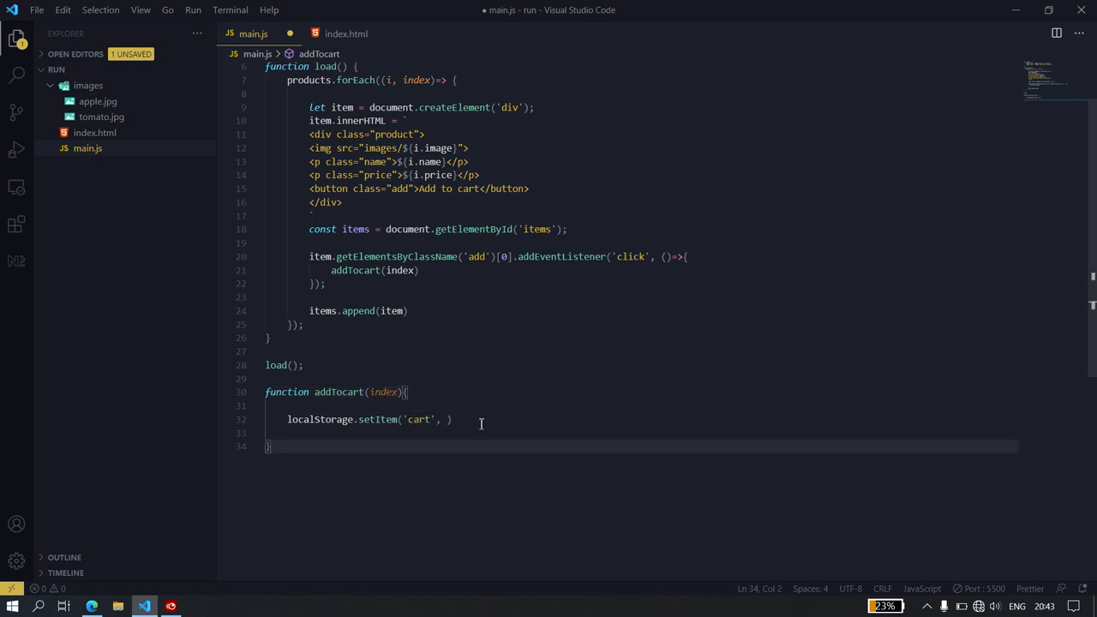
{"action": "left_click", "coordinate": [452, 419]}
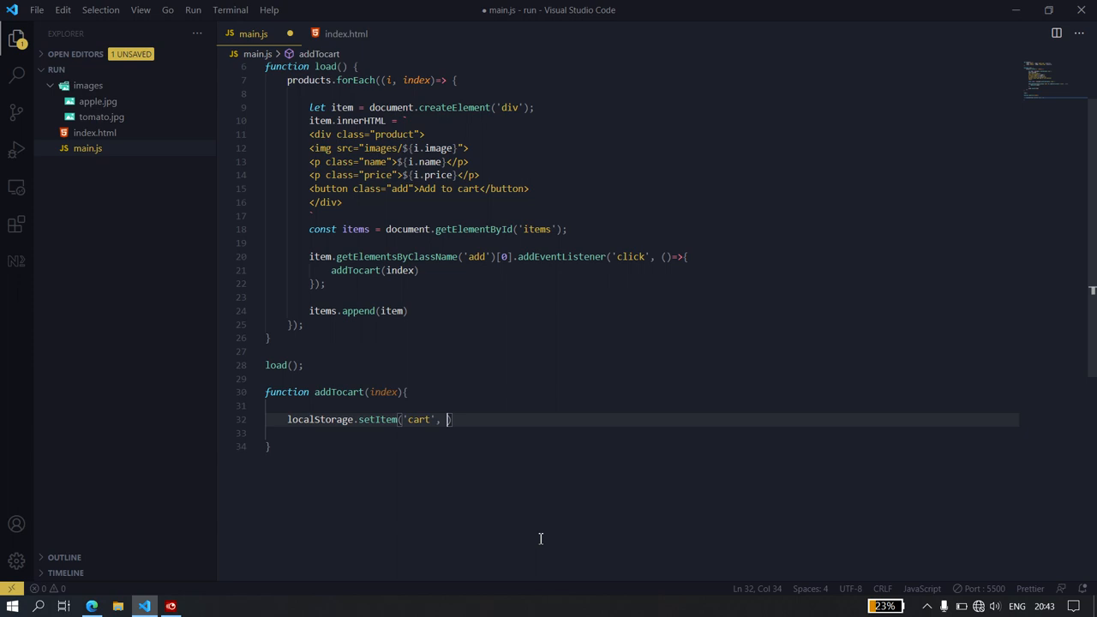
{"action": "type", "text": "index"}
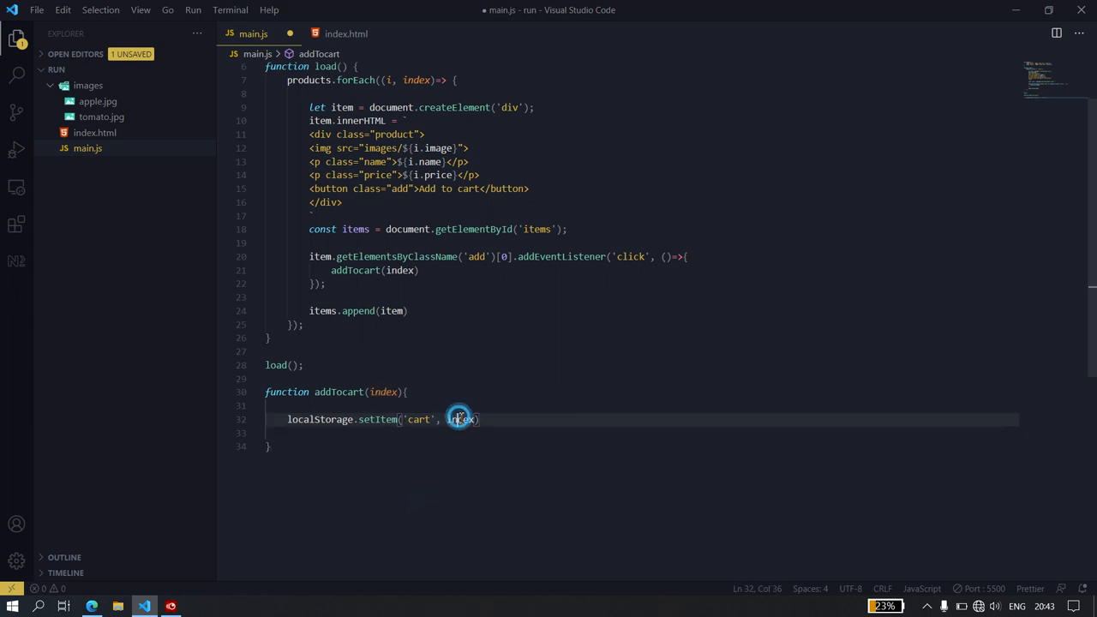
{"action": "double_click", "coordinate": [460, 419]}
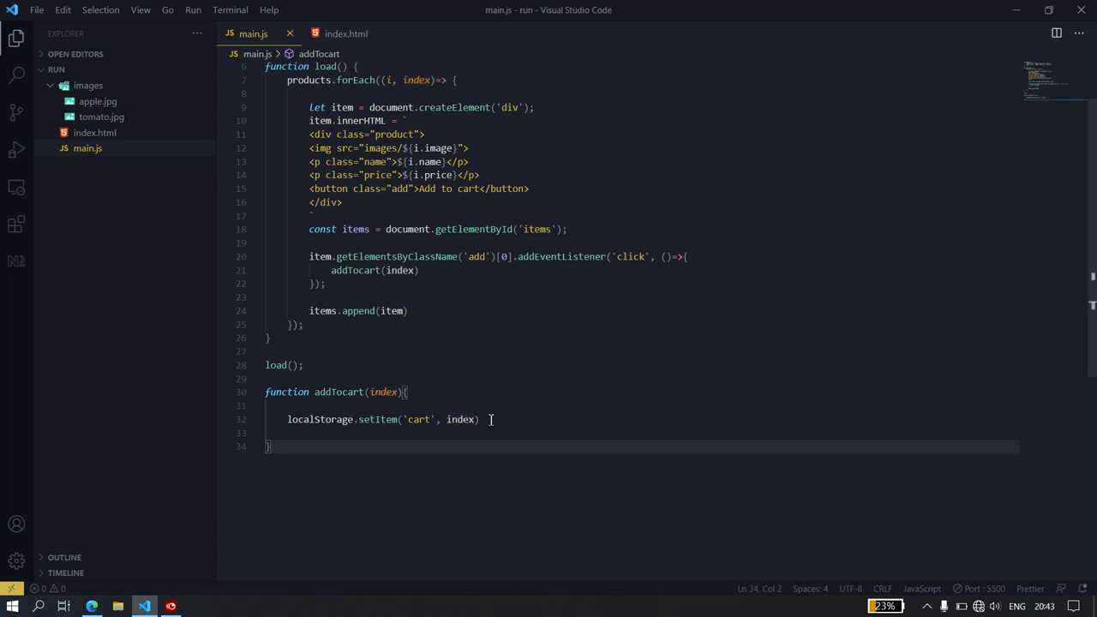
{"action": "double_click", "coordinate": [460, 419]}
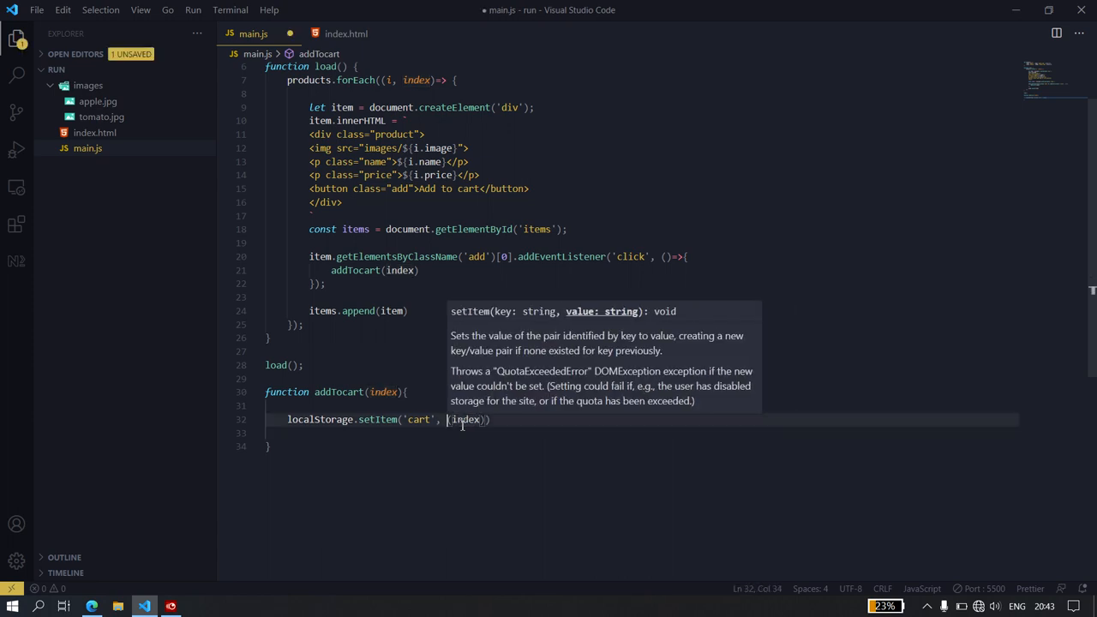
{"action": "type", "text": "String("}
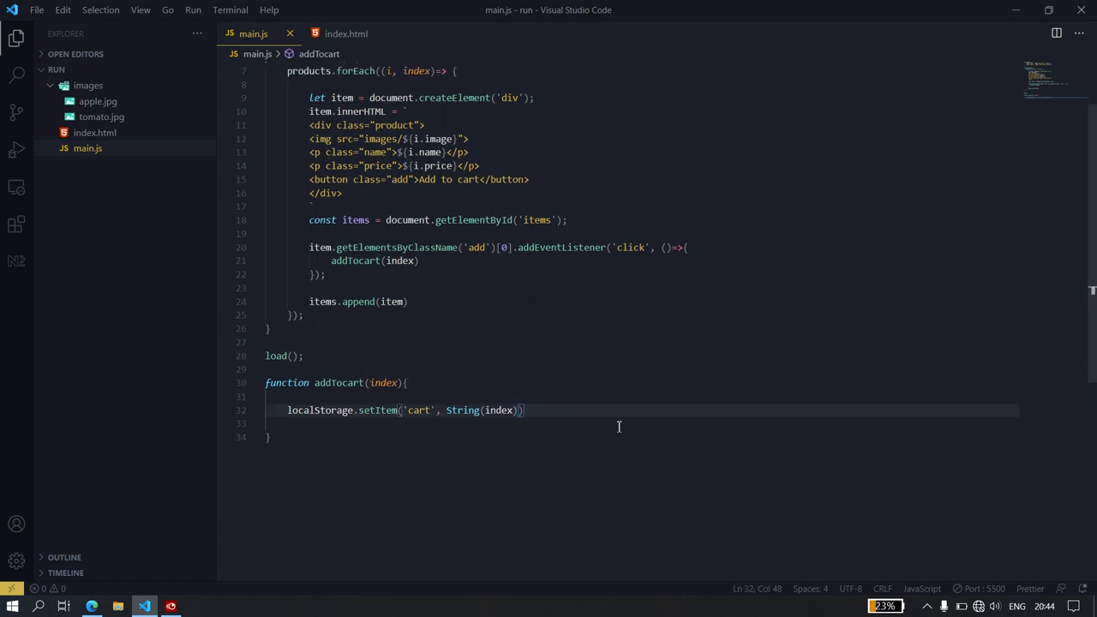
Add alert(`${products[index].name} added to cart`) below the setItem call
{"action": "type", "text": "alert('"}
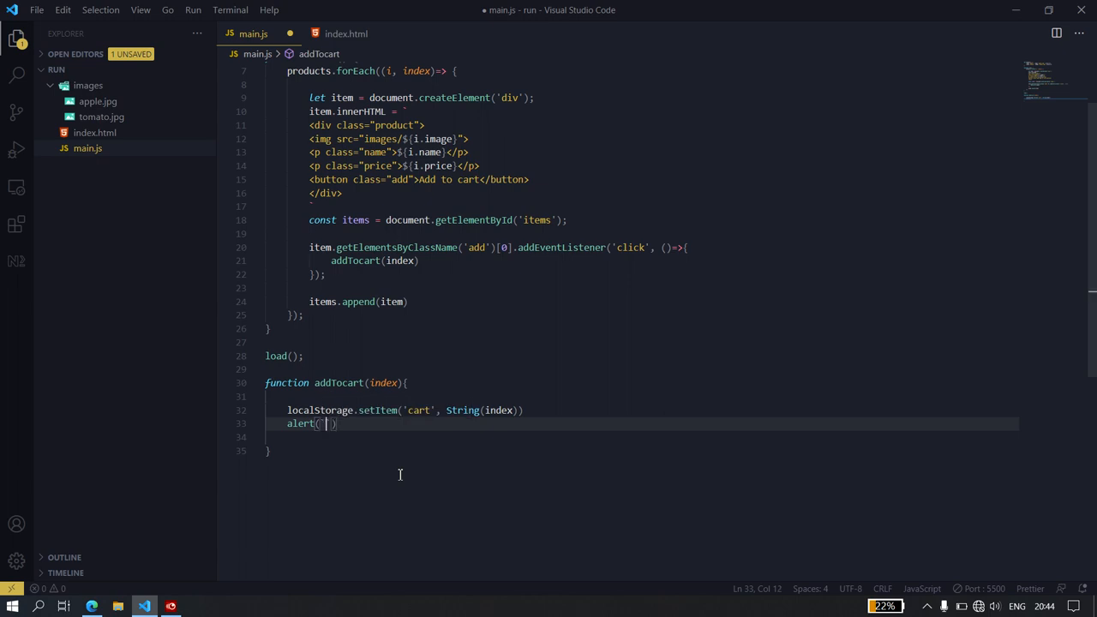
{"action": "type", "text": "$"}
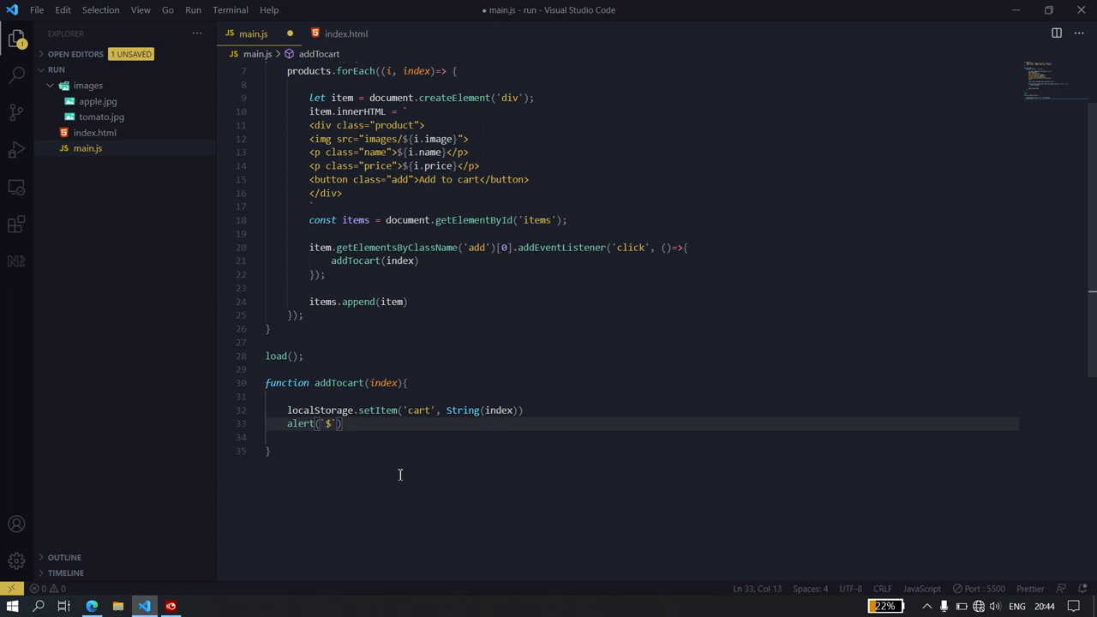
{"action": "type", "text": "{"}
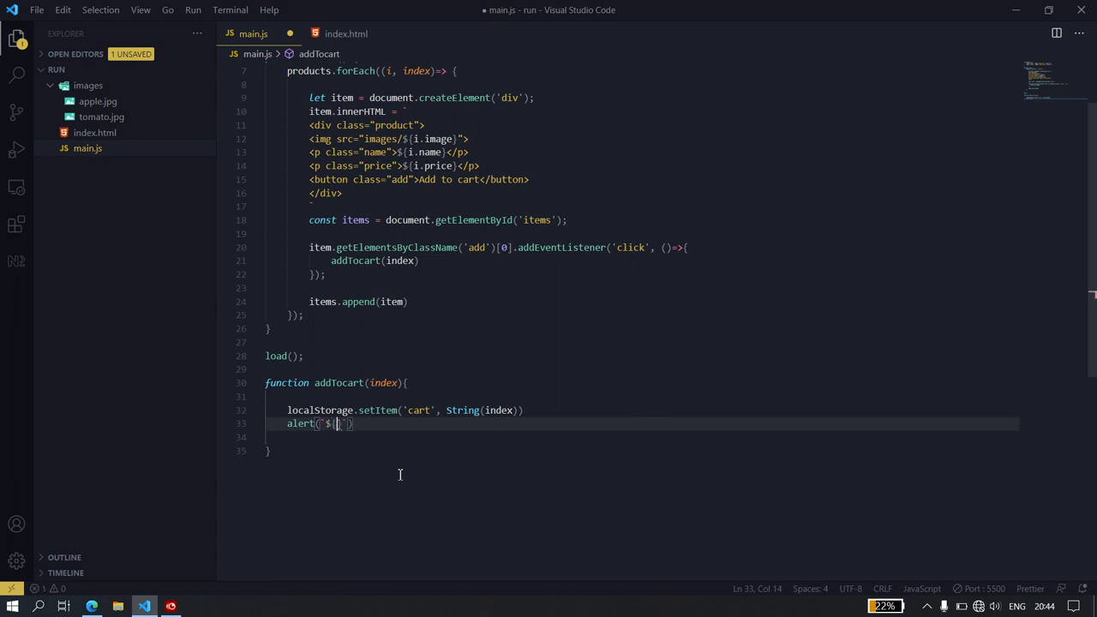
{"action": "key", "text": "Backspace"}
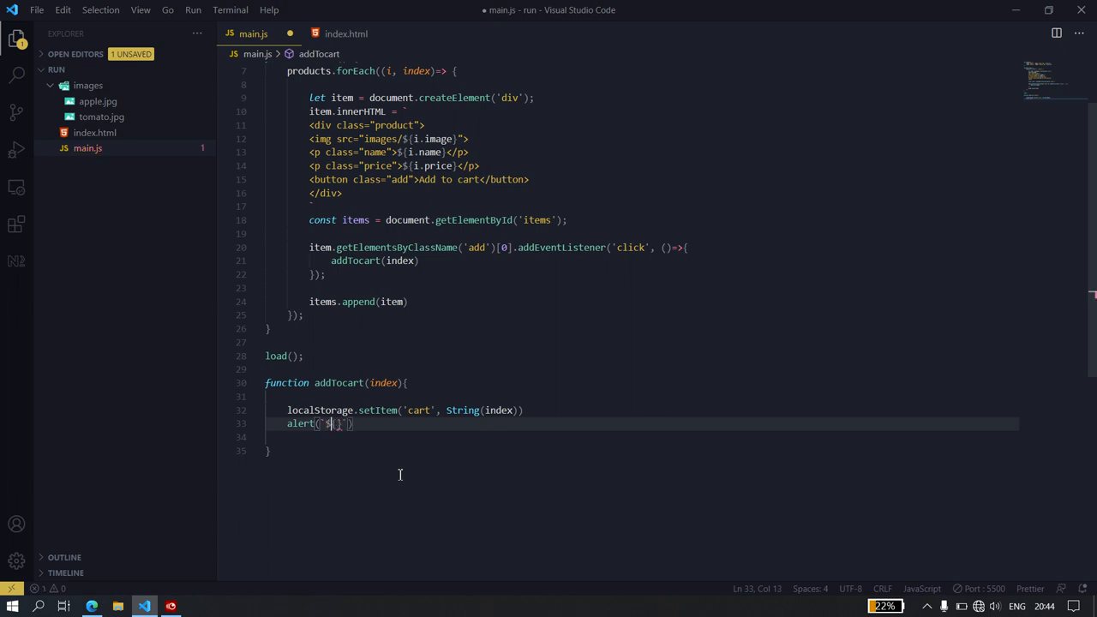
{"action": "type", "text": "products[]}"}
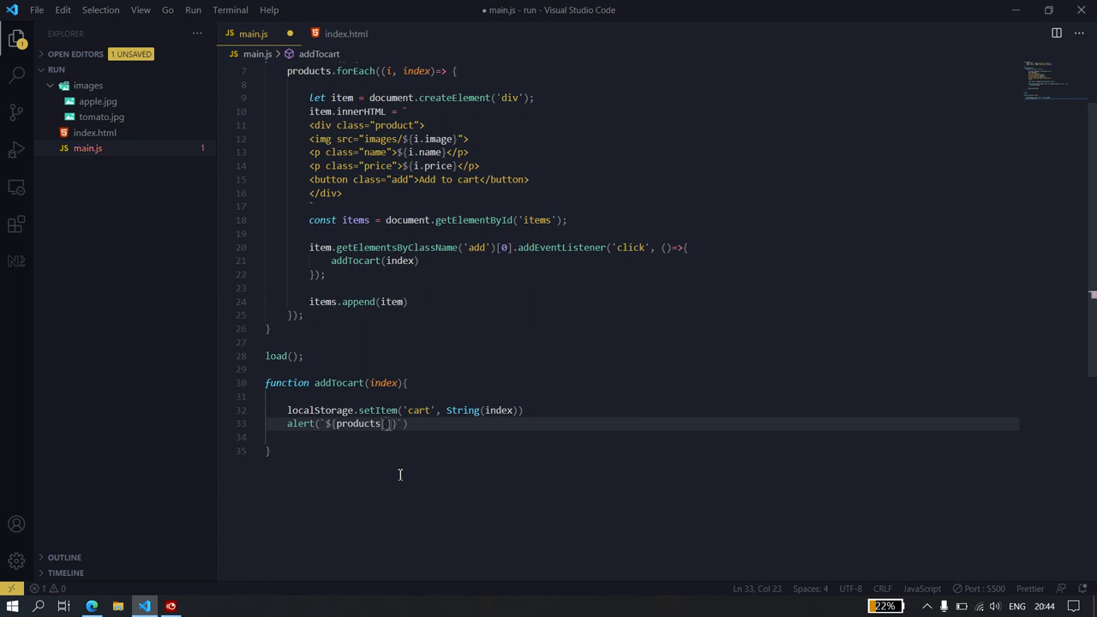
{"action": "type", "text": "index"}
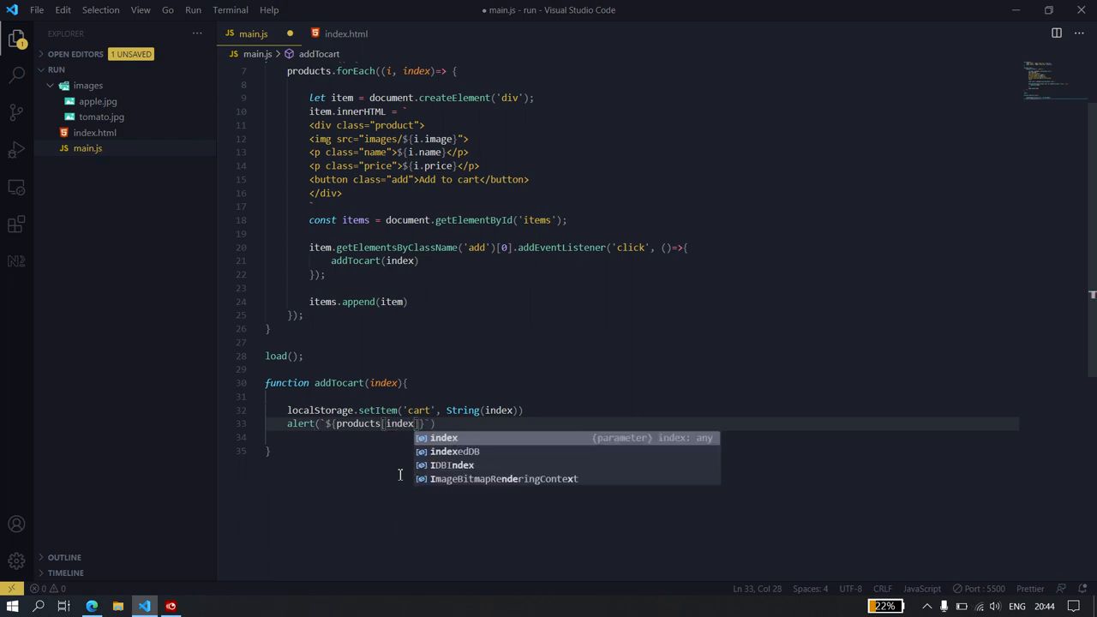
{"action": "key", "text": "Escape"}
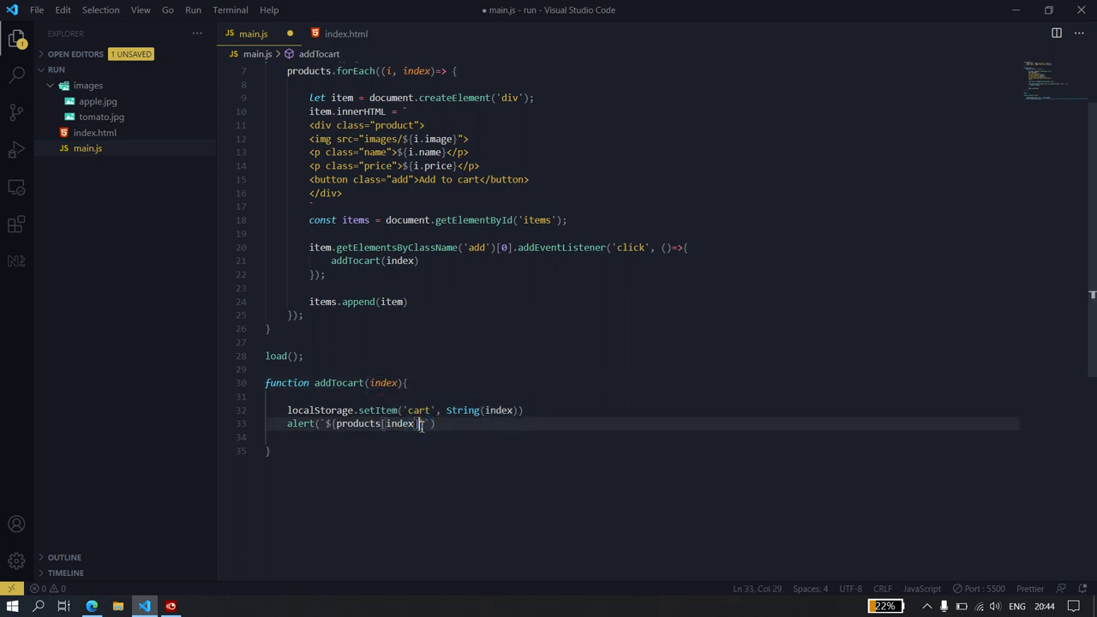
{"action": "type", "text": ".name"}
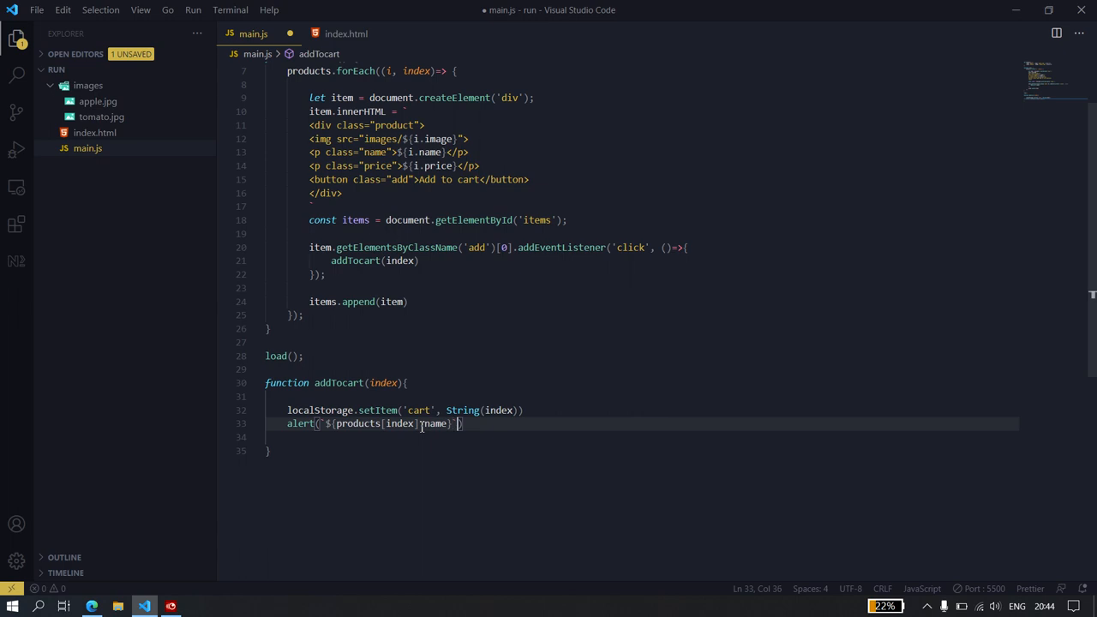
{"action": "type", "text": "added to"}
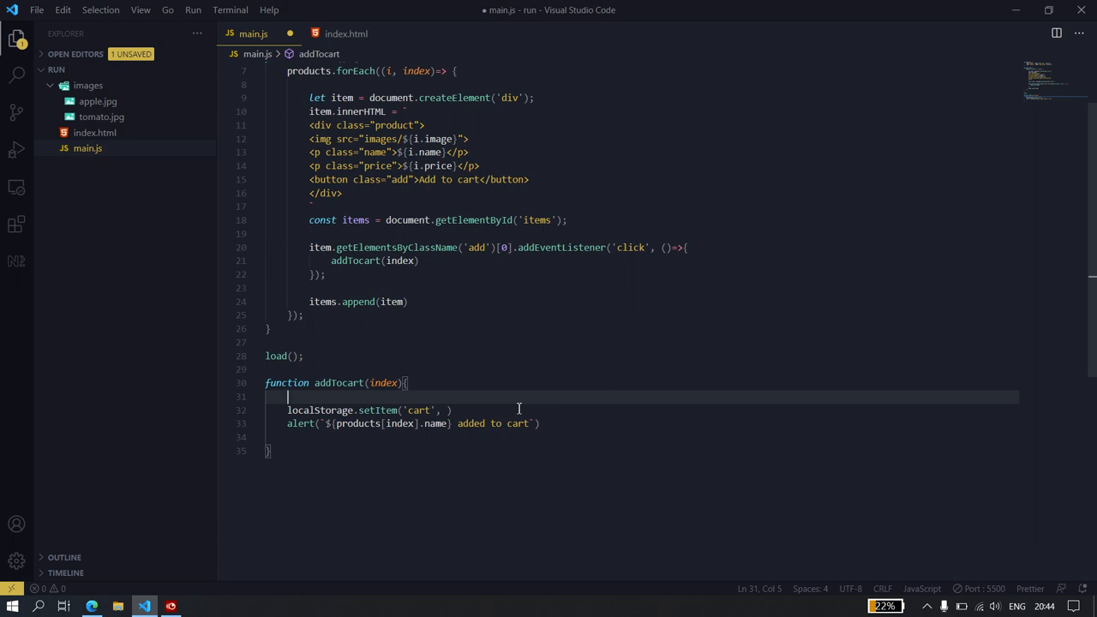
Join the cart brackets so line 5 reads let cart = []
{"action": "type", "text": "cart ="}
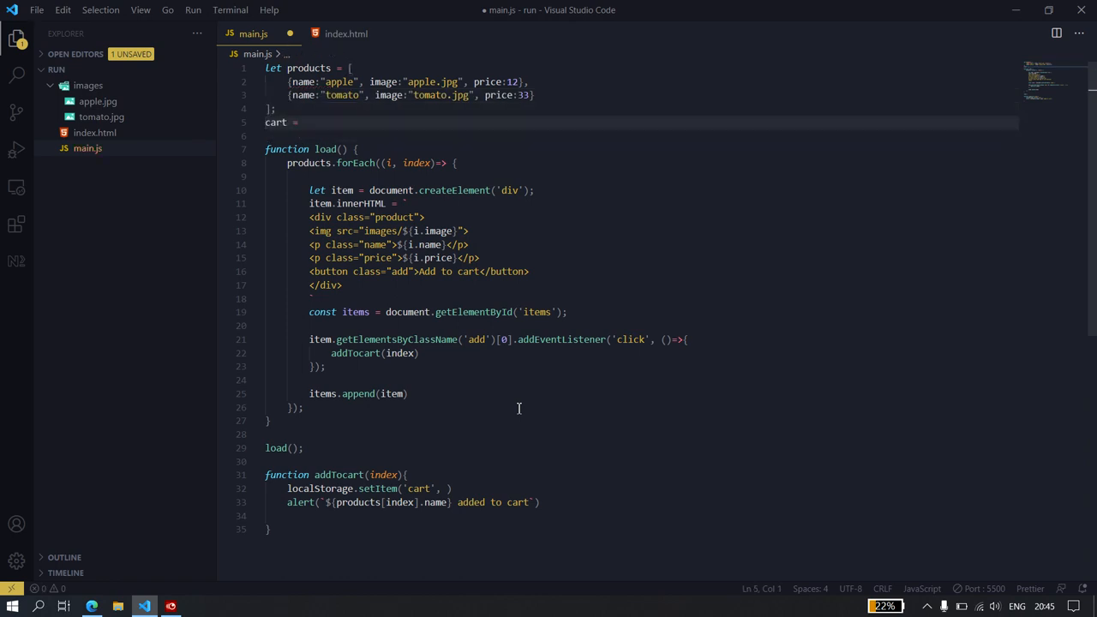
{"action": "type", "text": "let"}
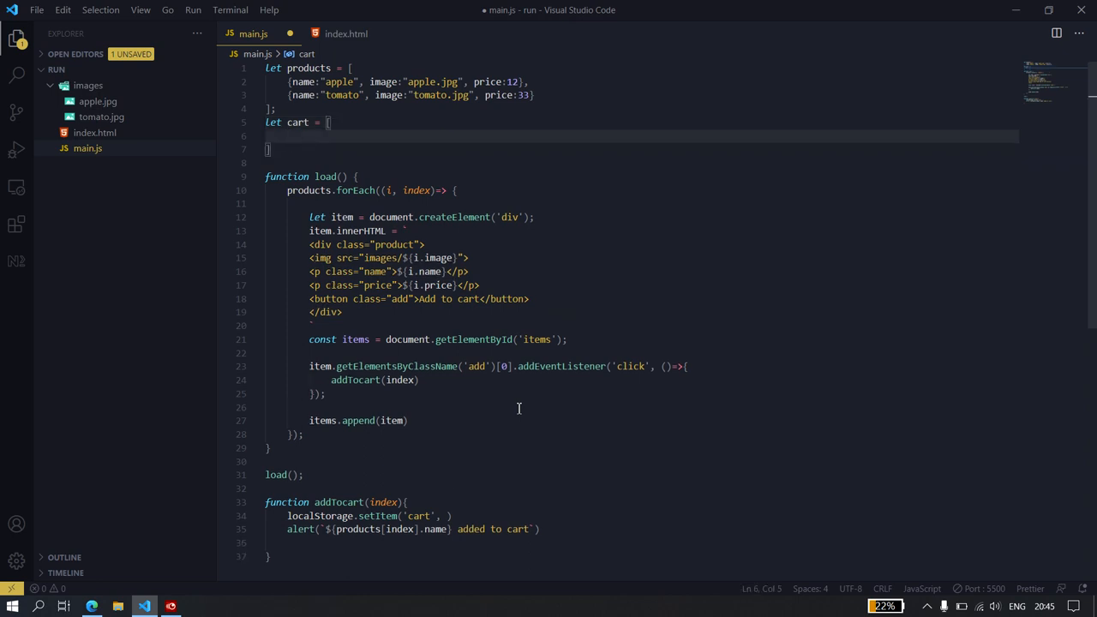
{"action": "key", "text": "Backspace"}
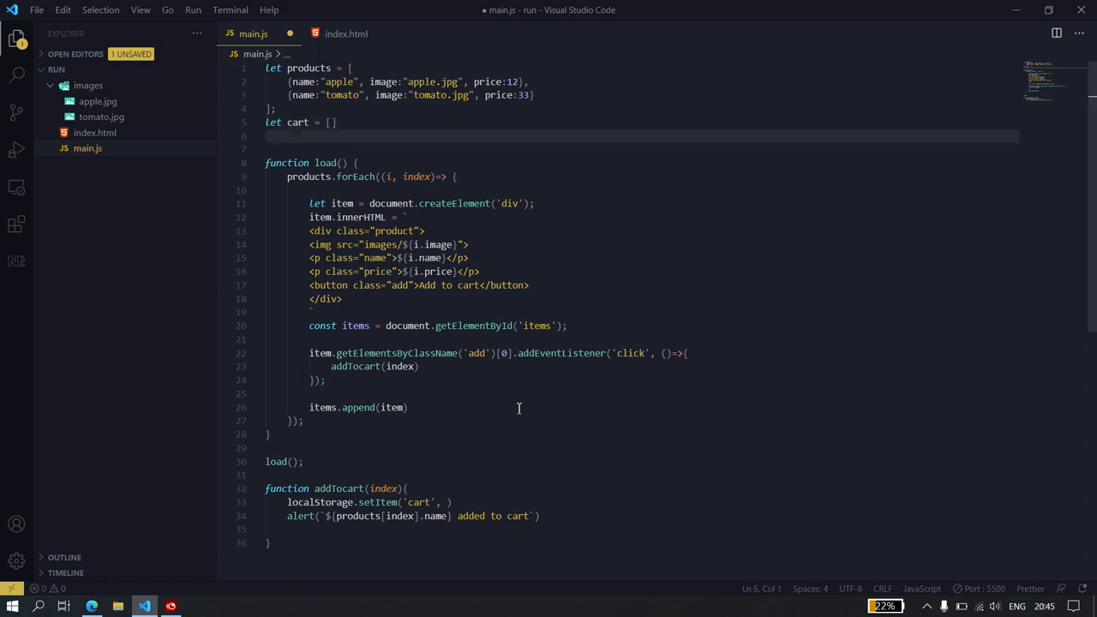
Add cart.push(index) on a new line inside addTocart
{"action": "scroll", "scroll_direction": "down", "scroll_amount": 3}
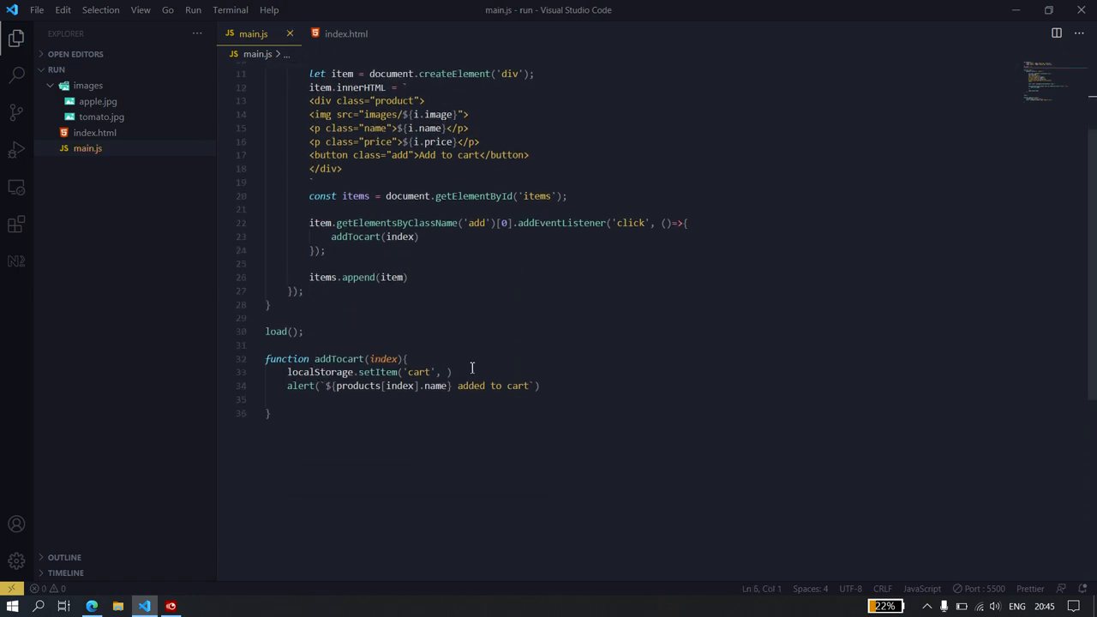
{"action": "key", "text": "Enter"}
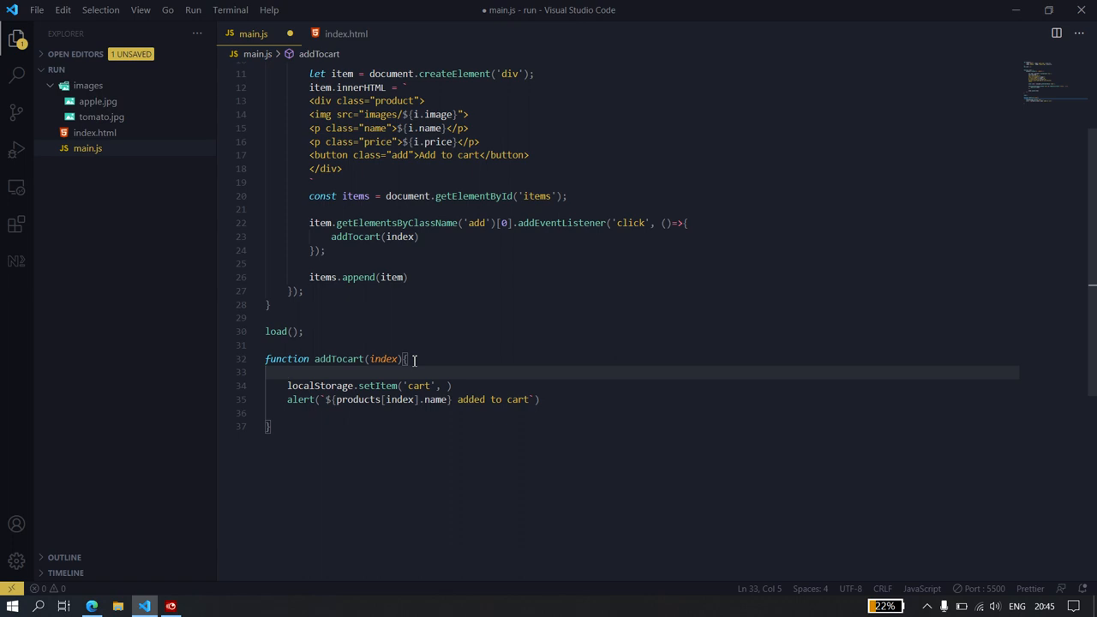
{"action": "type", "text": "cart.p"}
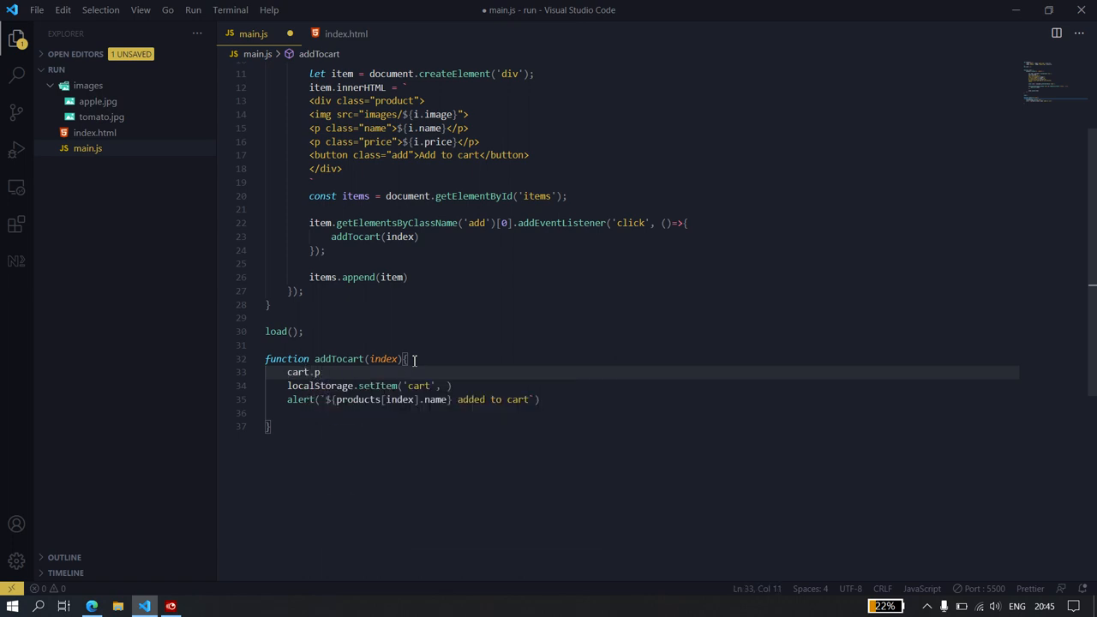
{"action": "type", "text": ".push("}
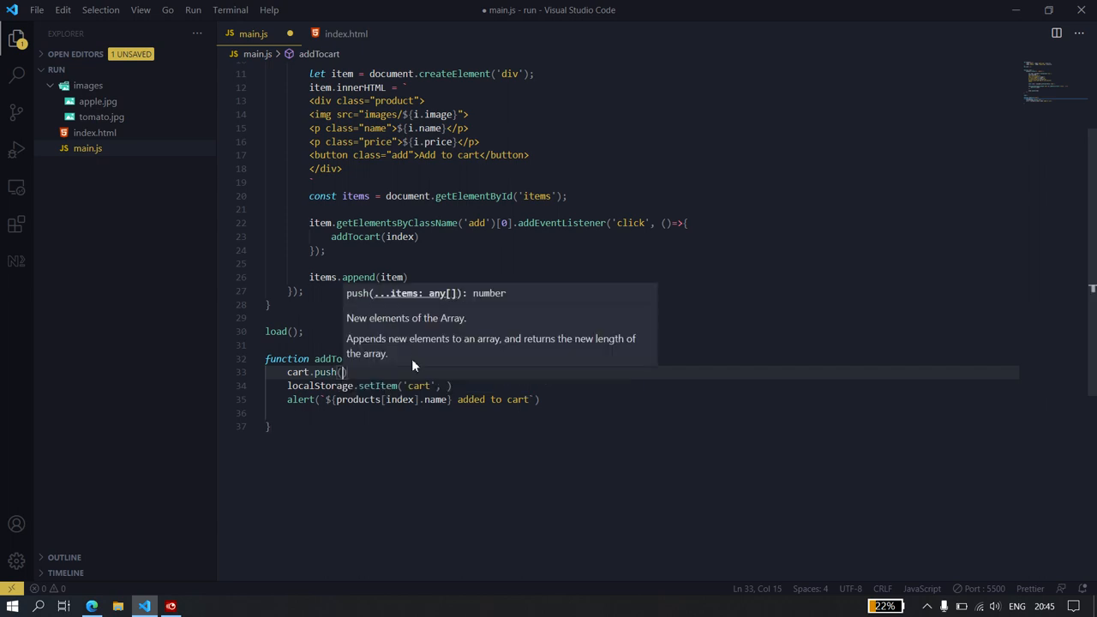
{"action": "type", "text": "index"}
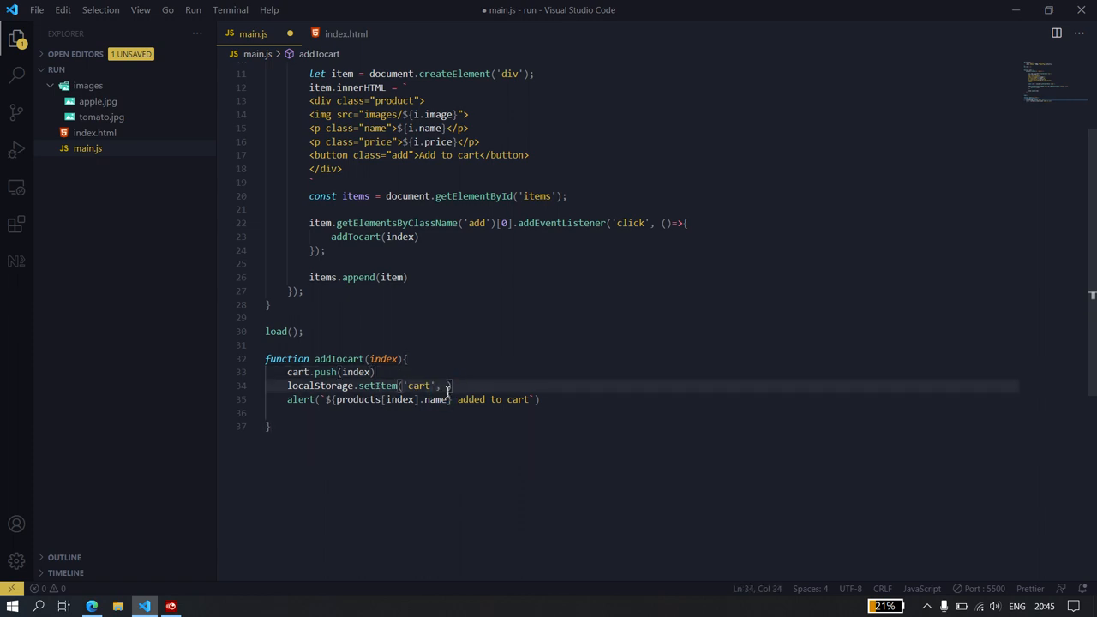
{"action": "type", "text": "nde"}
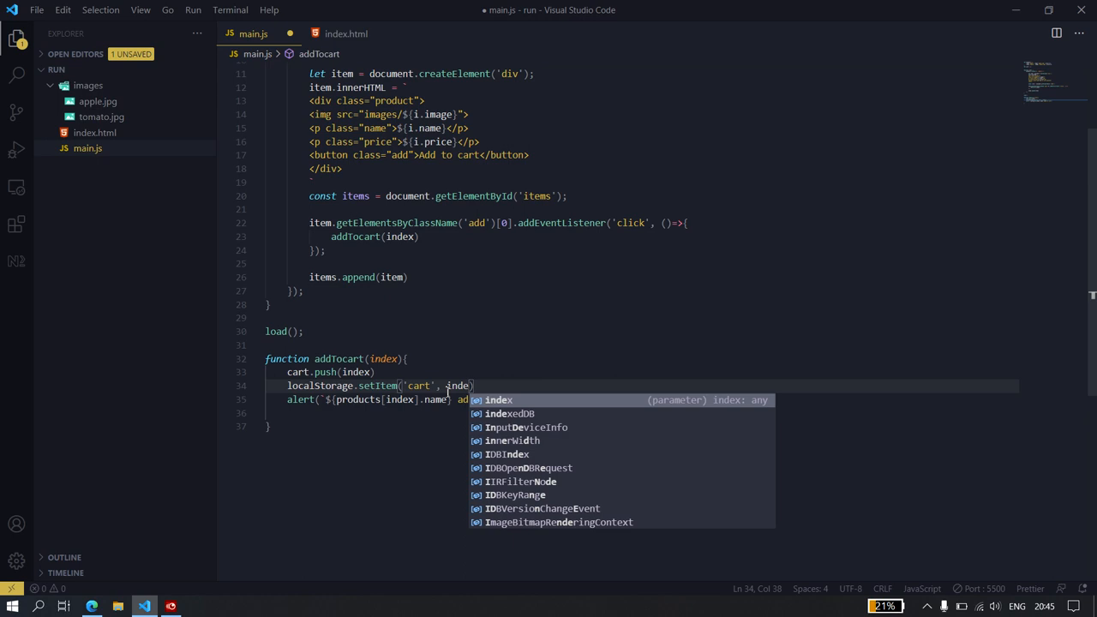
Set the setItem value to JSON.stringify(cart) and save main.js
{"action": "key", "text": "Backspace"}
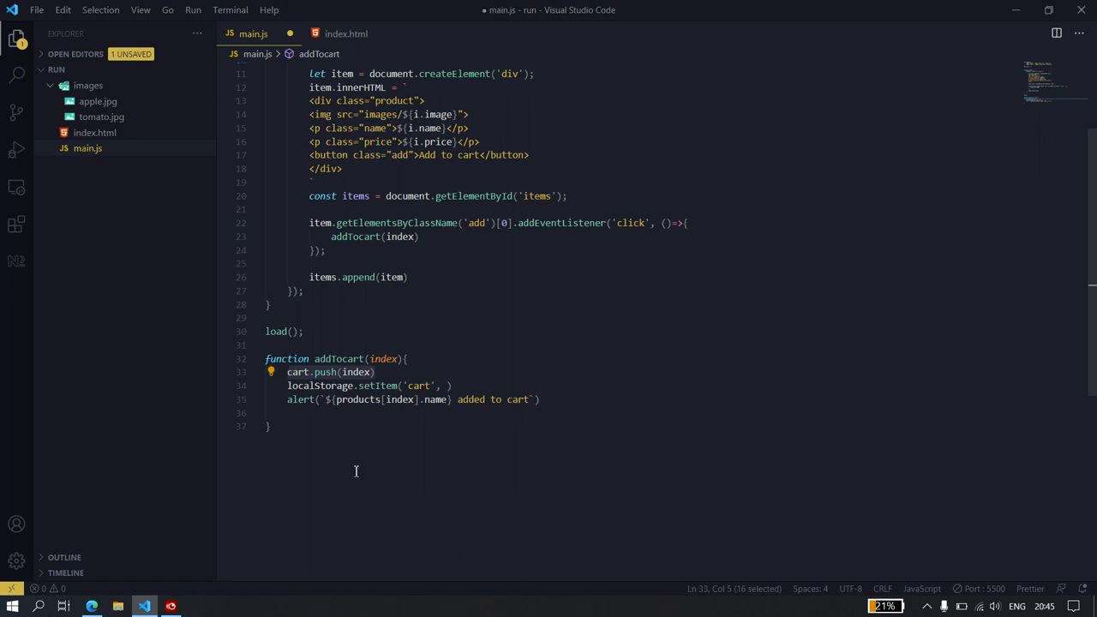
{"action": "left_click", "coordinate": [450, 386]}
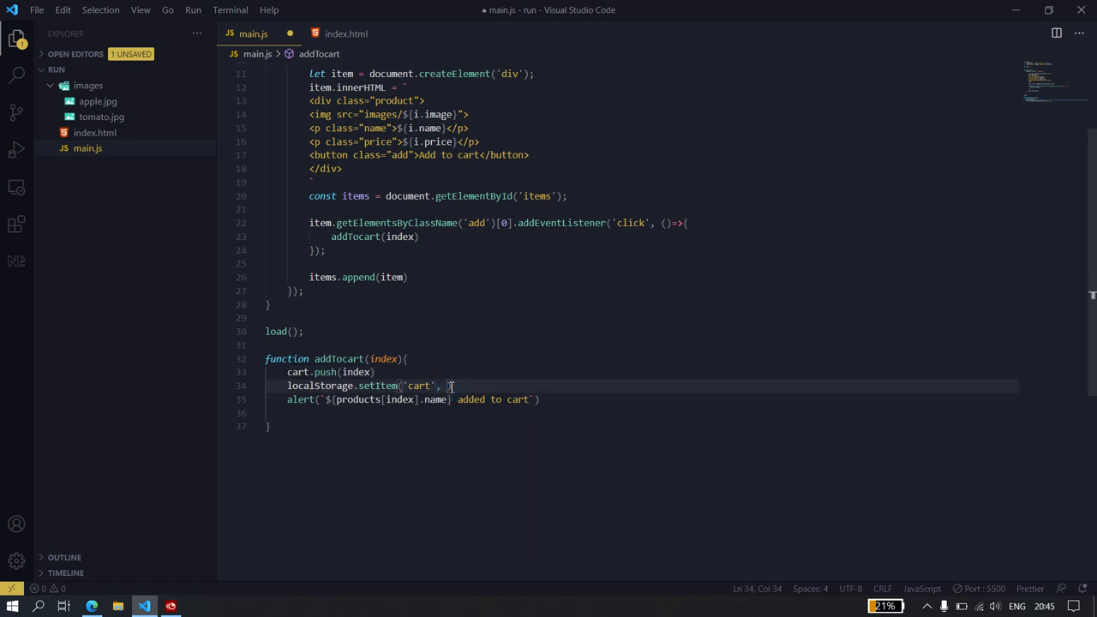
{"action": "type", "text": "JSON.stringify"}
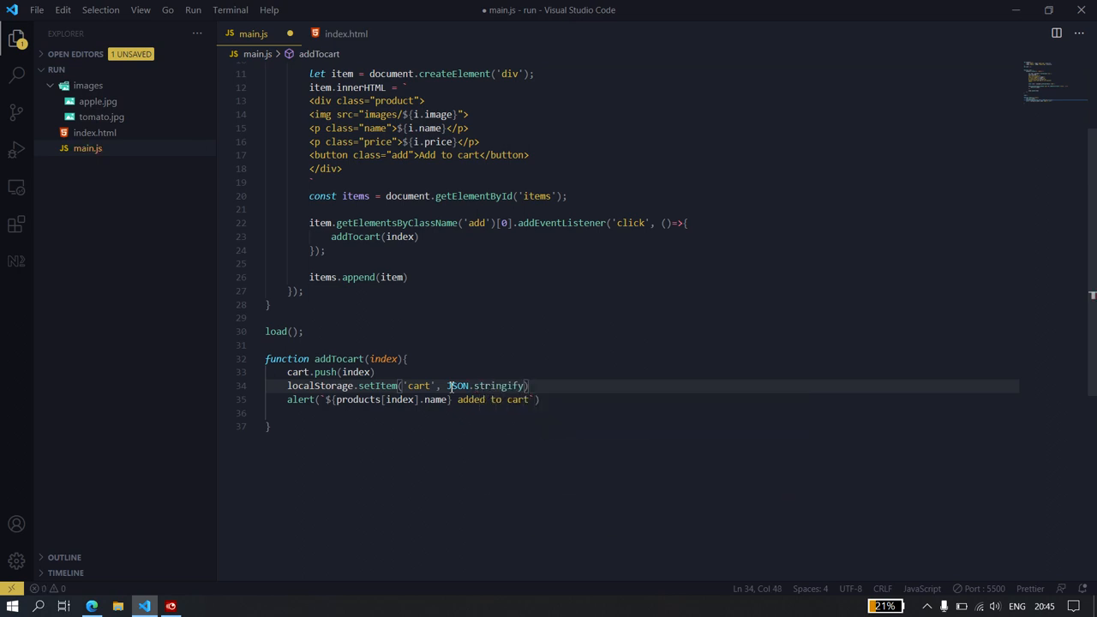
{"action": "type", "text": "carty"}
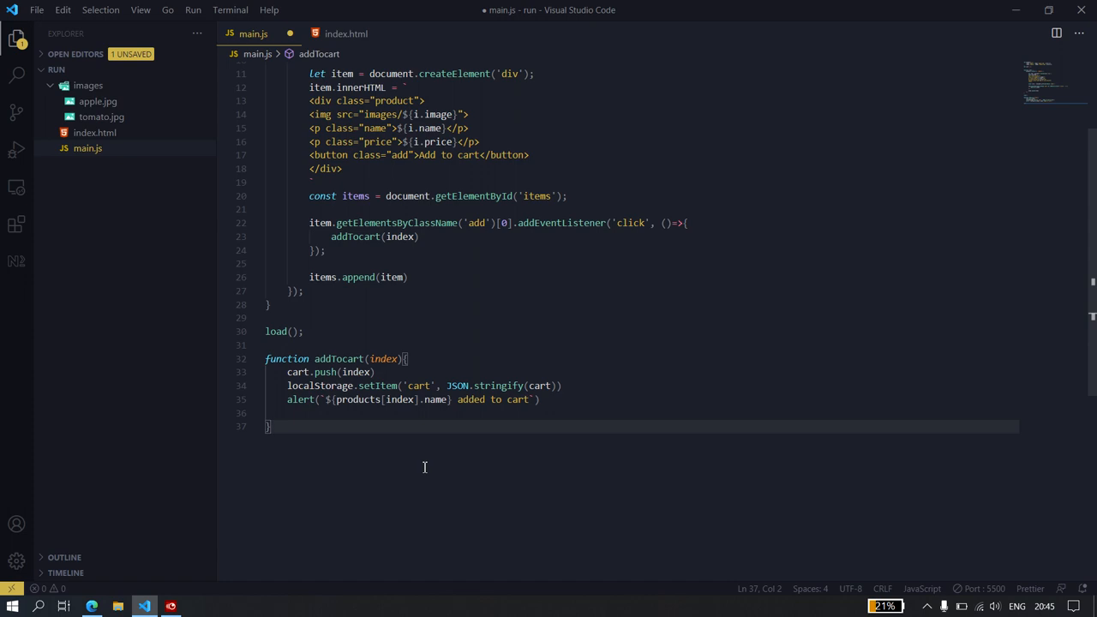
{"action": "key", "text": "ctrl+s"}
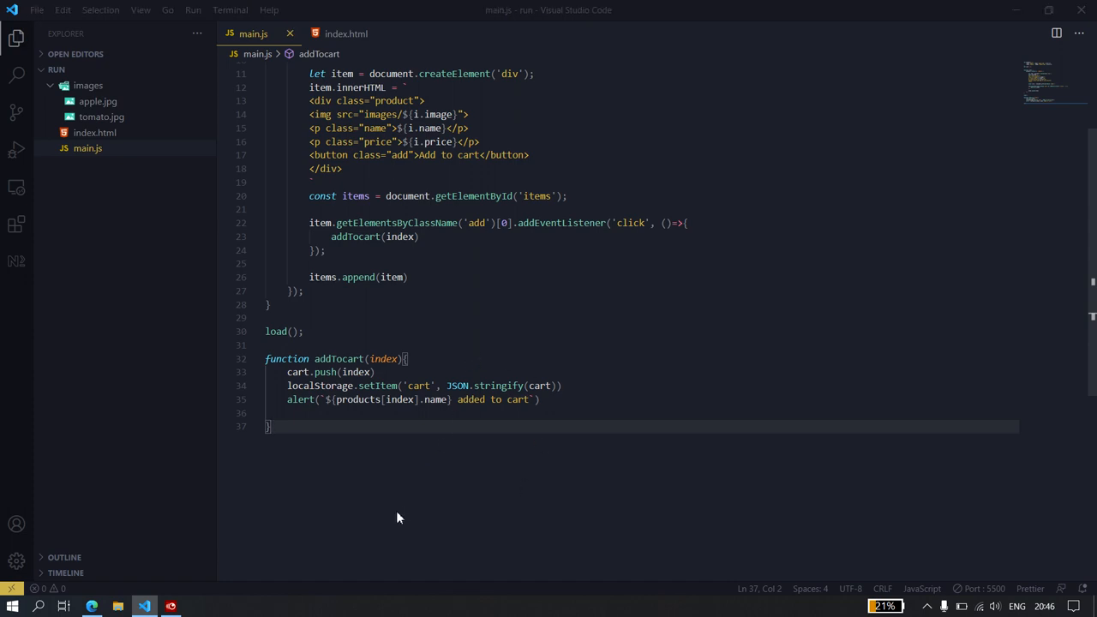
Add the apple and the tomato to the cart in Edge, dismissing both alerts, then return to the editor
{"action": "left_click", "coordinate": [92, 606]}
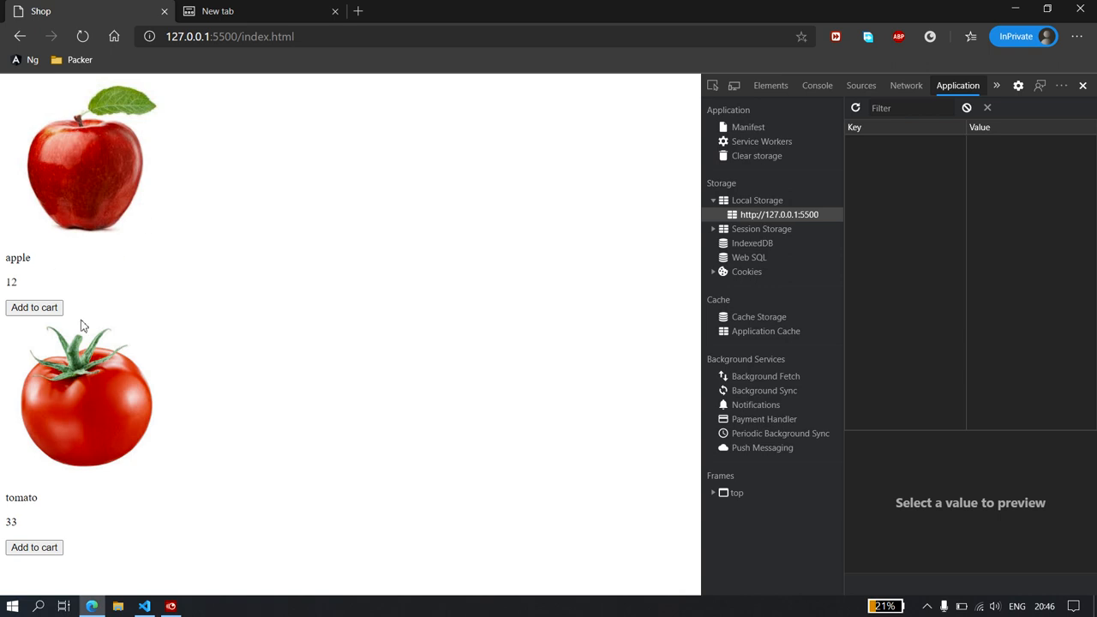
{"action": "left_click", "coordinate": [34, 307]}
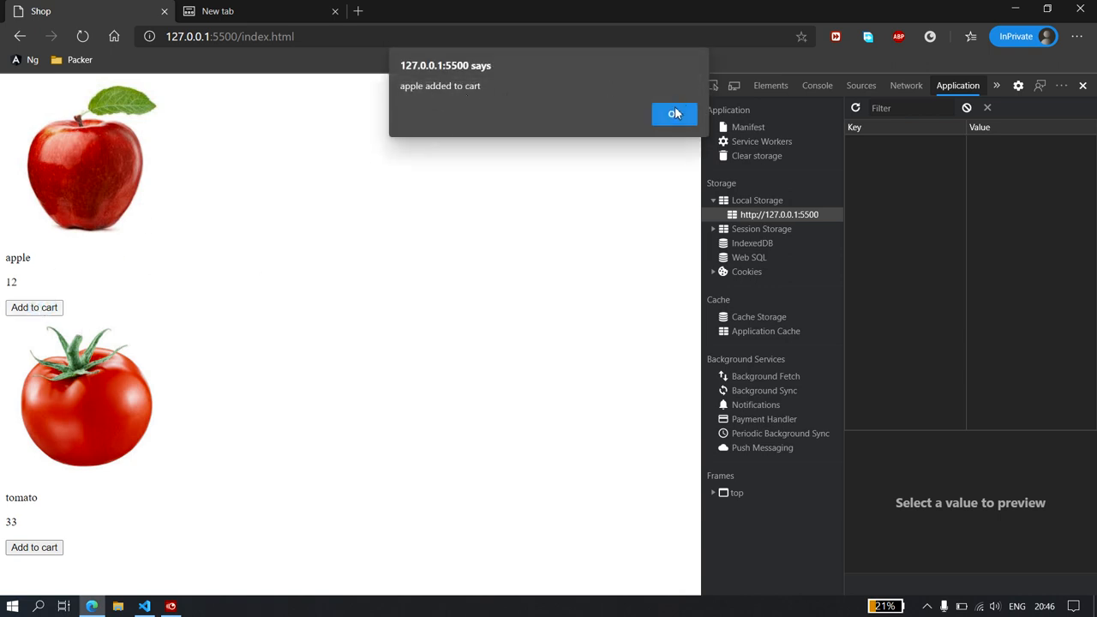
{"action": "left_click", "coordinate": [674, 113]}
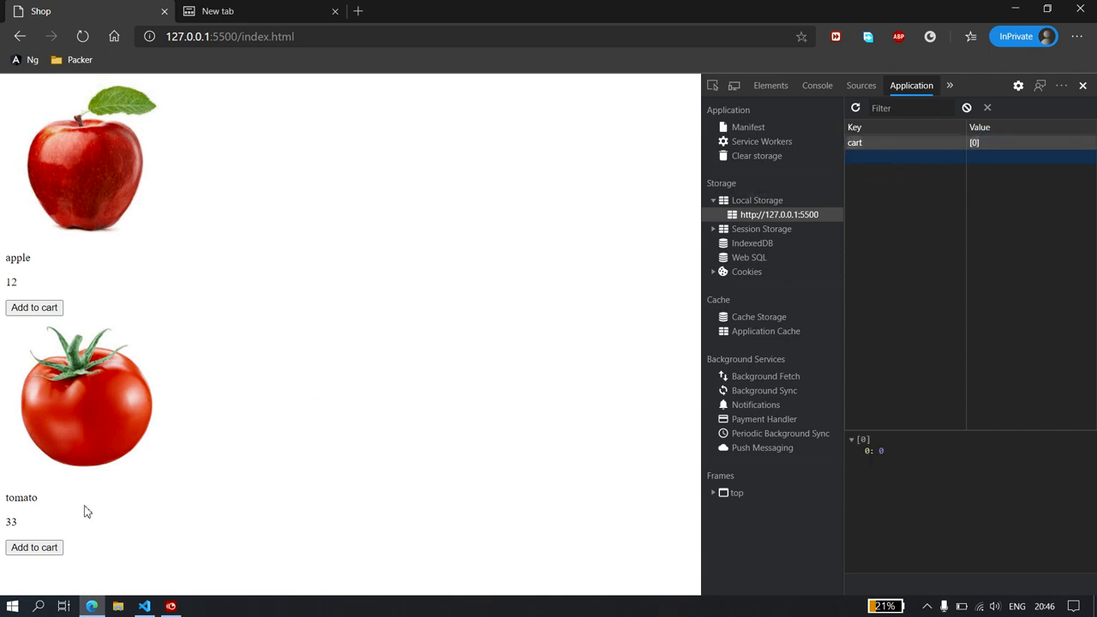
{"action": "left_click", "coordinate": [35, 546]}
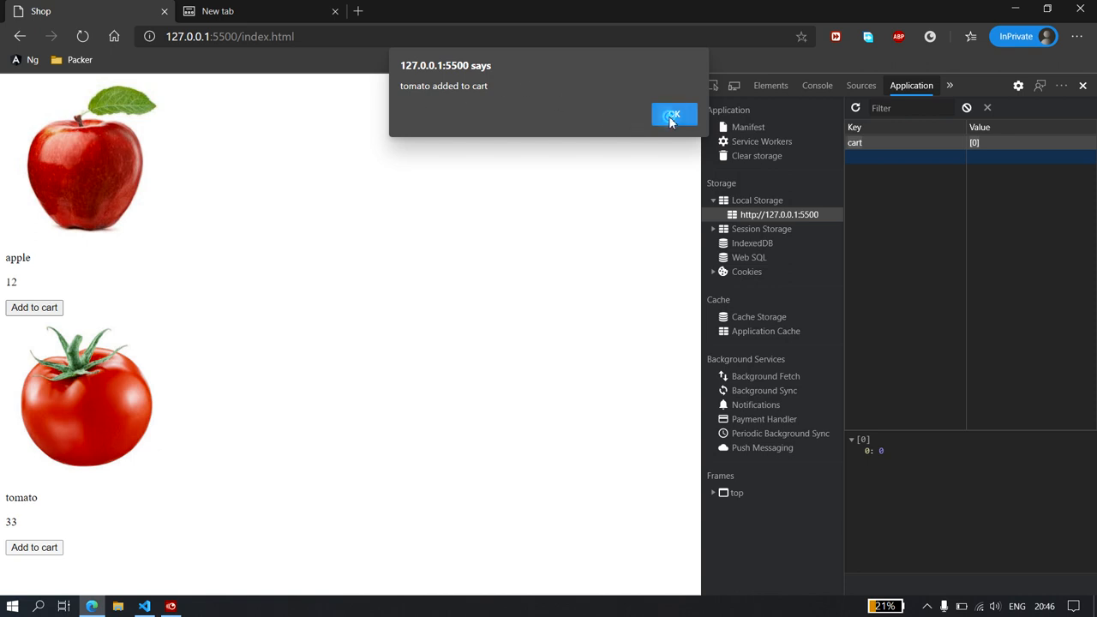
{"action": "left_click", "coordinate": [674, 114]}
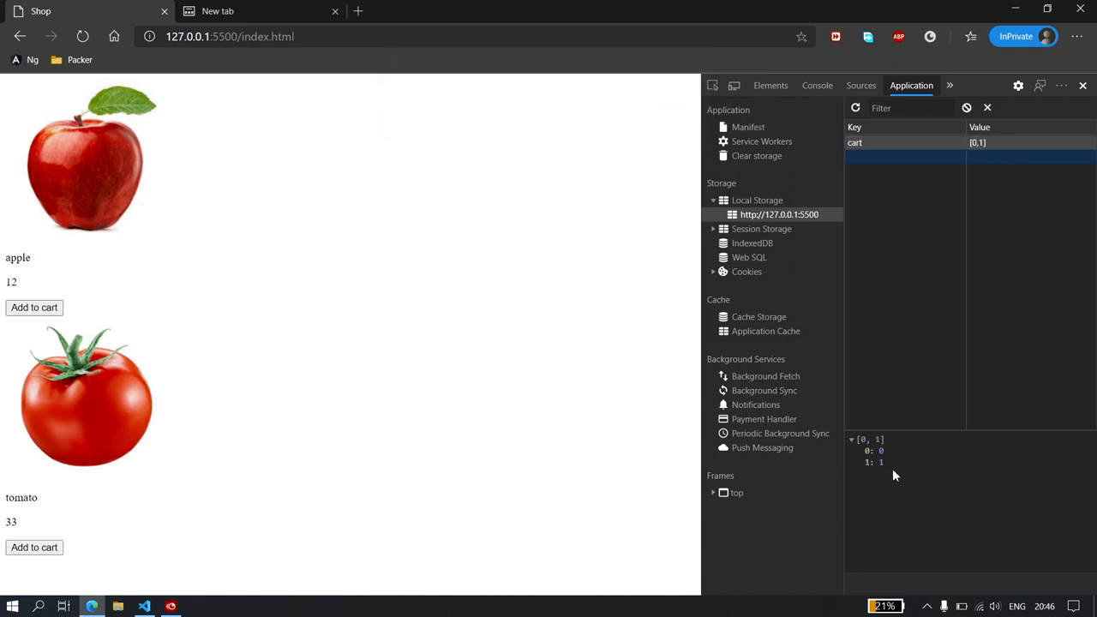
{"action": "mouse_move", "coordinate": [883, 471]}
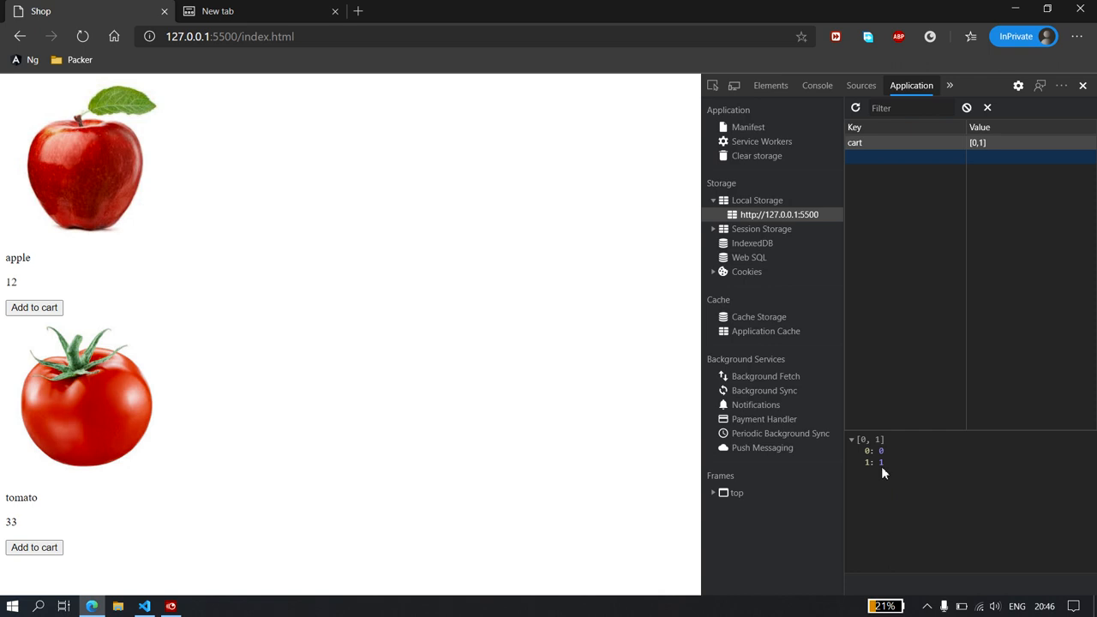
{"action": "mouse_move", "coordinate": [514, 409]}
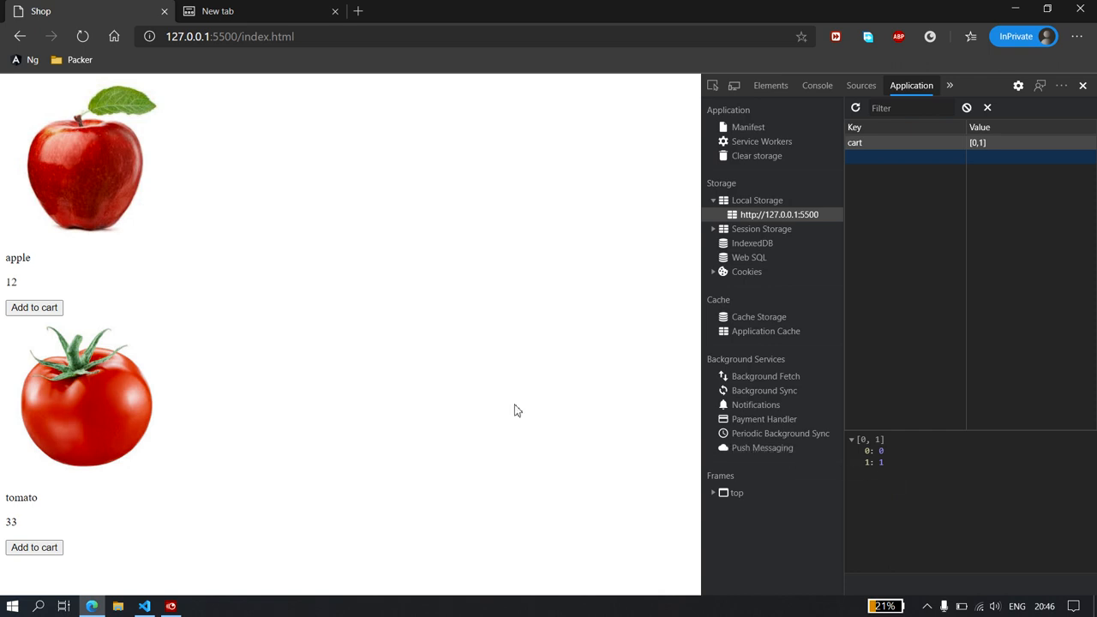
{"action": "mouse_move", "coordinate": [193, 532]}
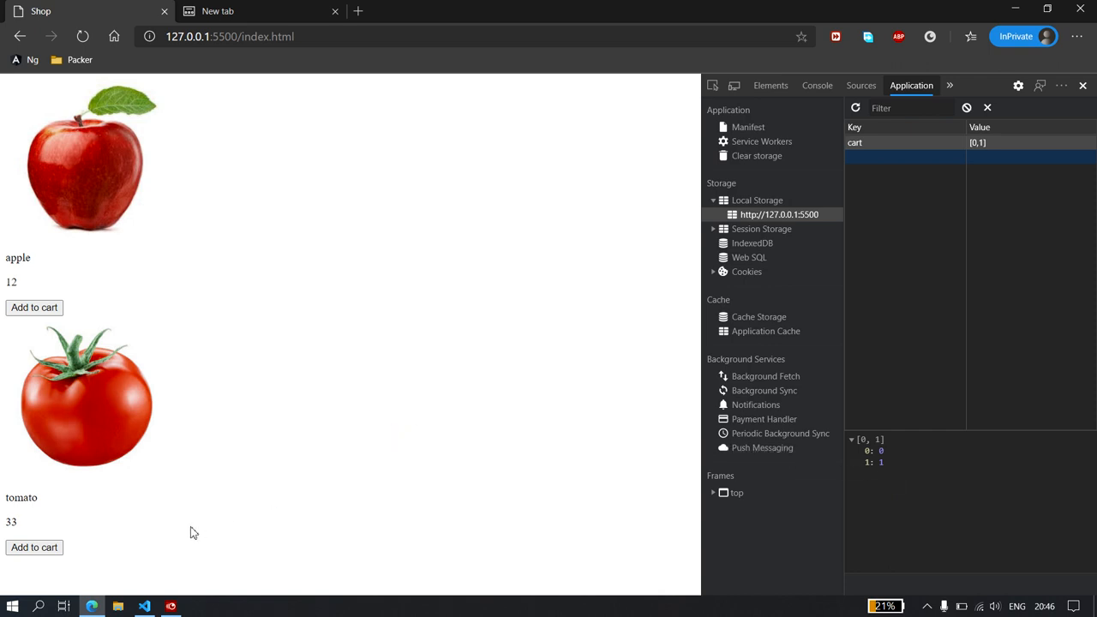
{"action": "left_click", "coordinate": [144, 607]}
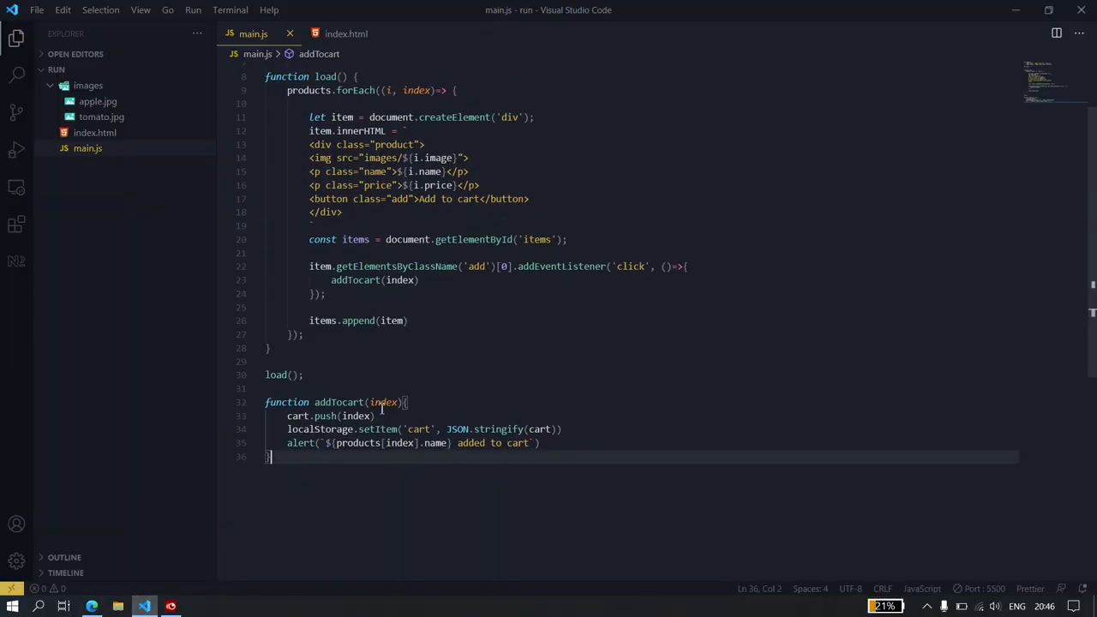
Scroll up to review the finished addTocart function in main.js
{"action": "scroll", "scroll_direction": "up", "scroll_amount": 3}
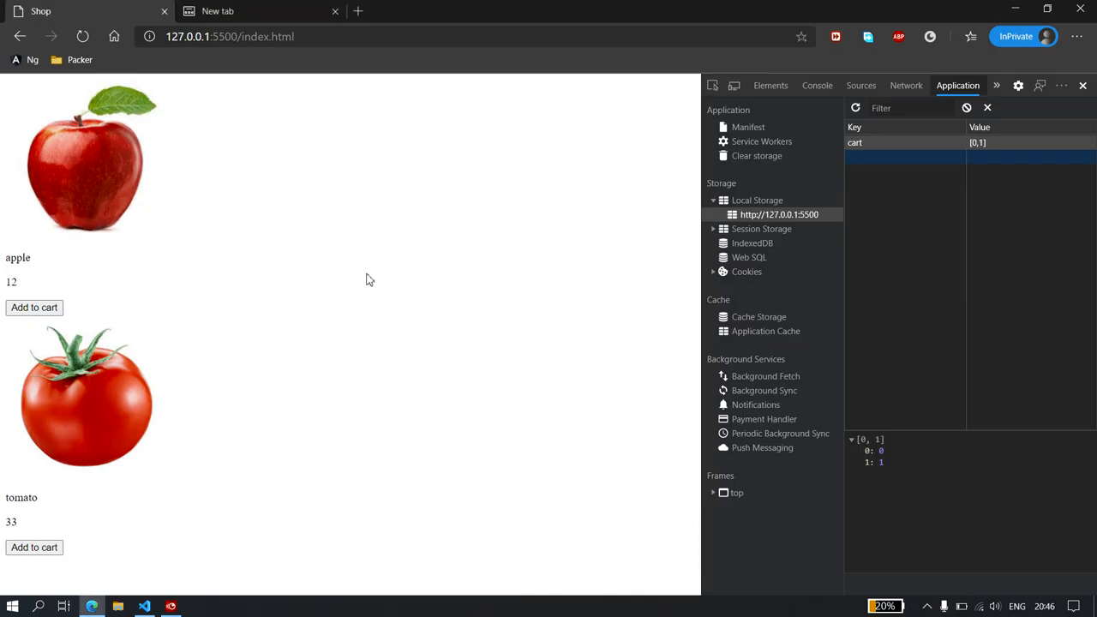
Select all on the shop page, clear the selection, and switch back to main.js in VS Code
{"action": "key", "text": "ctrl+a"}
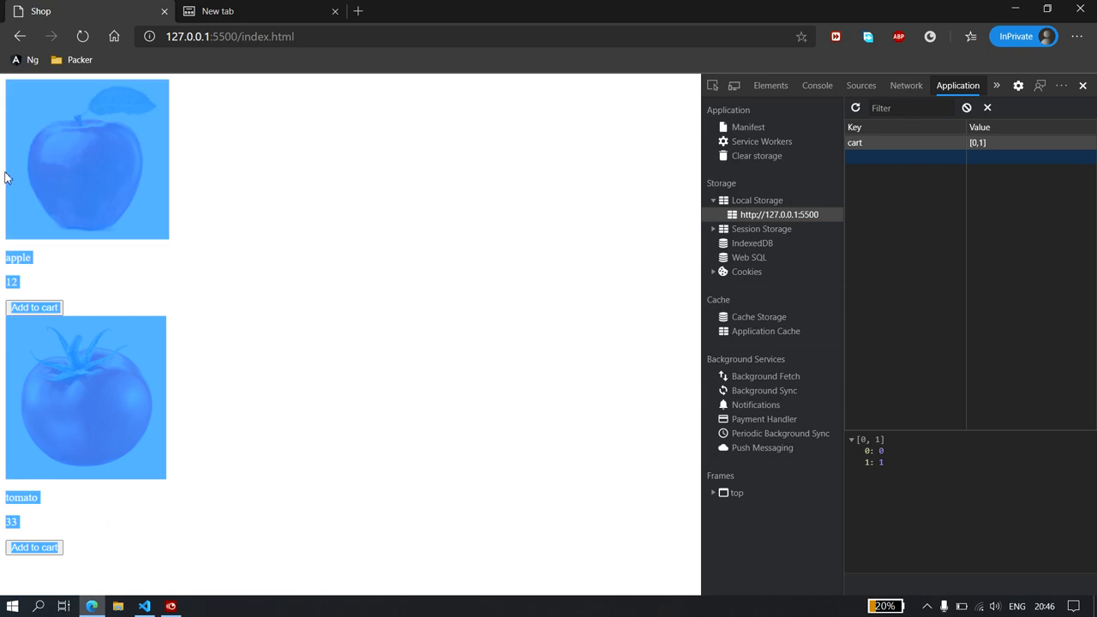
{"action": "left_click", "coordinate": [296, 105]}
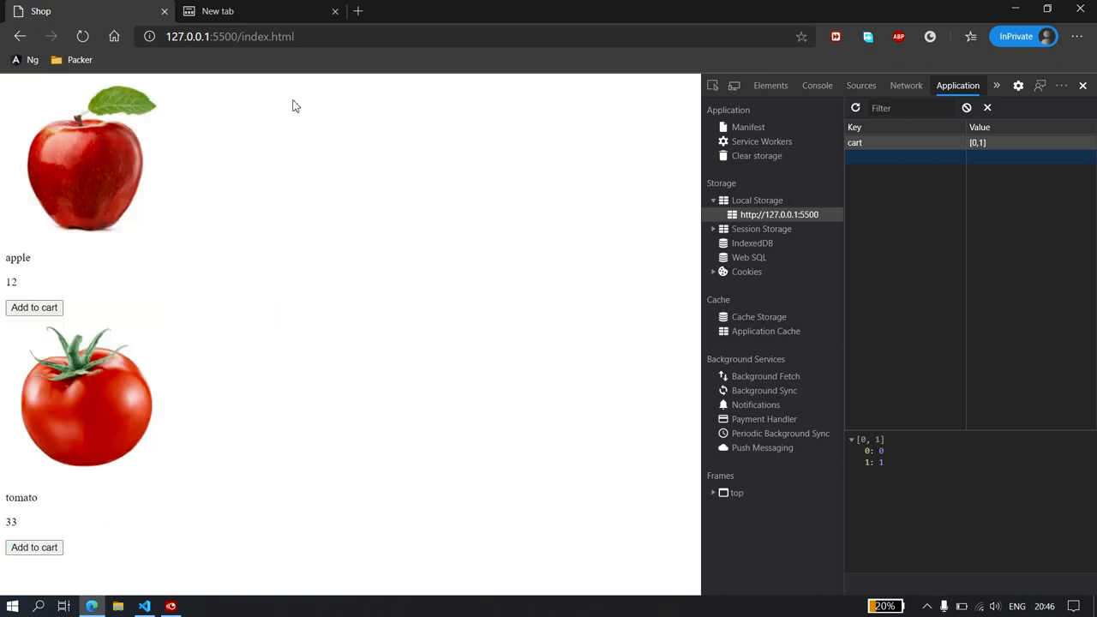
{"action": "left_click", "coordinate": [144, 606]}
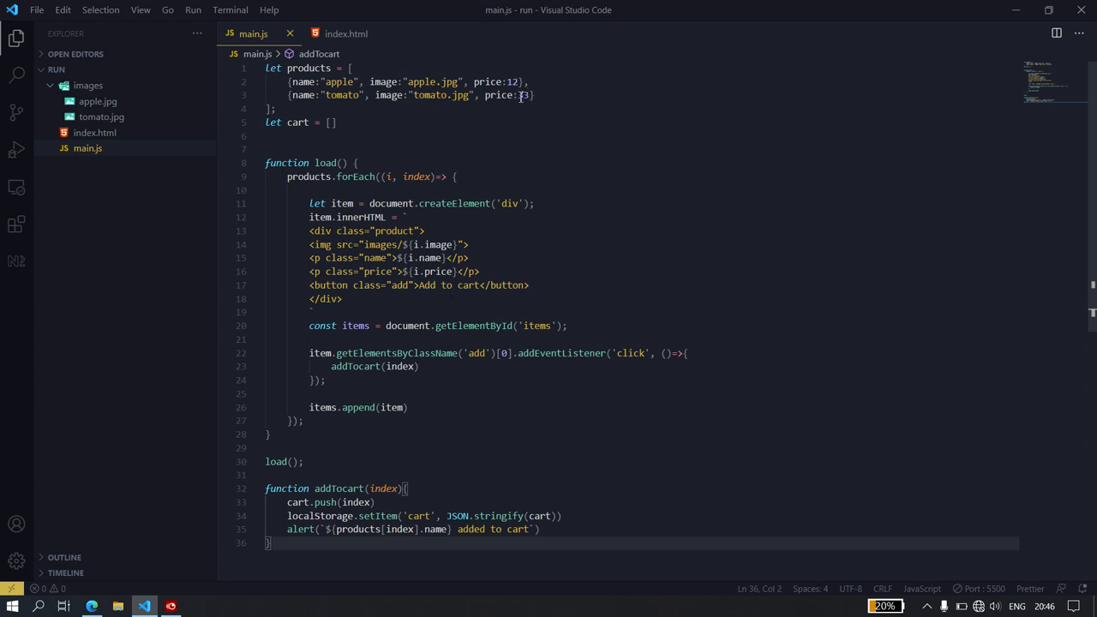
{"action": "type", "text": "3"}
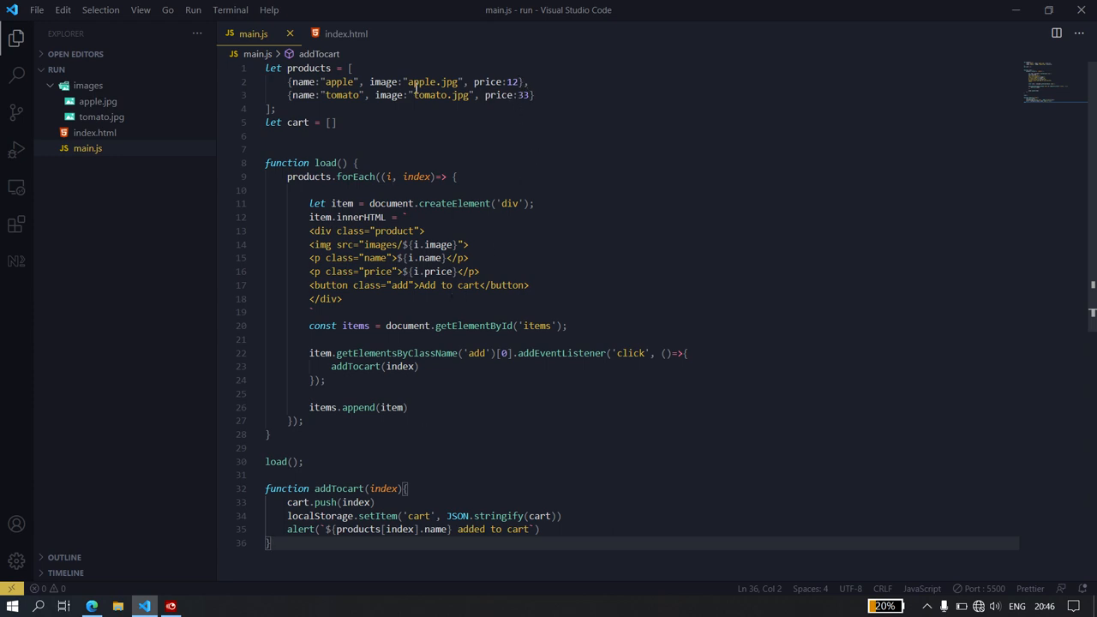